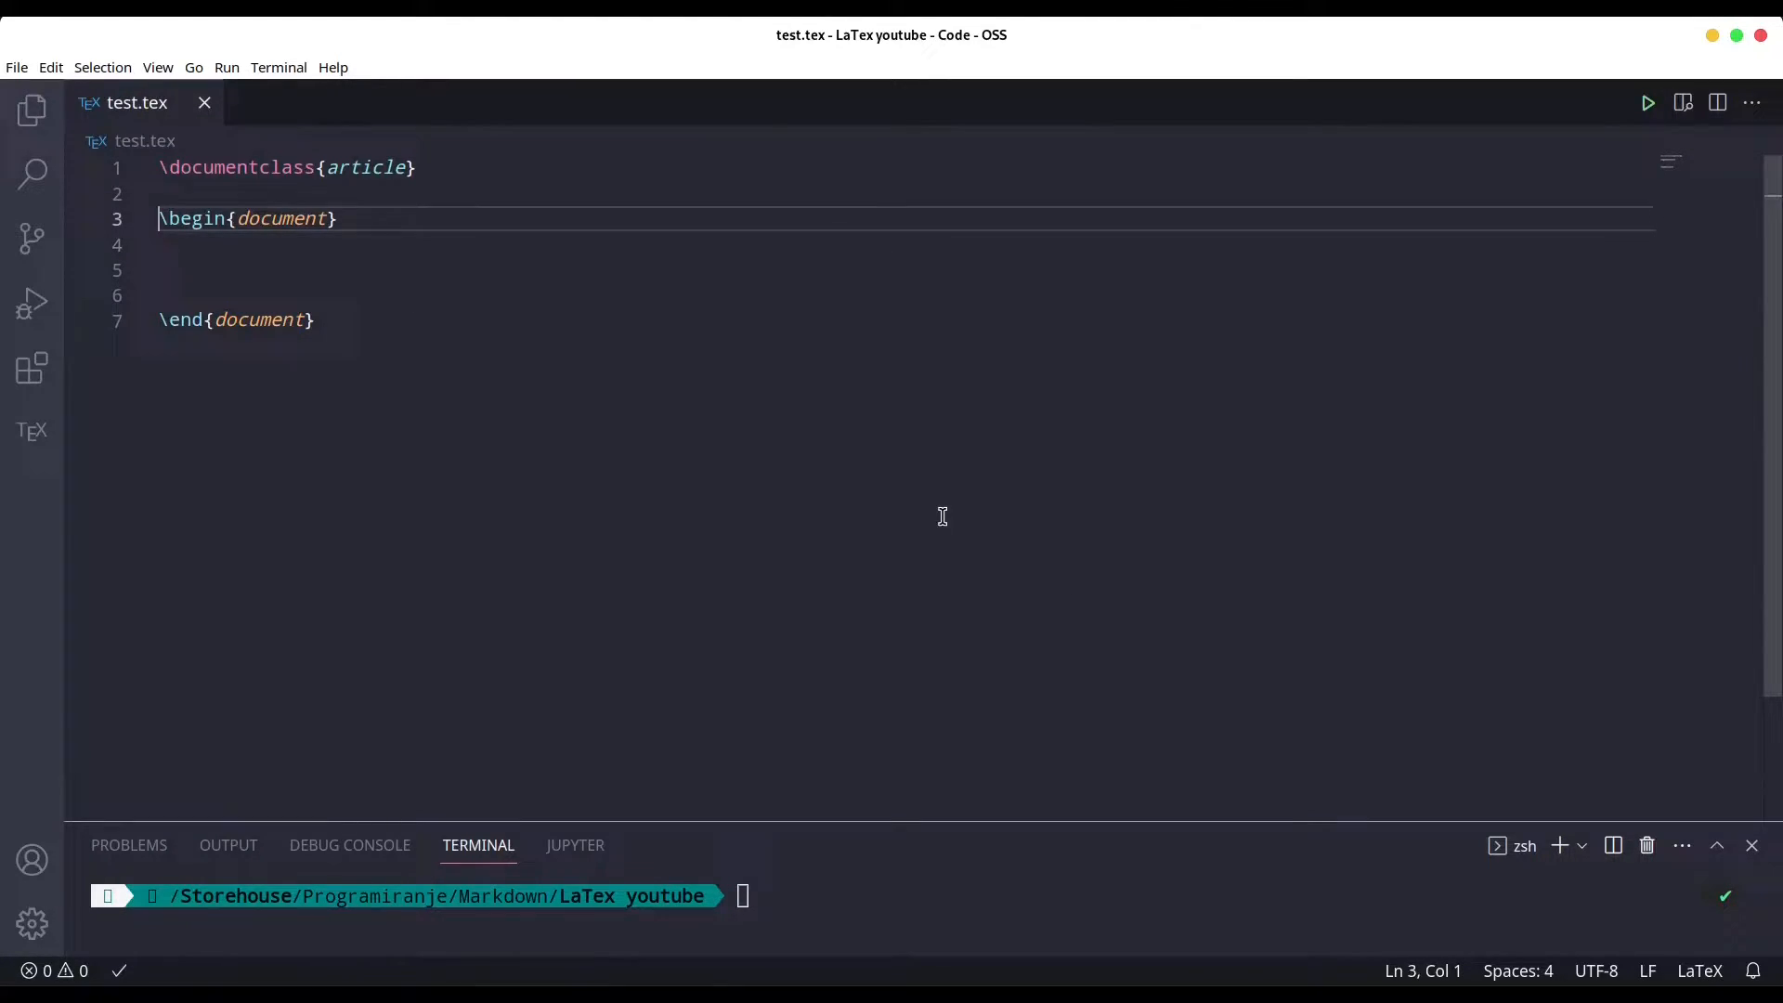
Load fontenc with the T1 option after \documentclass.
type("\\usepackage[options]{package")
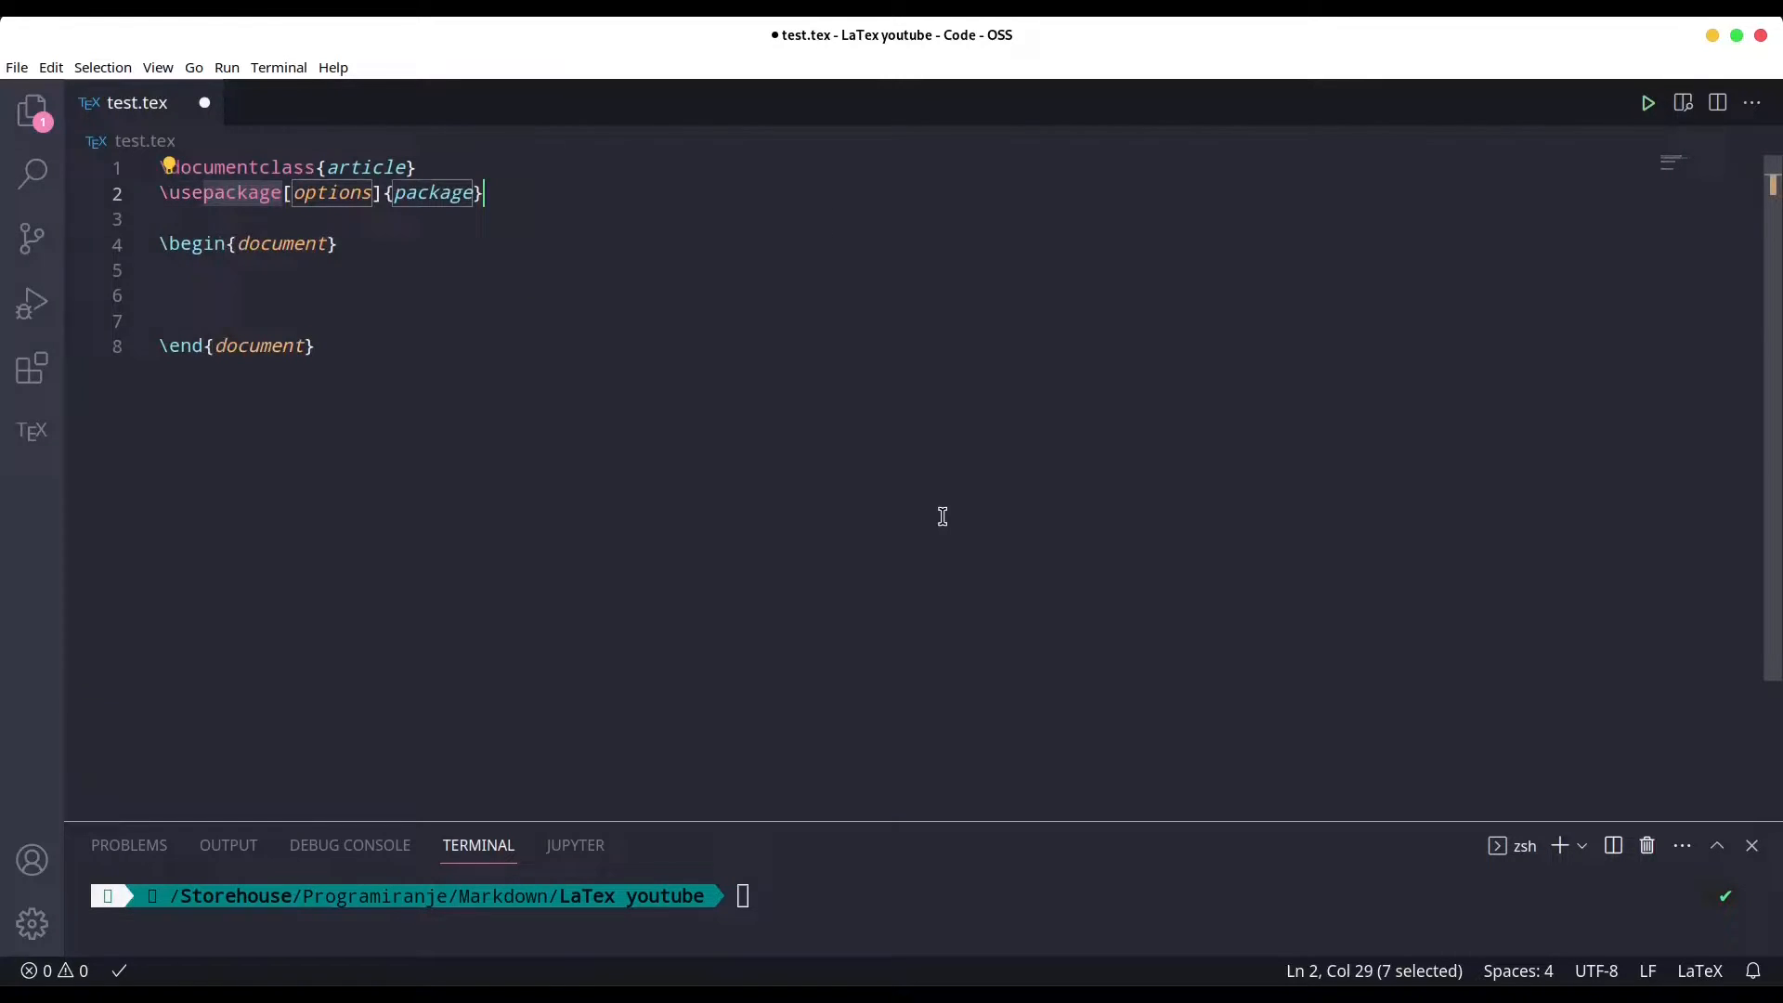
type("font")
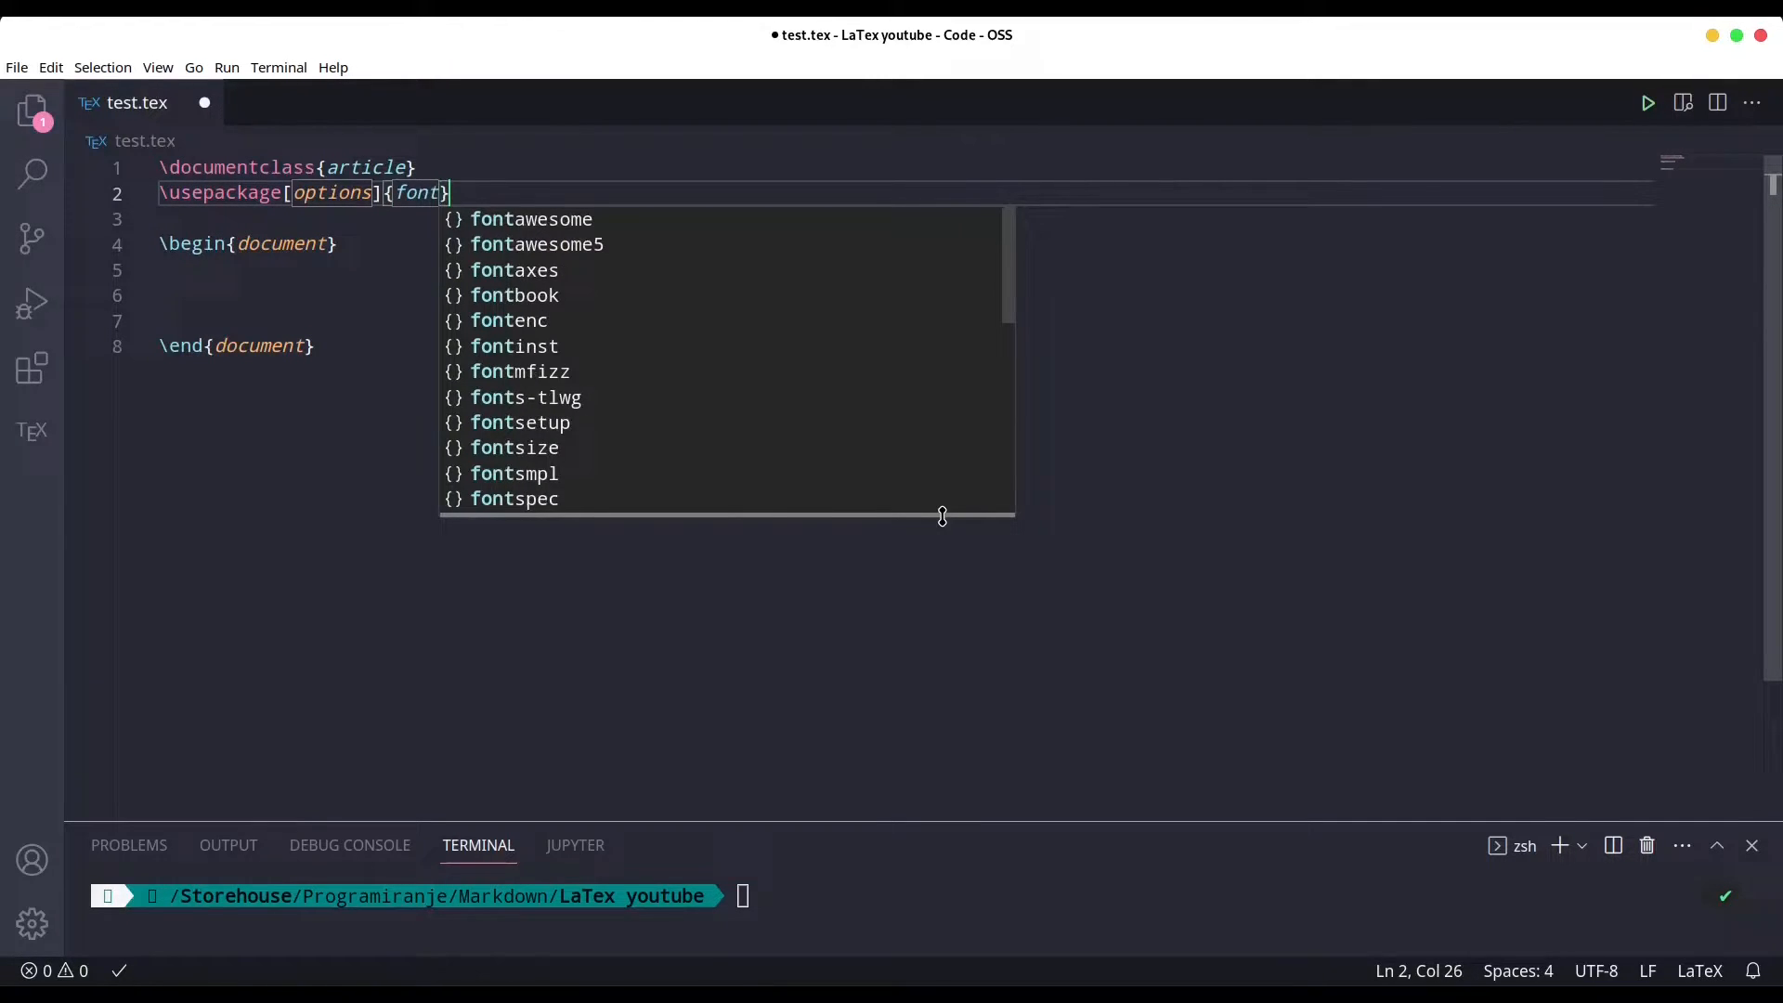
type("enc")
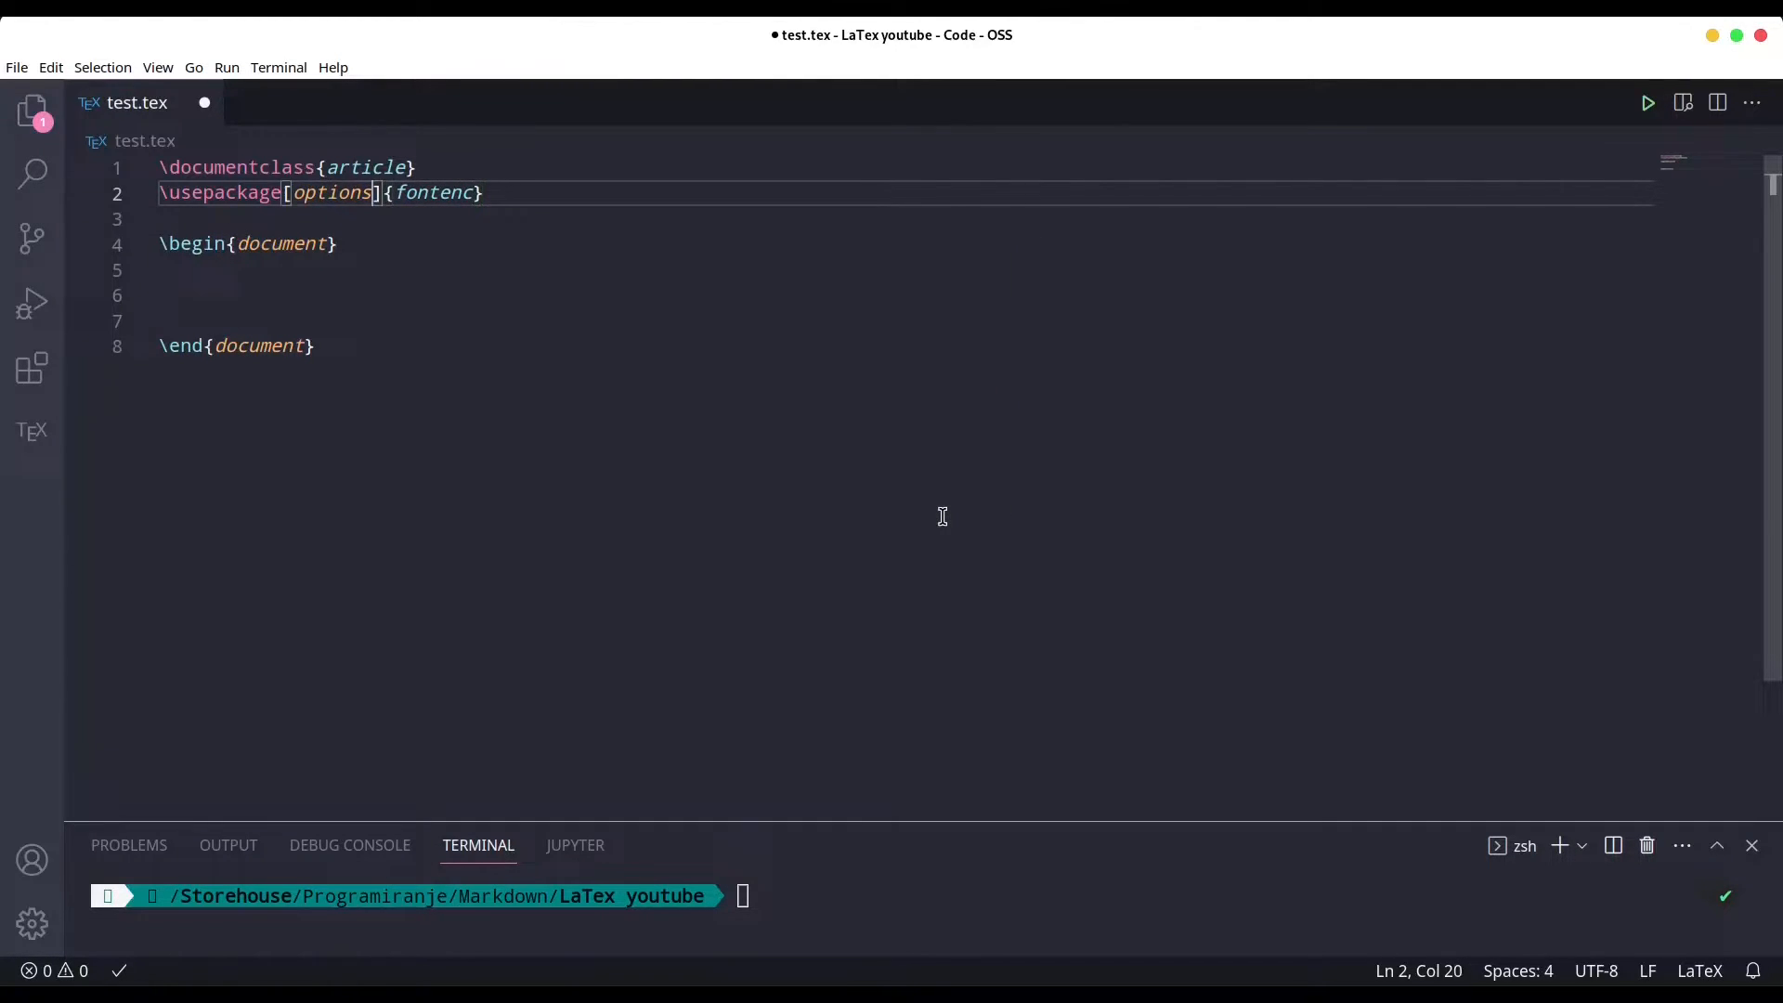
type("7")
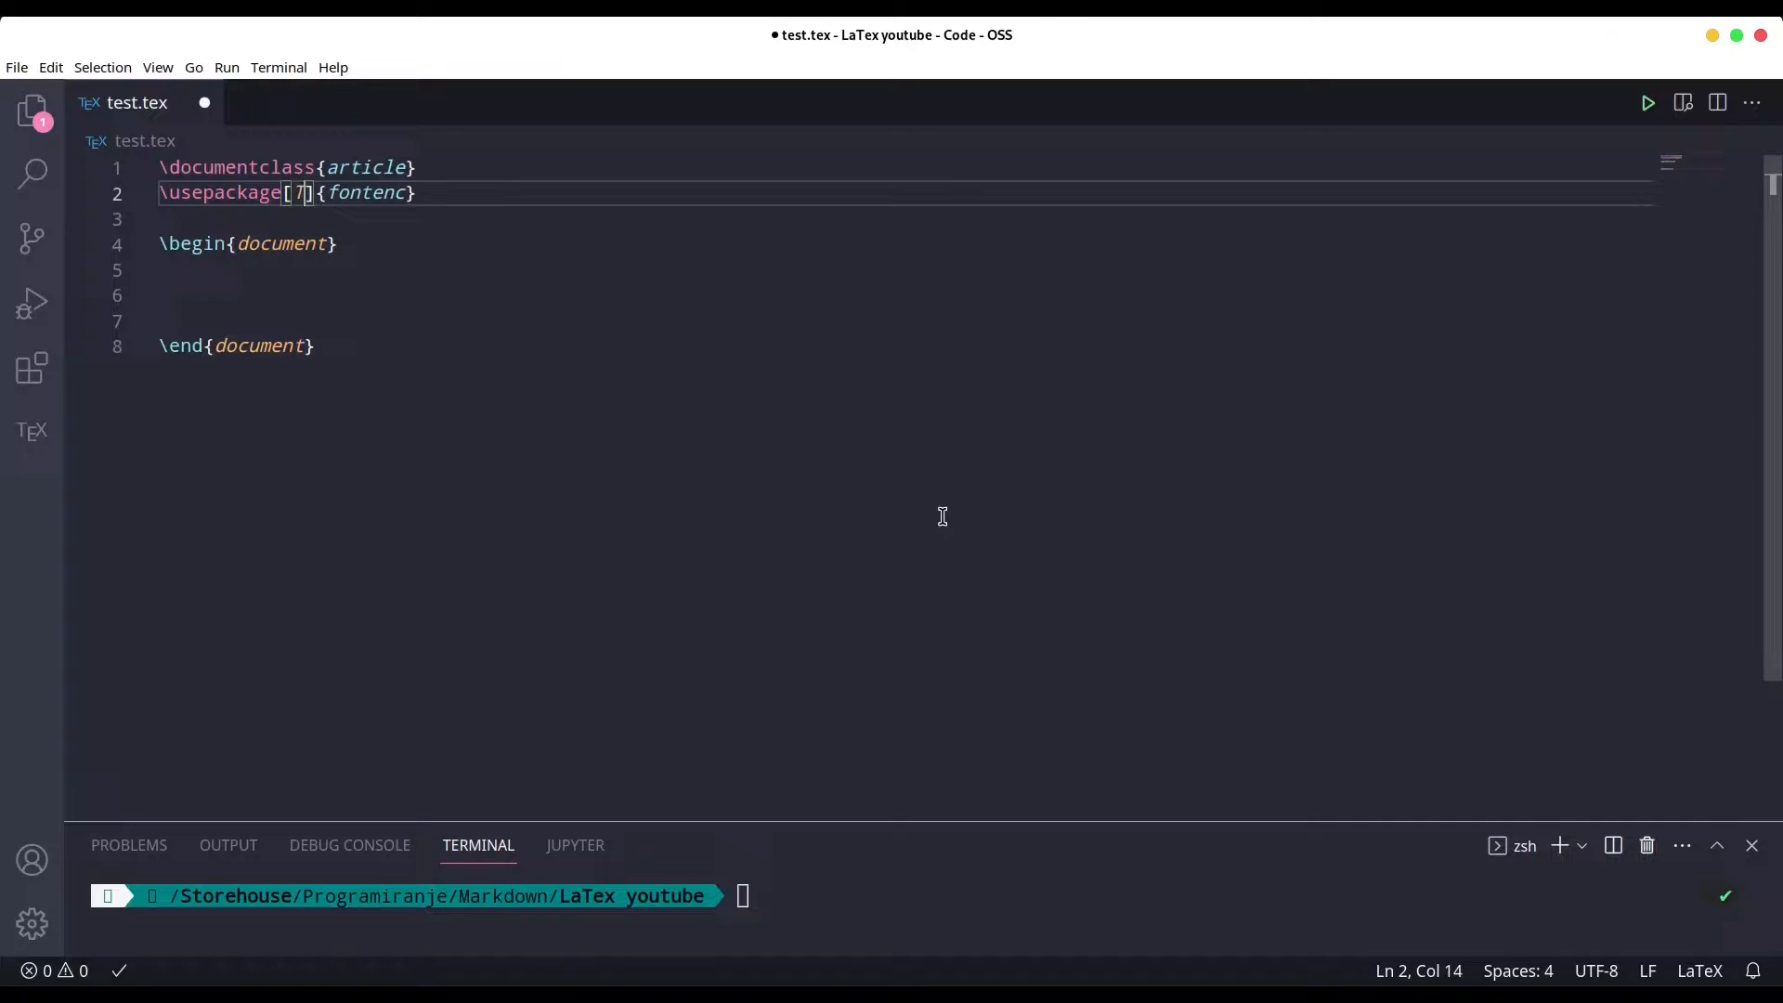
type("1")
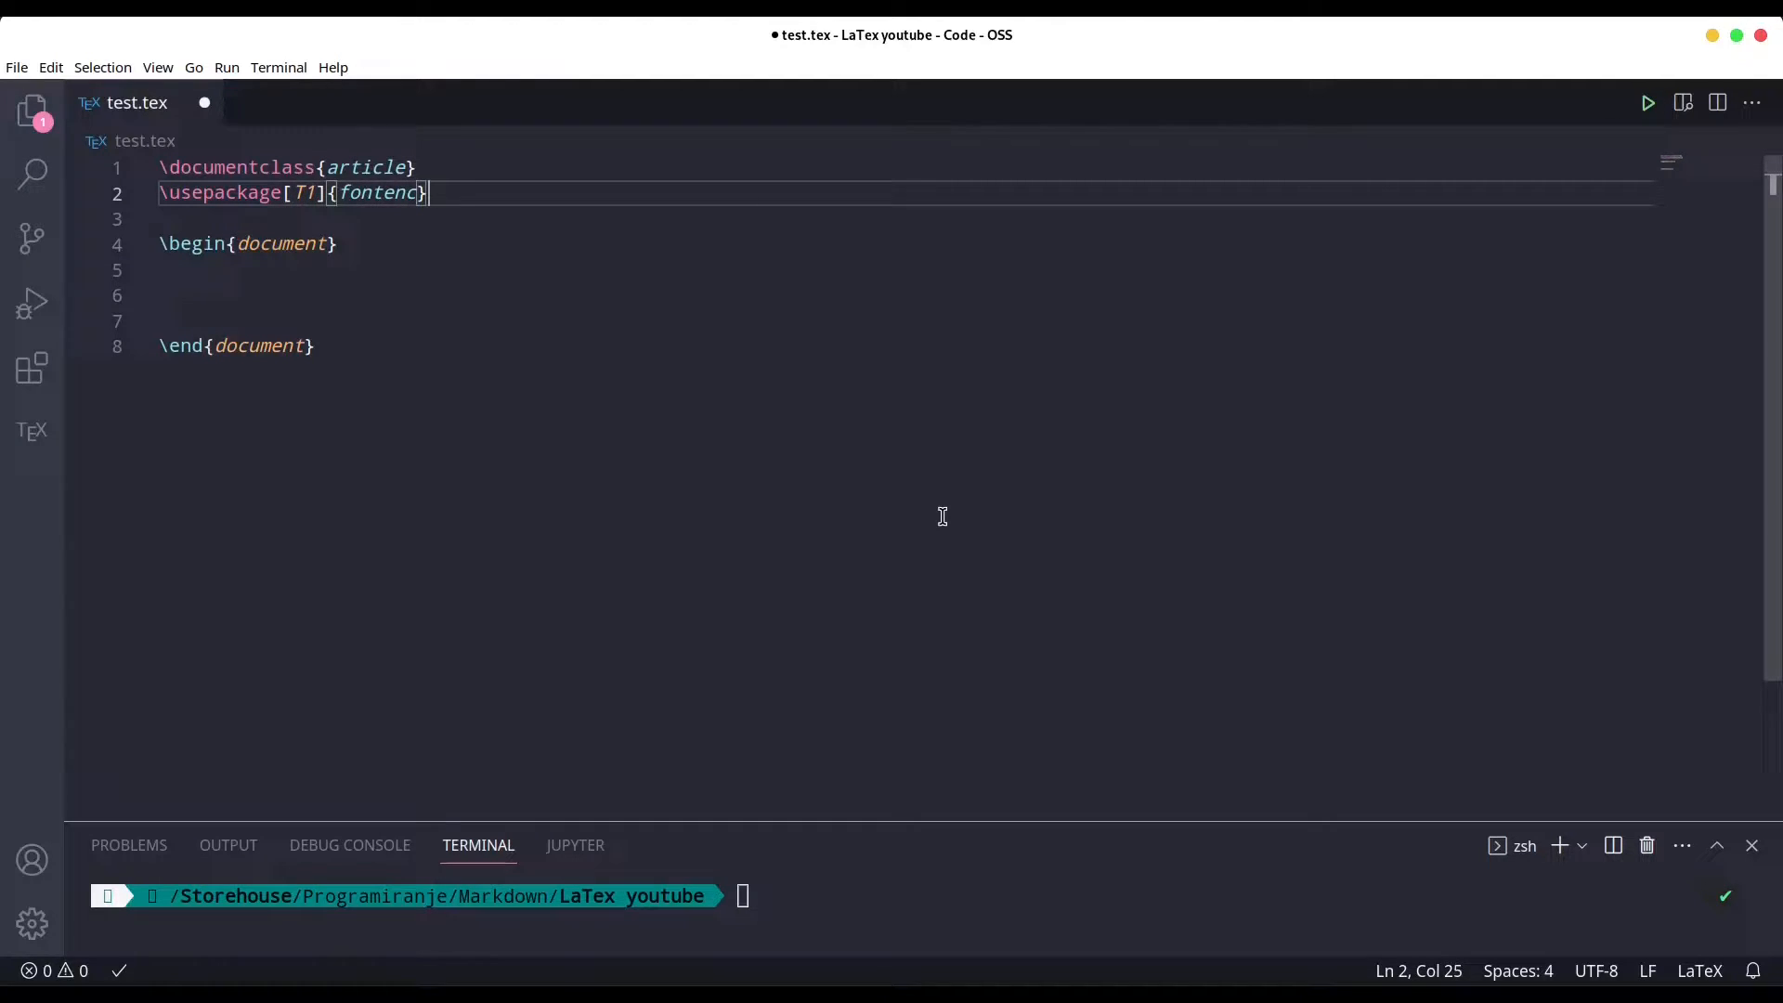
Load inputenc with the utf8 option and start a new preamble line.
type("\\use")
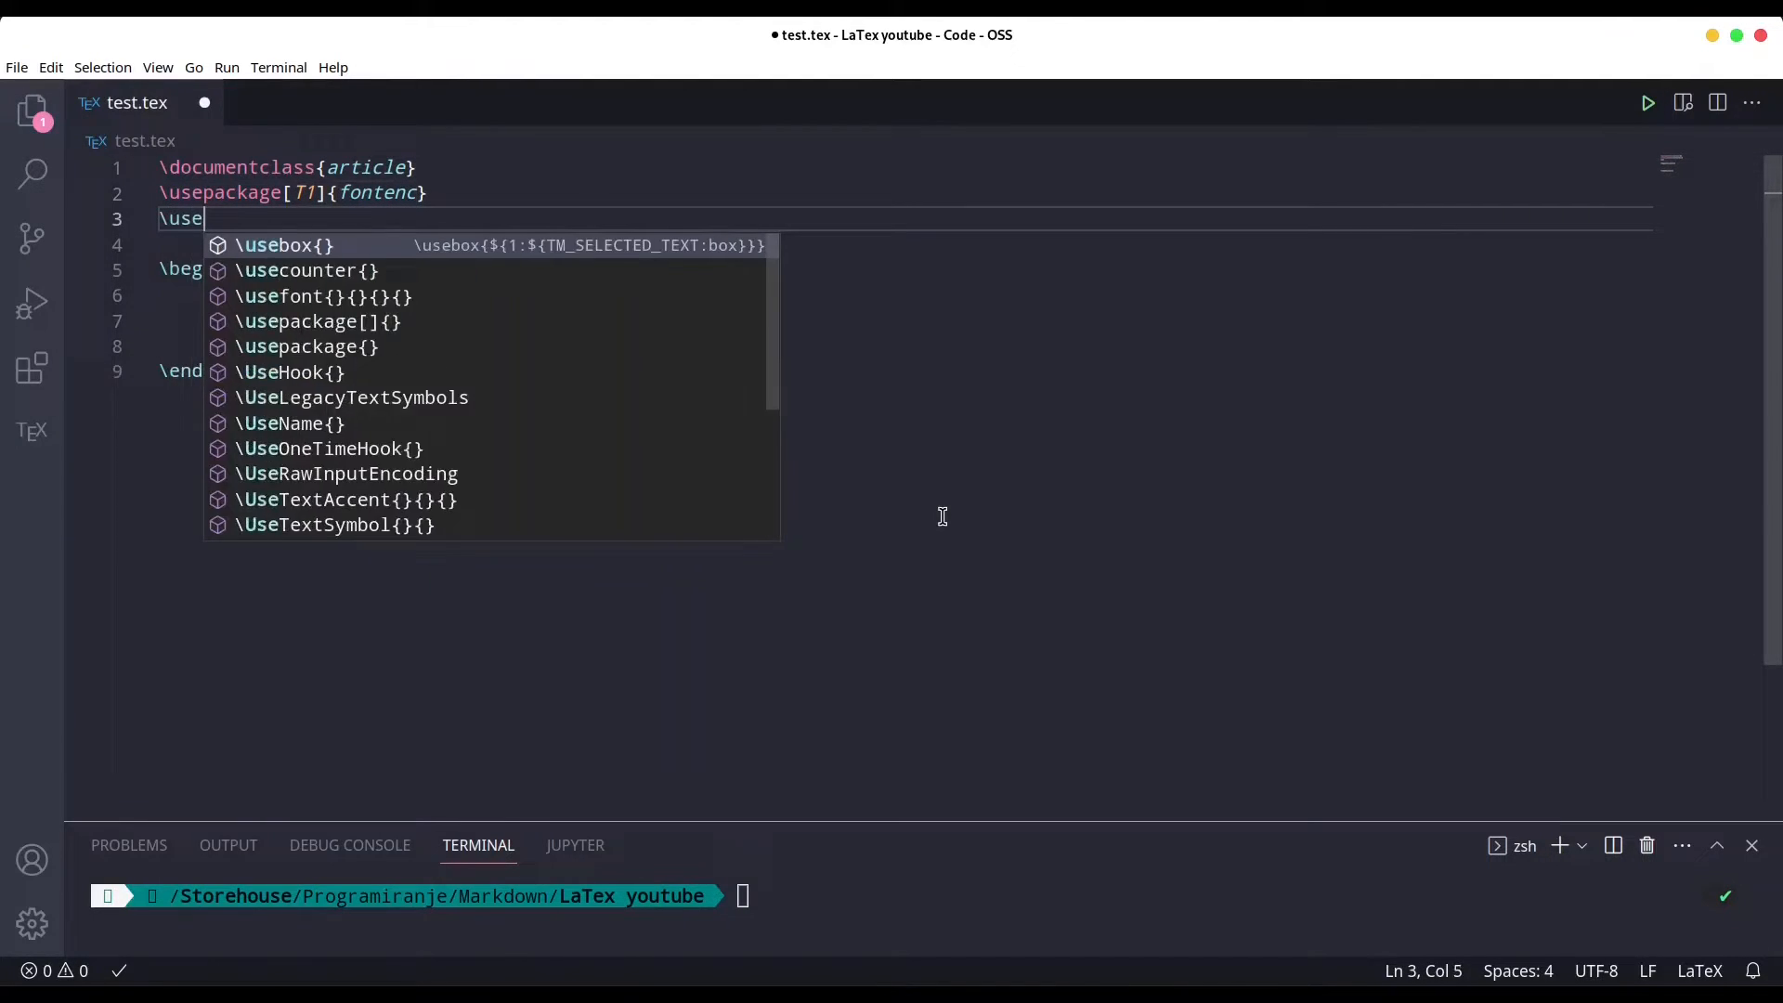
left_click(315, 321)
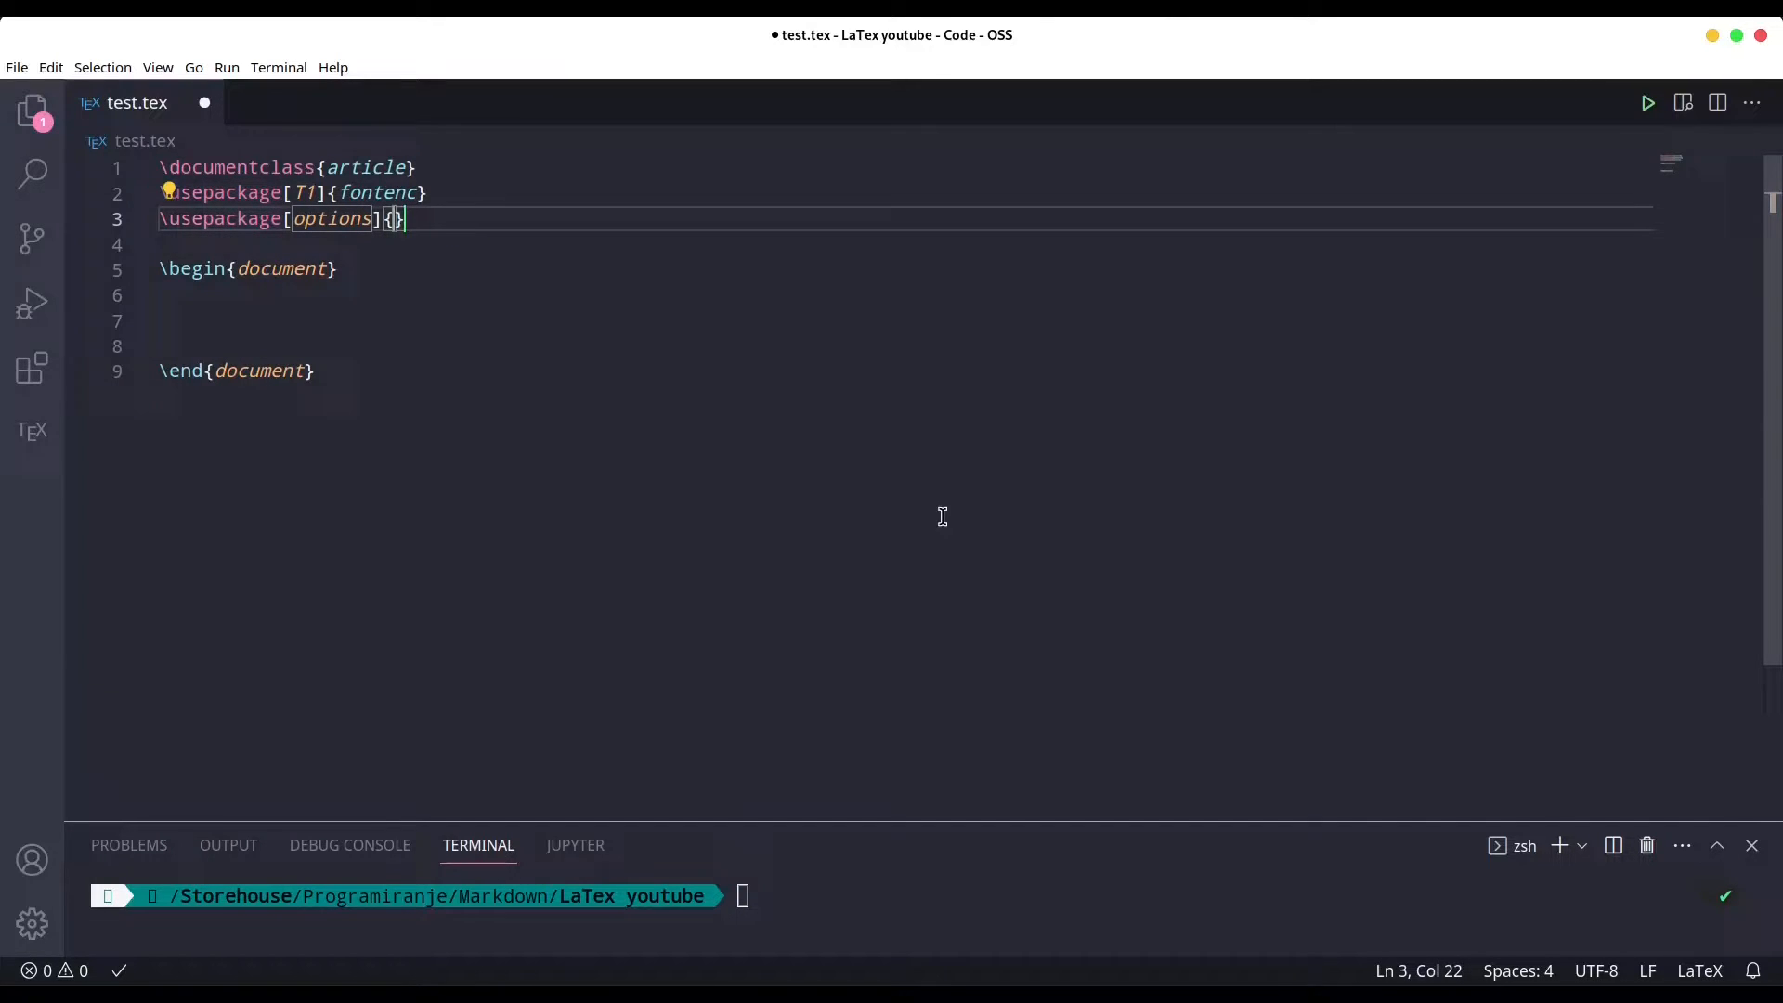
type("inputenc")
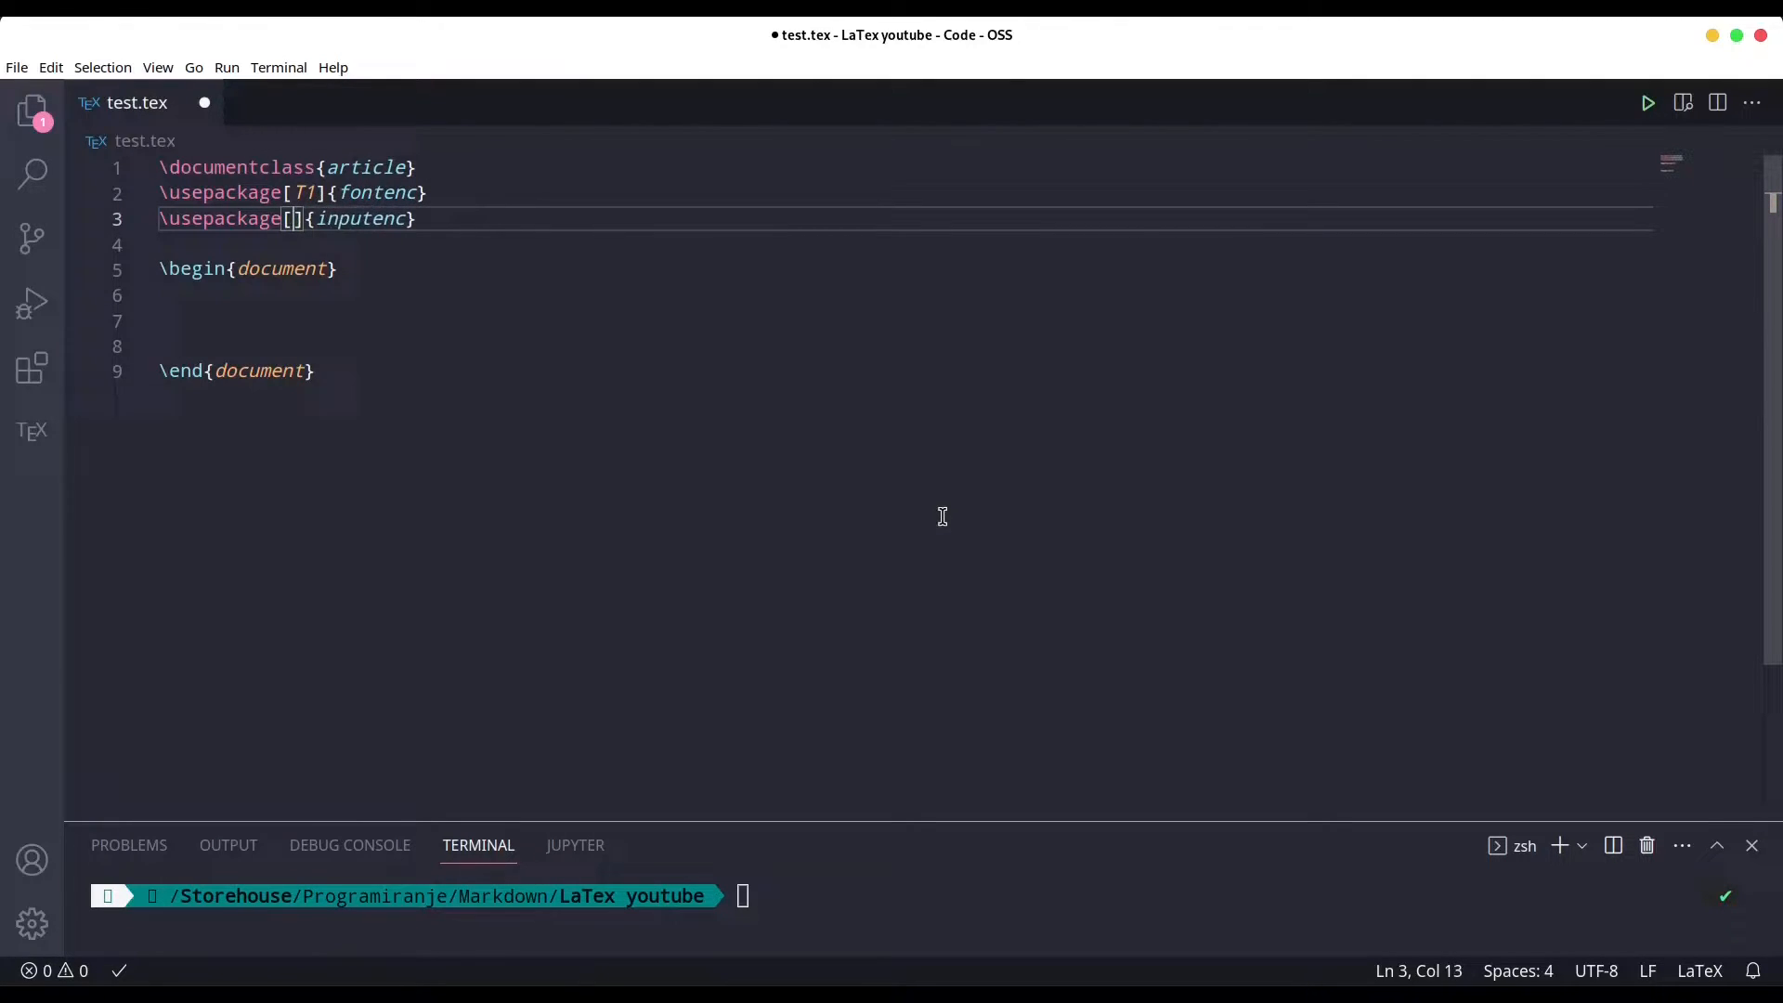
type("utf8")
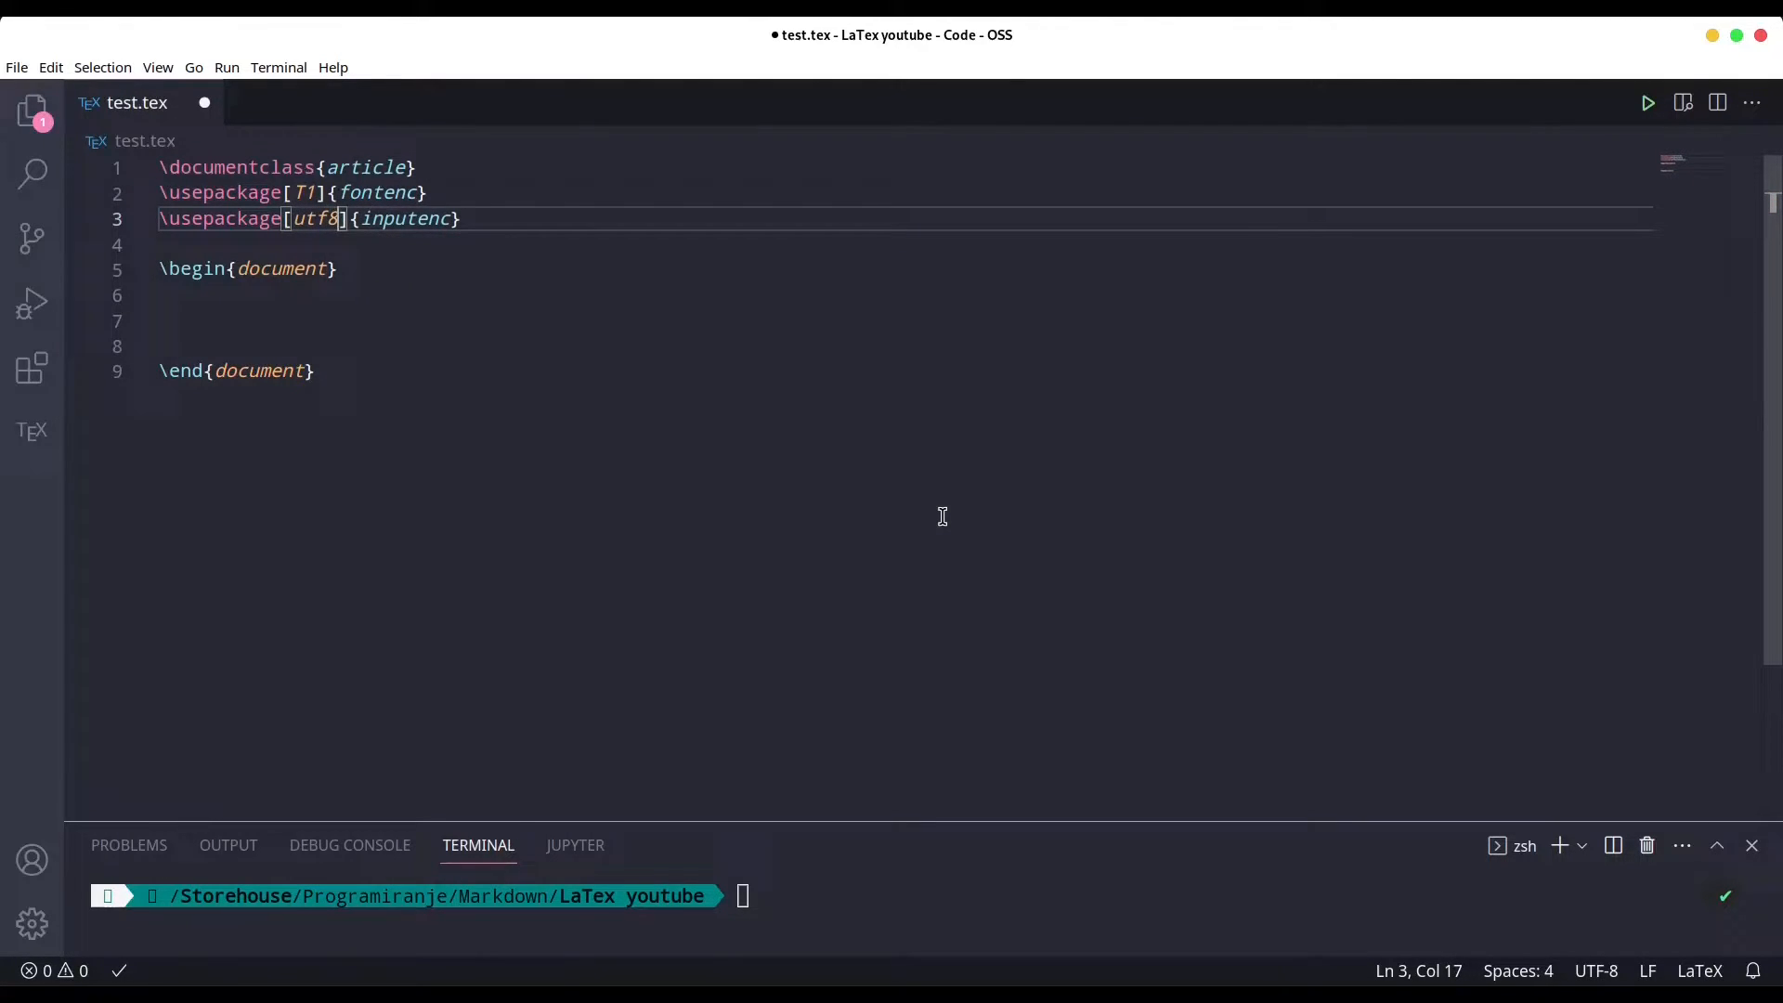
key("Enter")
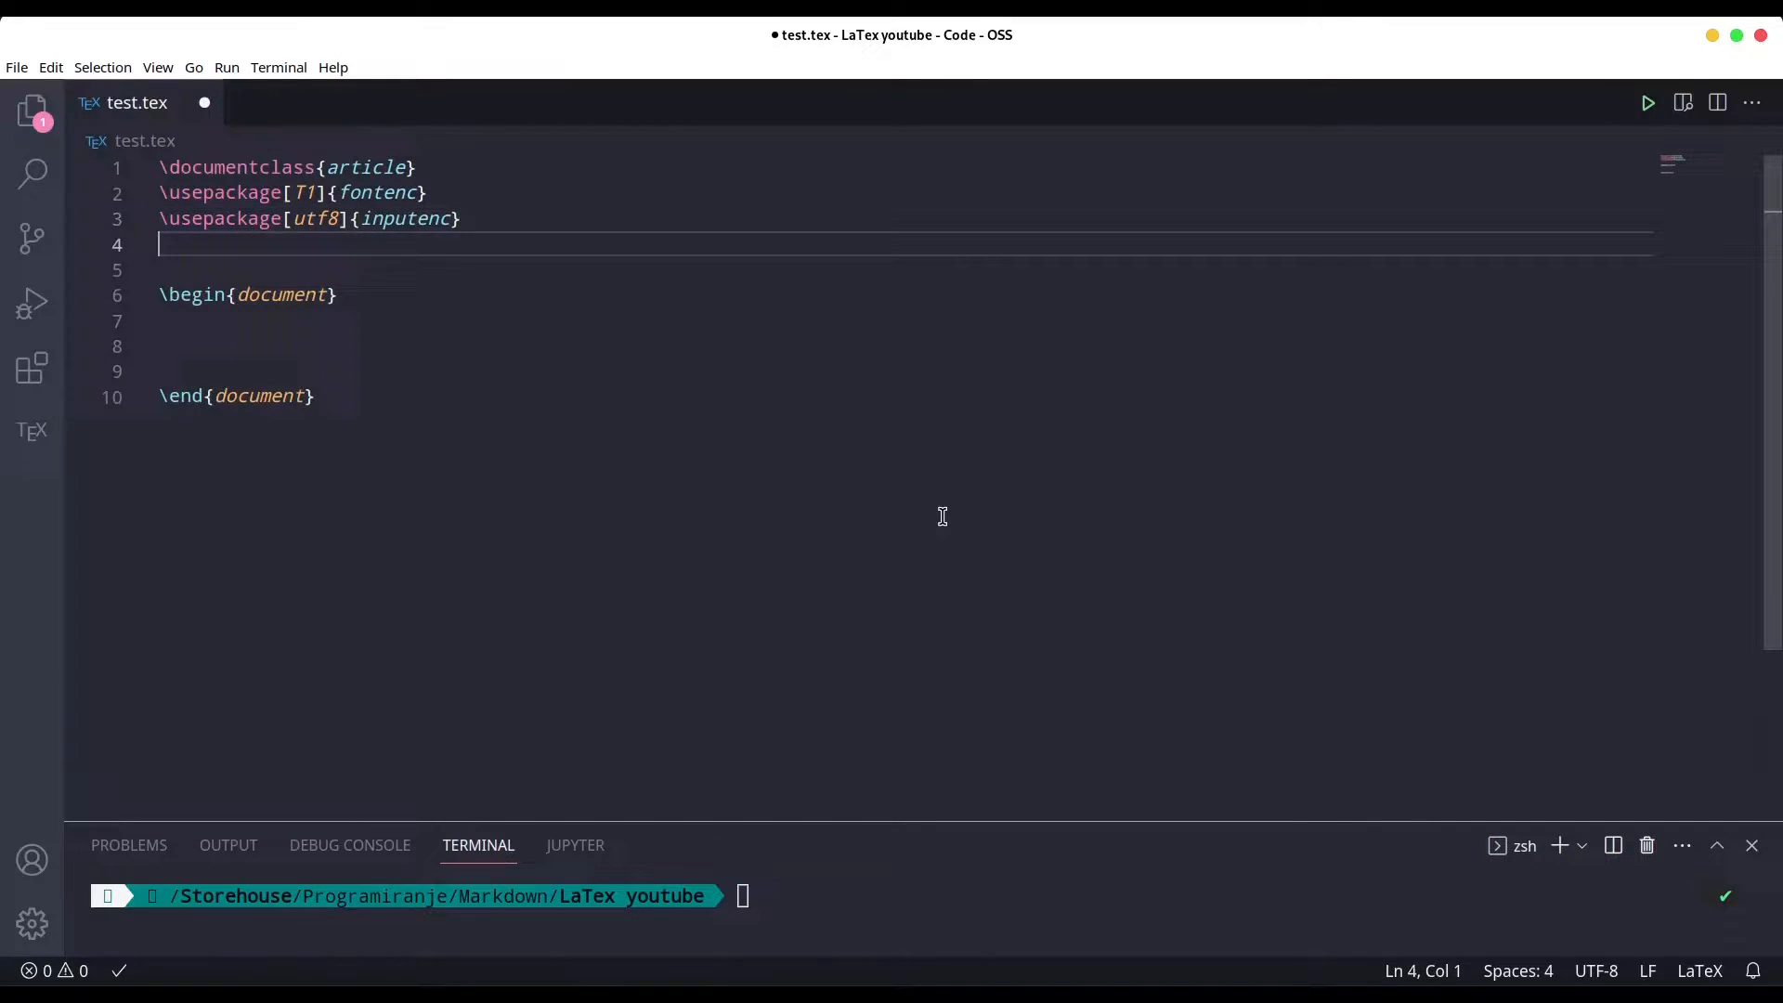
Add \usepackage[english, german, arabic, serbianc, spanish]{babel} to the preamble.
type("\\usepackage[options]{")
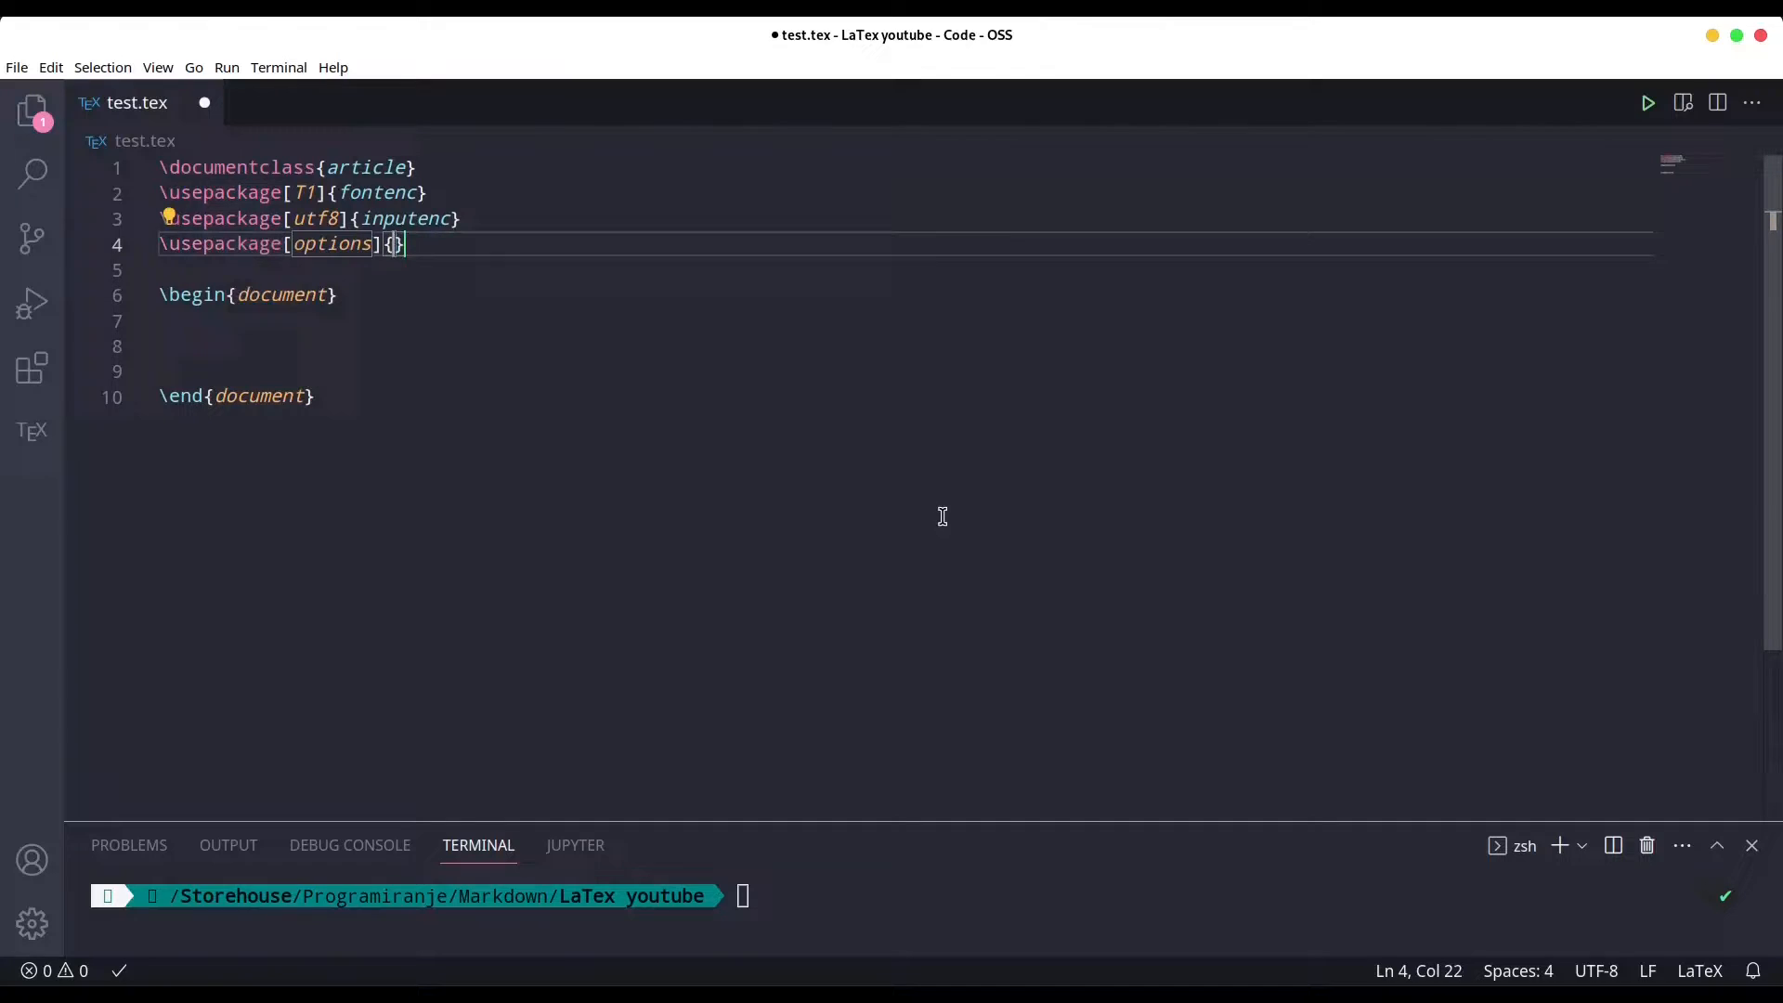
type("babel")
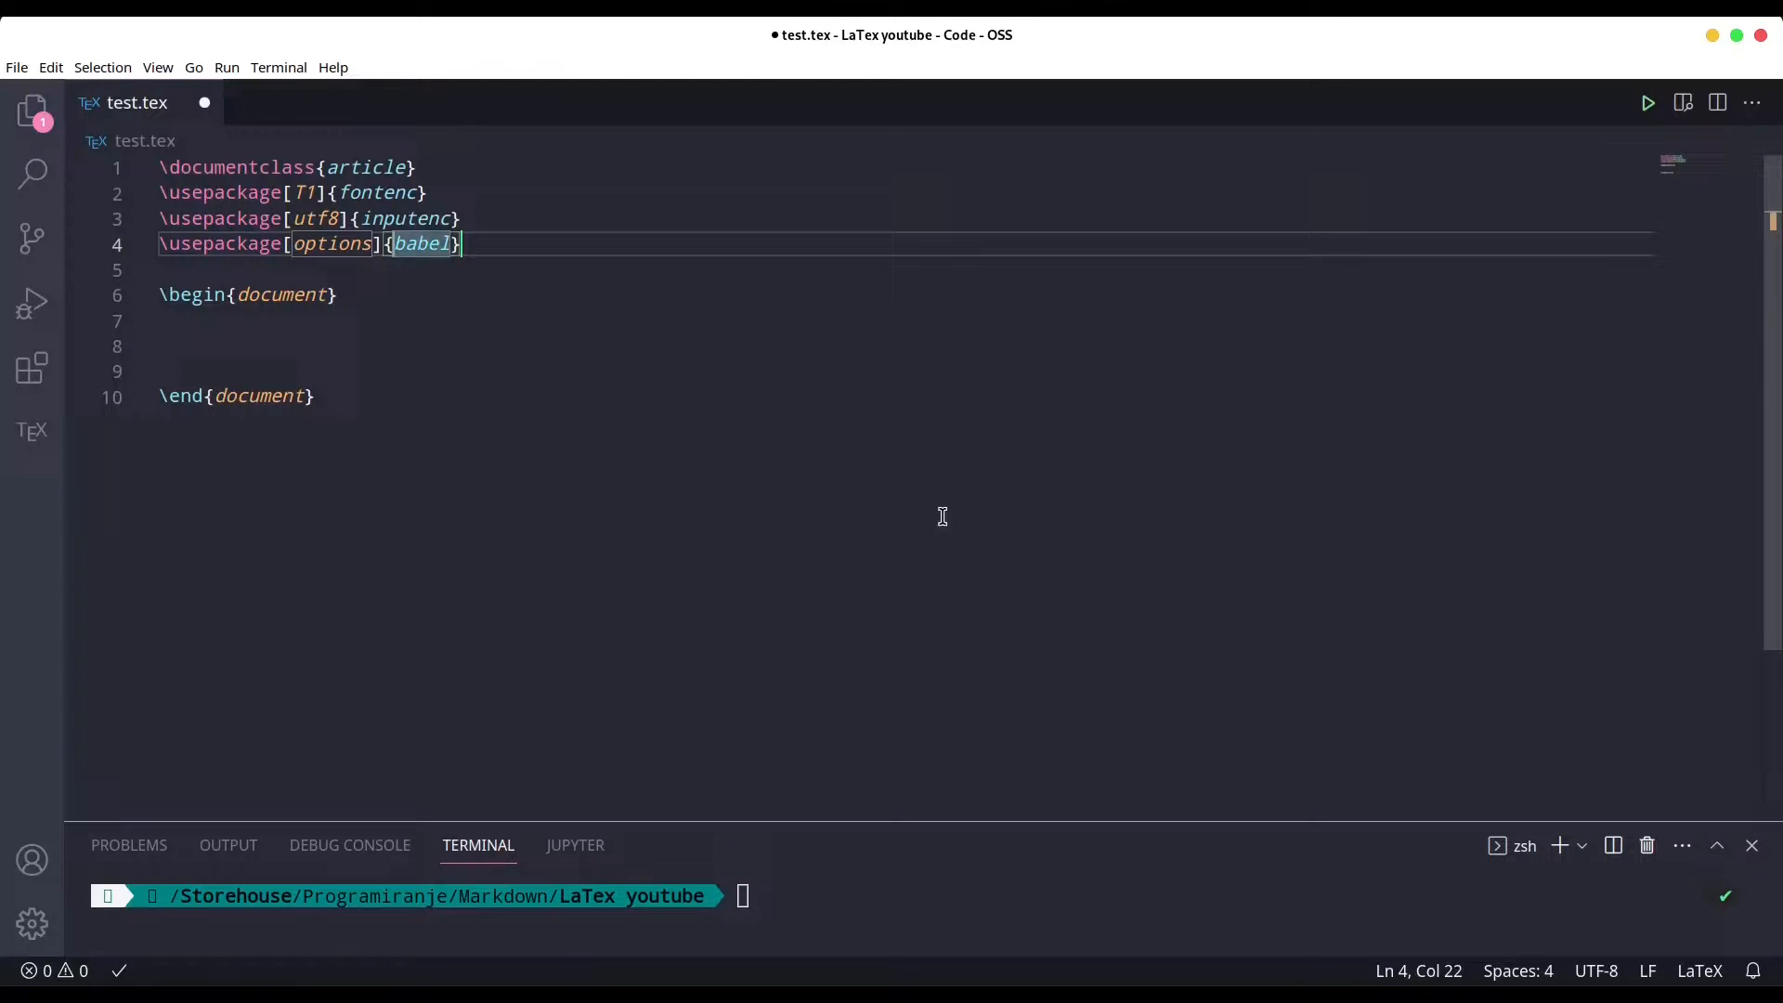
type("o")
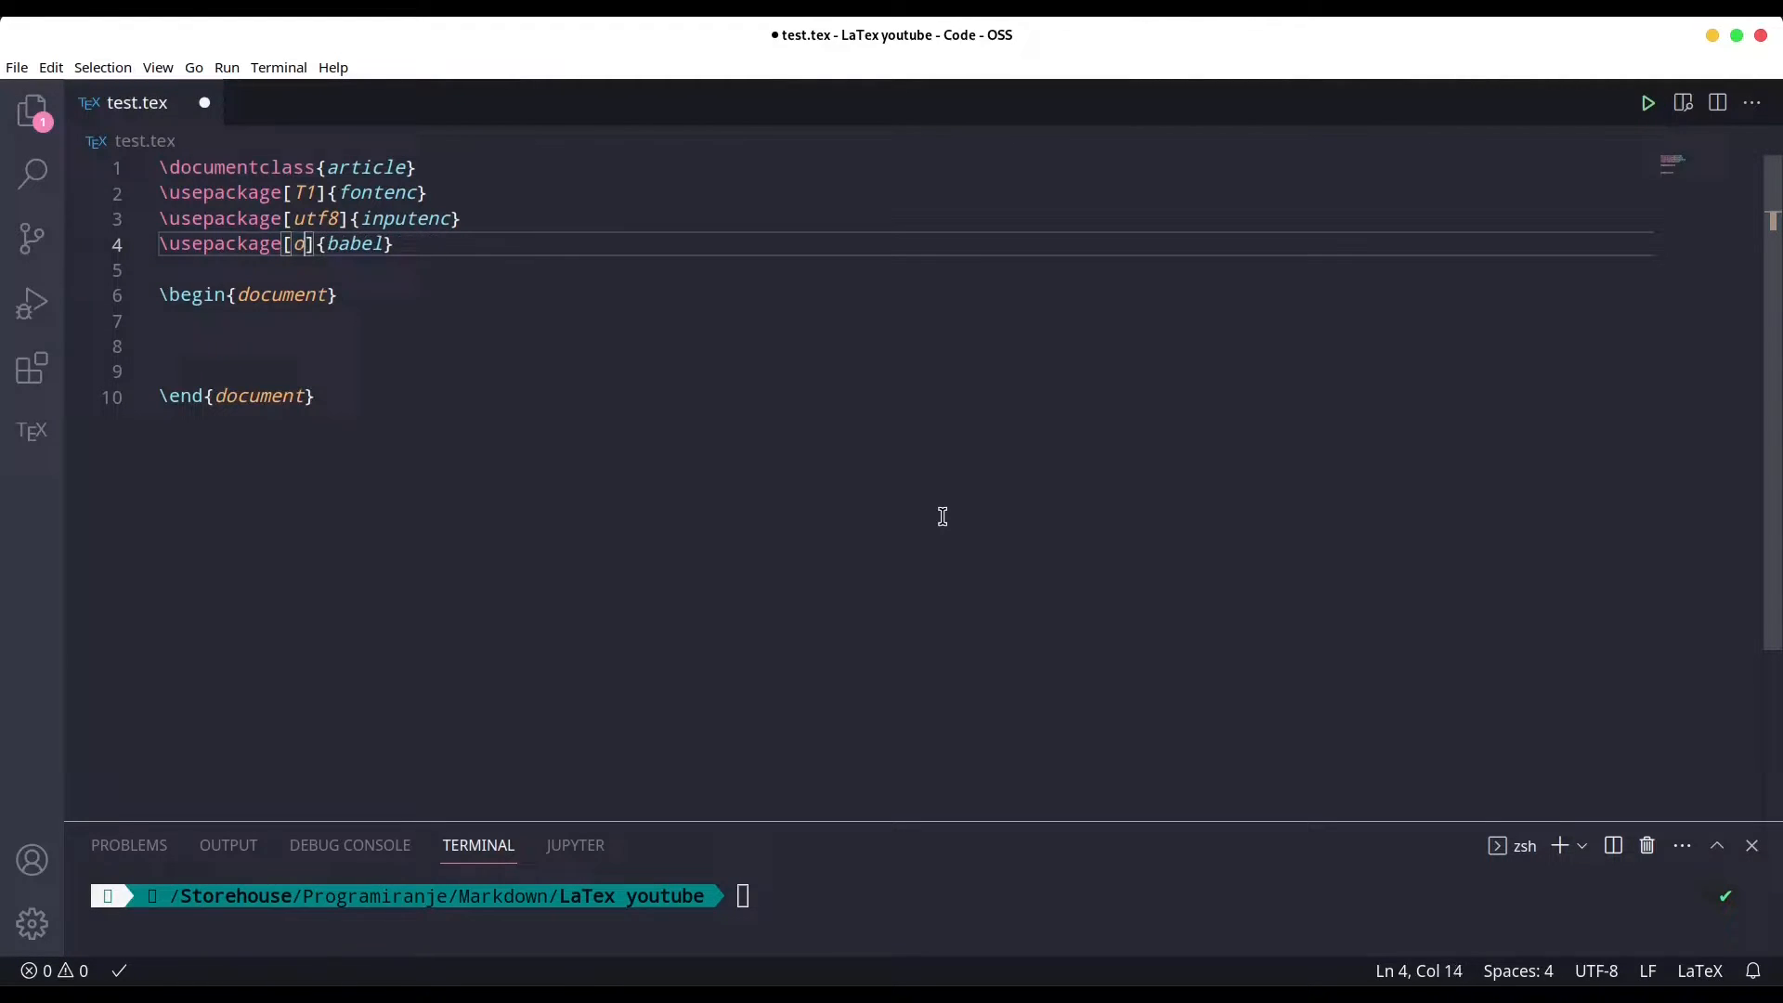
type("nglish")
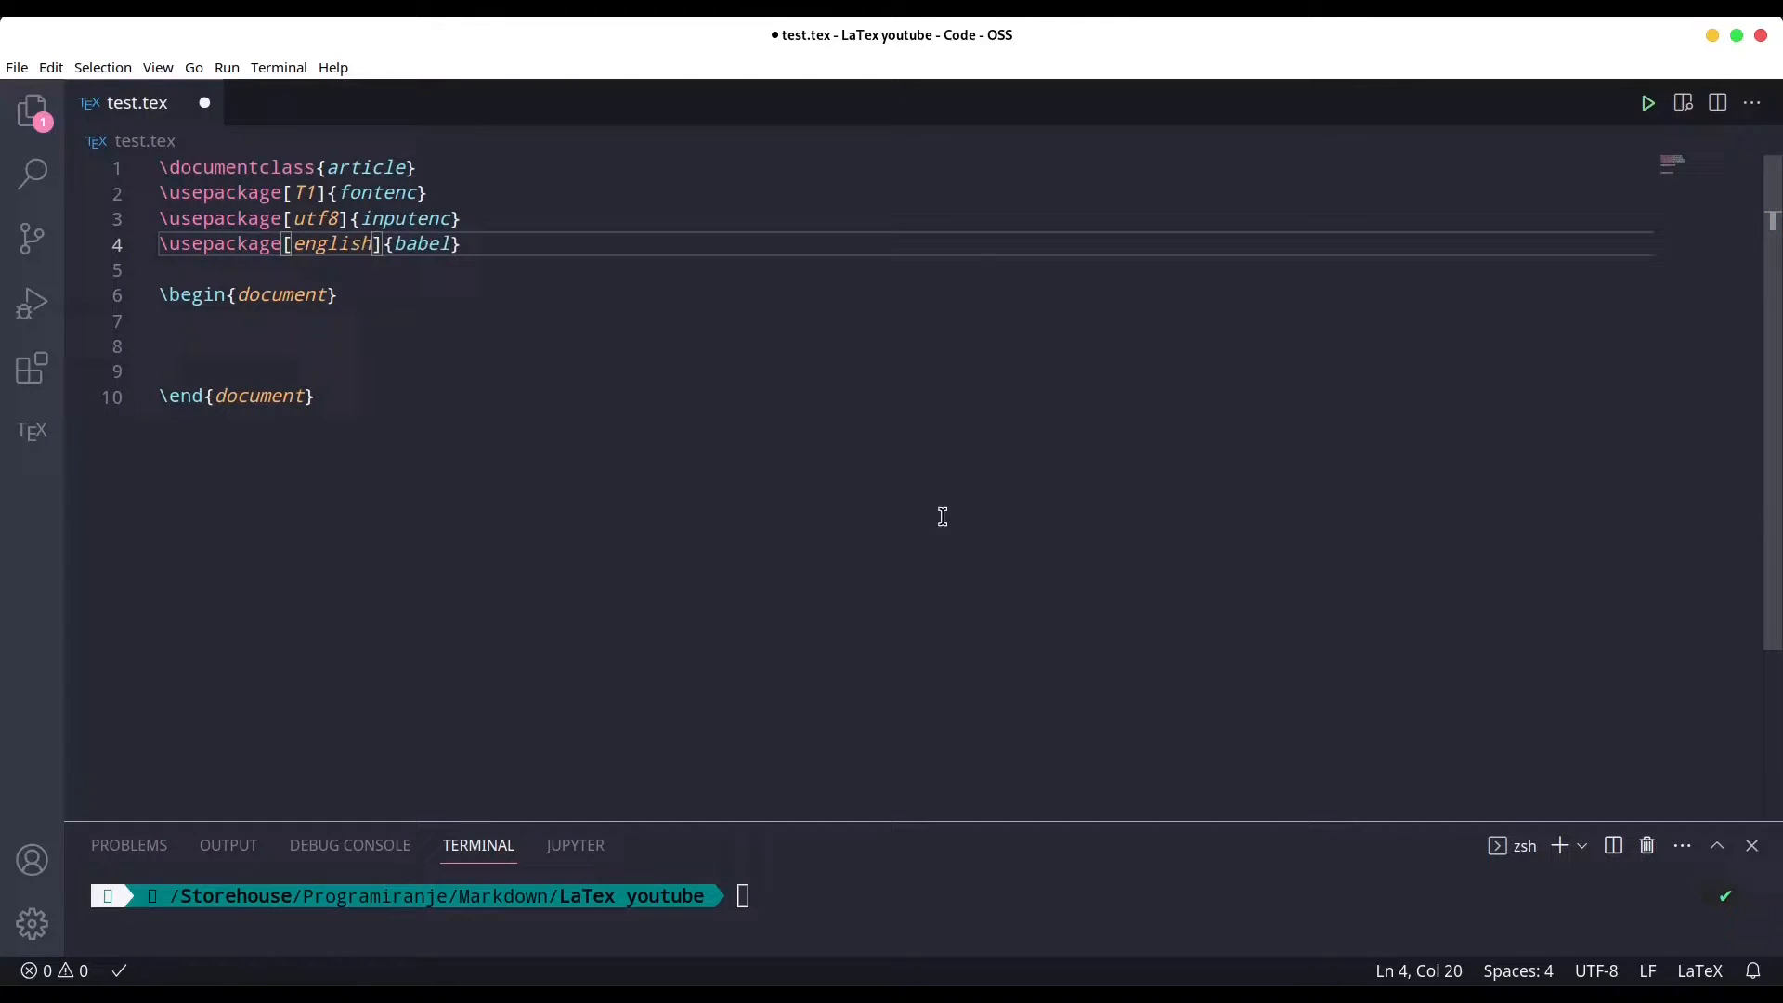
type(", germa")
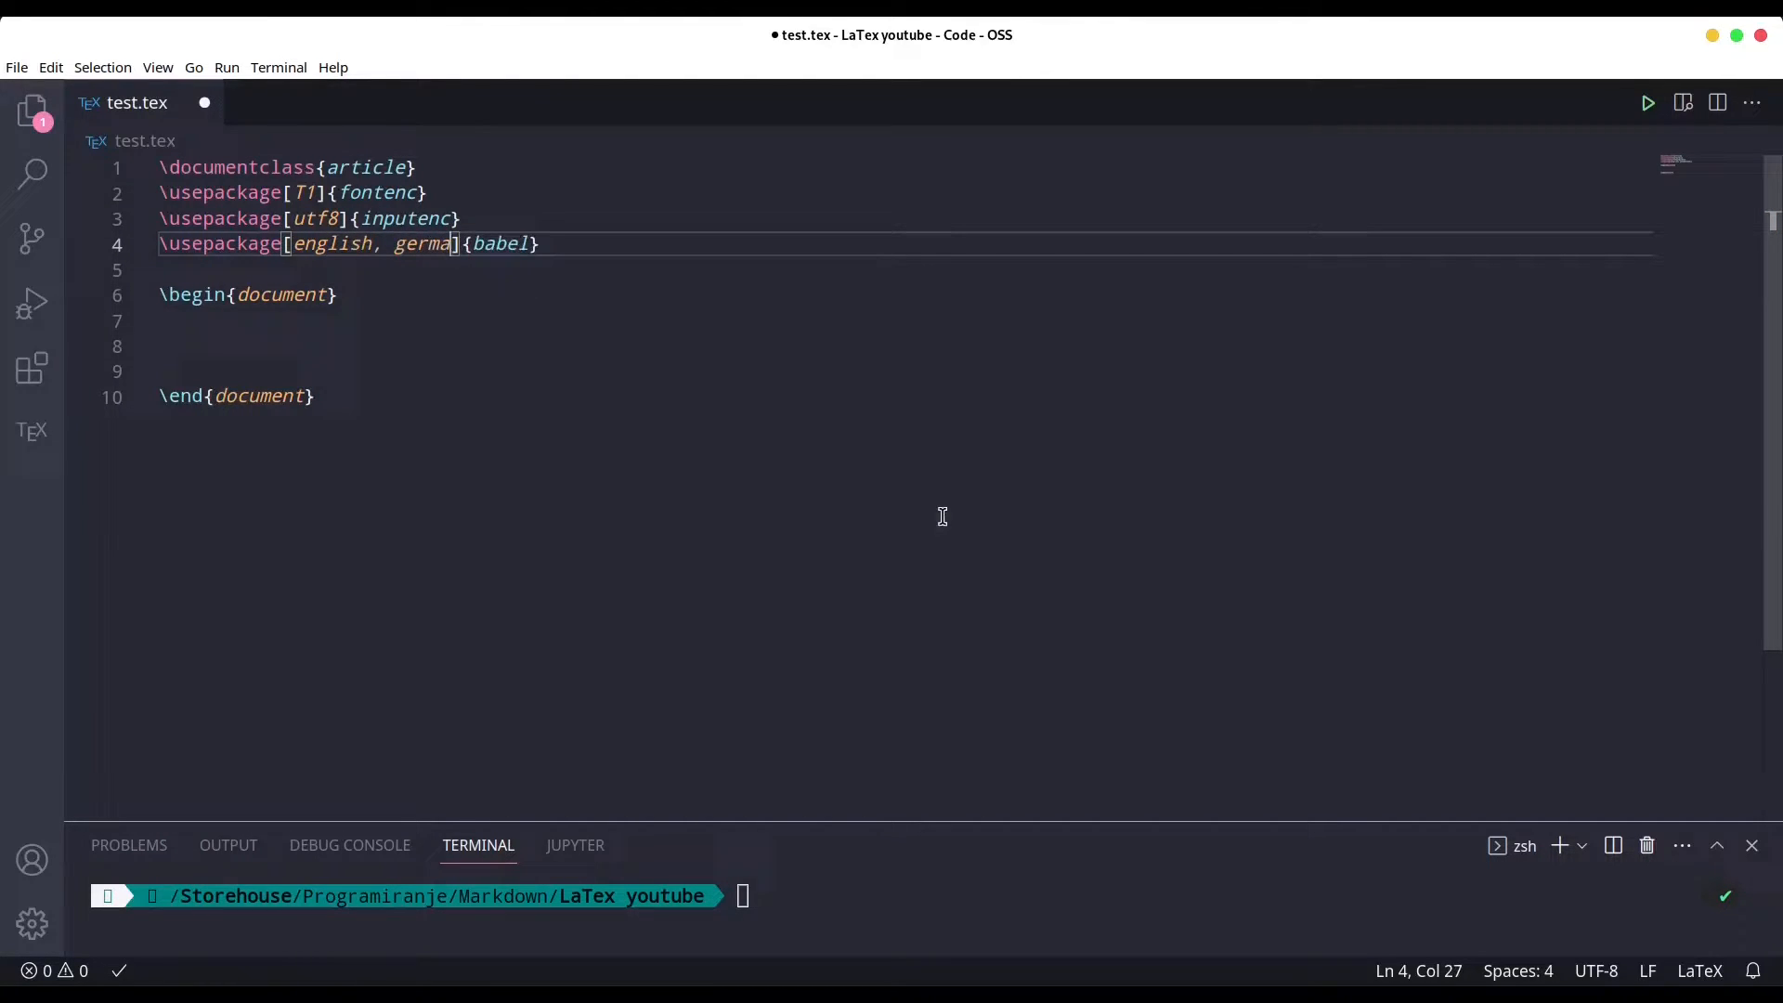
type("n")
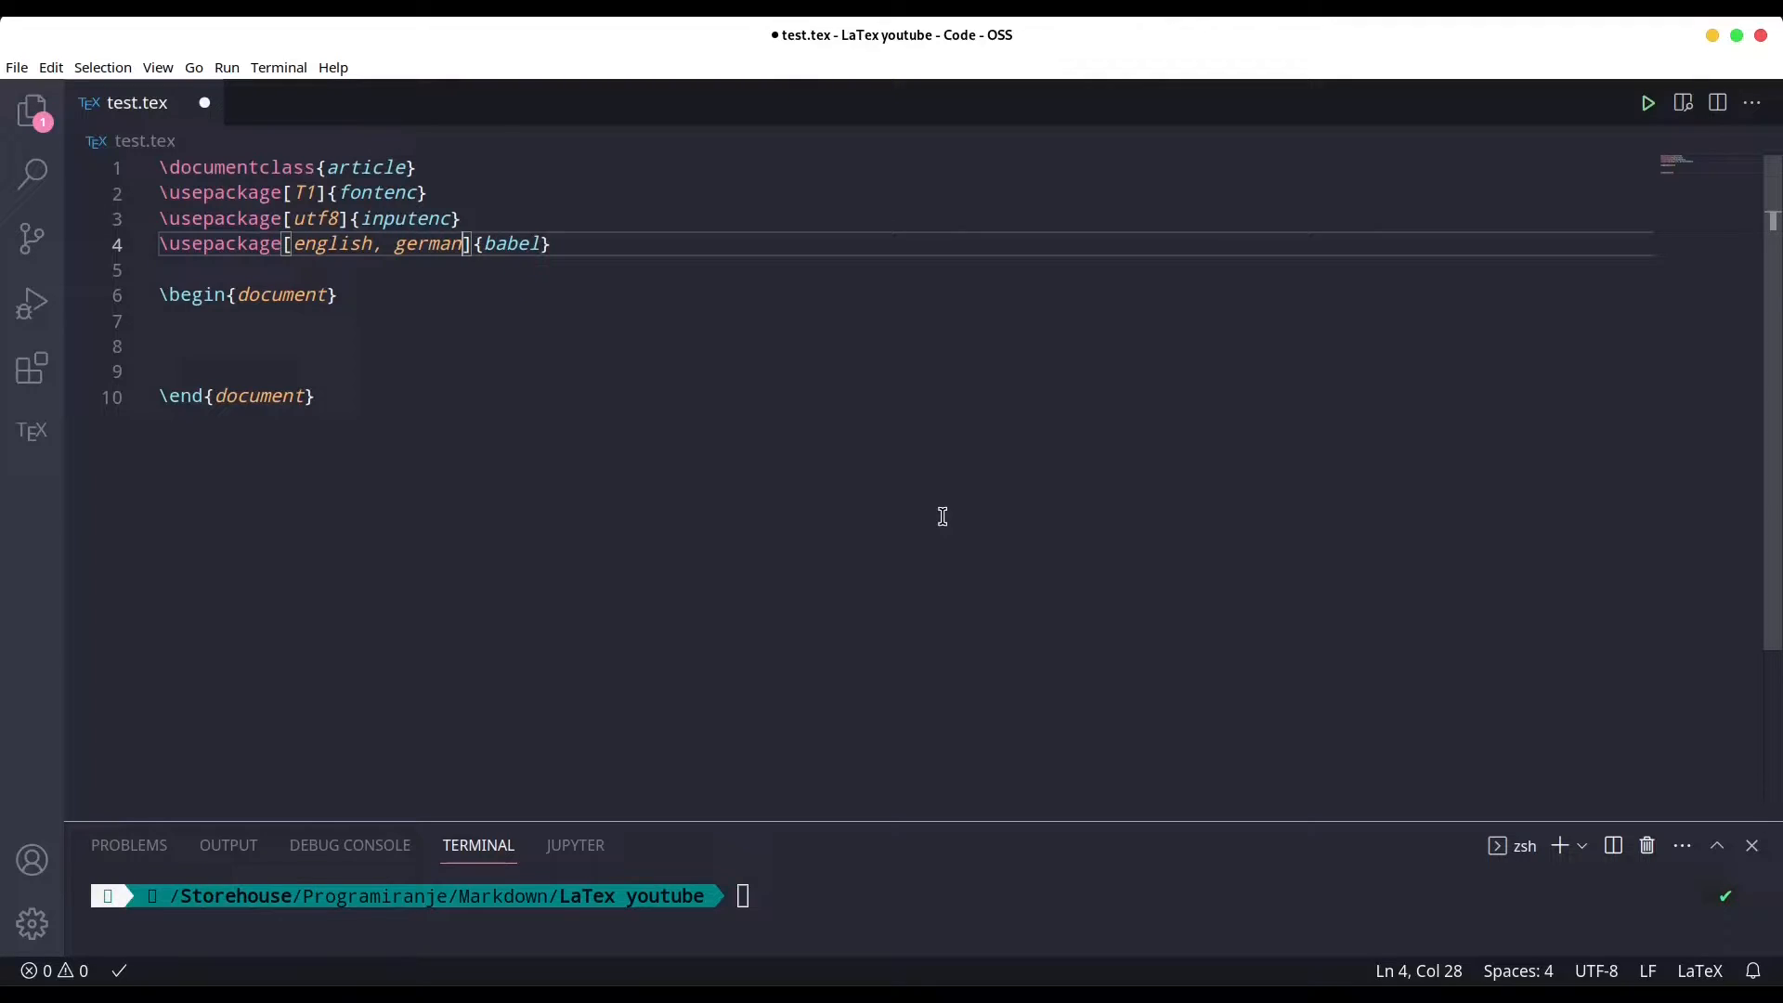
type(",")
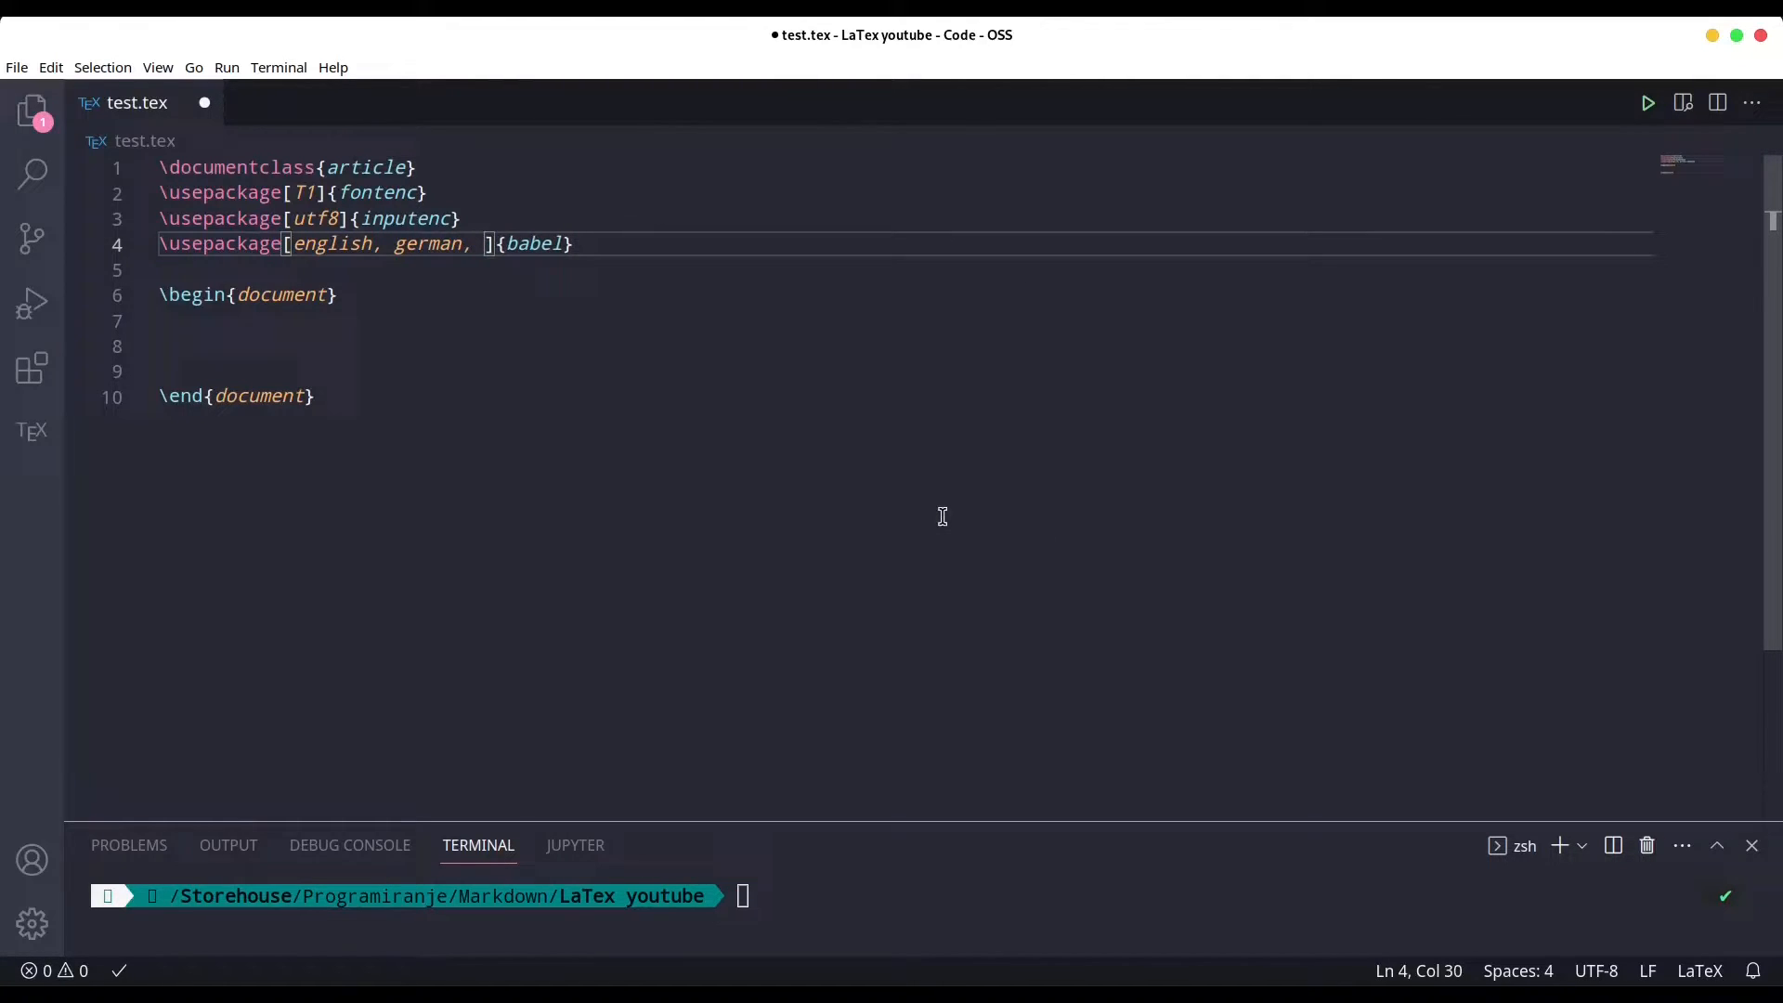
type("arabic,")
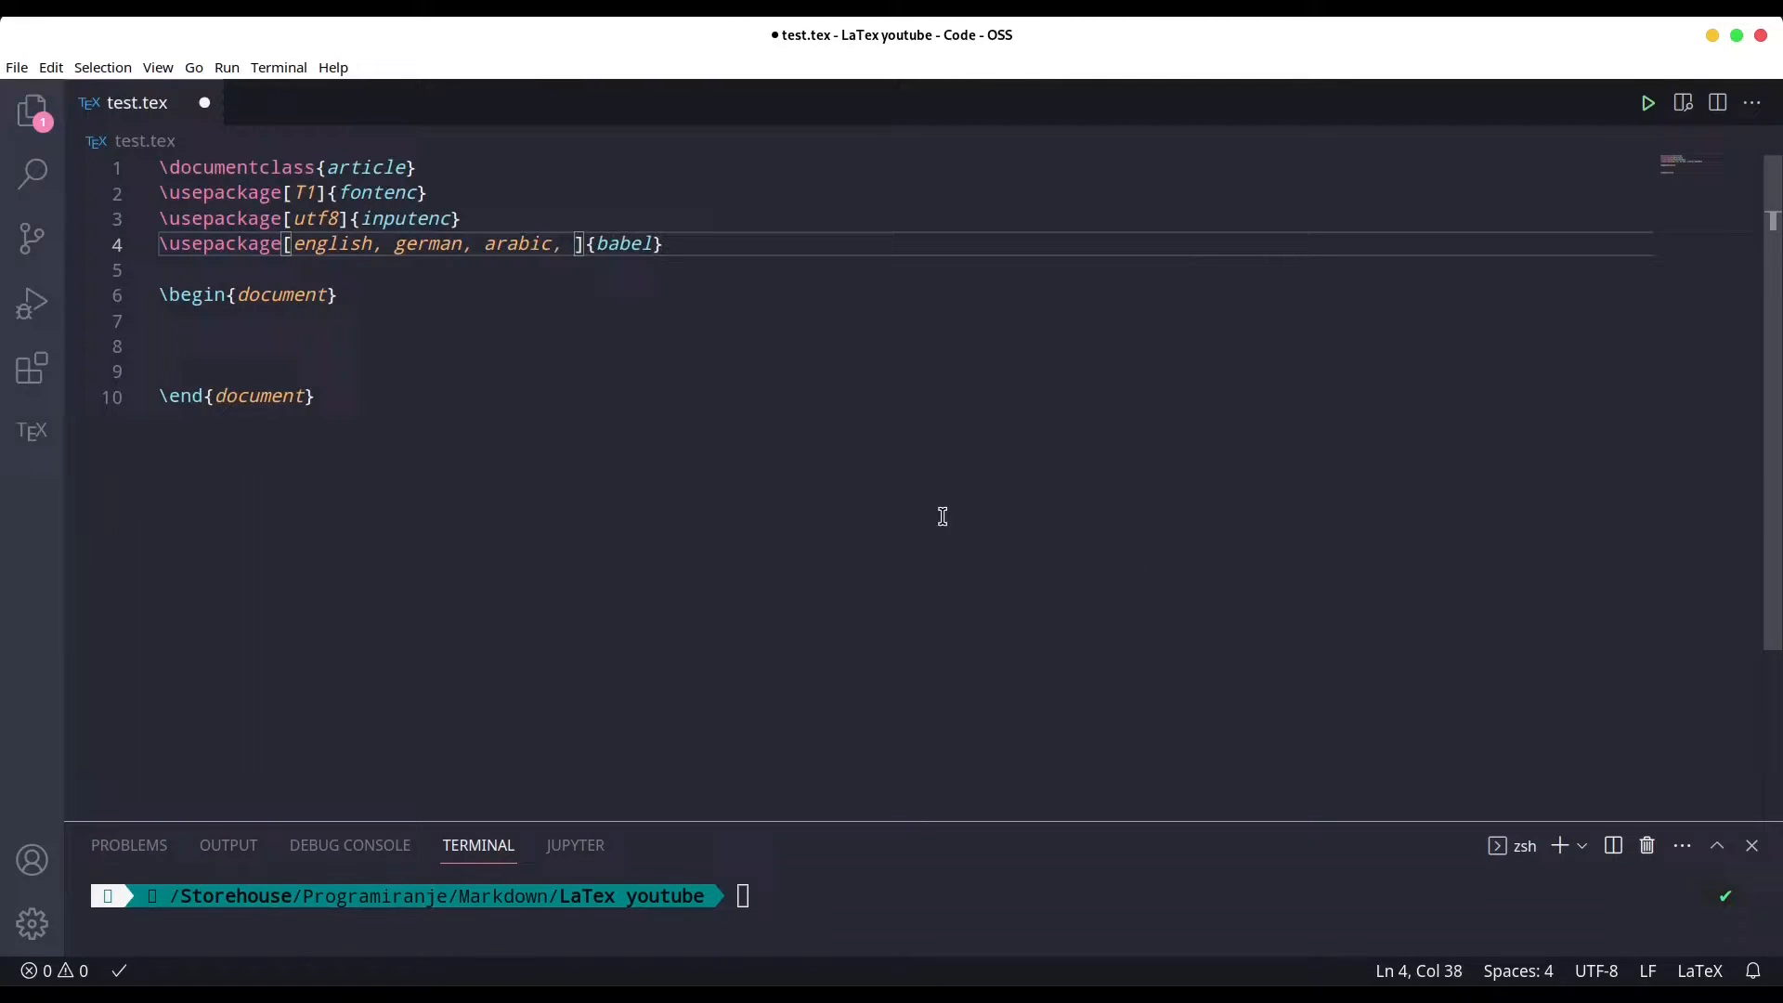
type("serb")
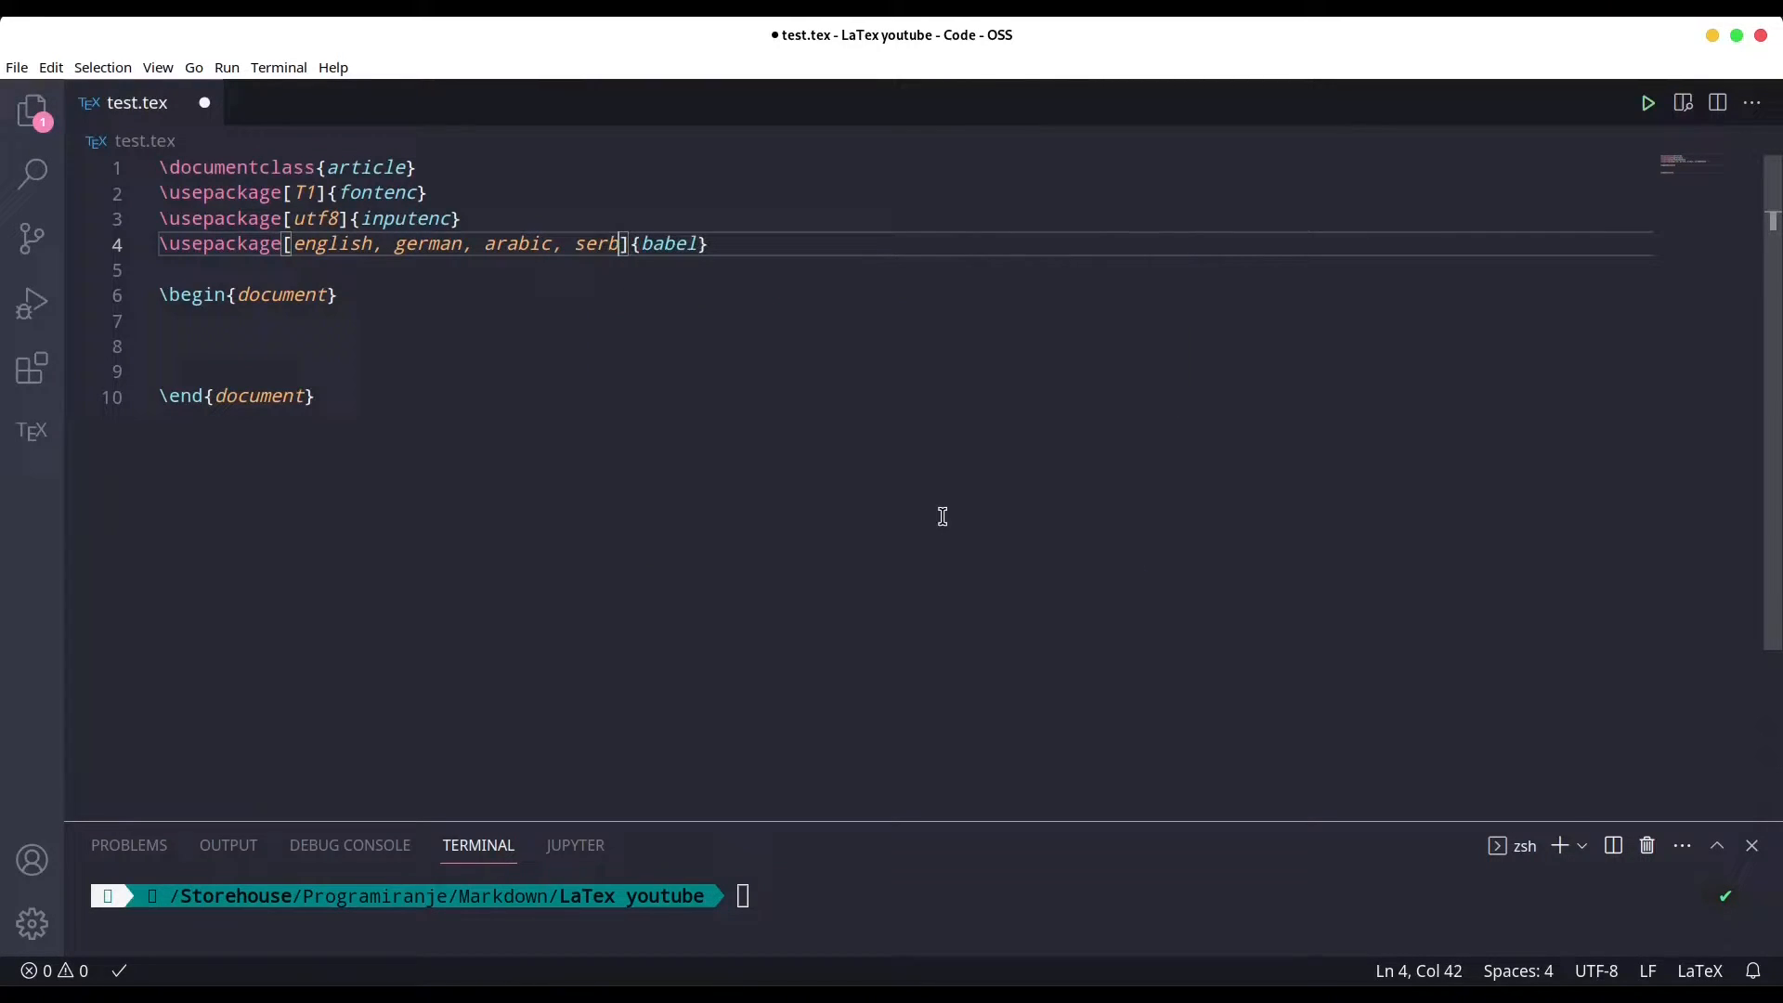
type("i")
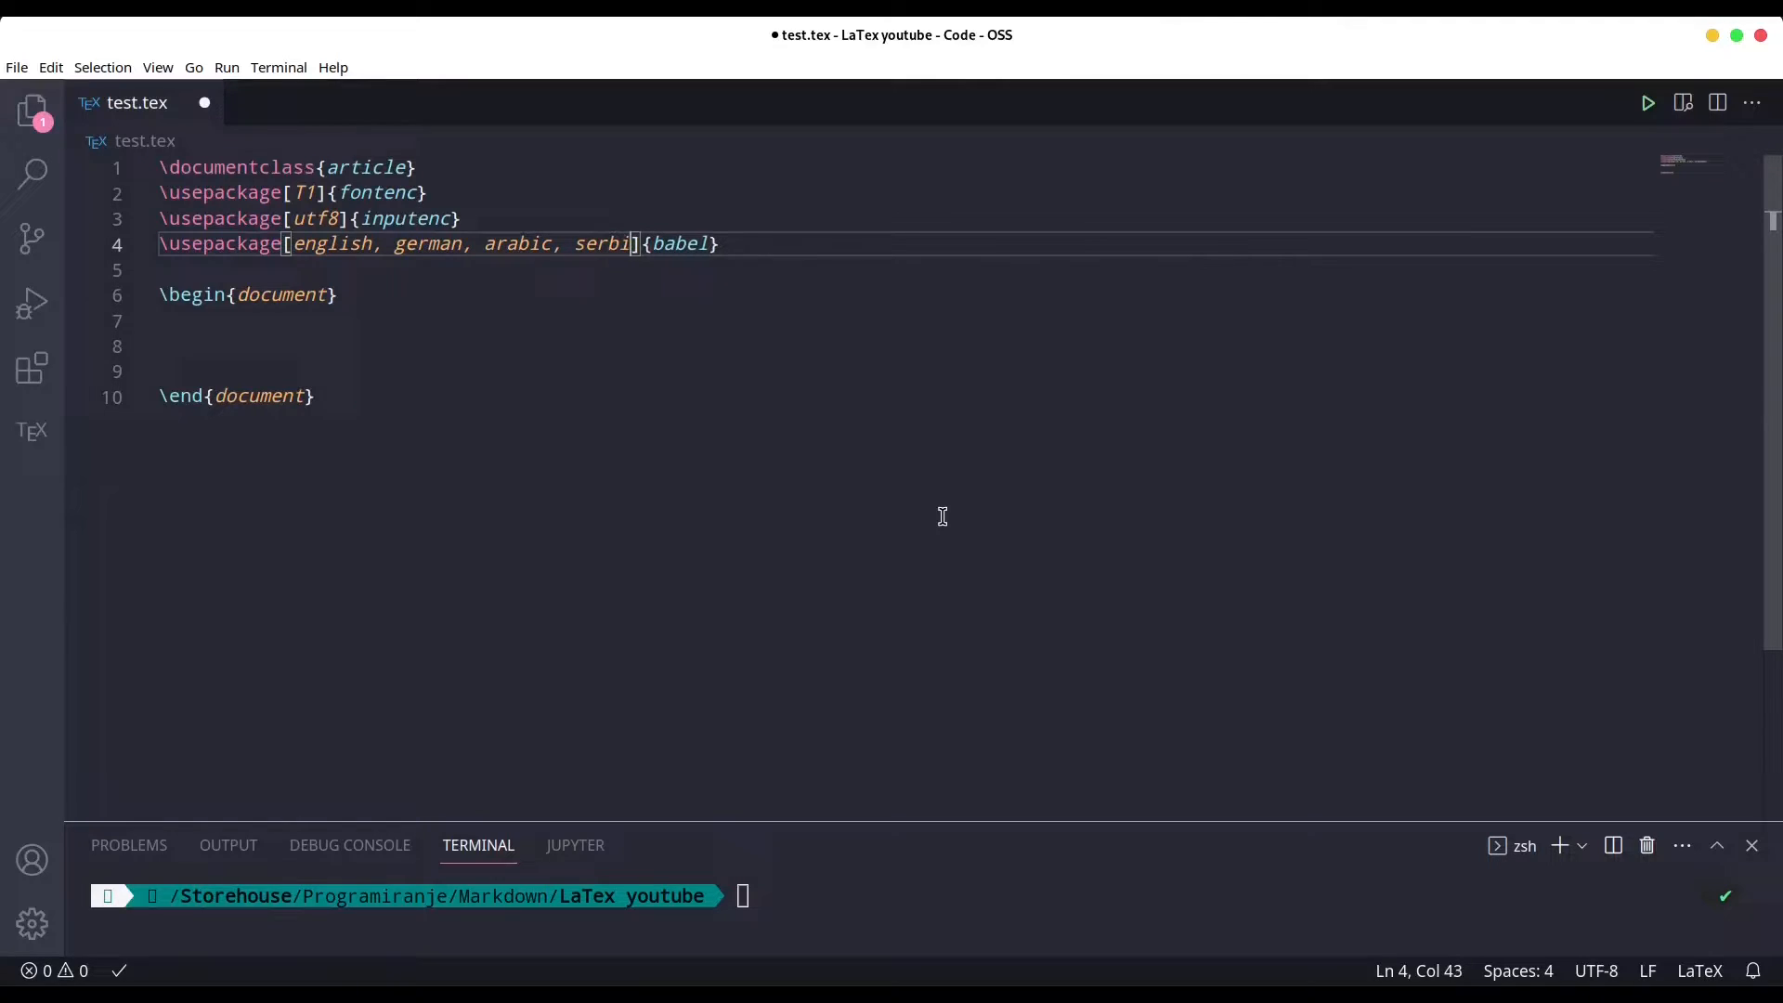
type("anc")
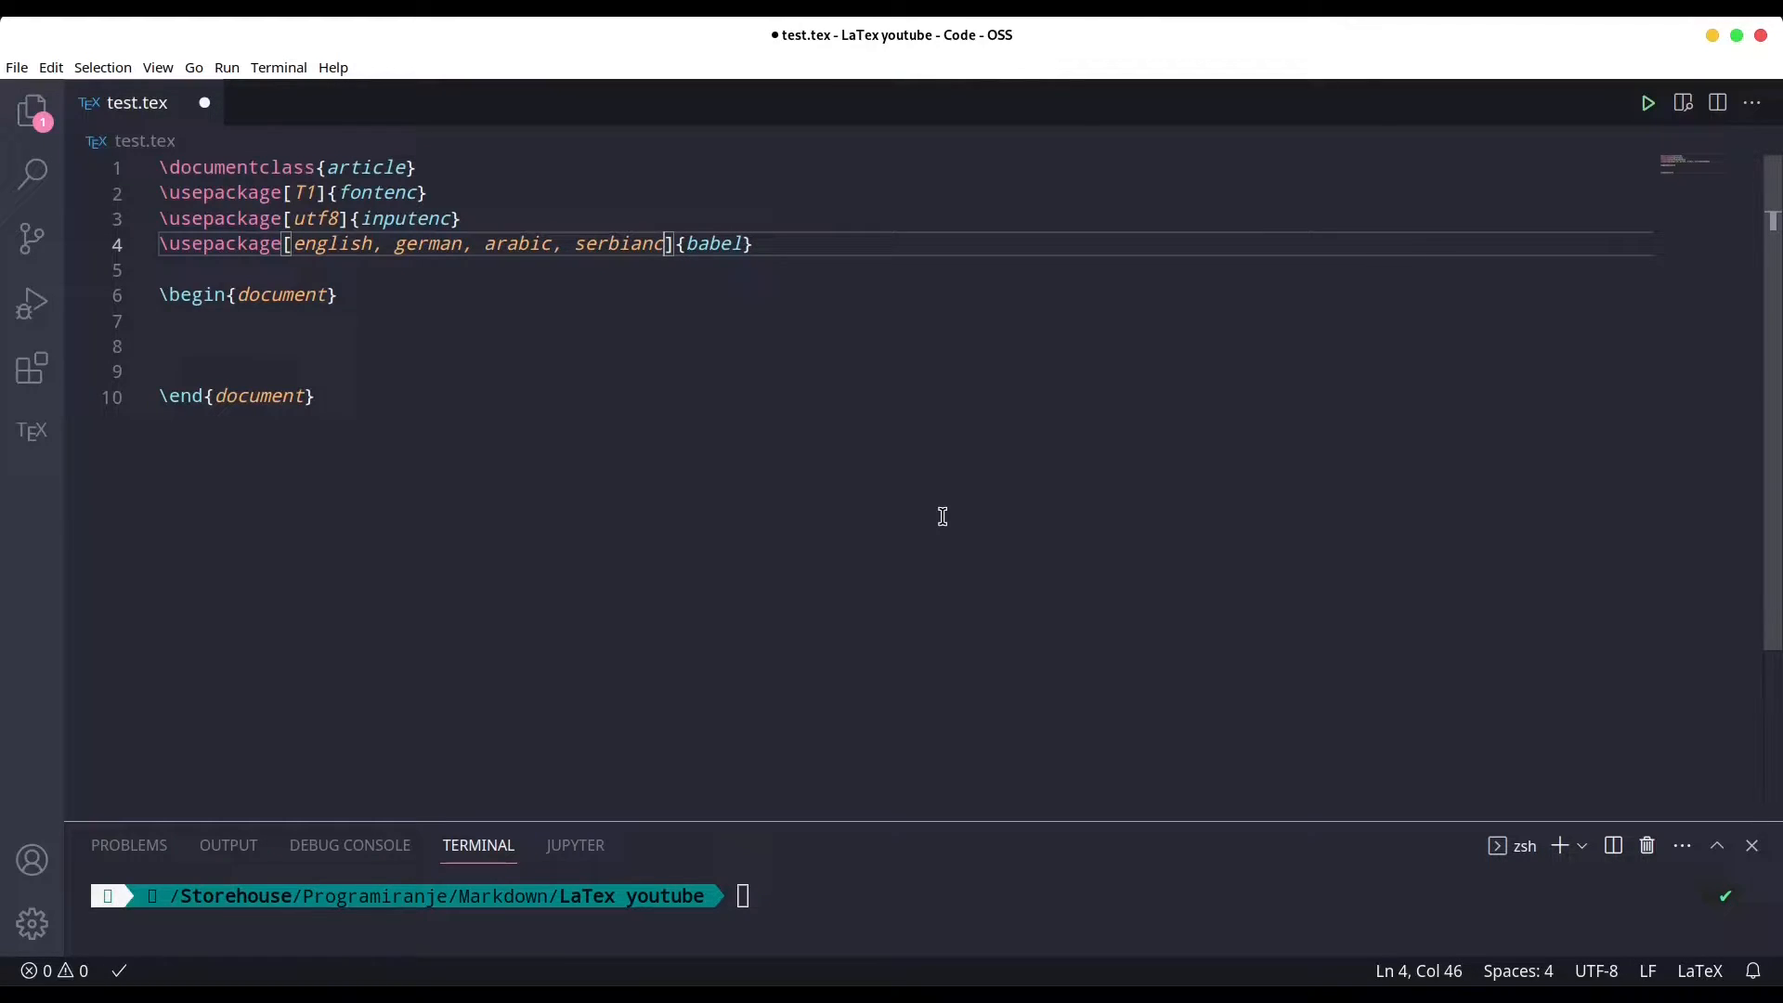
type(", spanish")
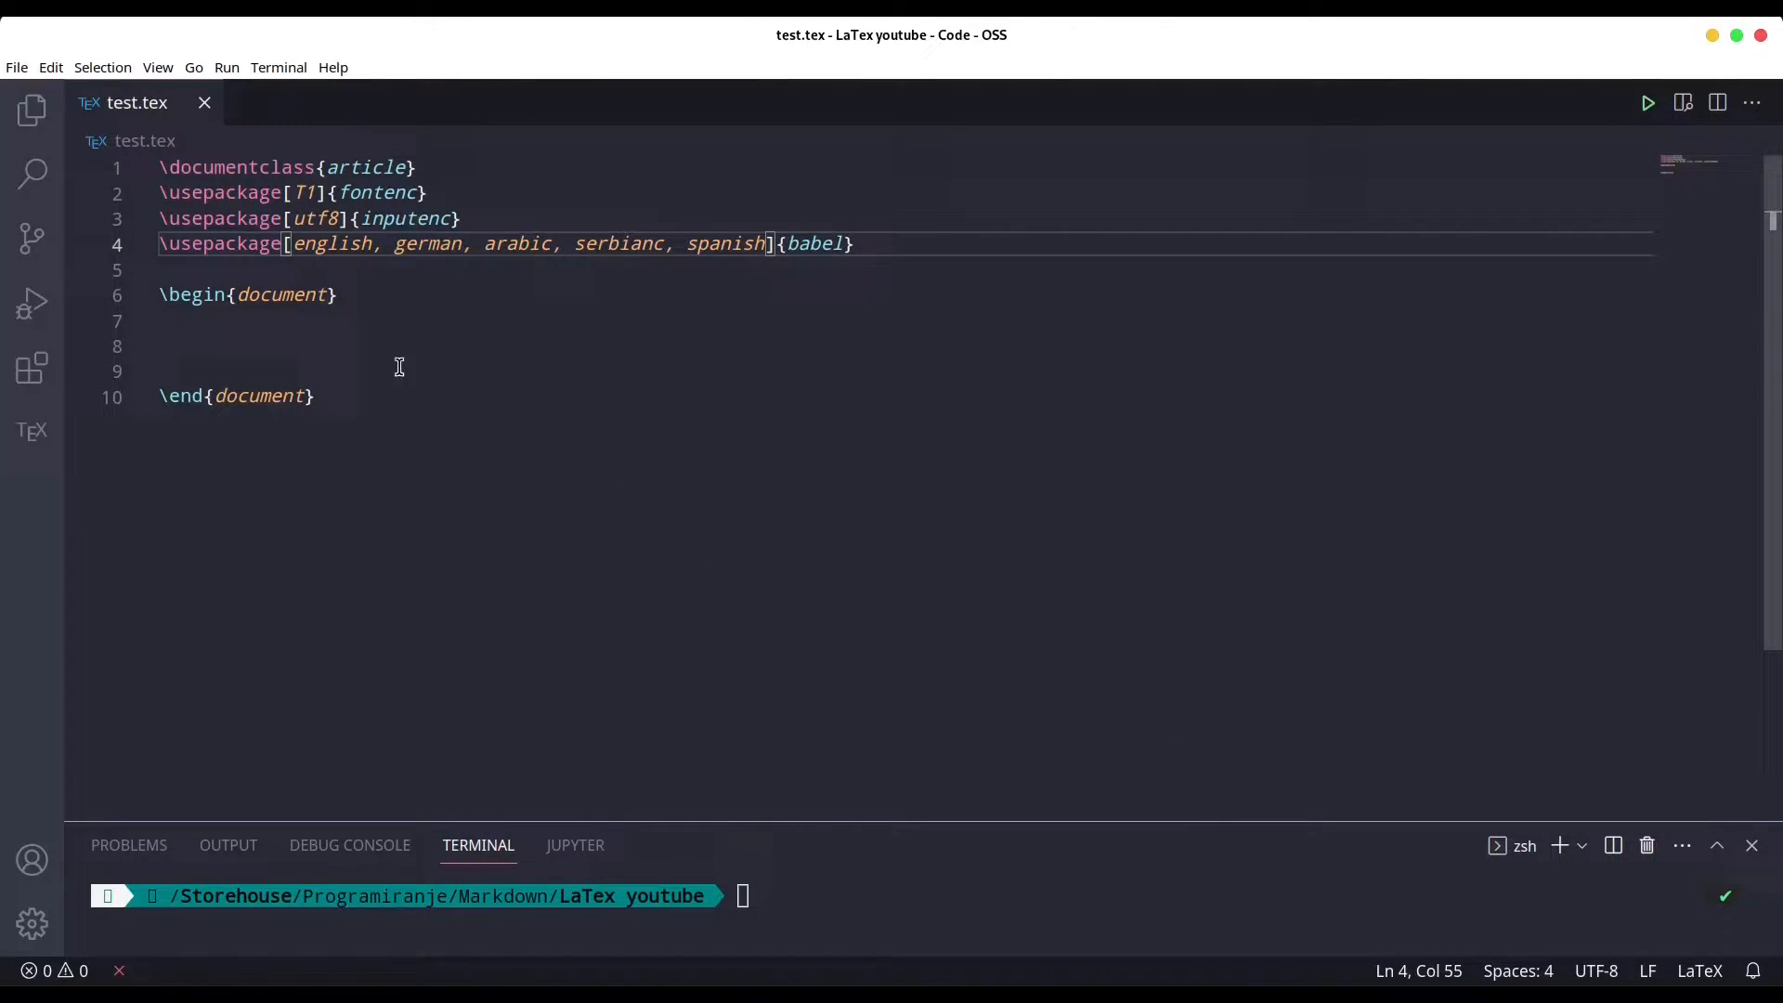
left_click(391, 346)
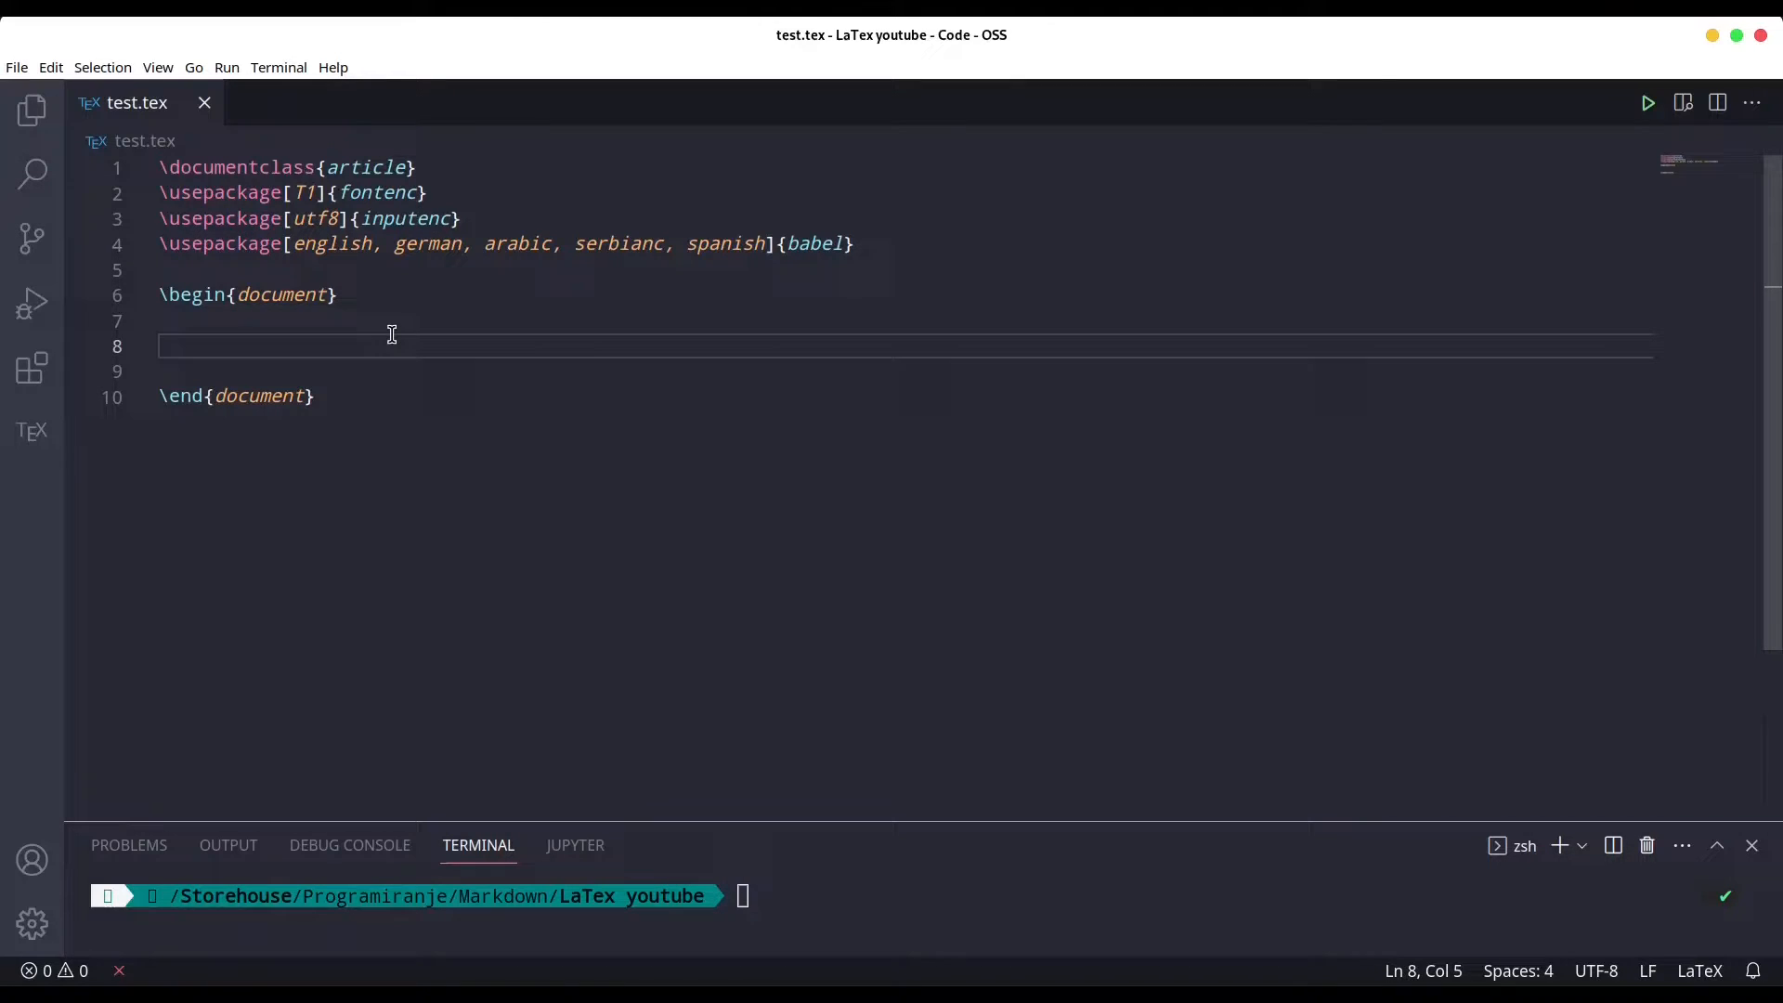
Insert \selectlanguage{english} and type 'Hey guys. How are you doing?' in the body.
type("\\sele")
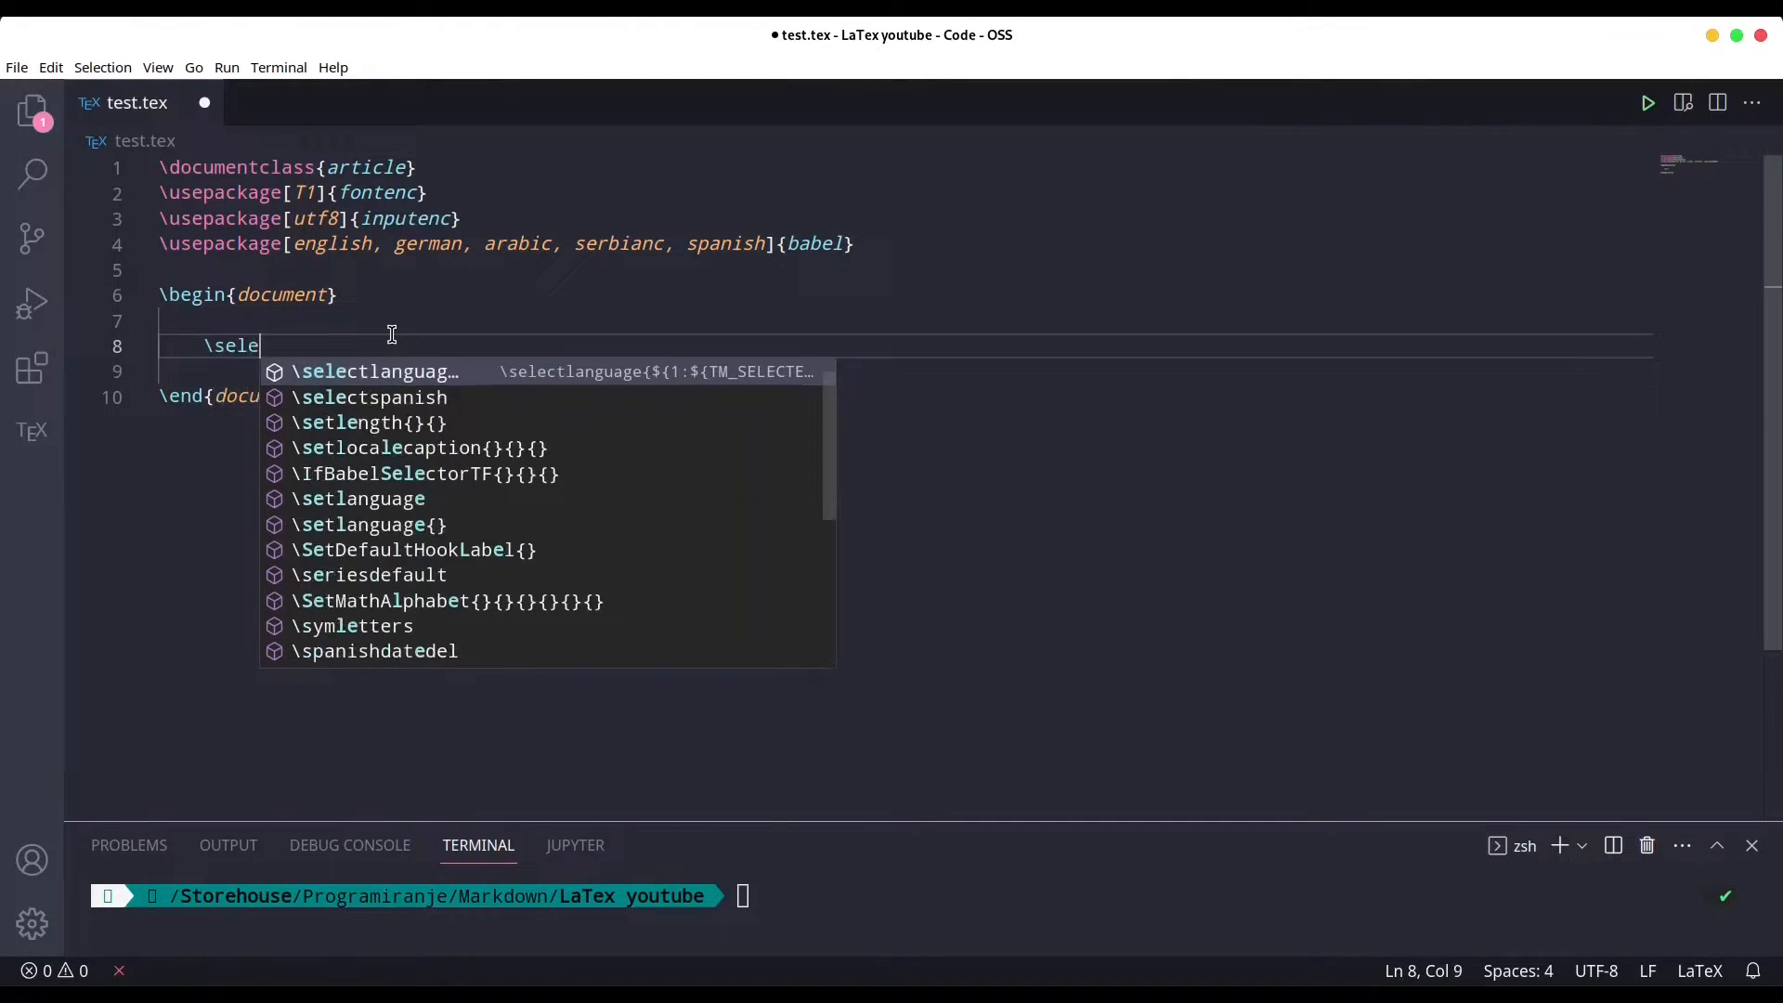
left_click(375, 370)
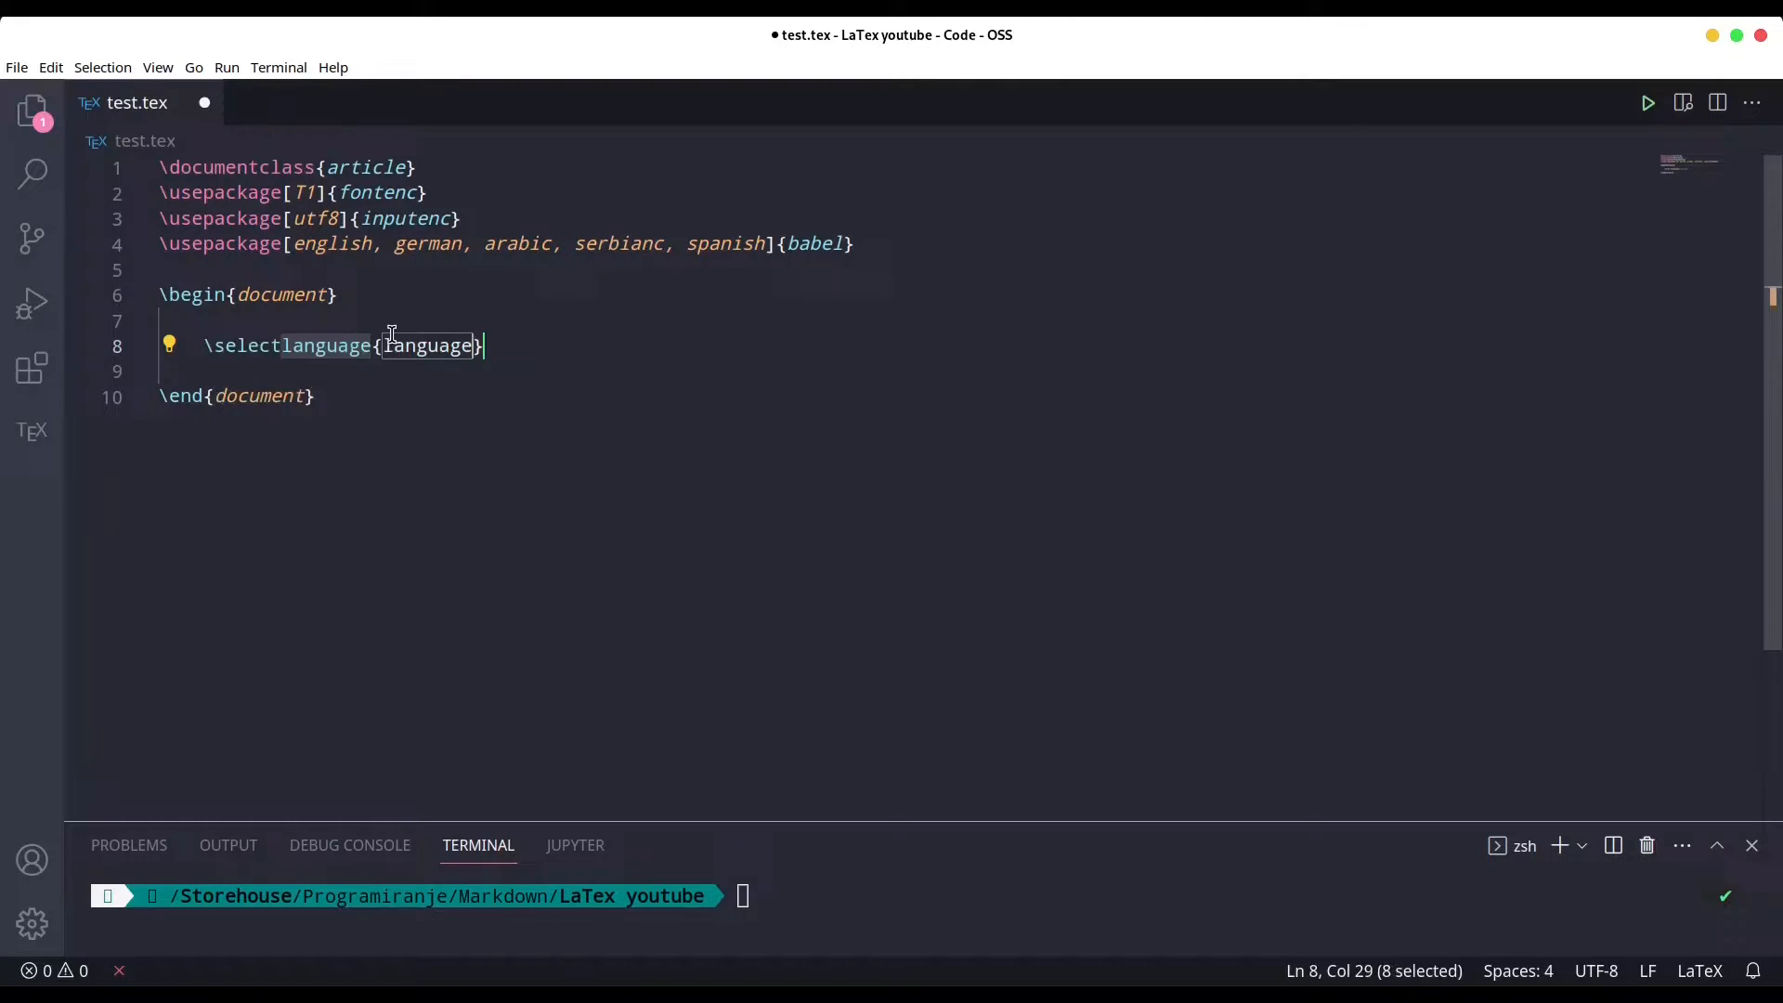
type("e")
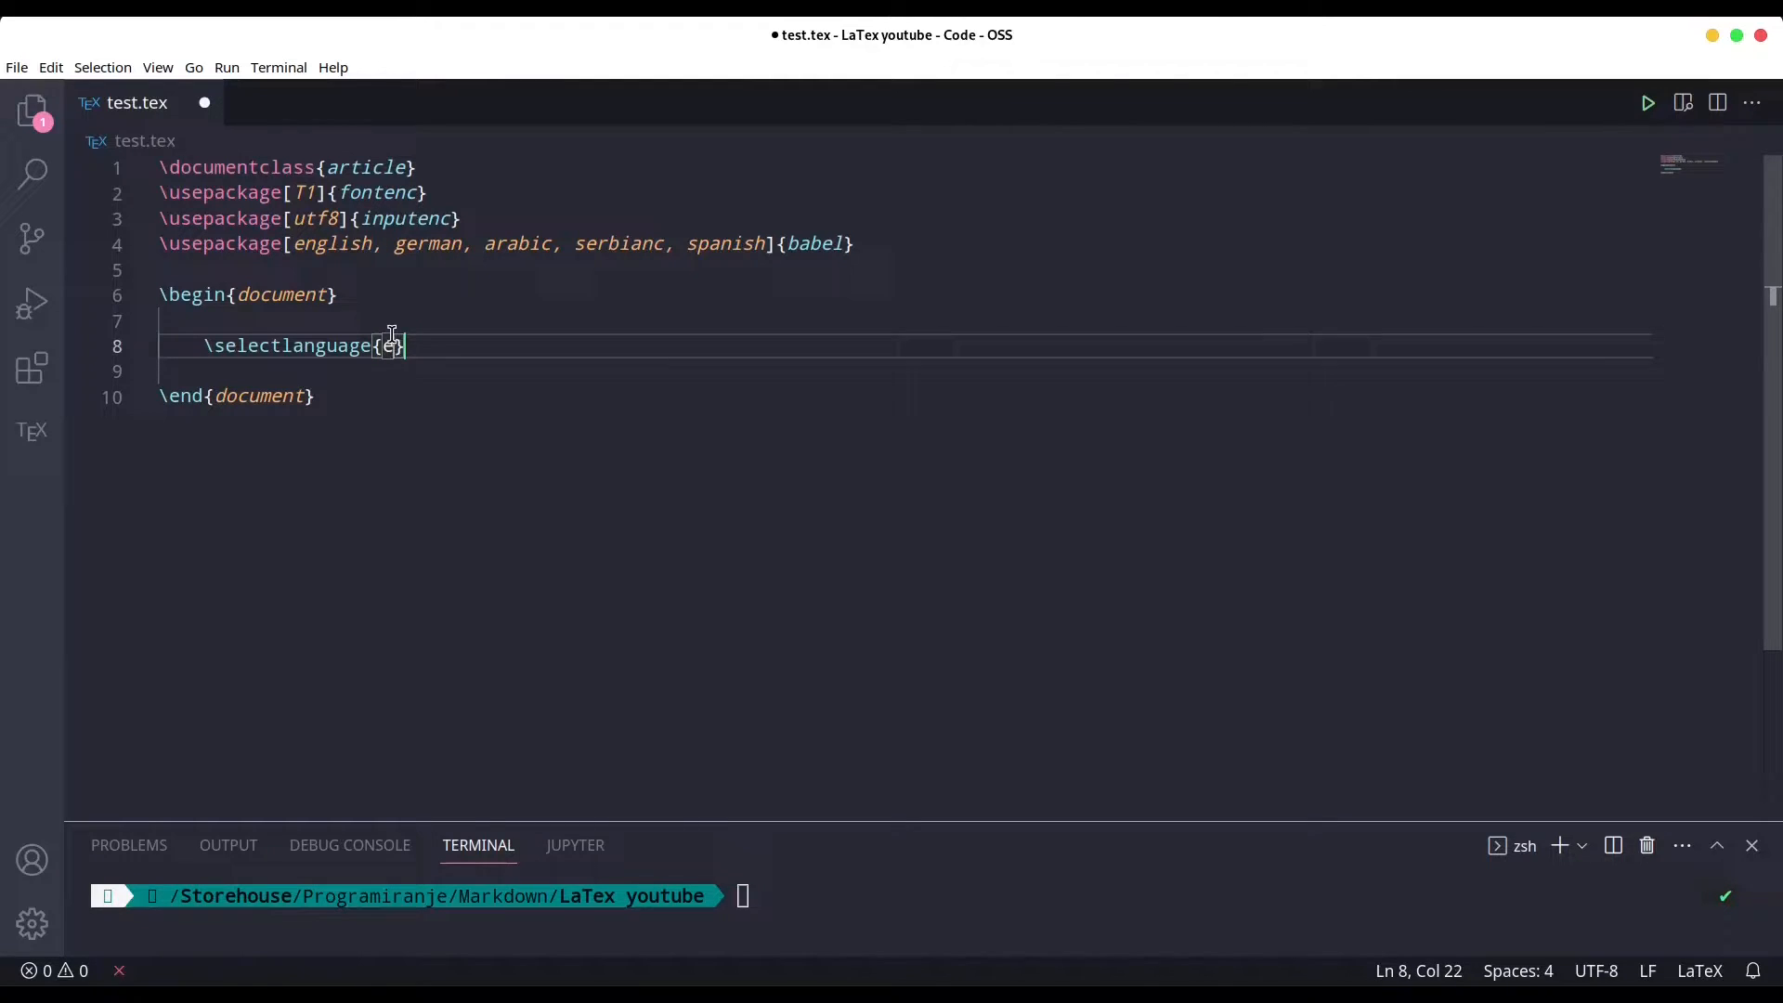
type("english")
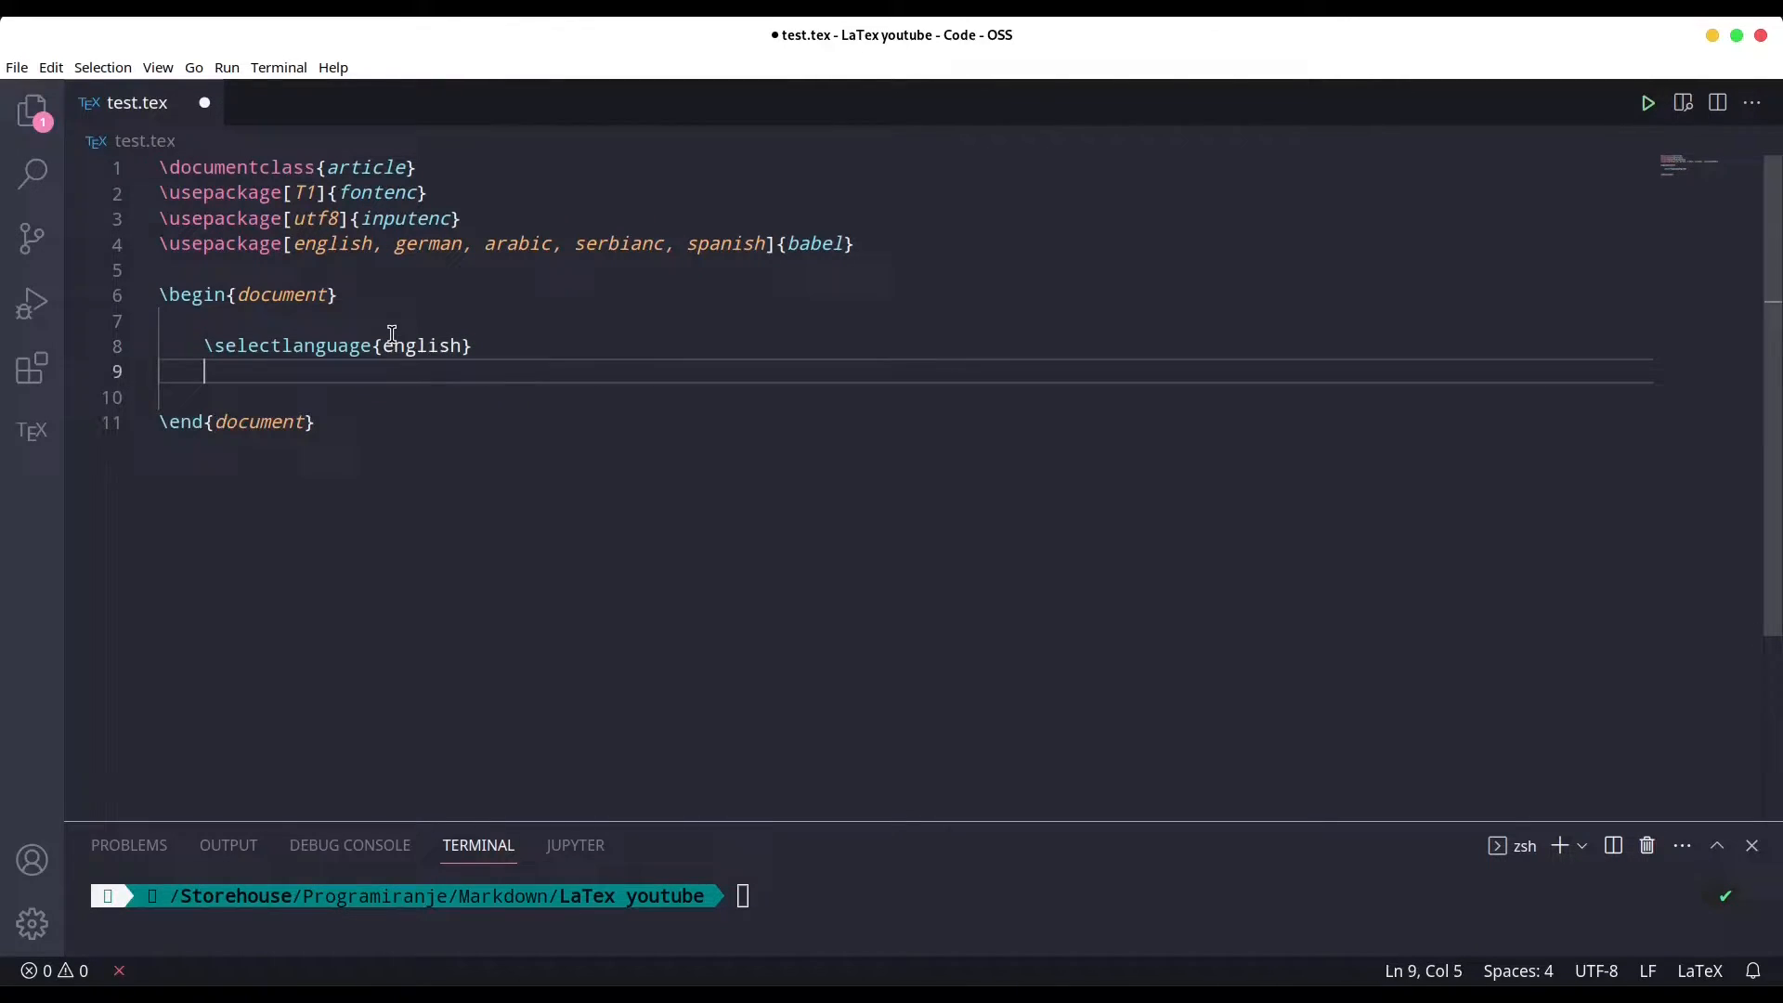
type("Hey guys. How are yo")
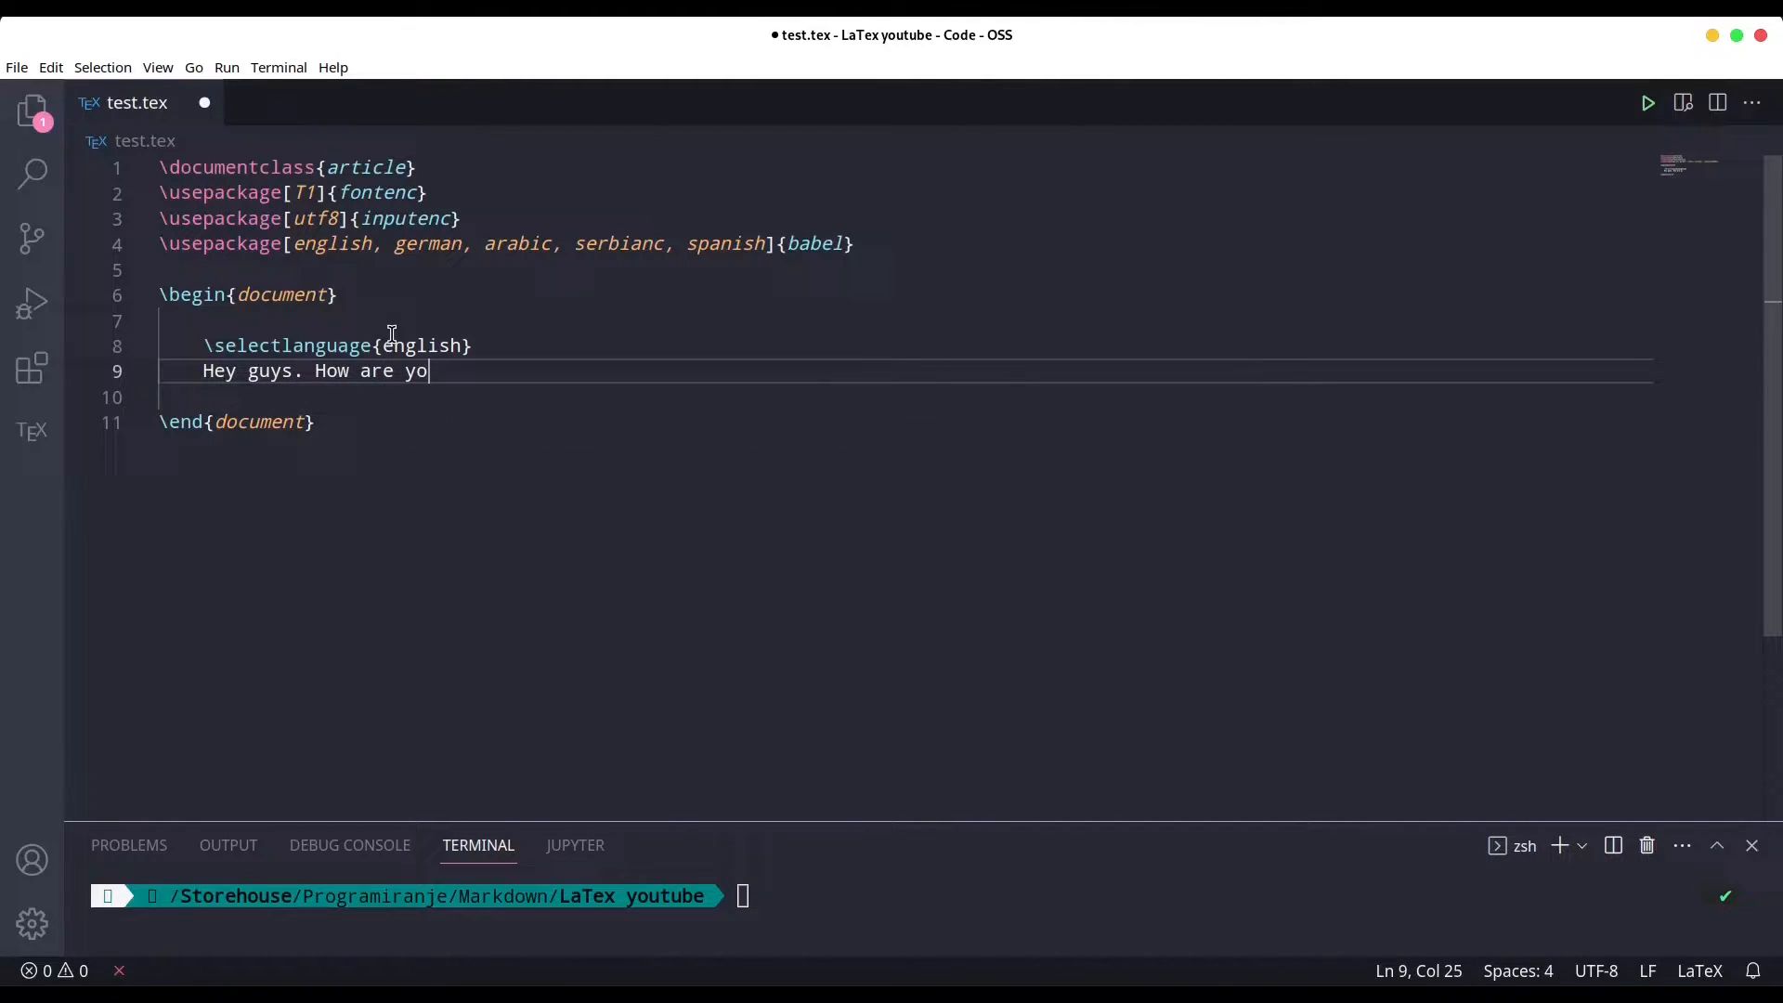
type("u doing")
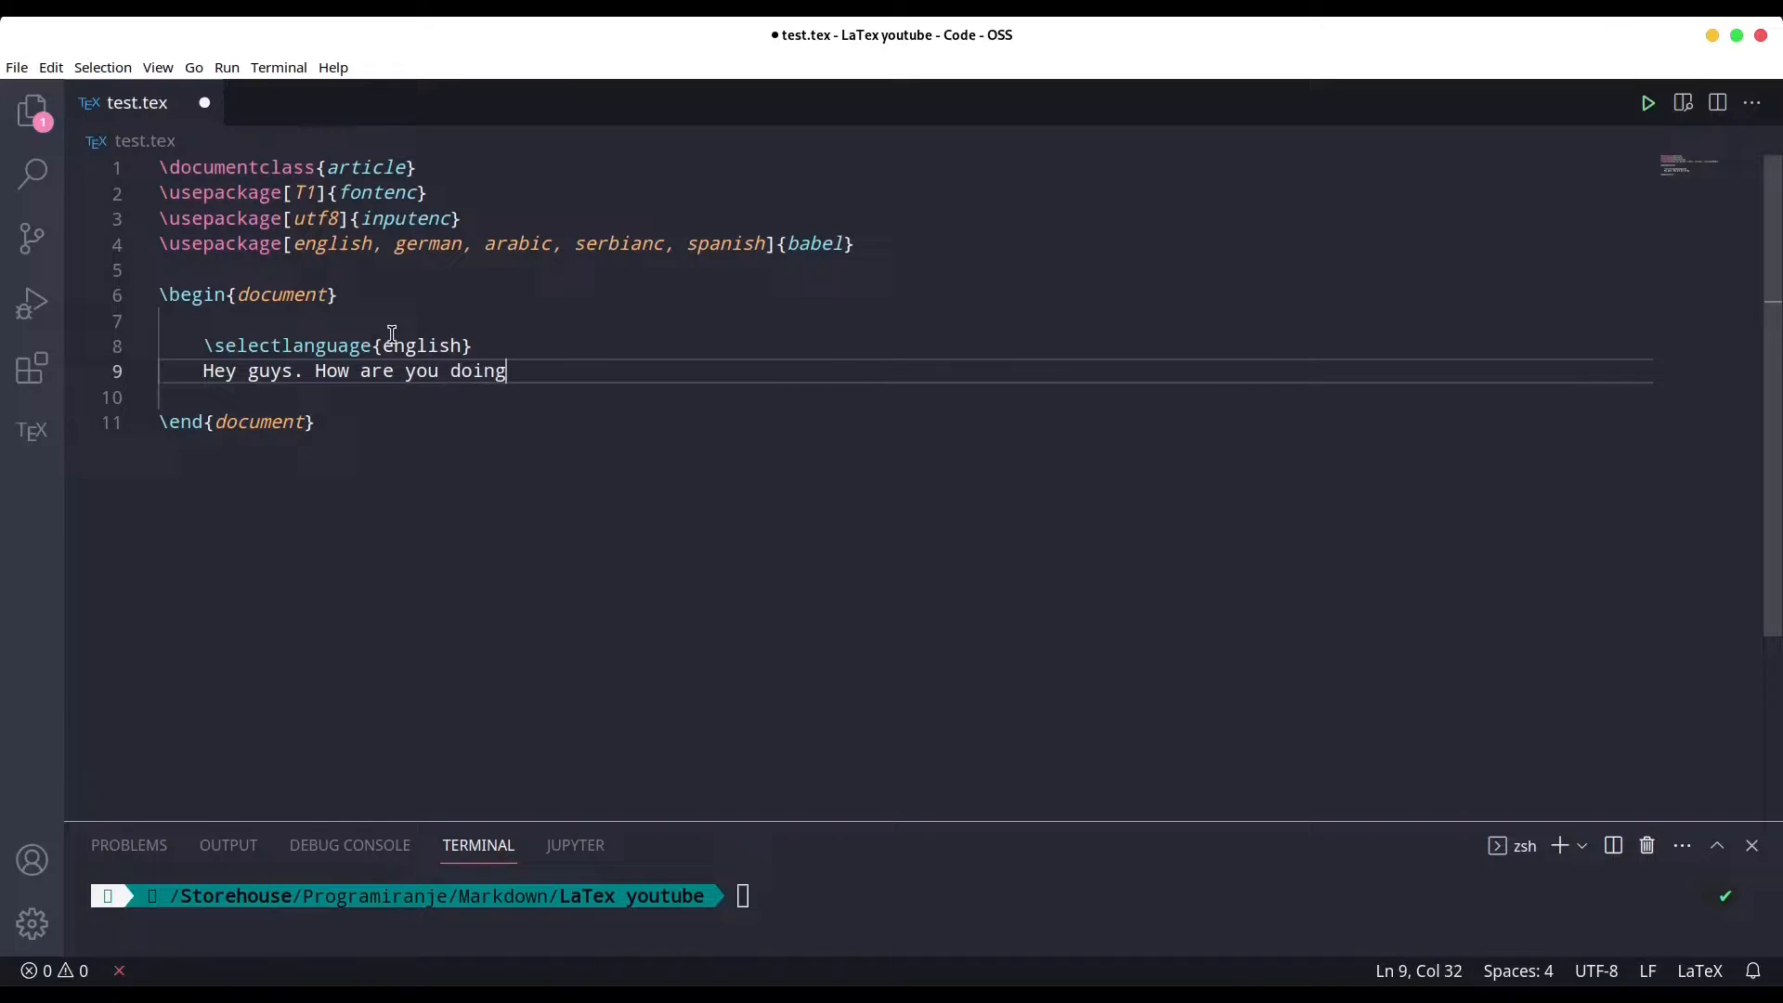
type("?")
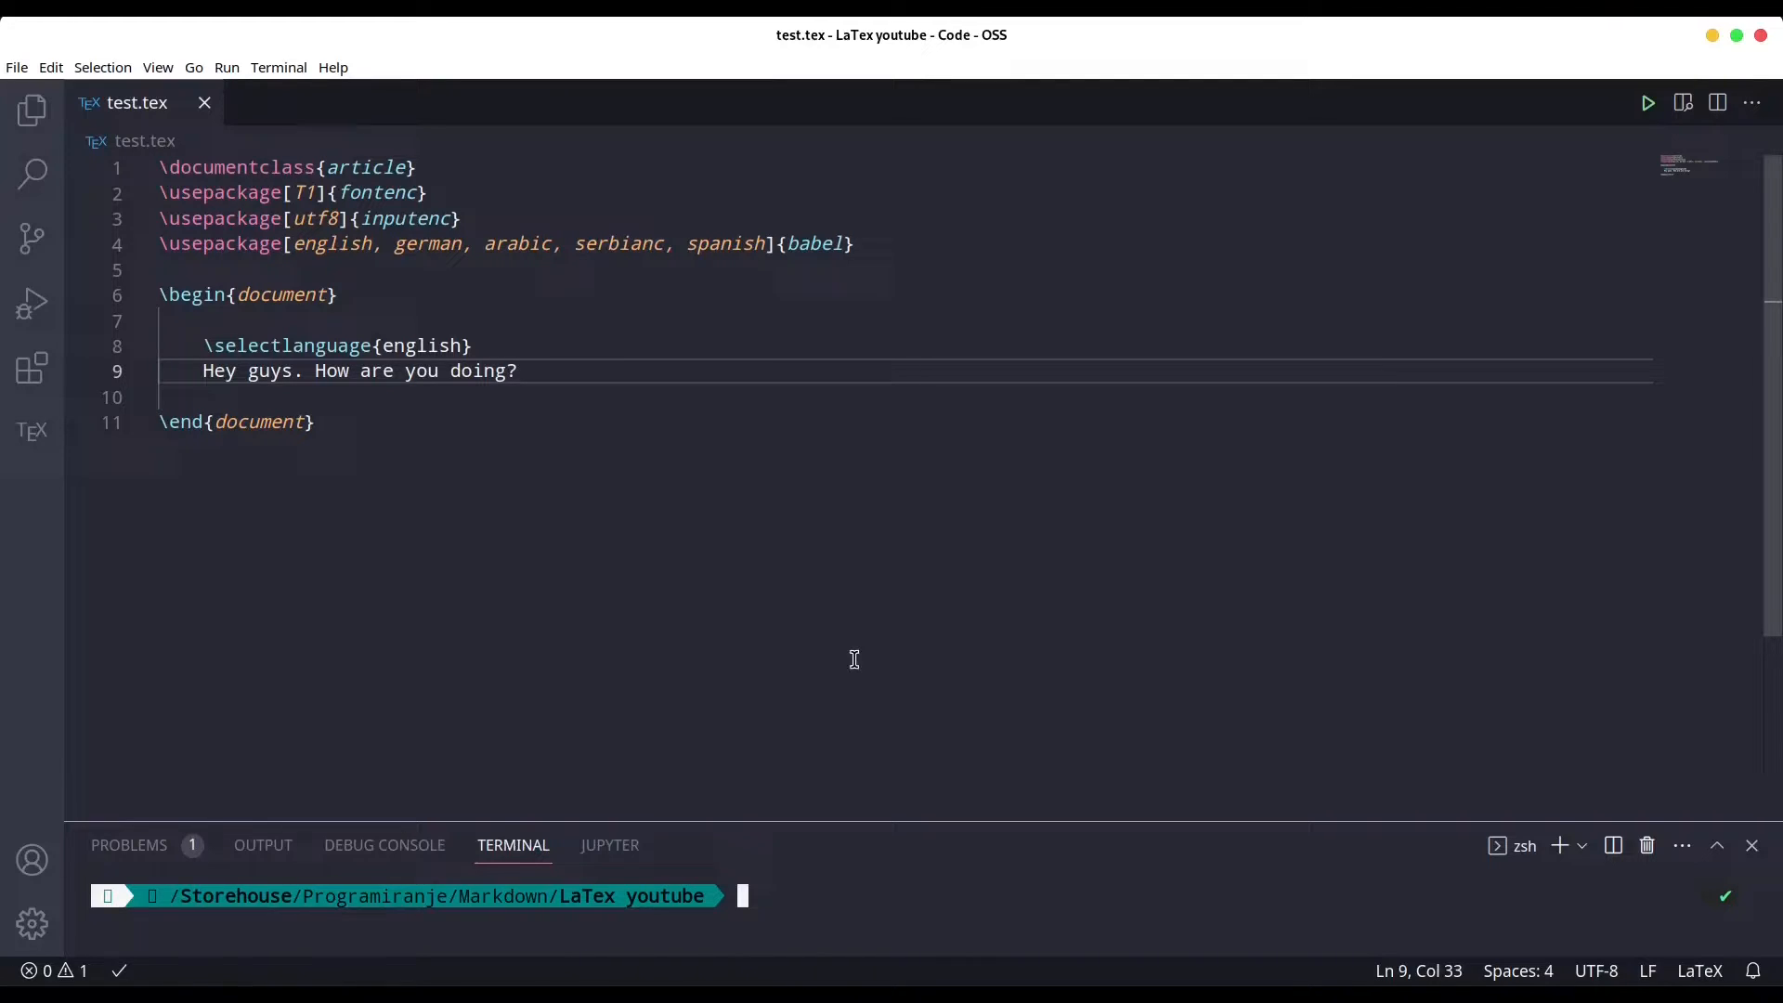
Run pdflatex test.tex in the terminal to build test.pdf.
type("pdflatex test.tex")
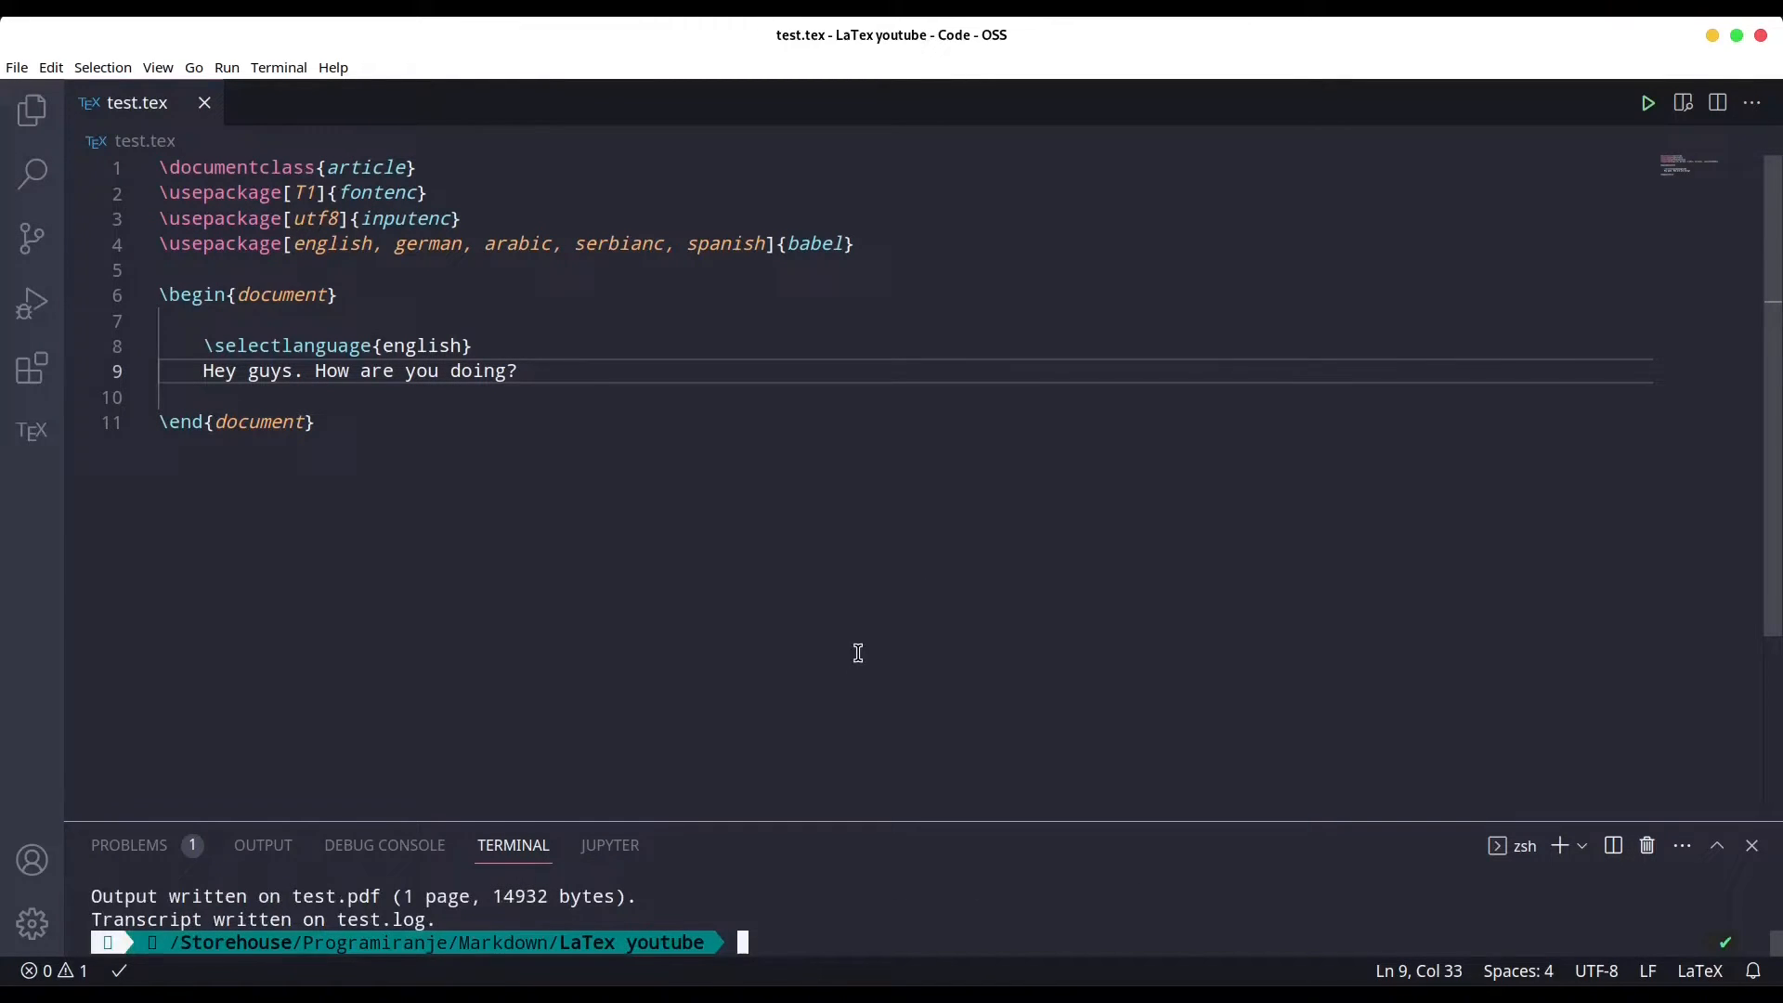
left_click(1682, 103)
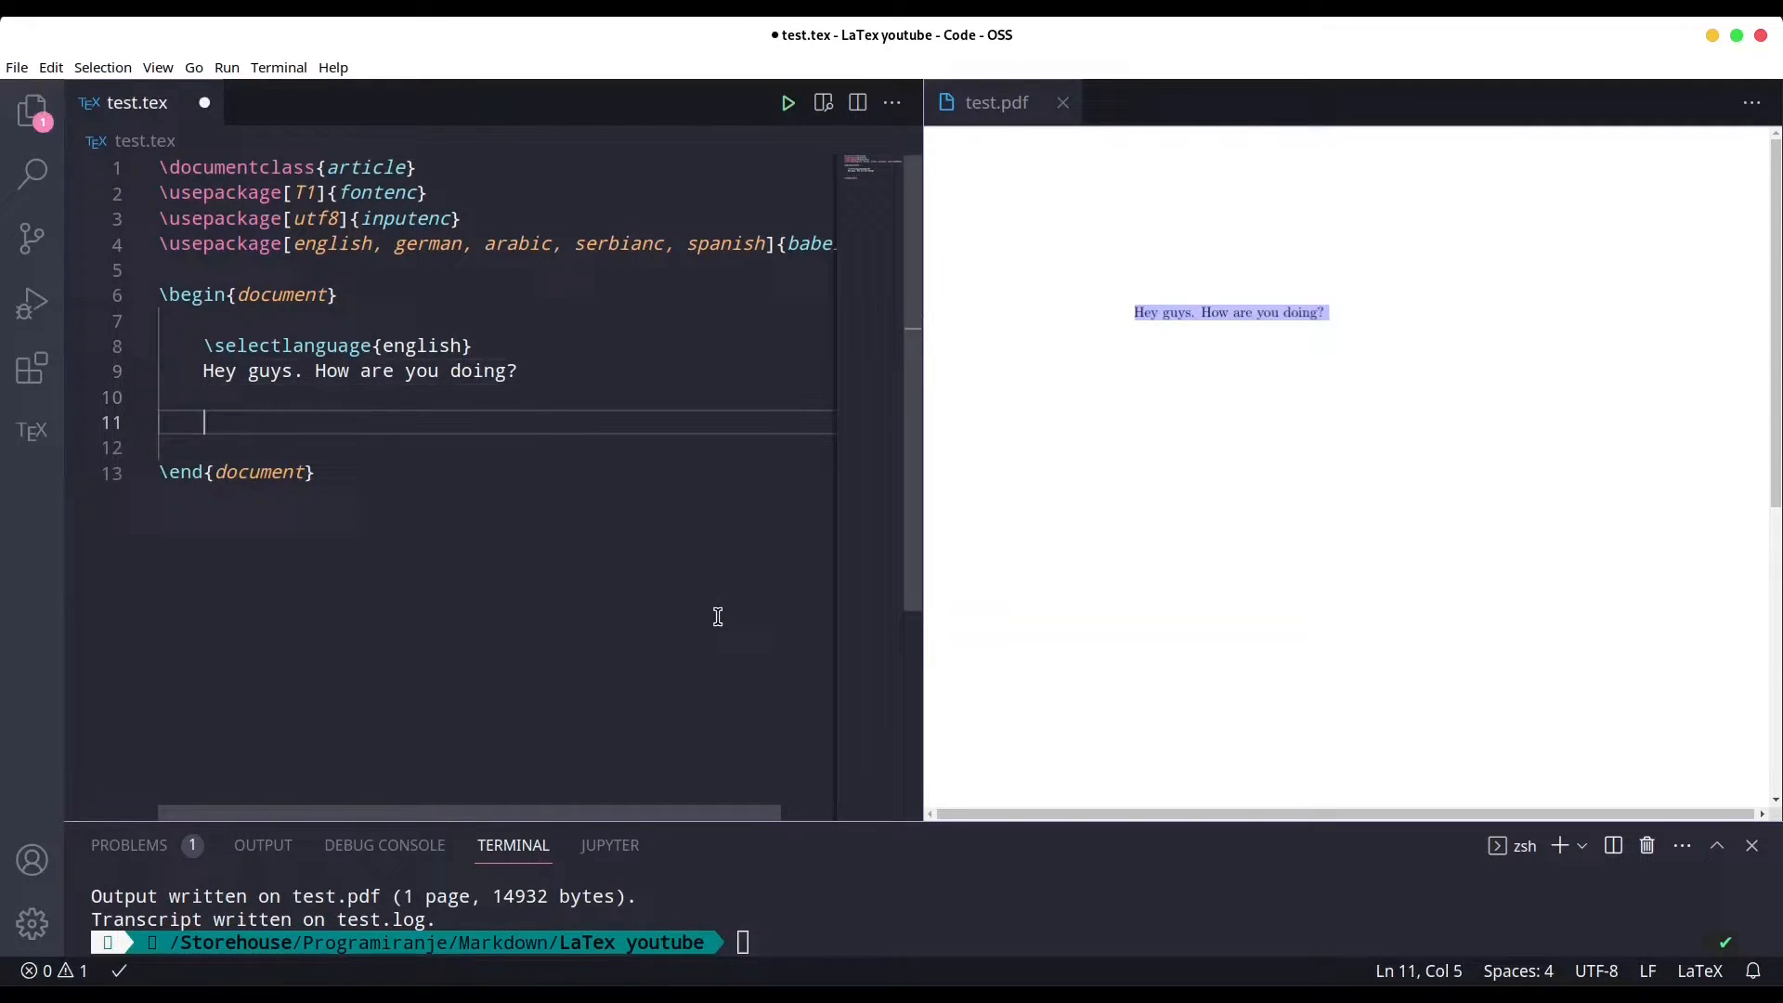
Add \selectlanguage{german} below the English sentence using autocomplete.
type("\\sele")
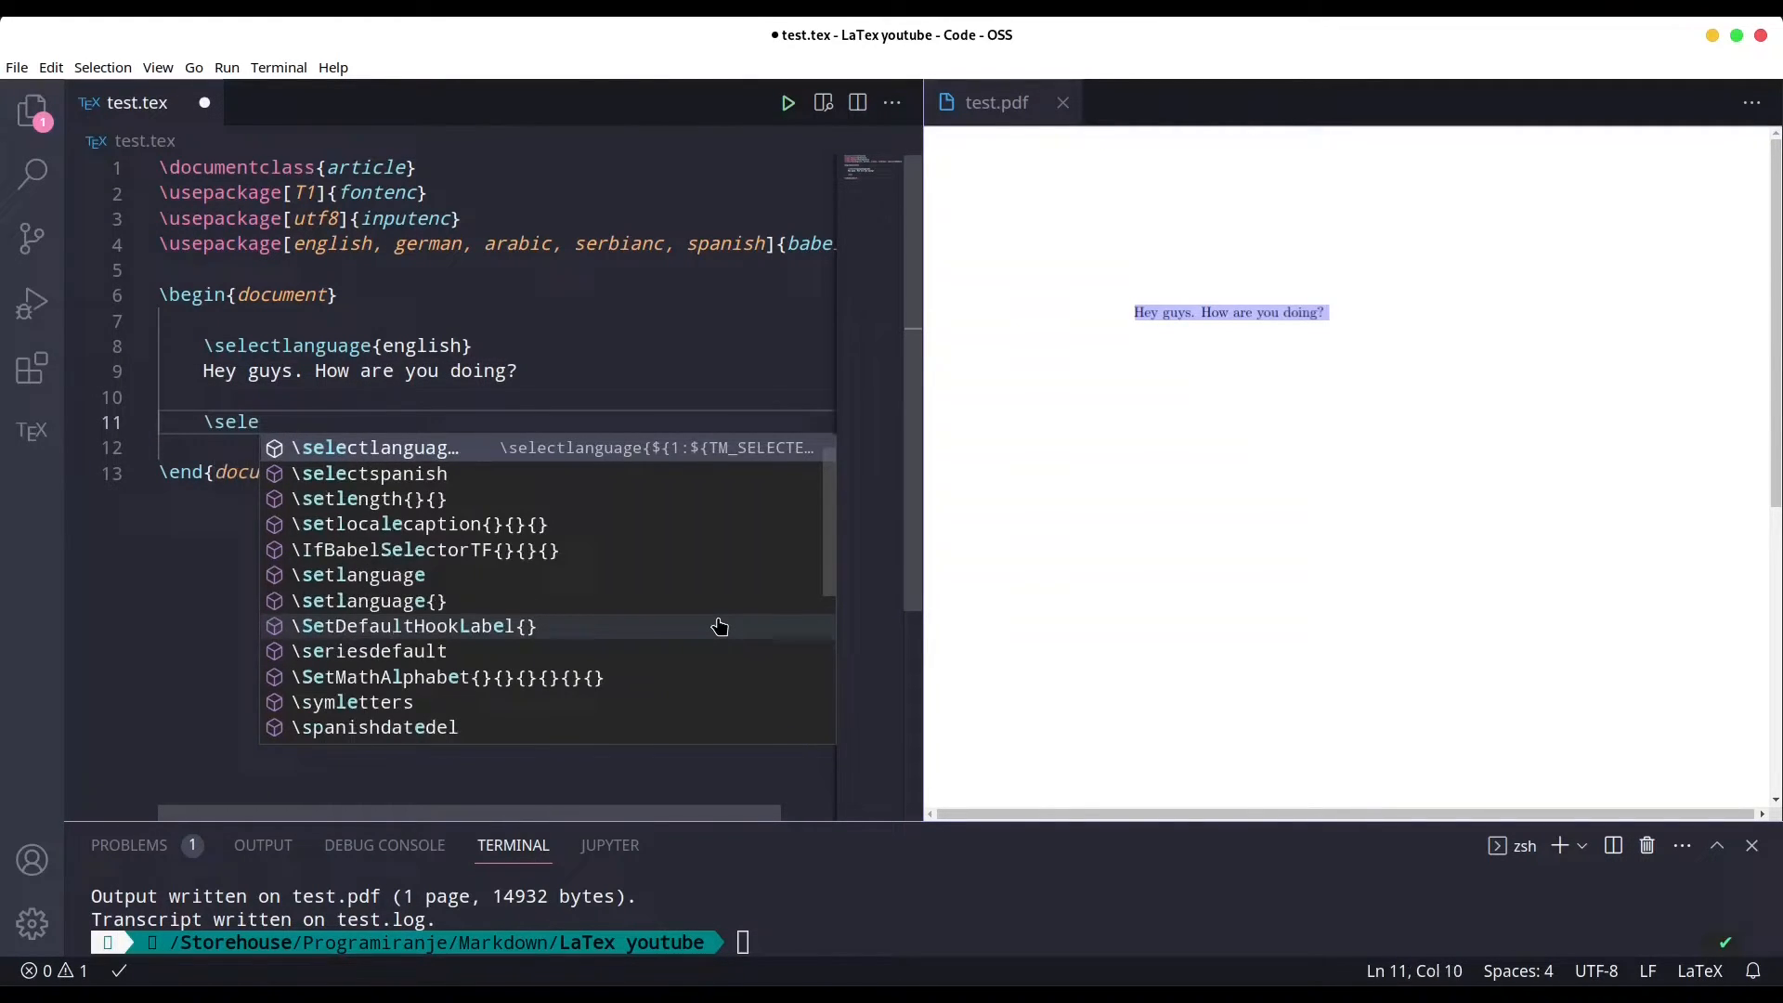
key("Tab")
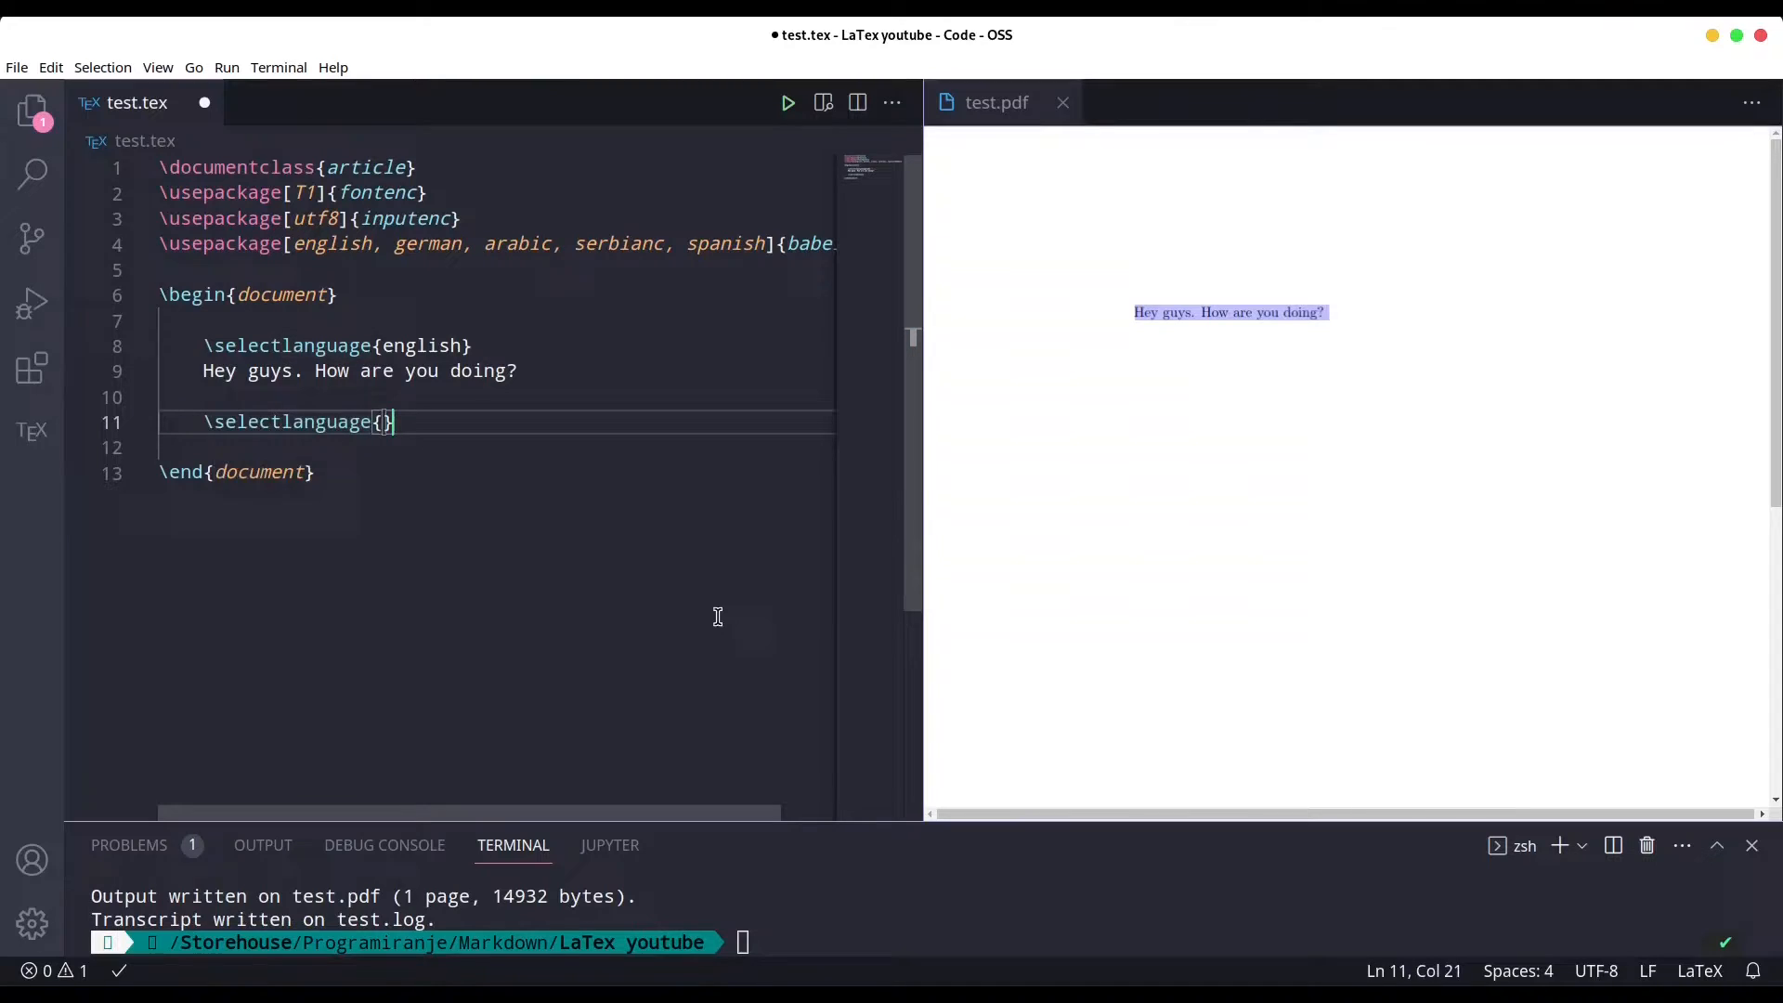
type("german")
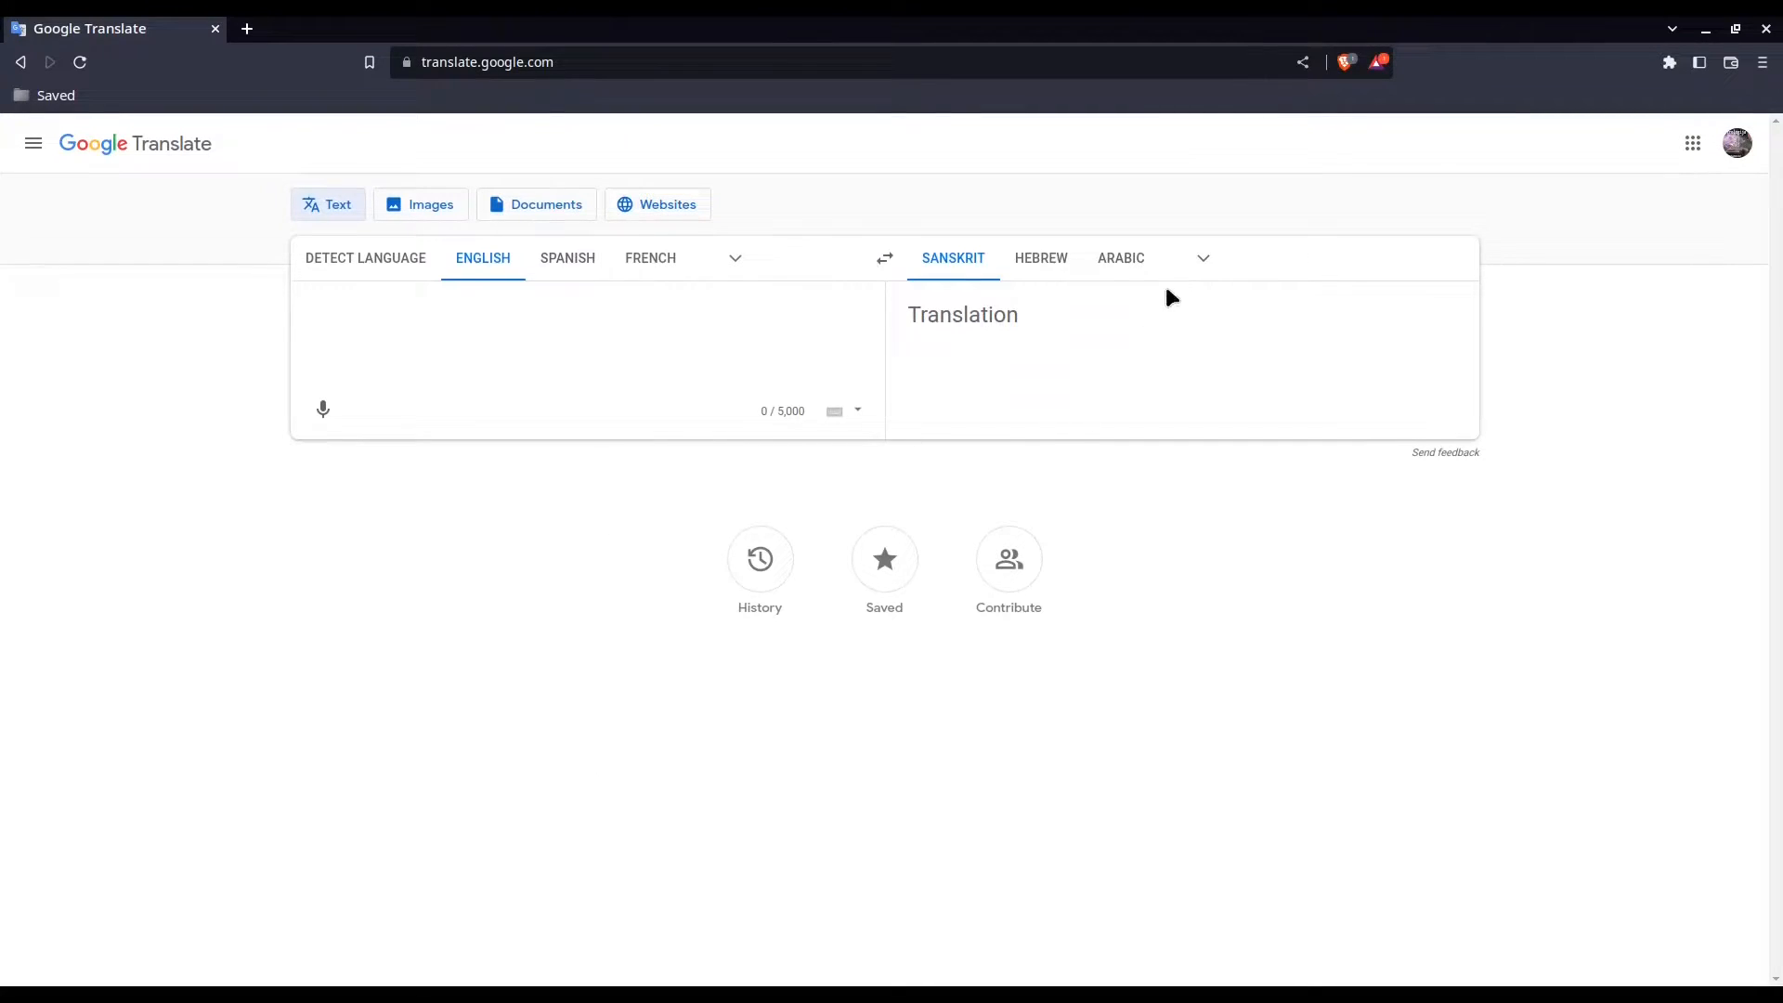
Translate 'What is the name of this street?' into German and copy 'Wie heißt diese Straße?'.
left_click(1202, 258)
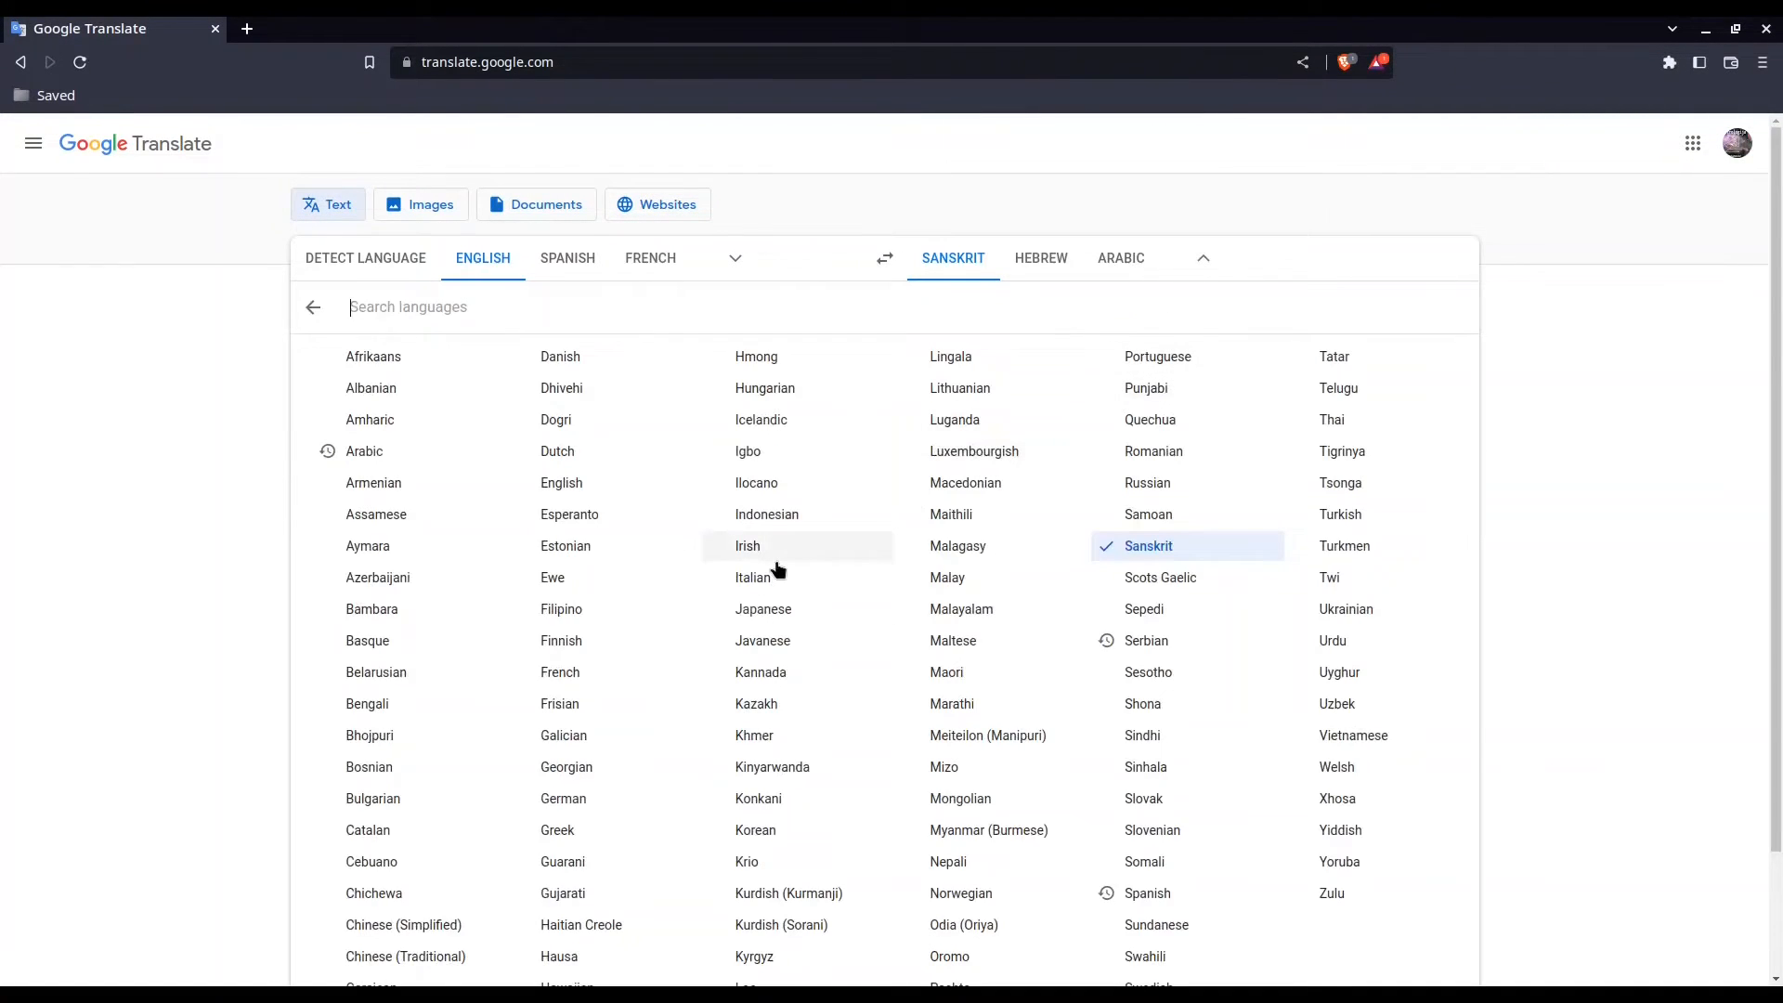
type("ger")
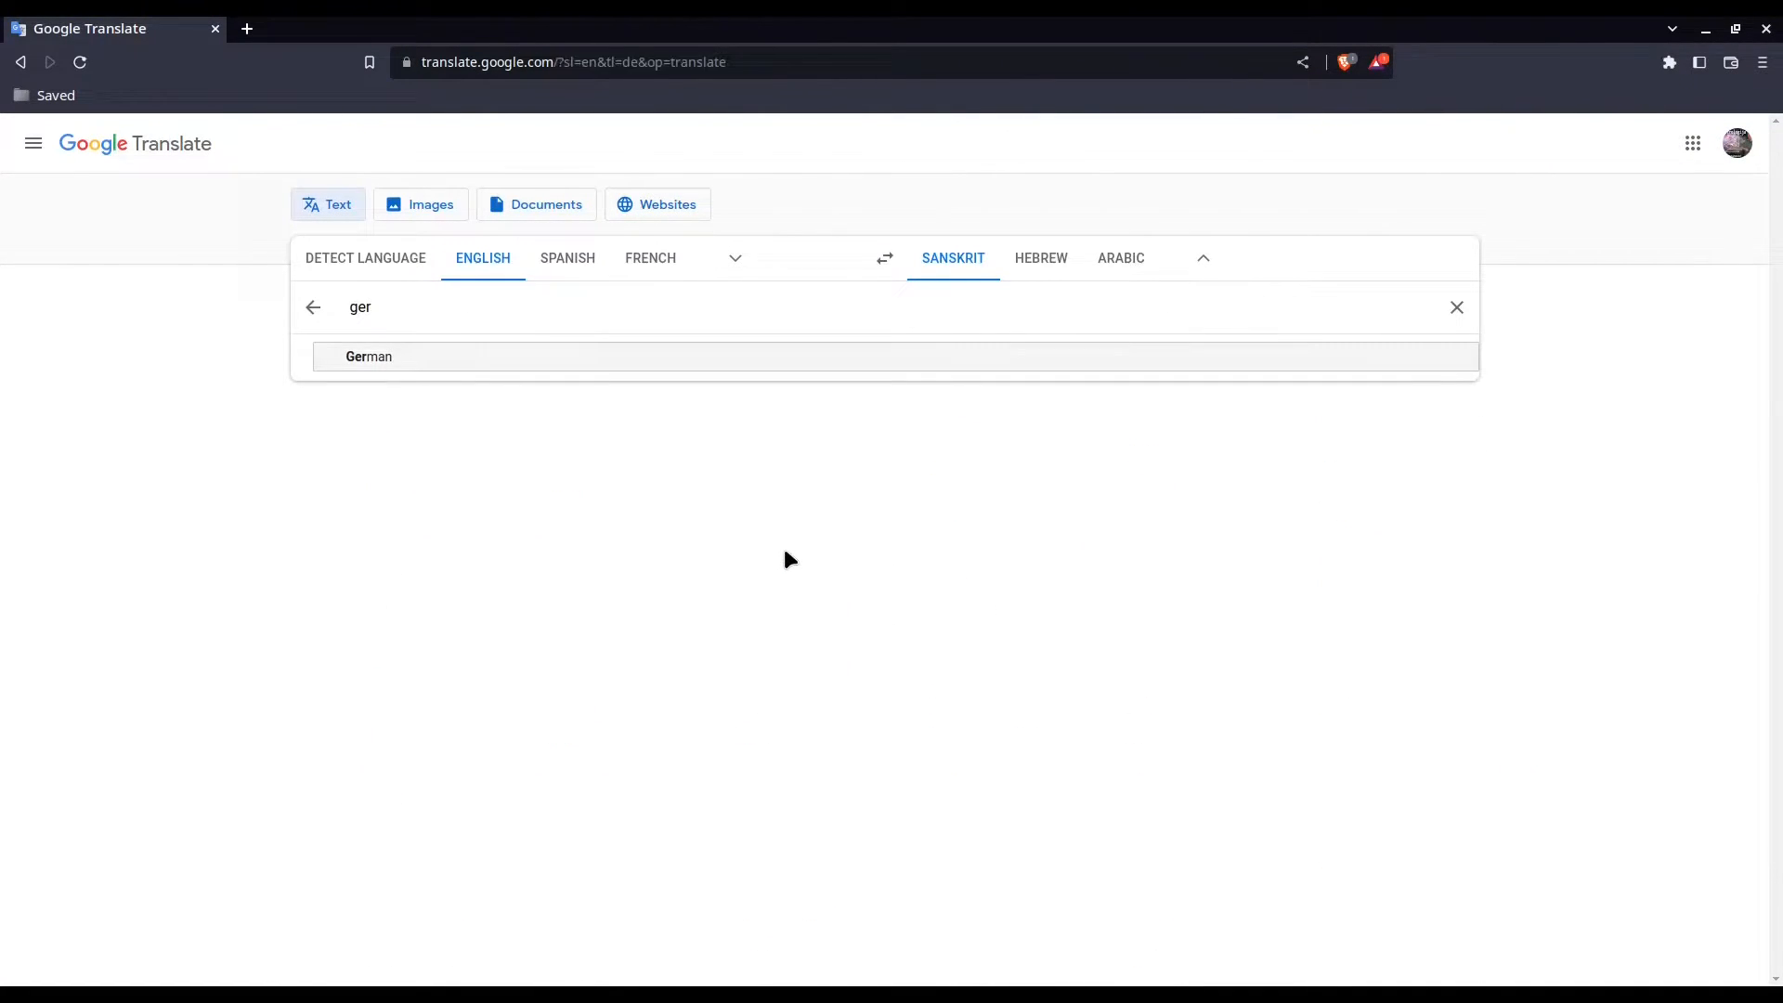
left_click(369, 355)
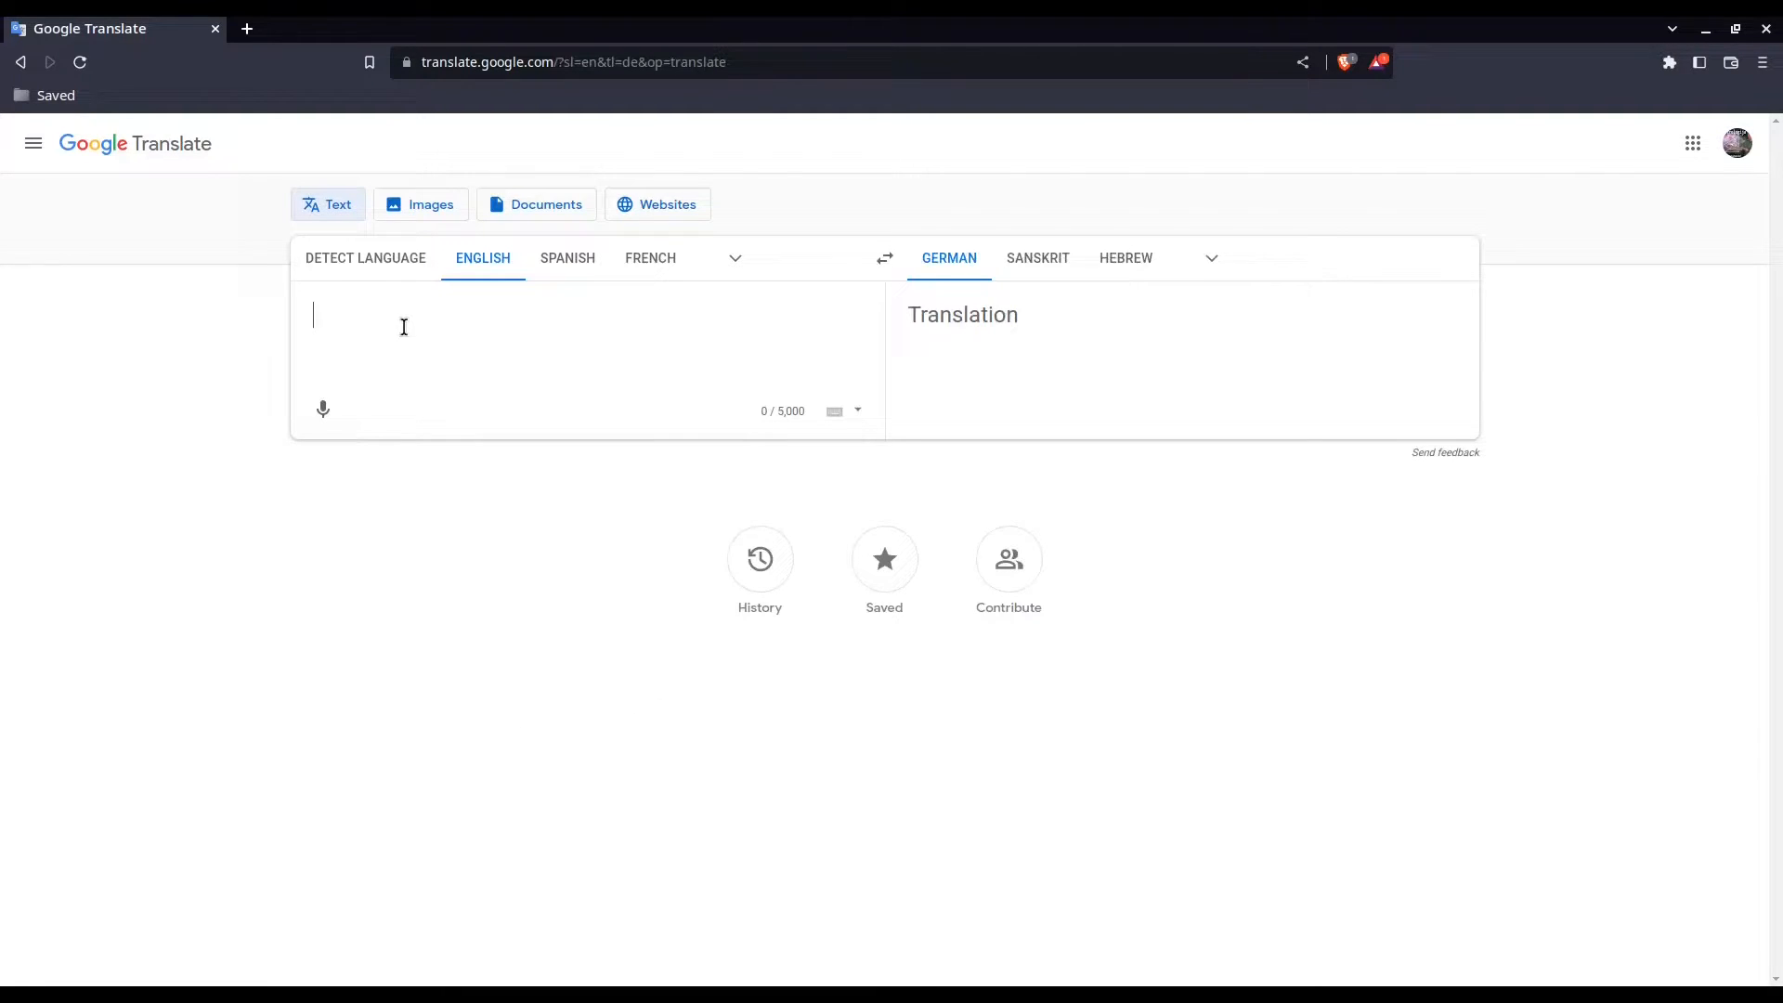
mouse_move(508, 690)
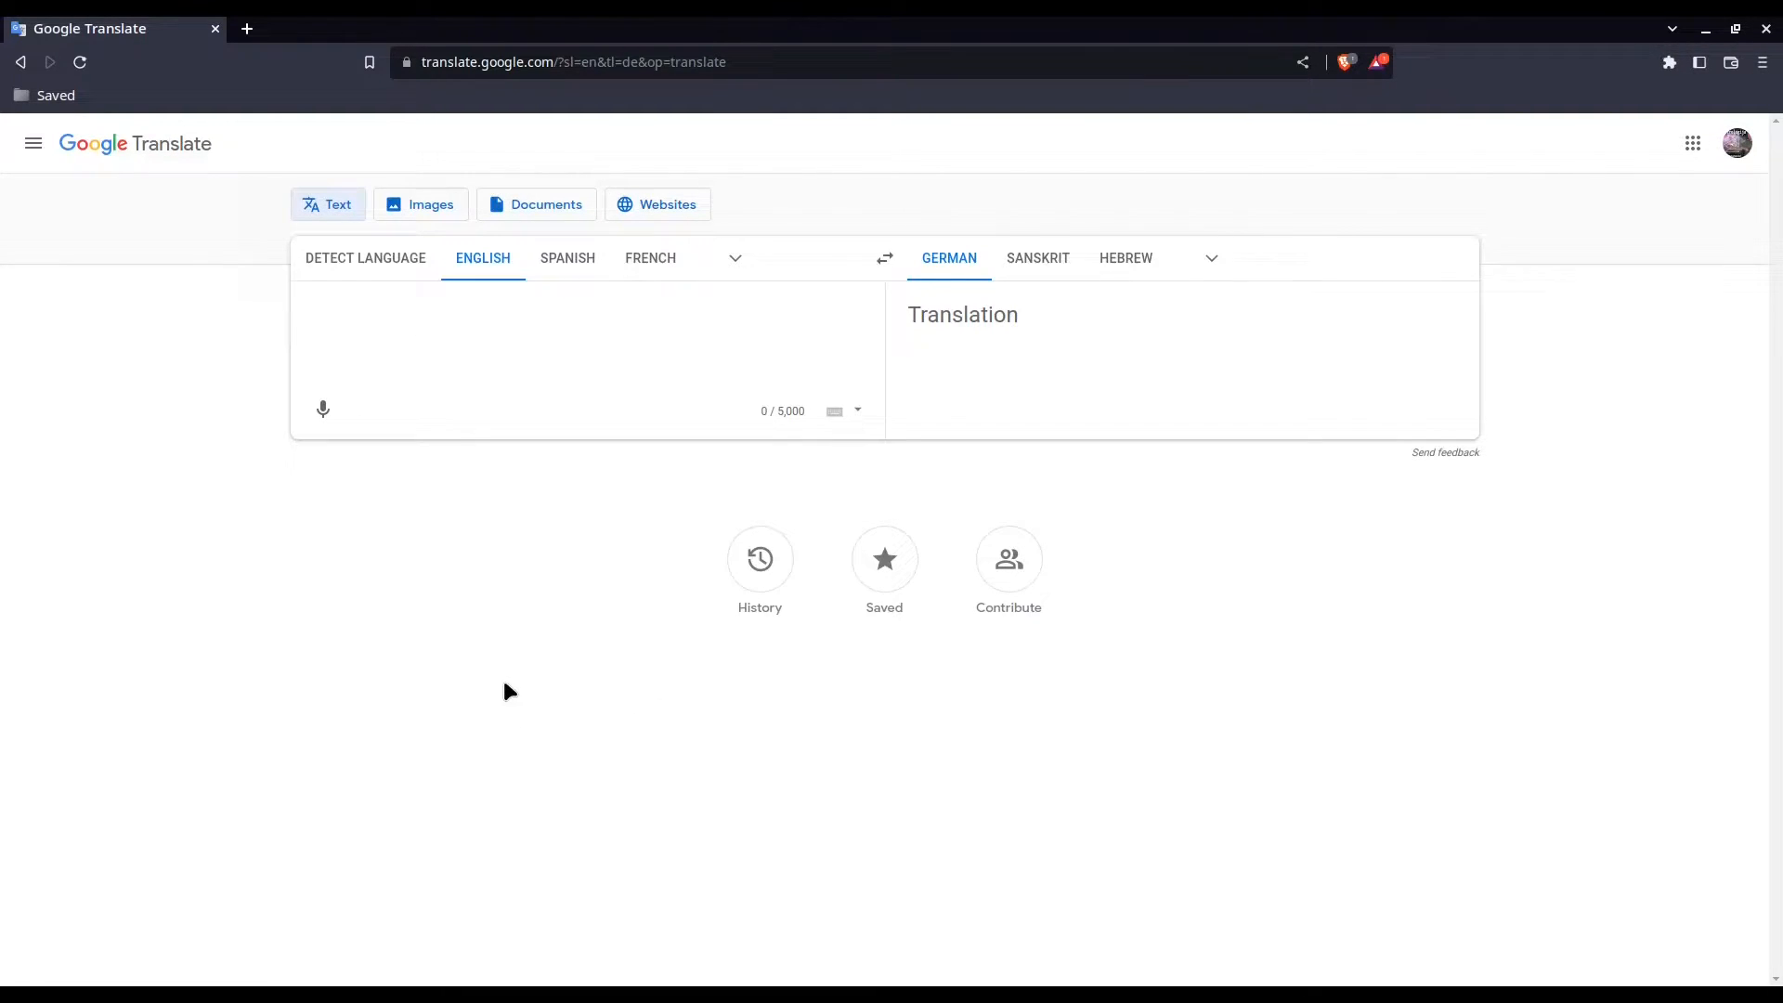
type("What")
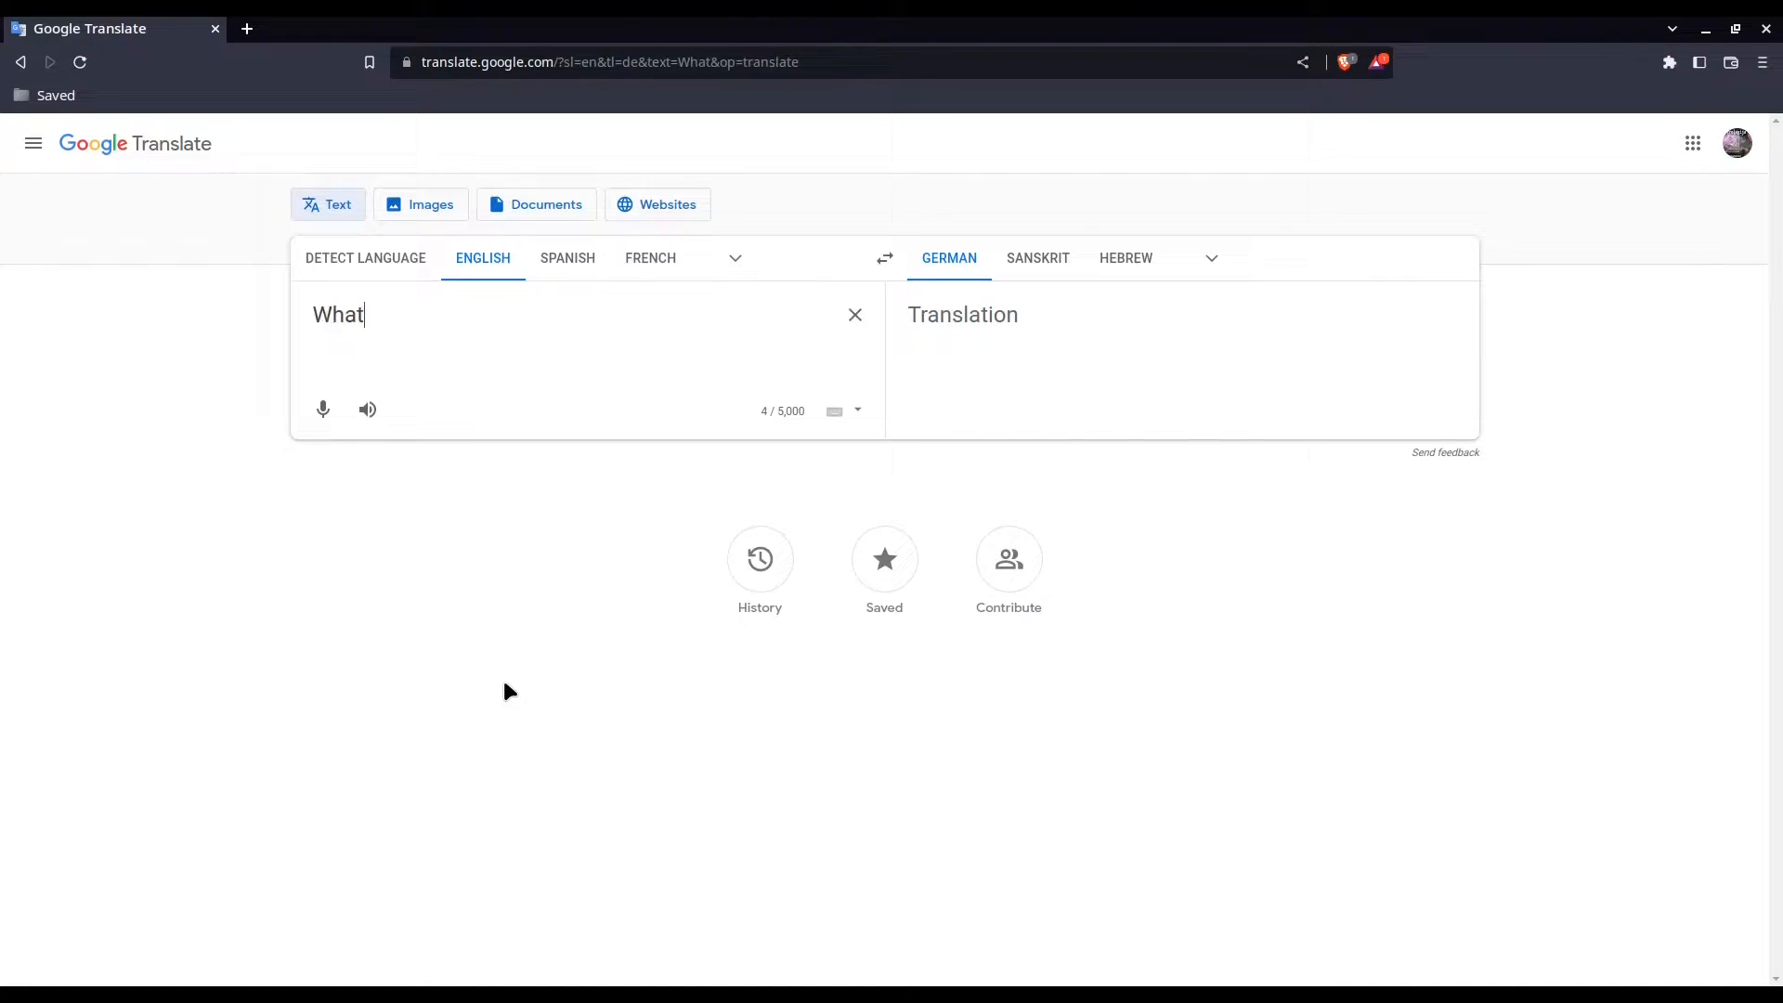
type("is the man")
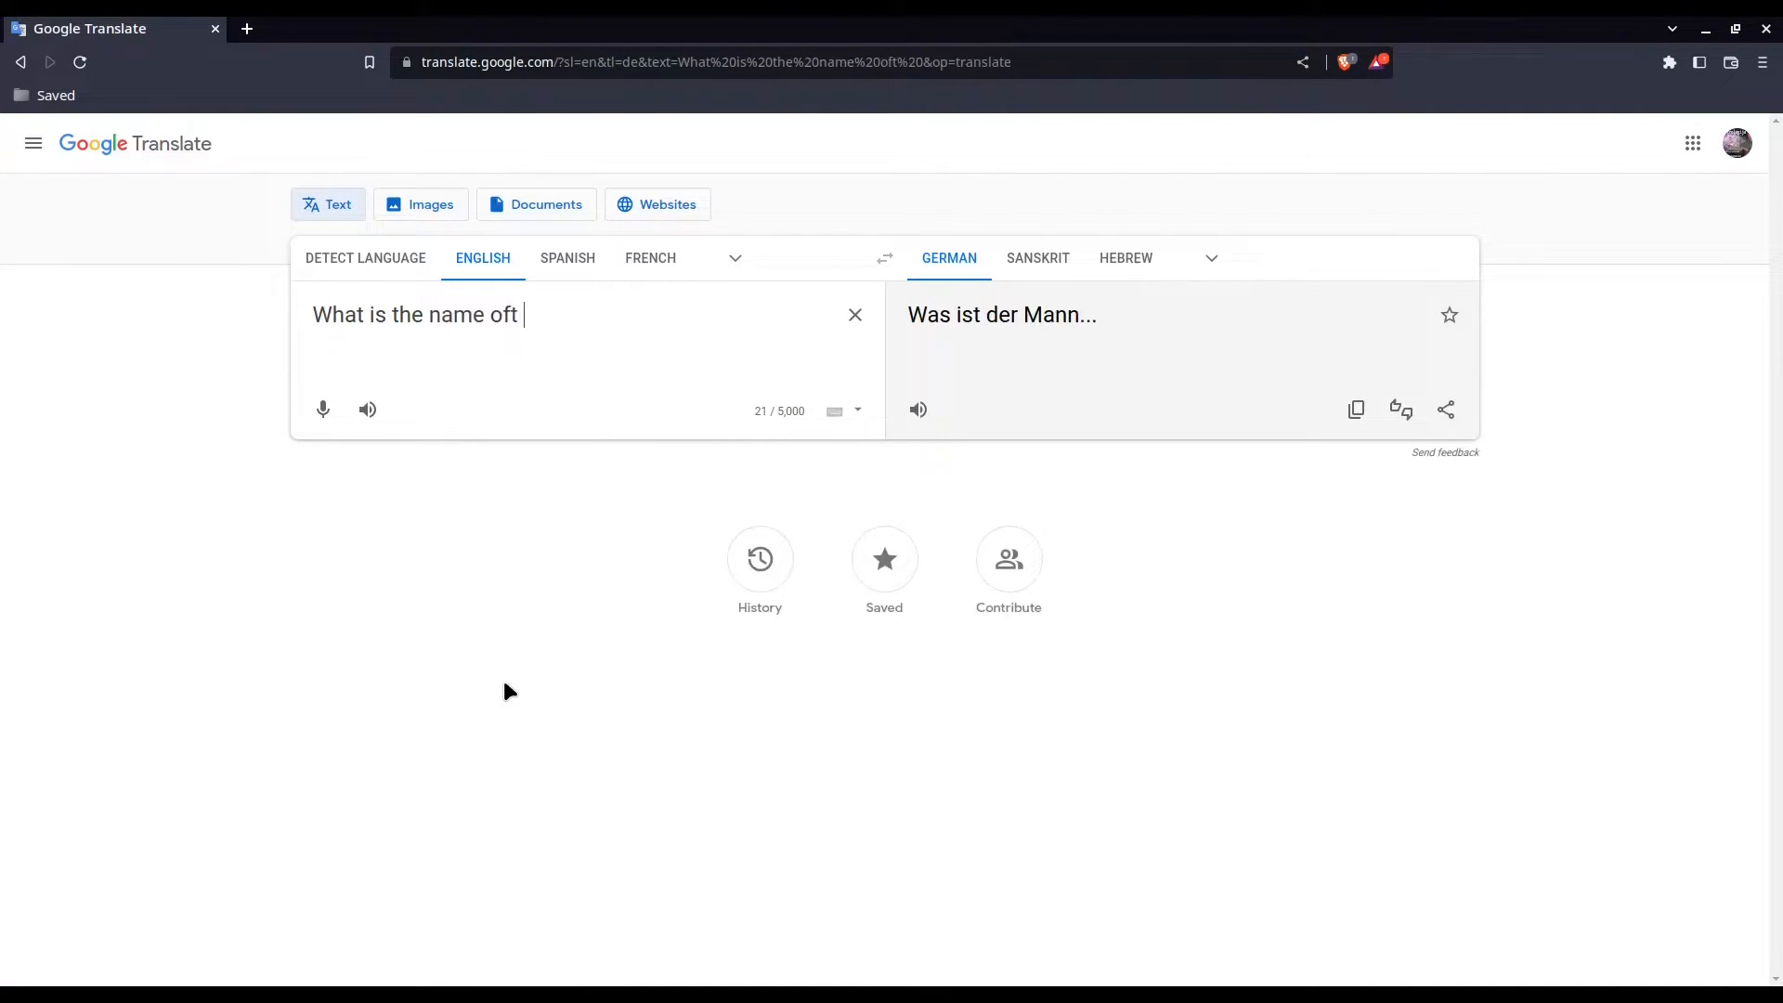
type("this strt")
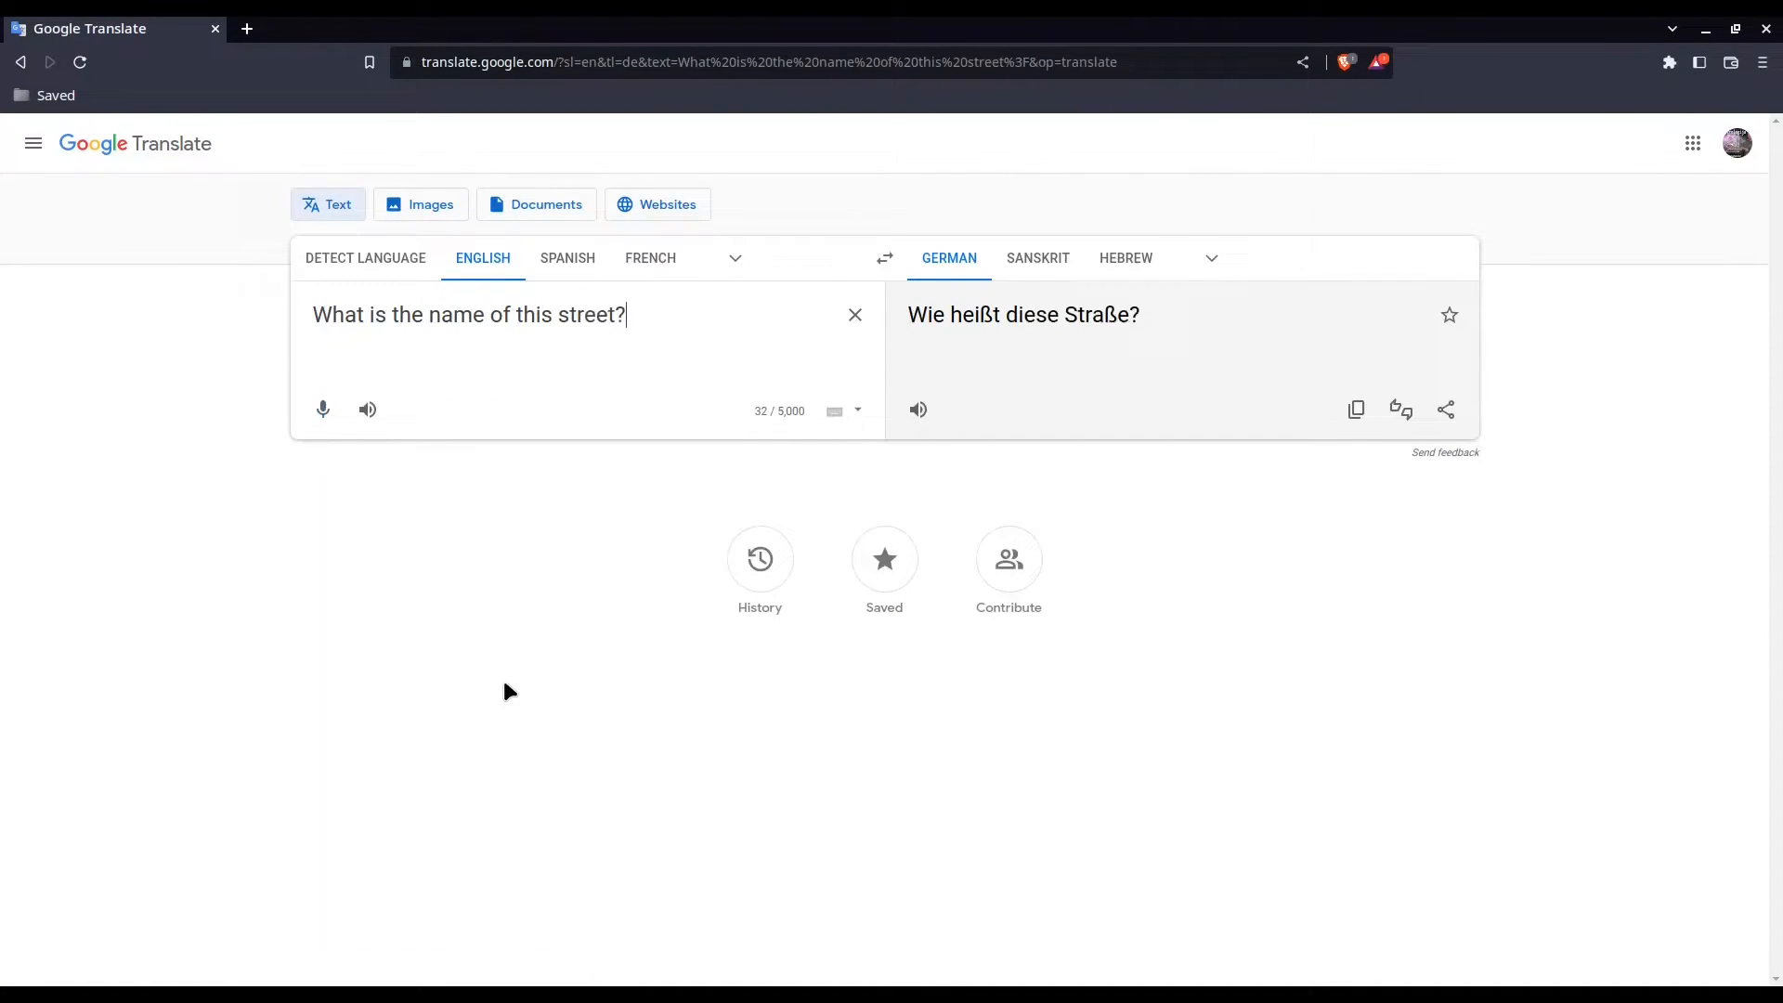
mouse_move(1118, 475)
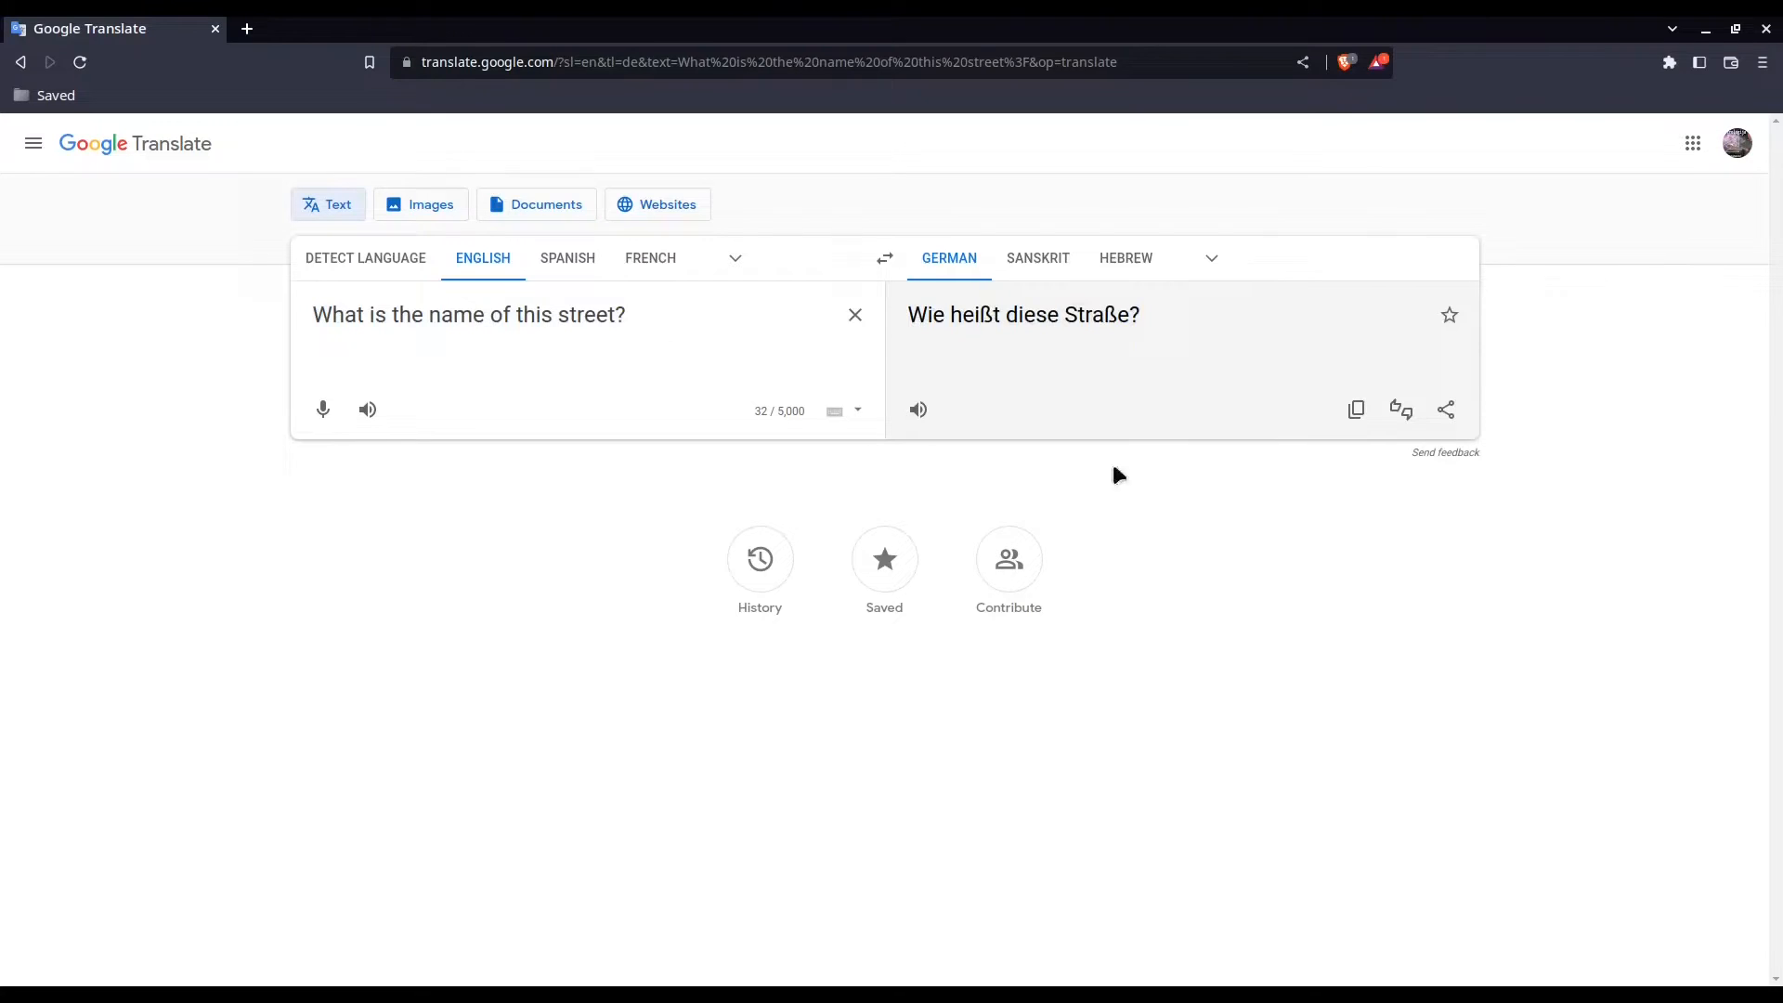
triple_click(1022, 315)
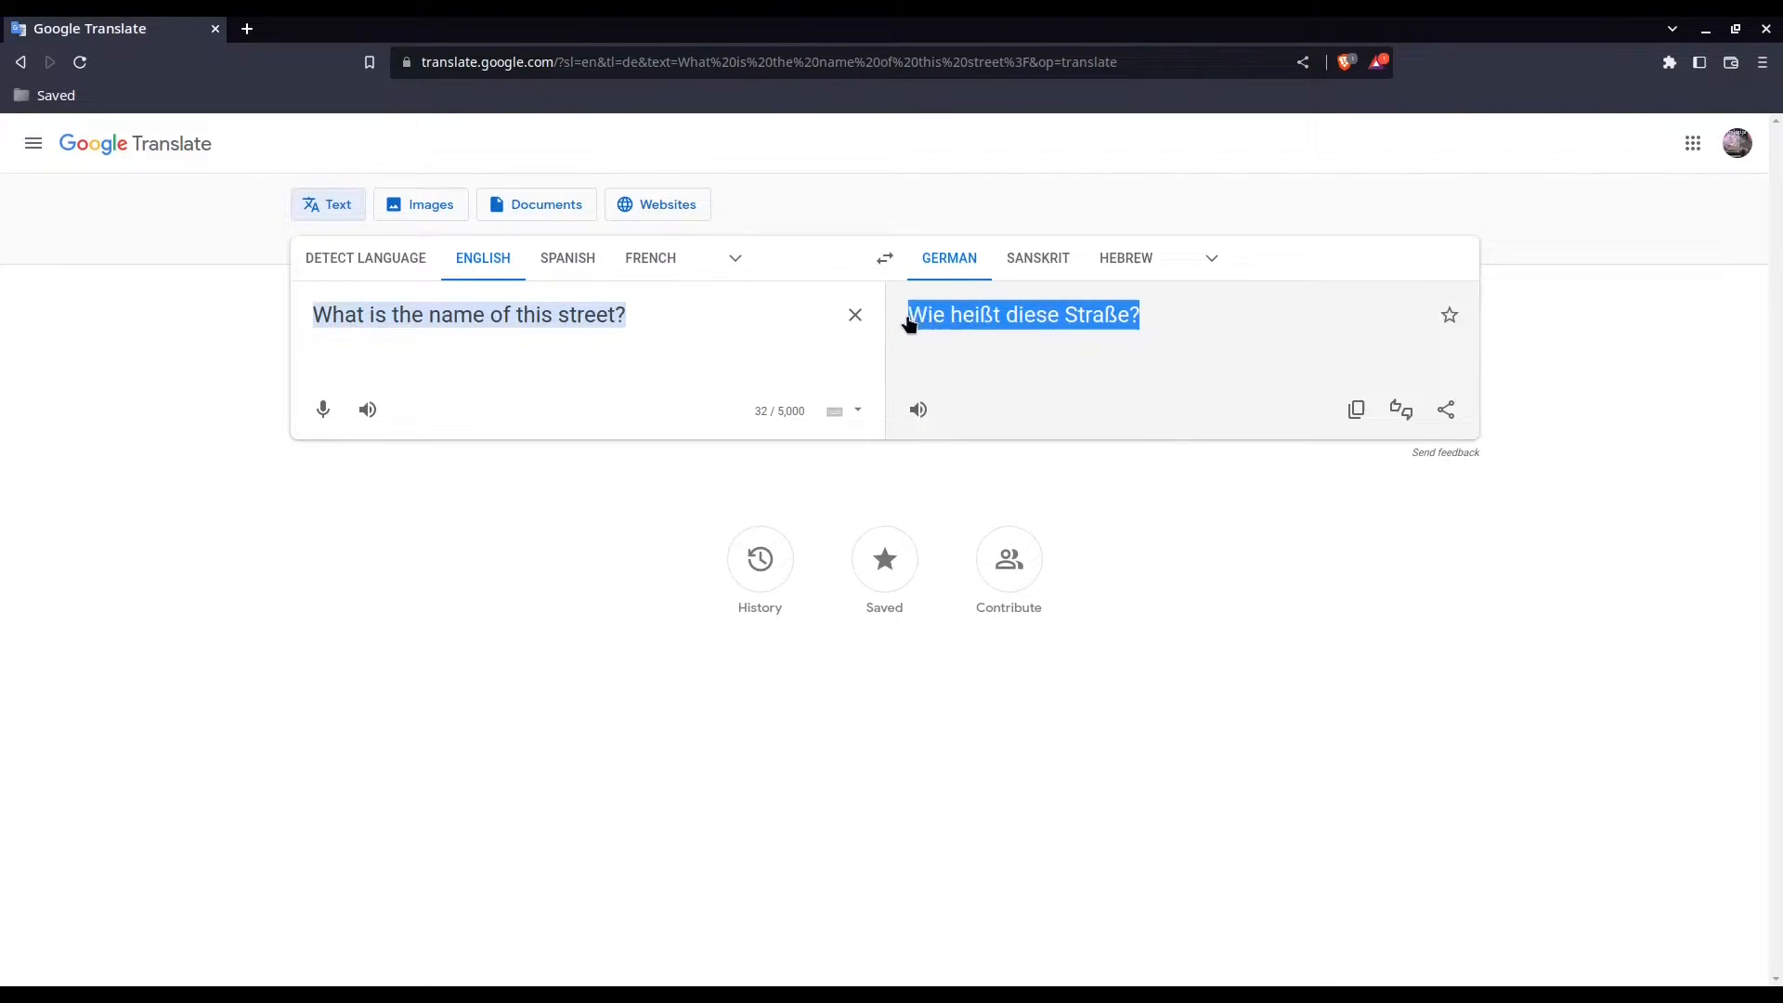
right_click(1021, 315)
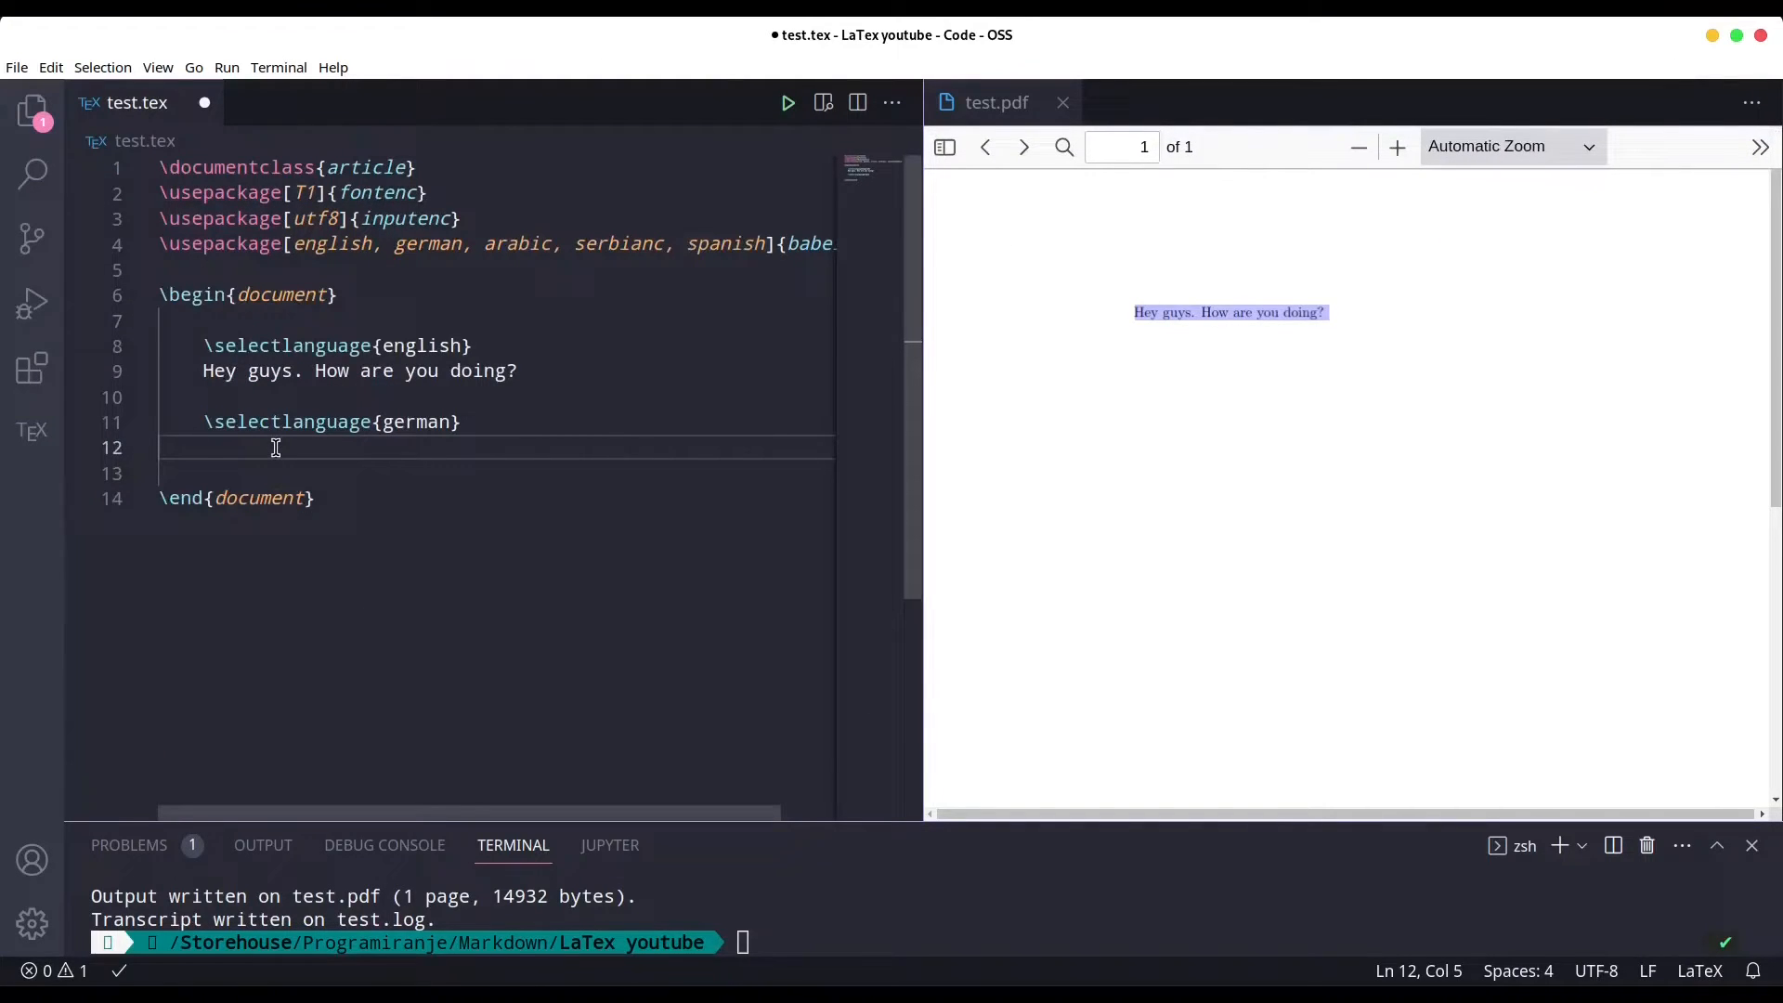
Paste 'Wie heißt diese Straße?', save to refresh the PDF, and add \selectlanguage{spanish}.
type("Wie heißt diese Straße?")
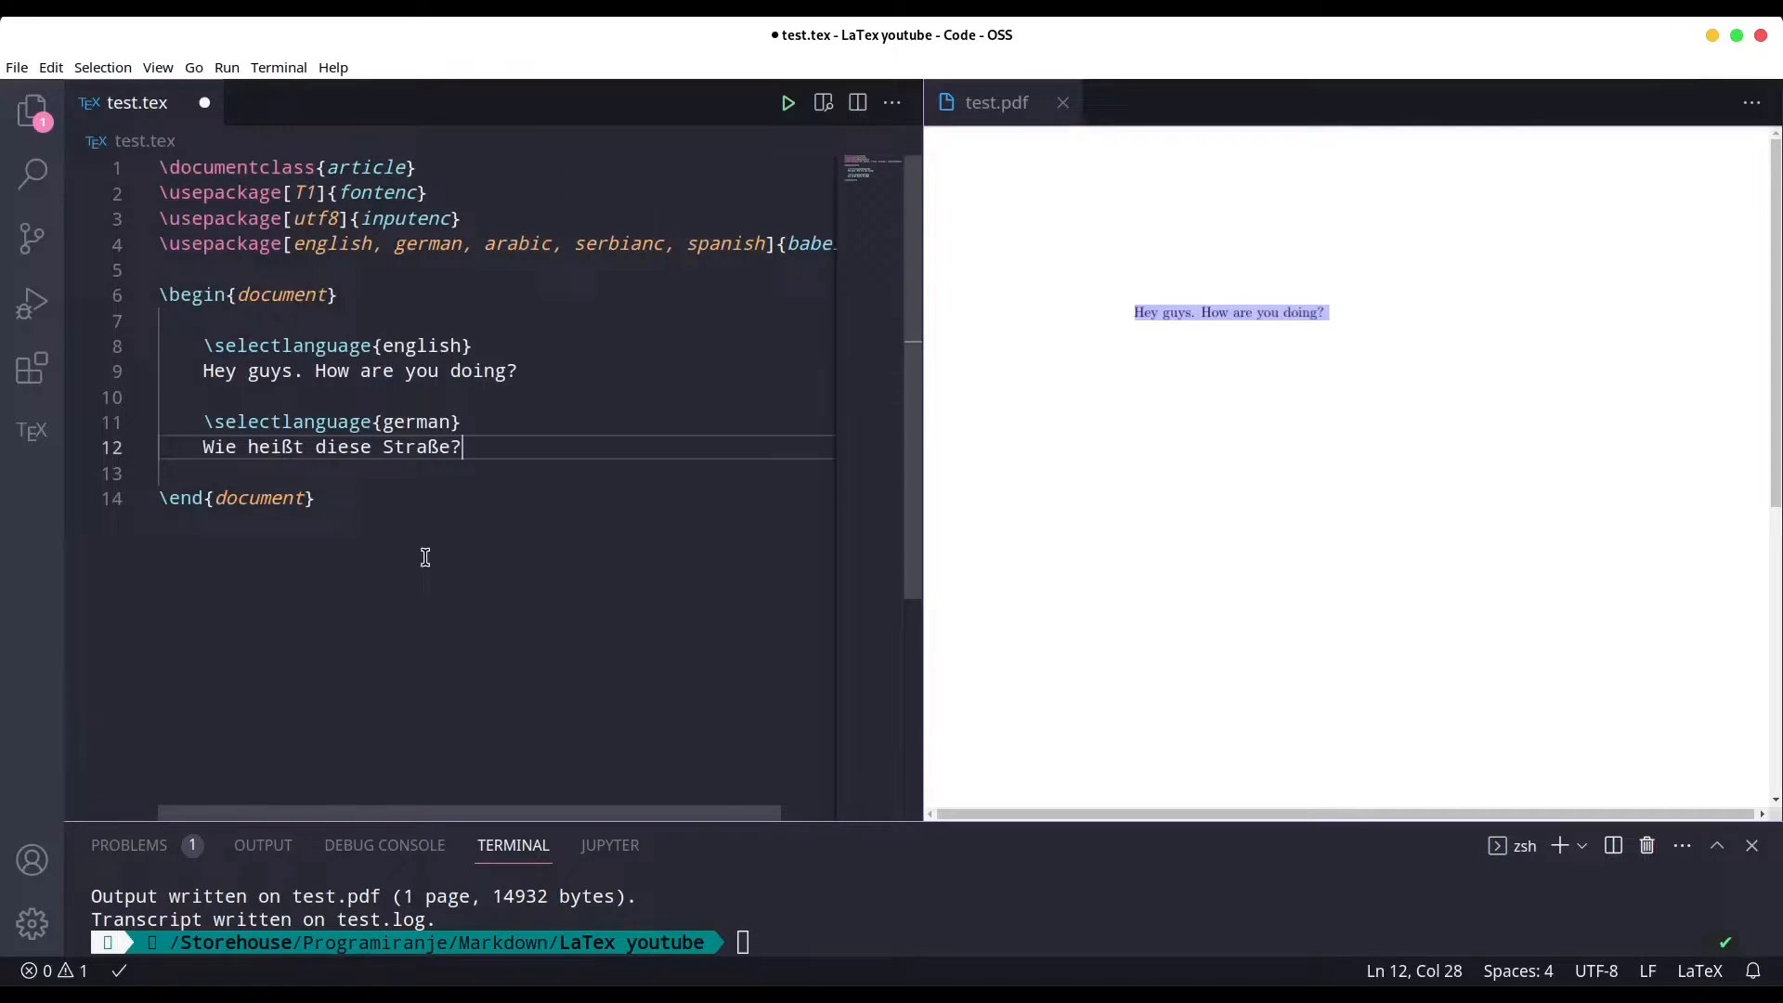
key("cmd+s")
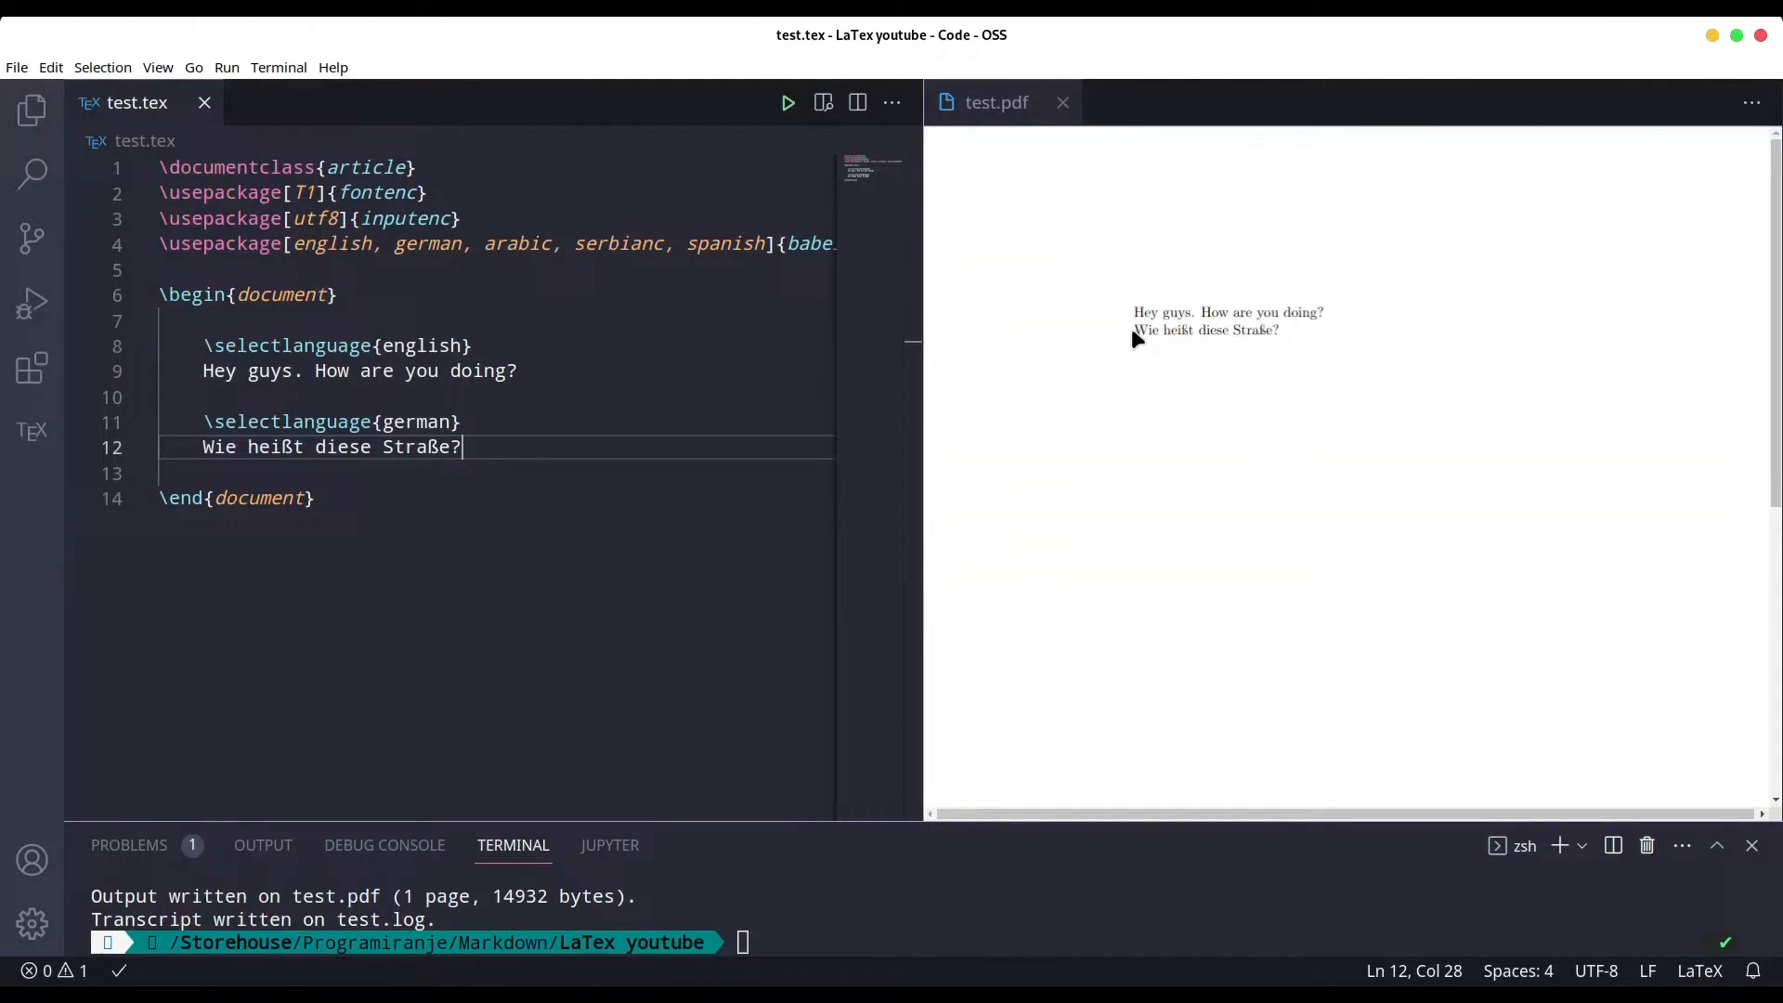
mouse_move(1286, 339)
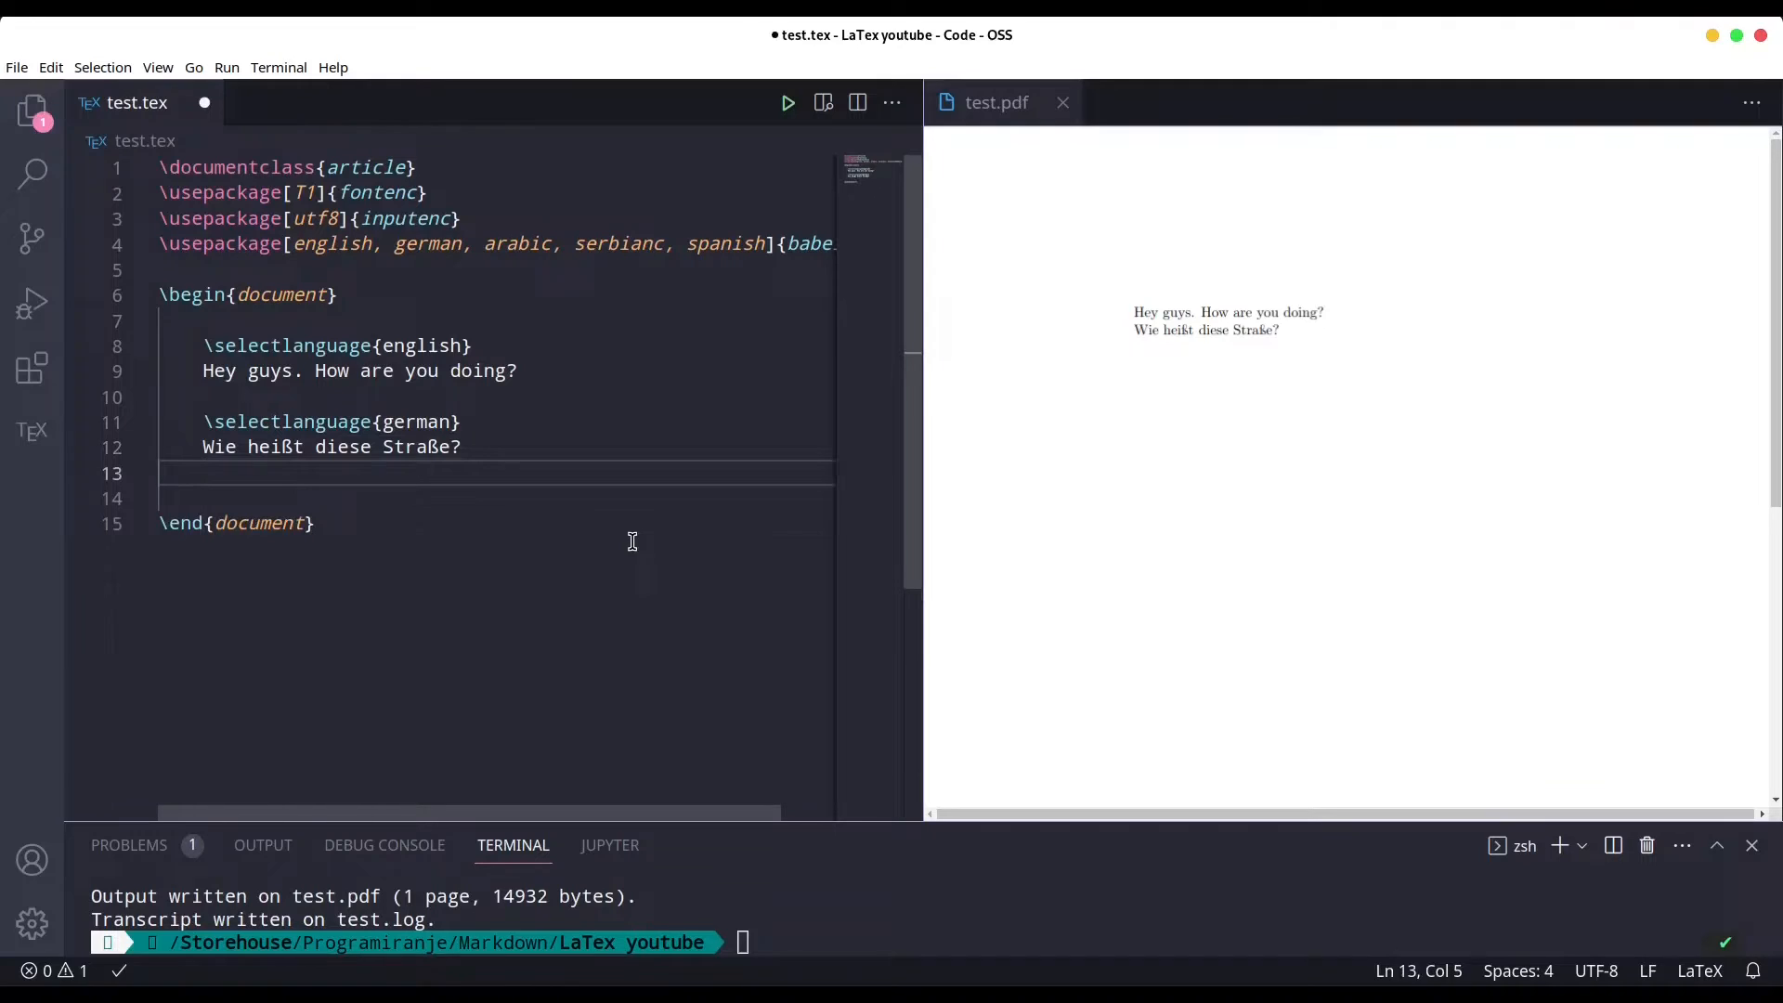
type("\\sel")
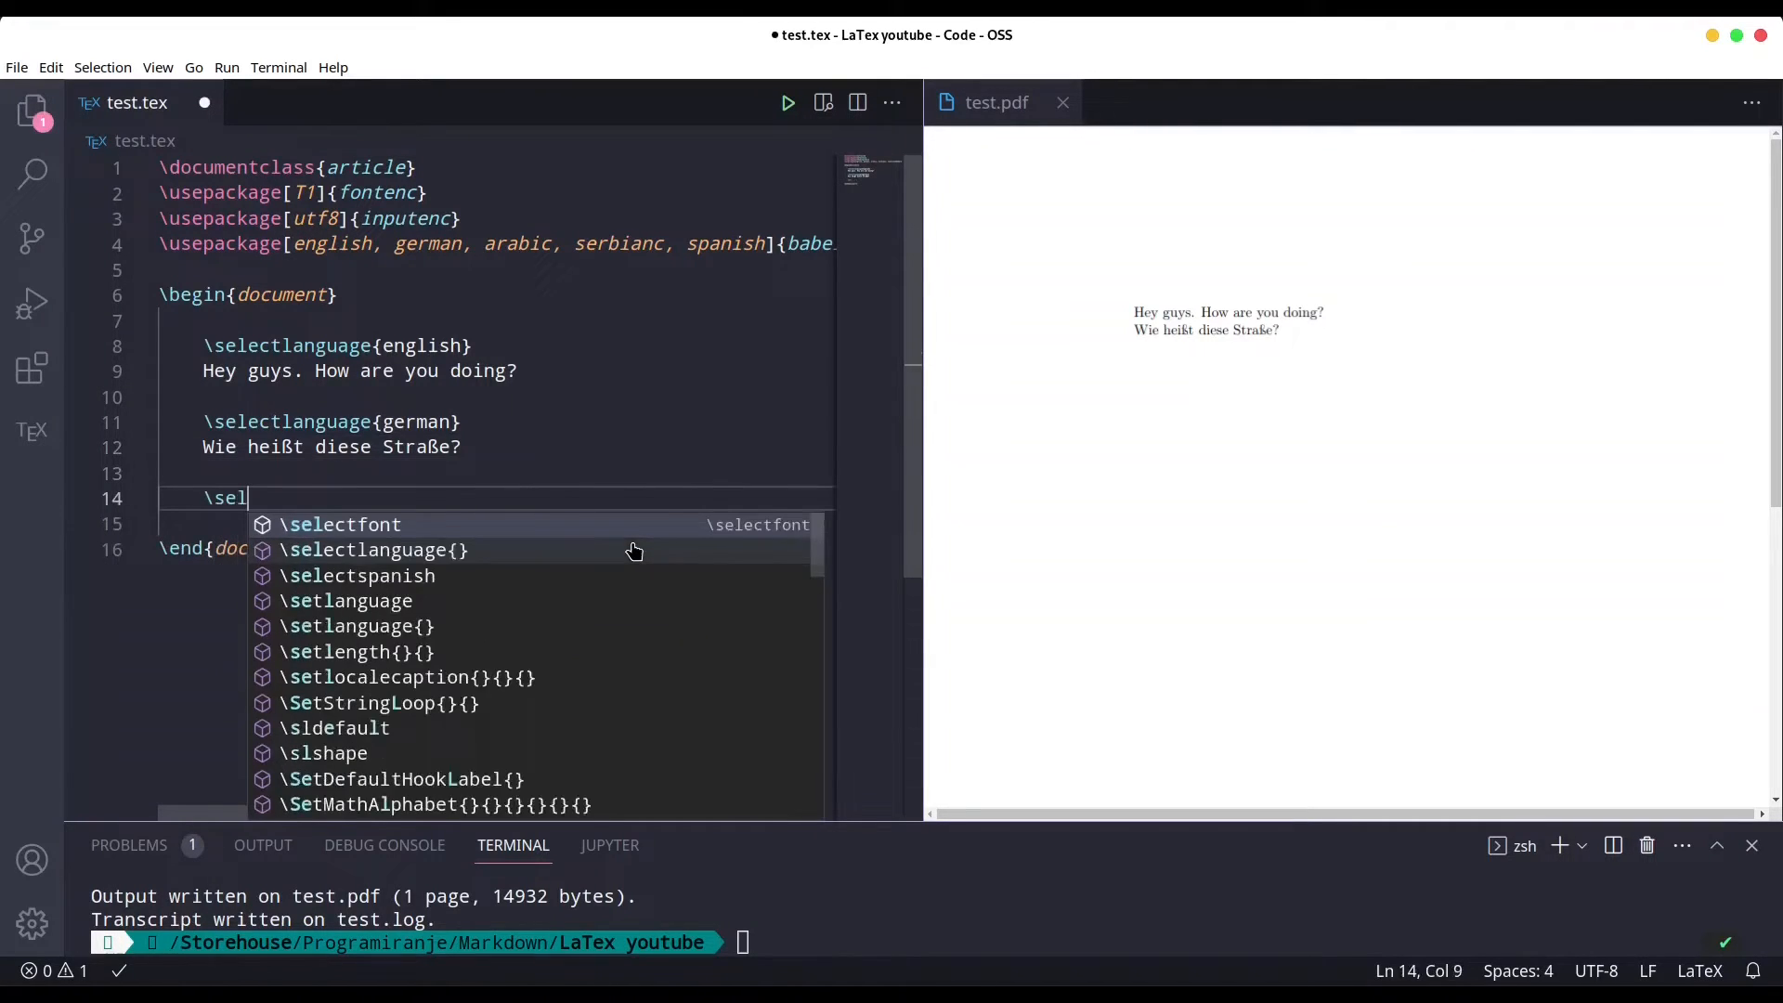
left_click(374, 551)
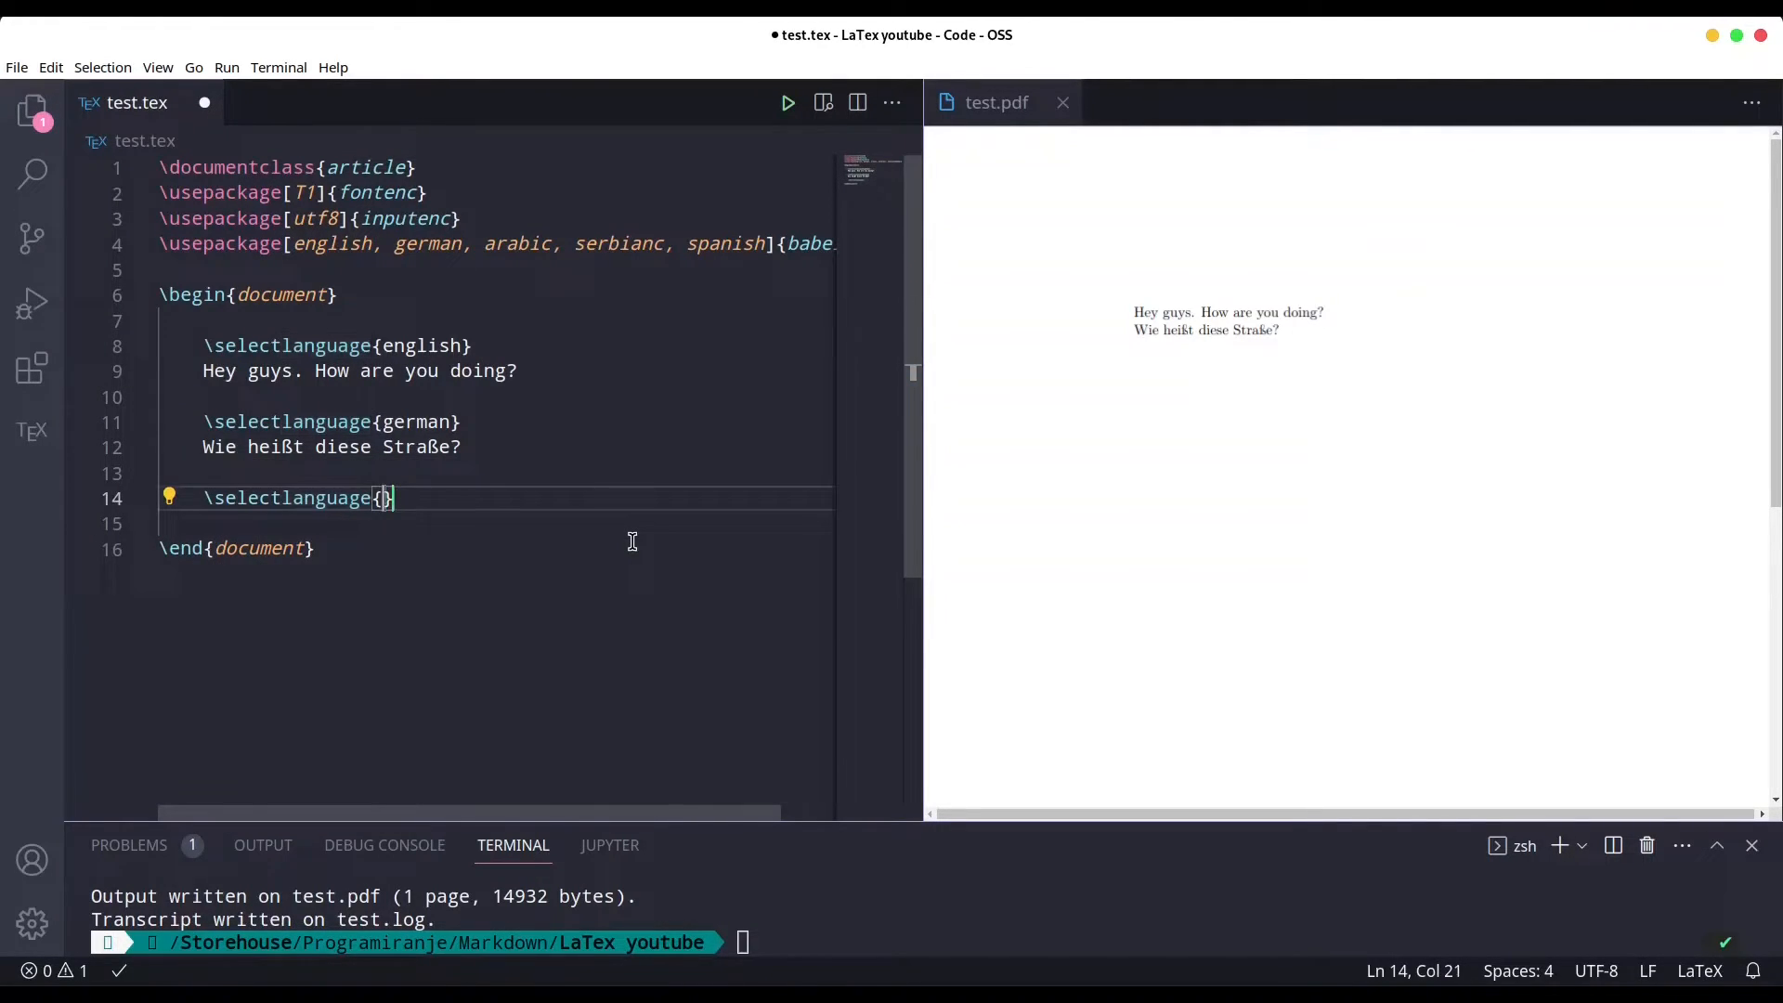
type("spanish")
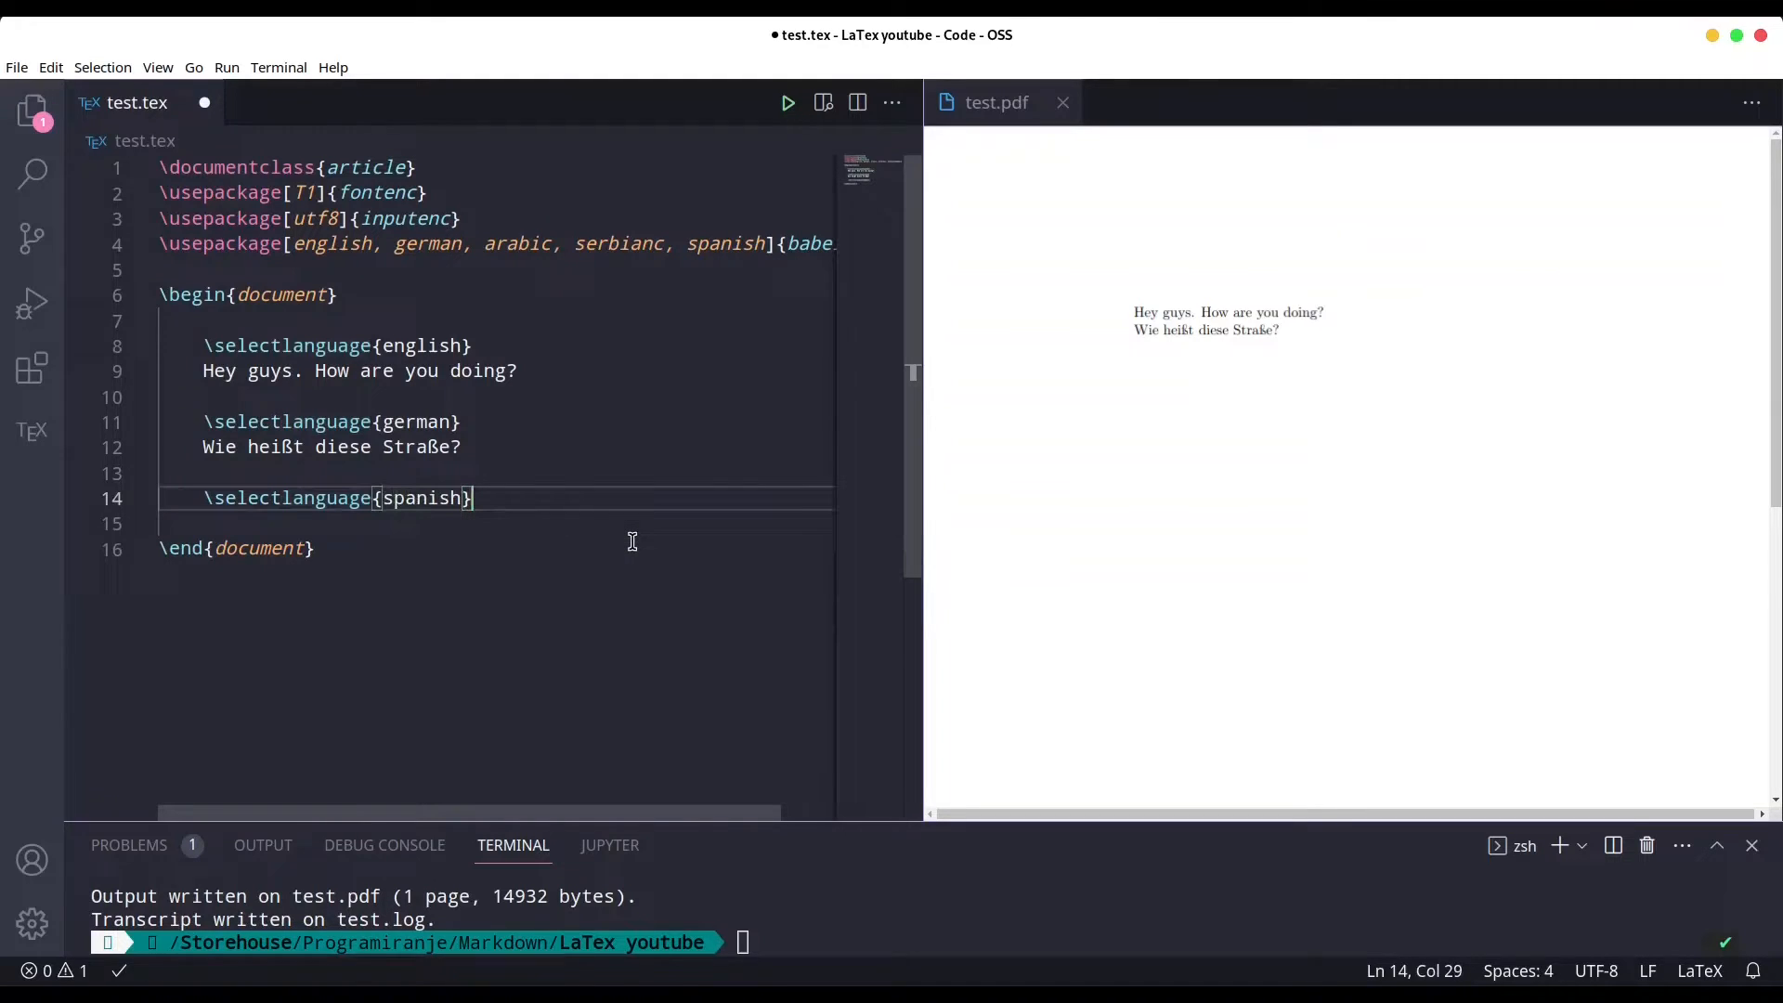
key("enter")
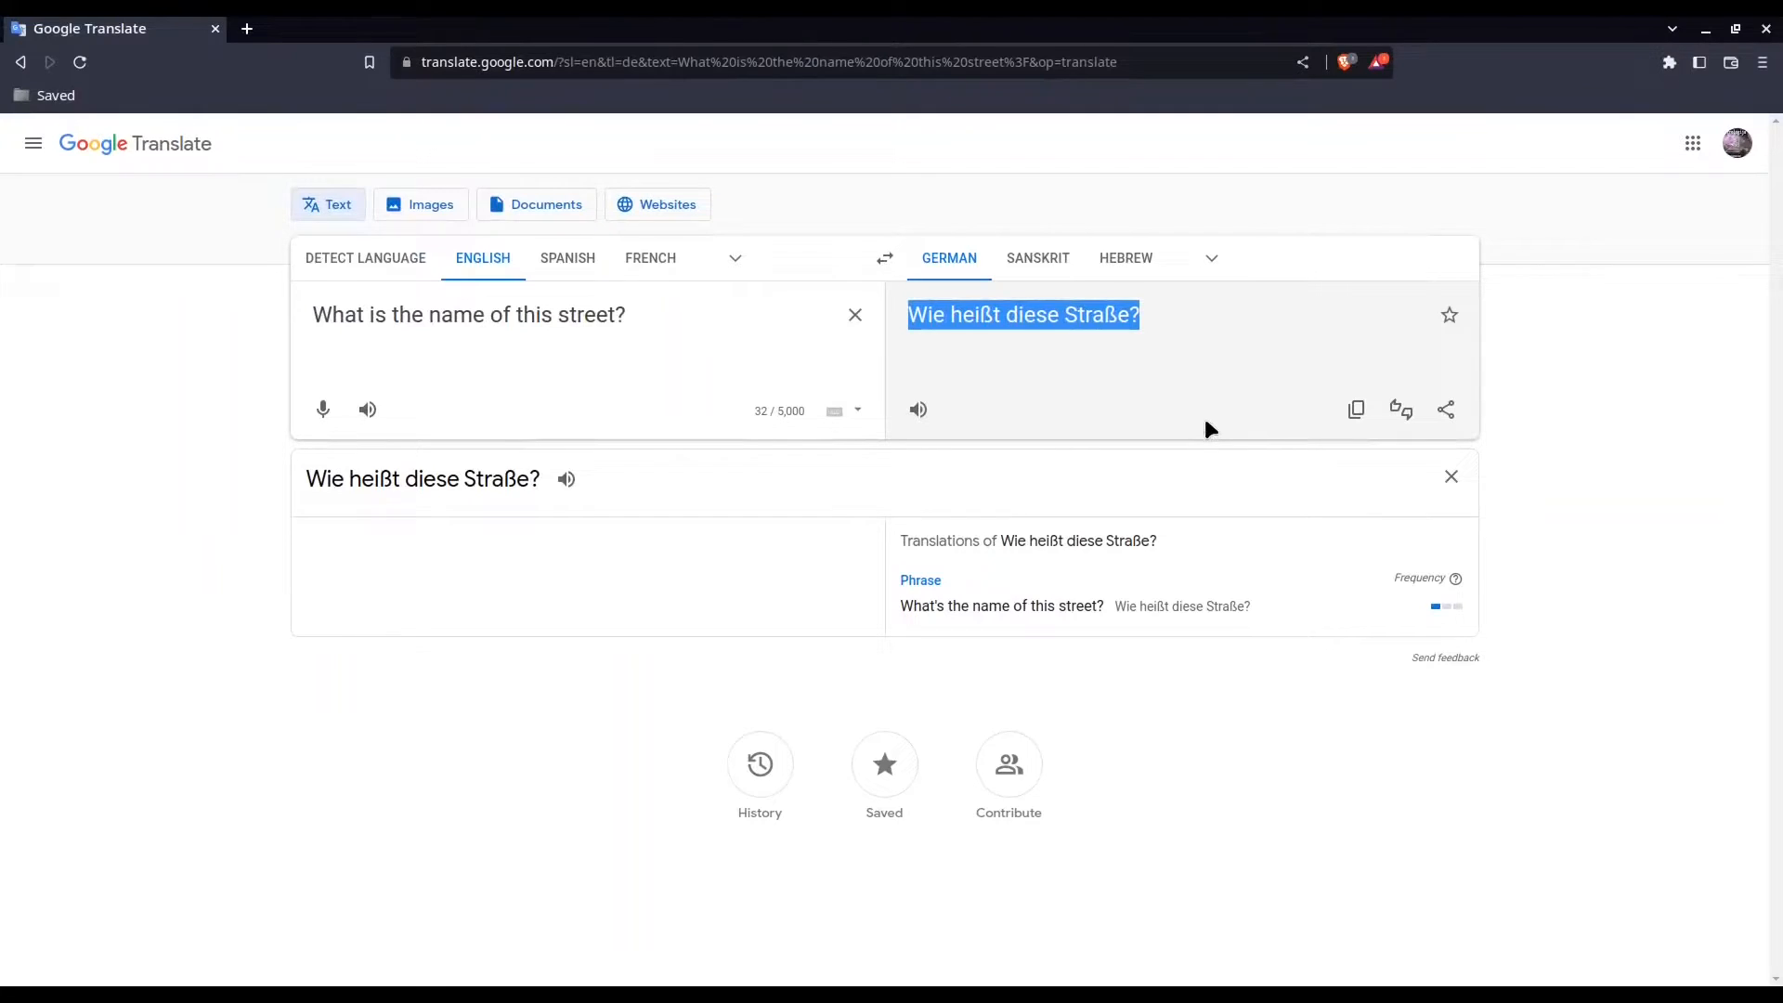
Switch the translation to Spanish and select '¿Cuál es el nombre de esta calle?'.
left_click(1210, 258)
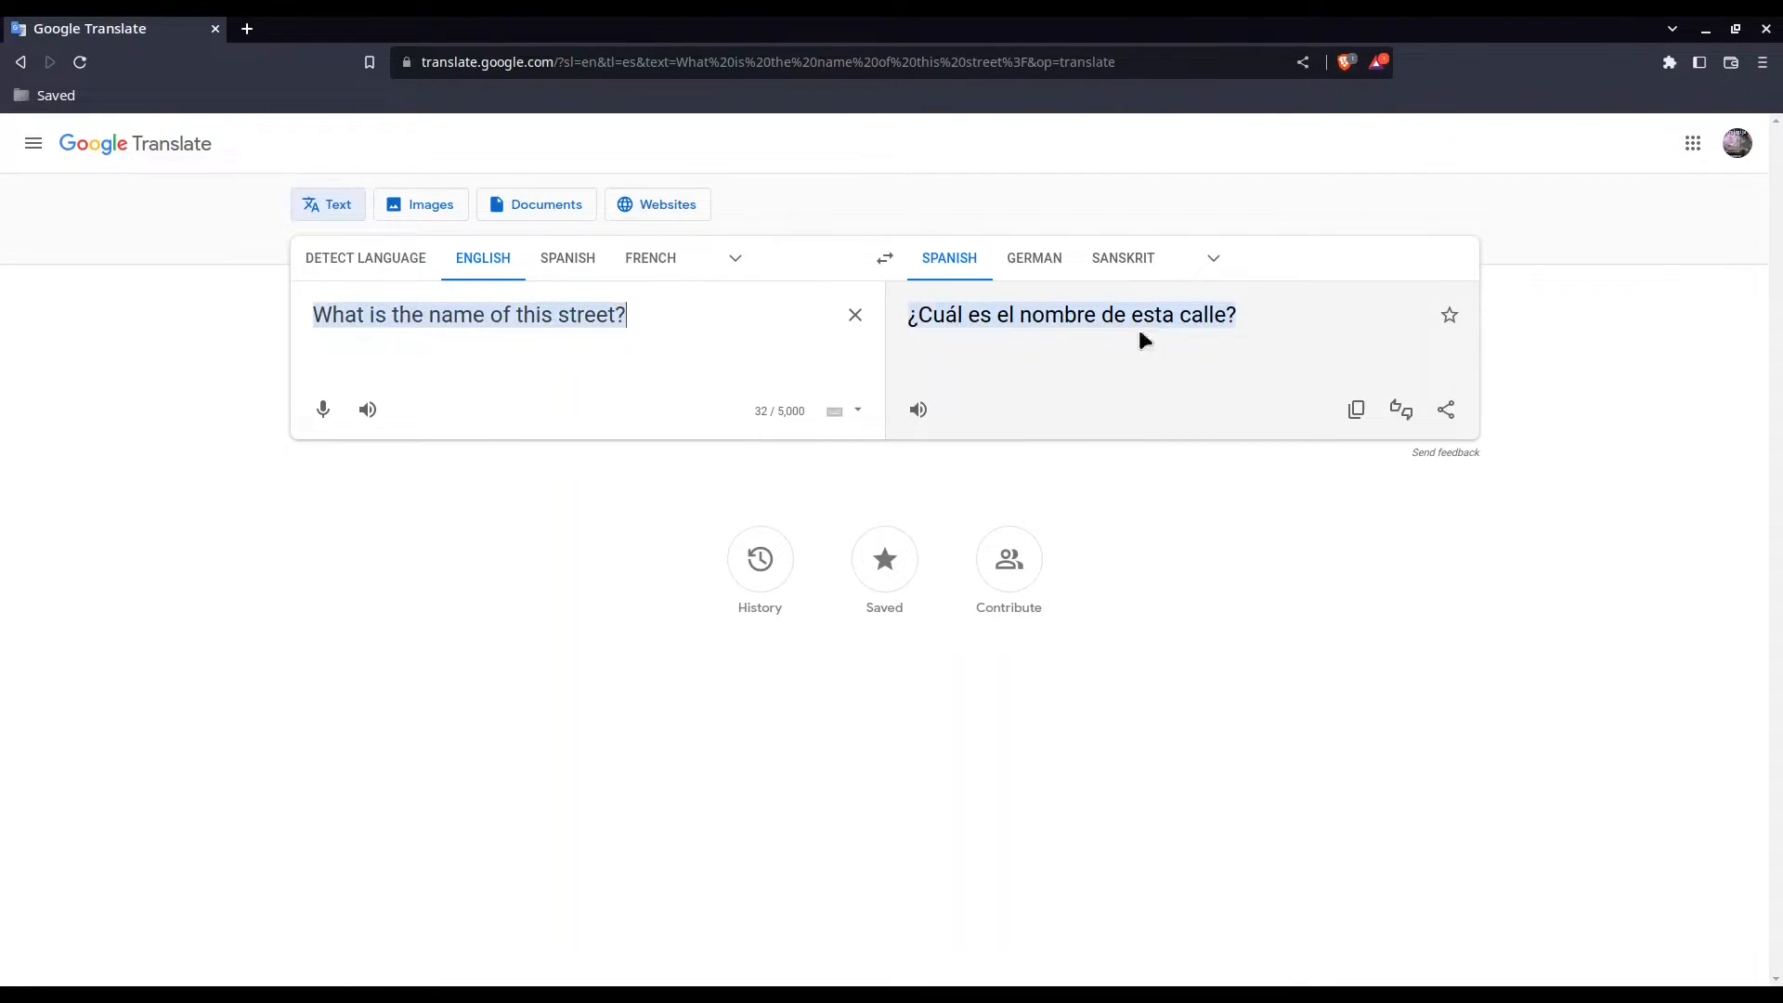
triple_click(1070, 315)
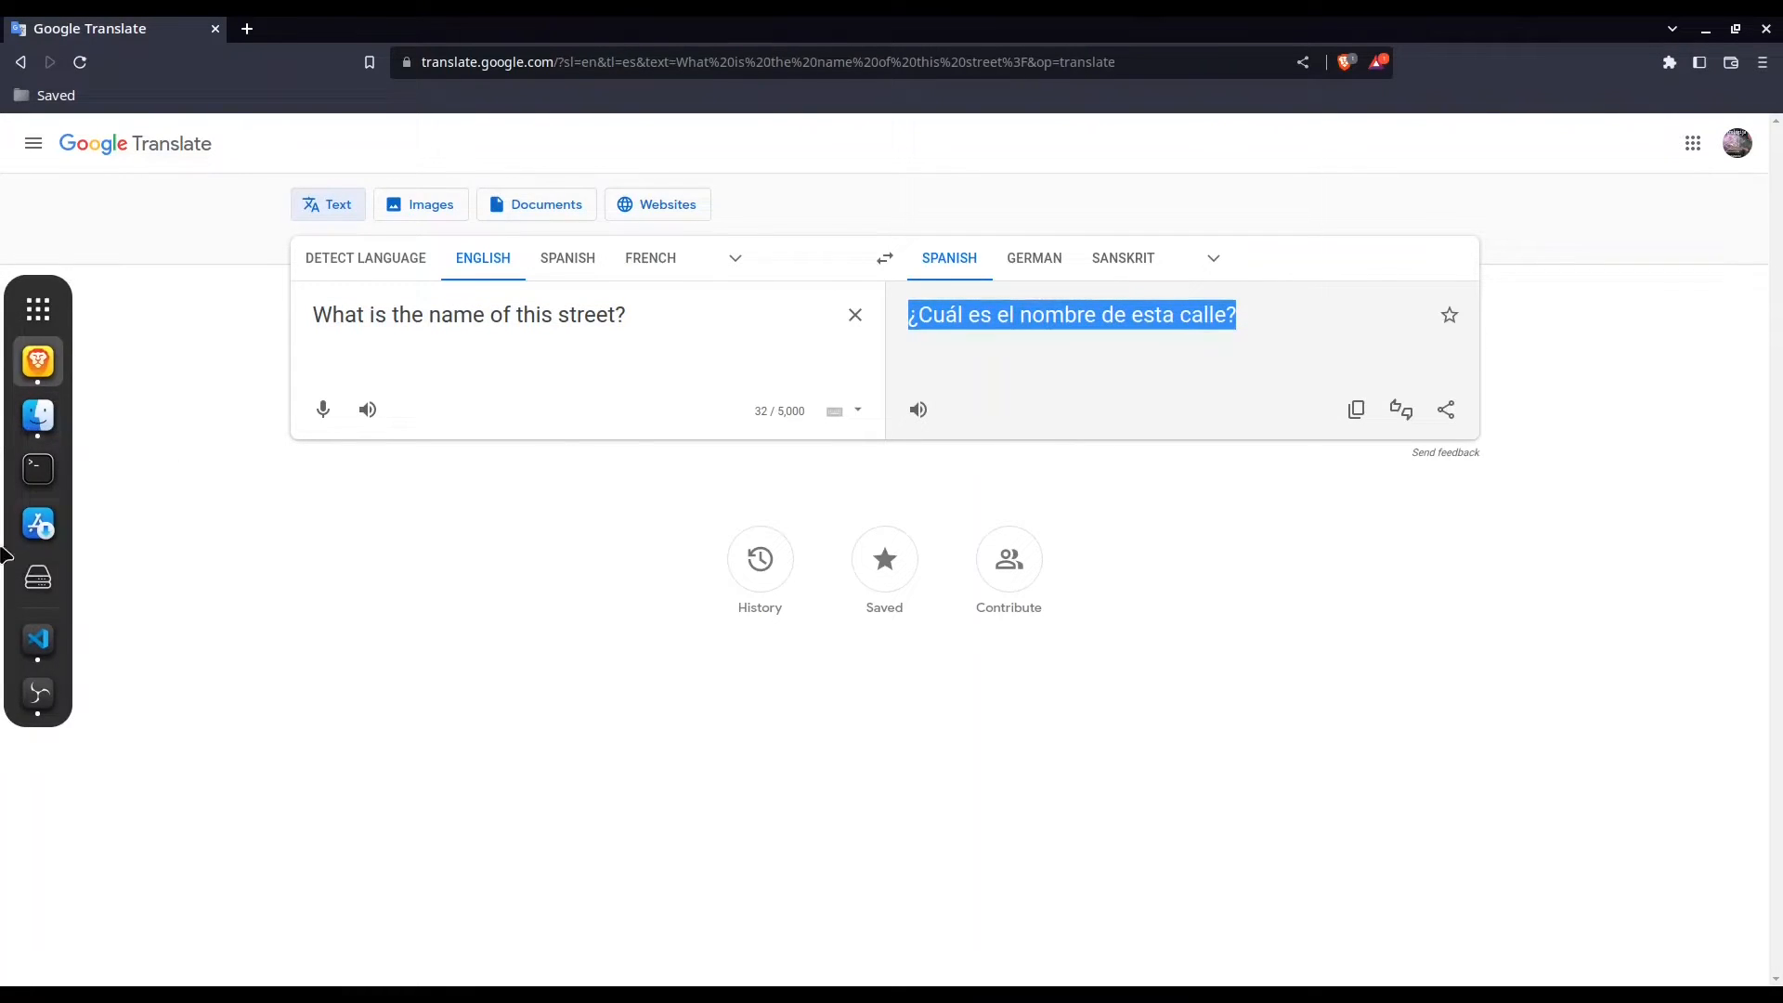
mouse_move(37, 361)
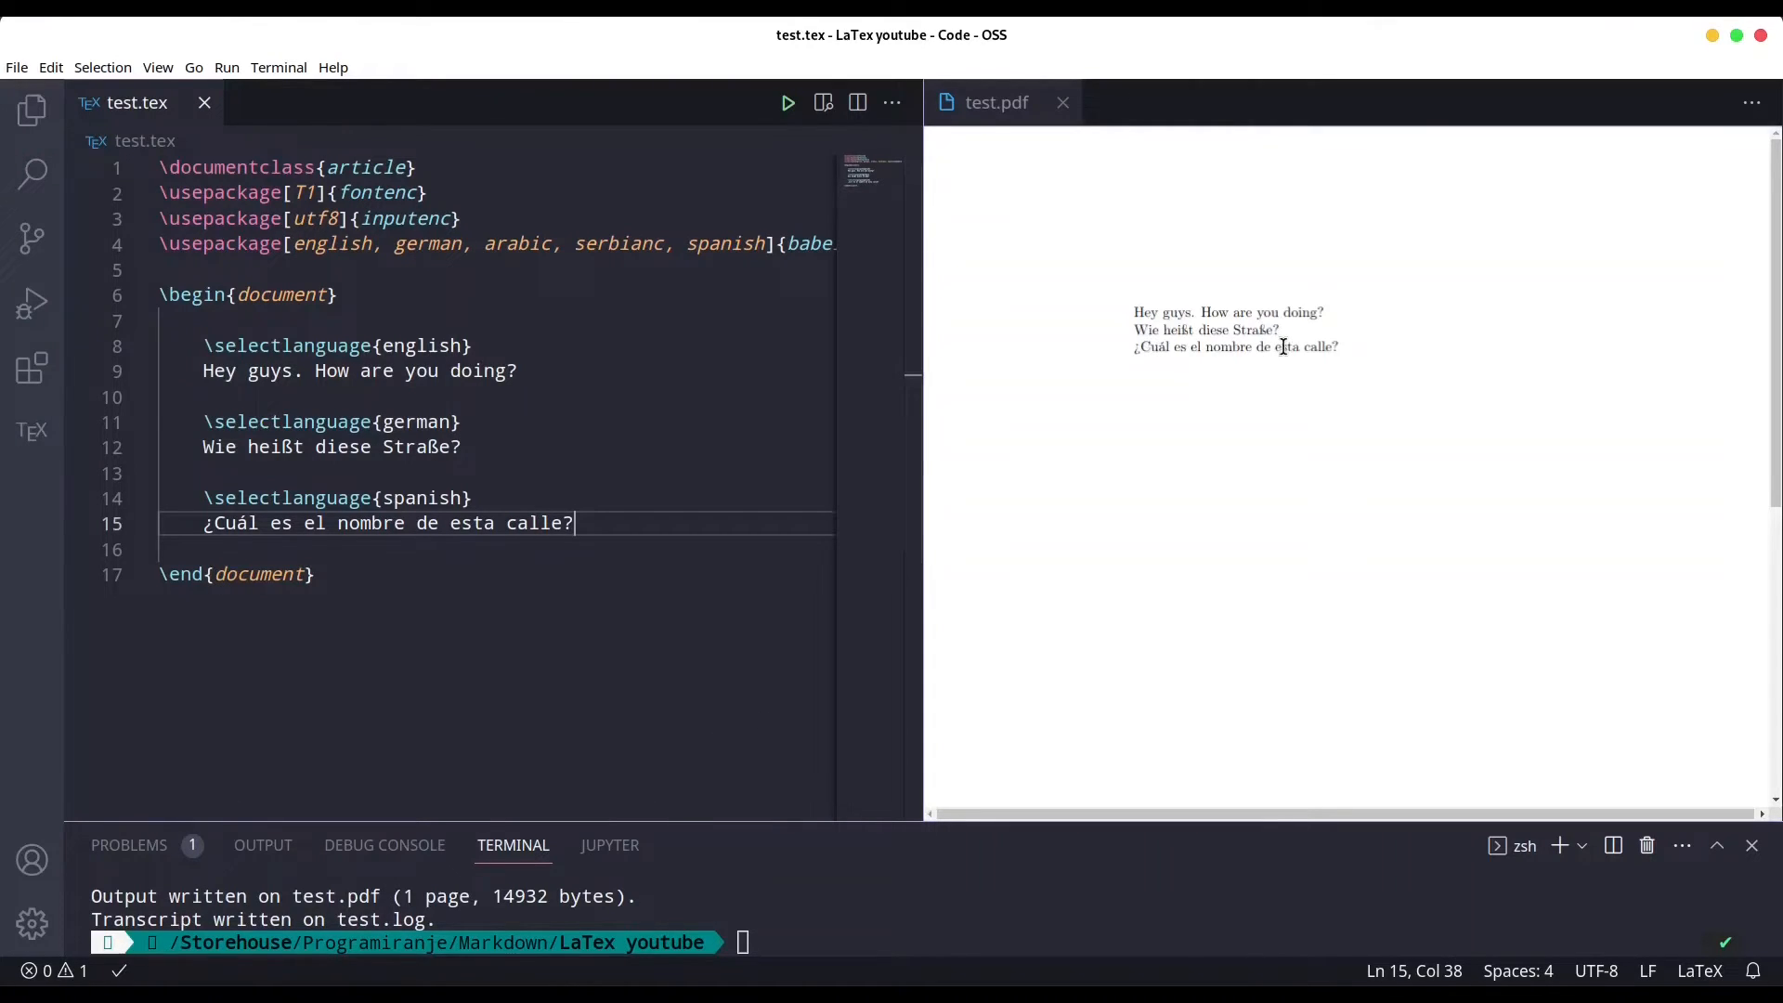
mouse_move(936, 680)
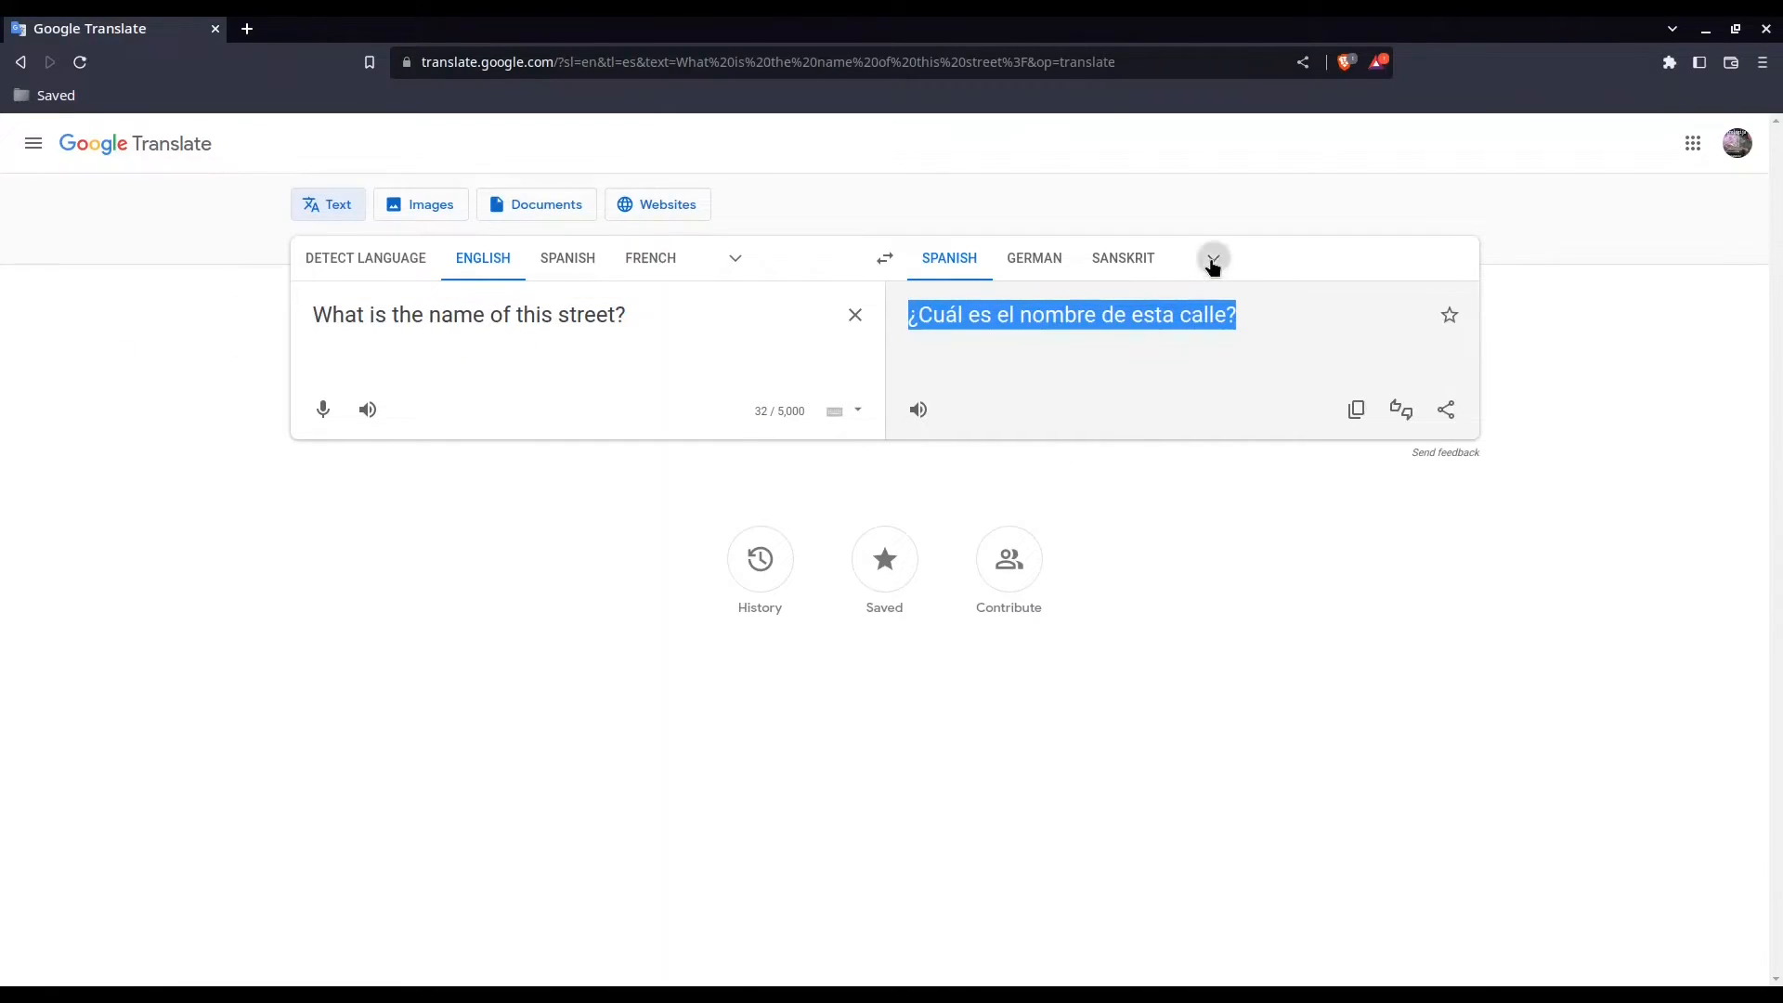
Pick Arabic as the target language and select the translation ما اسم هذا الشارع؟.
type("arab")
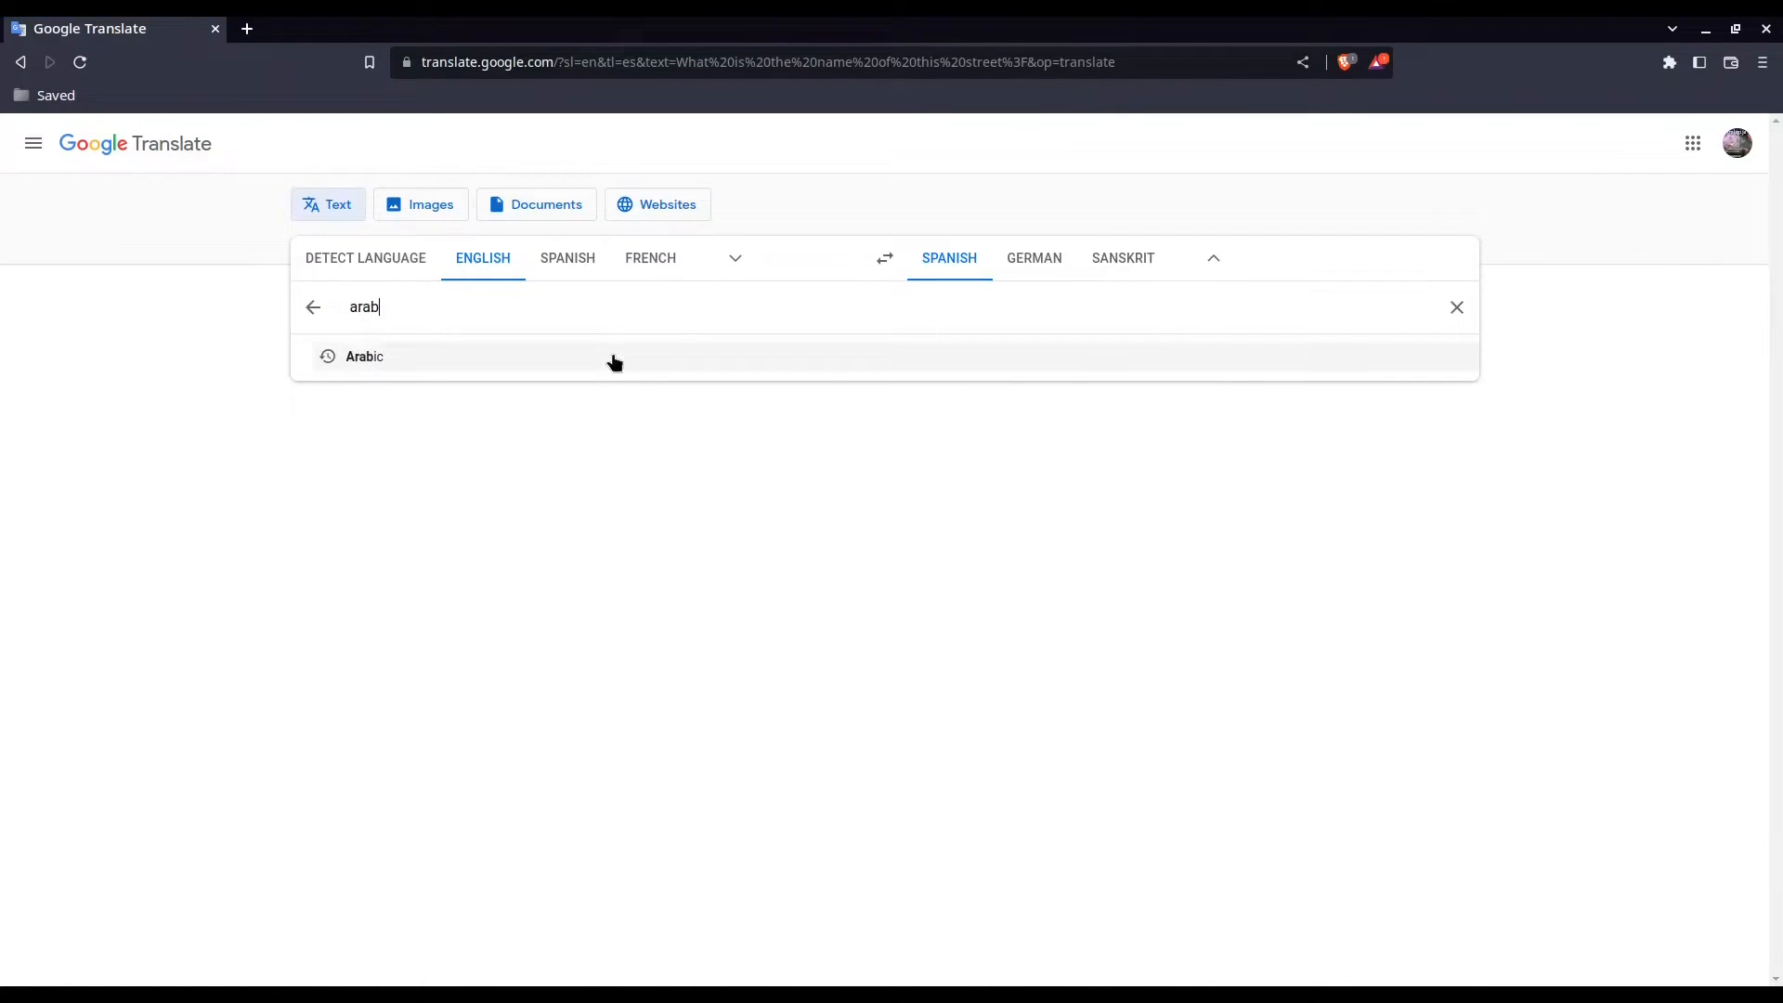
left_click(365, 355)
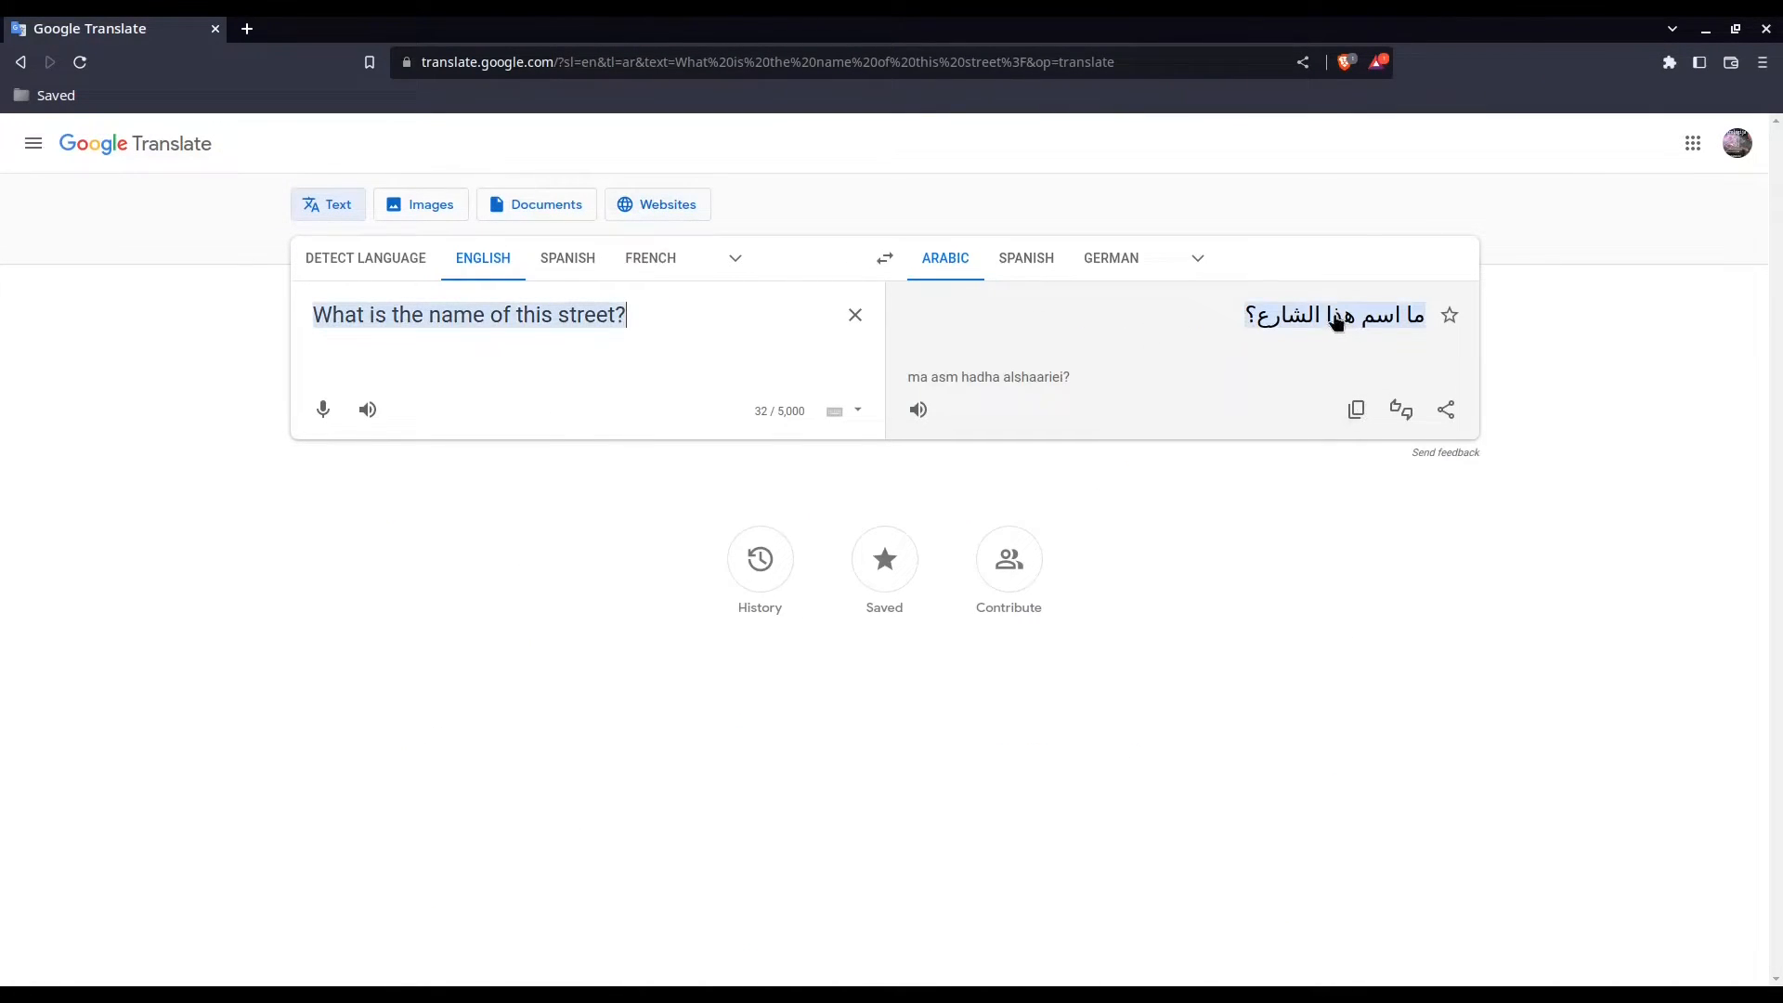
double_click(1333, 315)
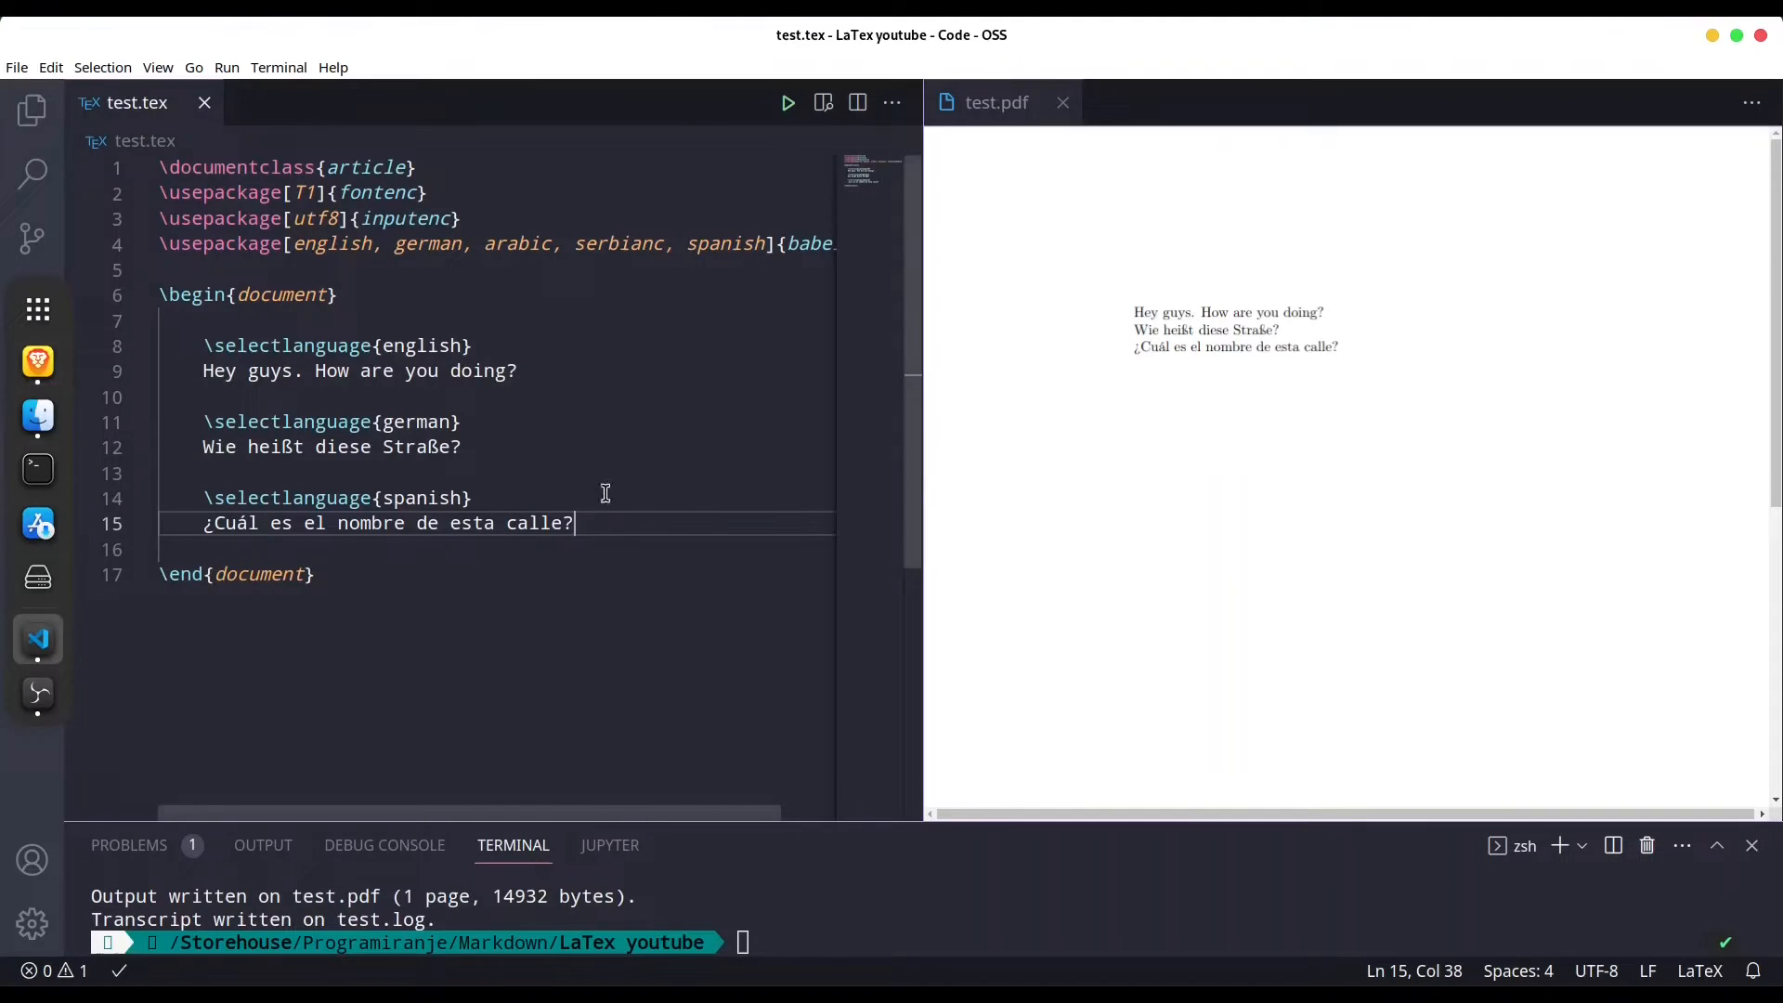
Add \selectlanguage{arabic} on a new line with ما اسم هذا الشارع؟ below it.
key("enter")
type("\\selectlanguage{language")
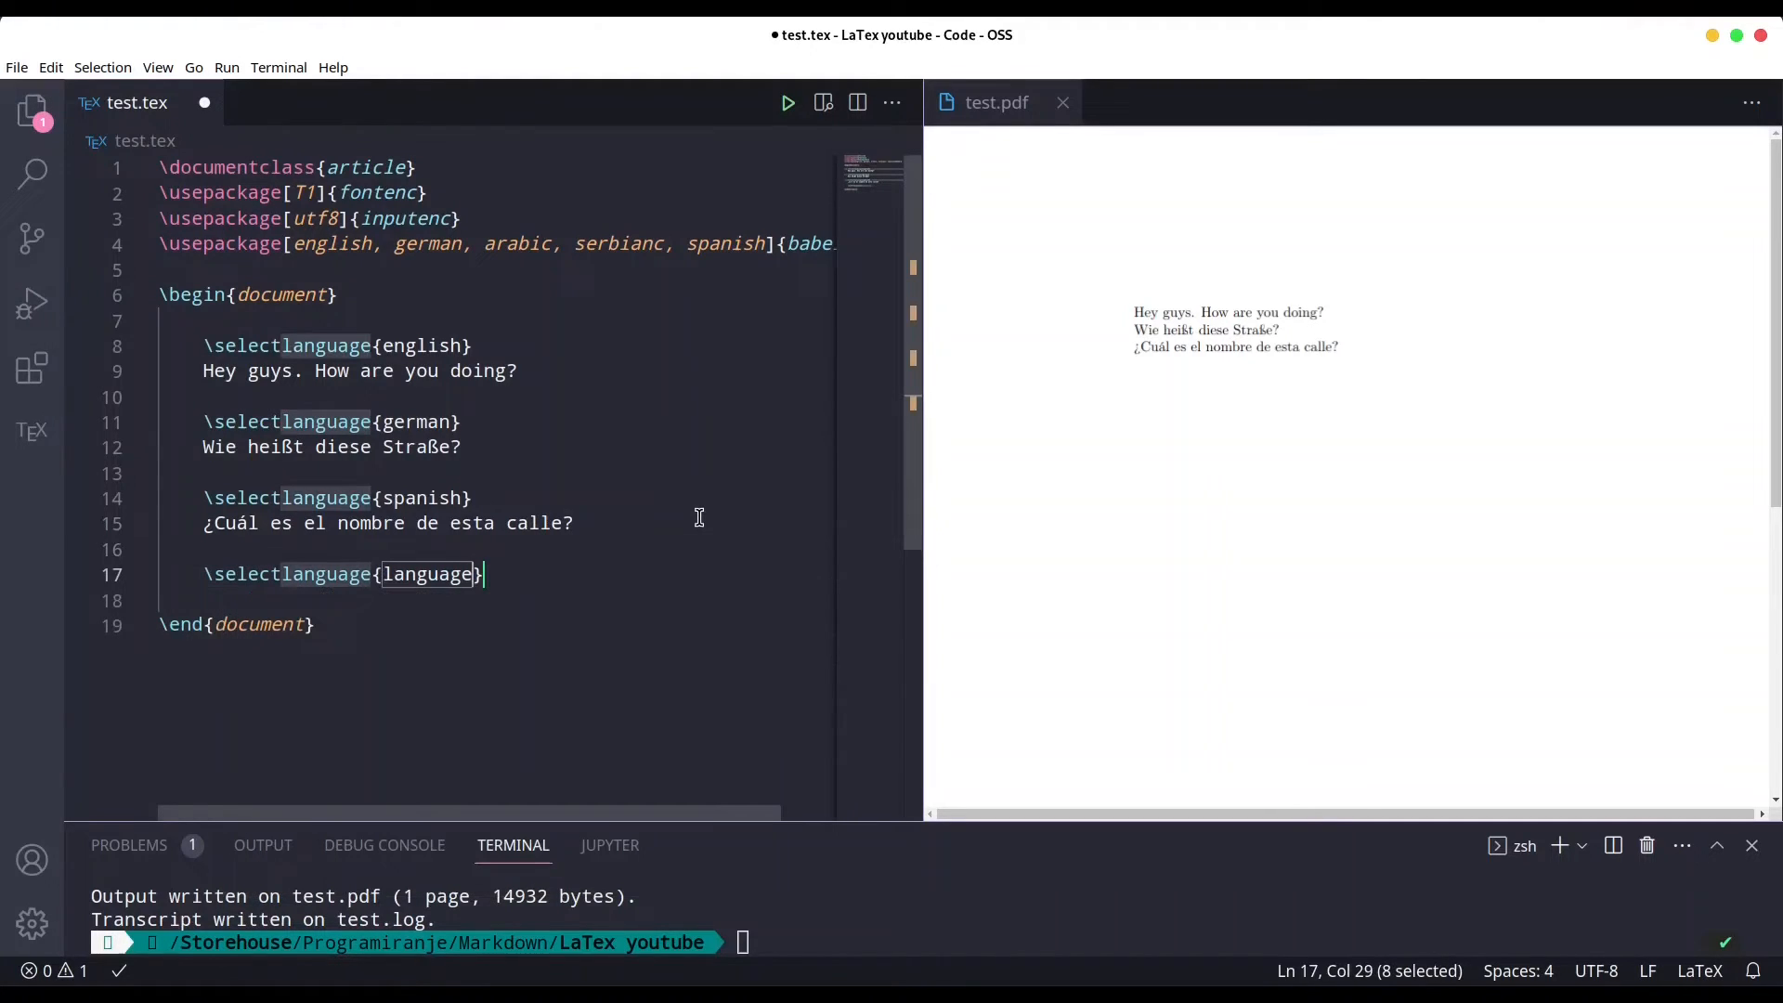
type("ara")
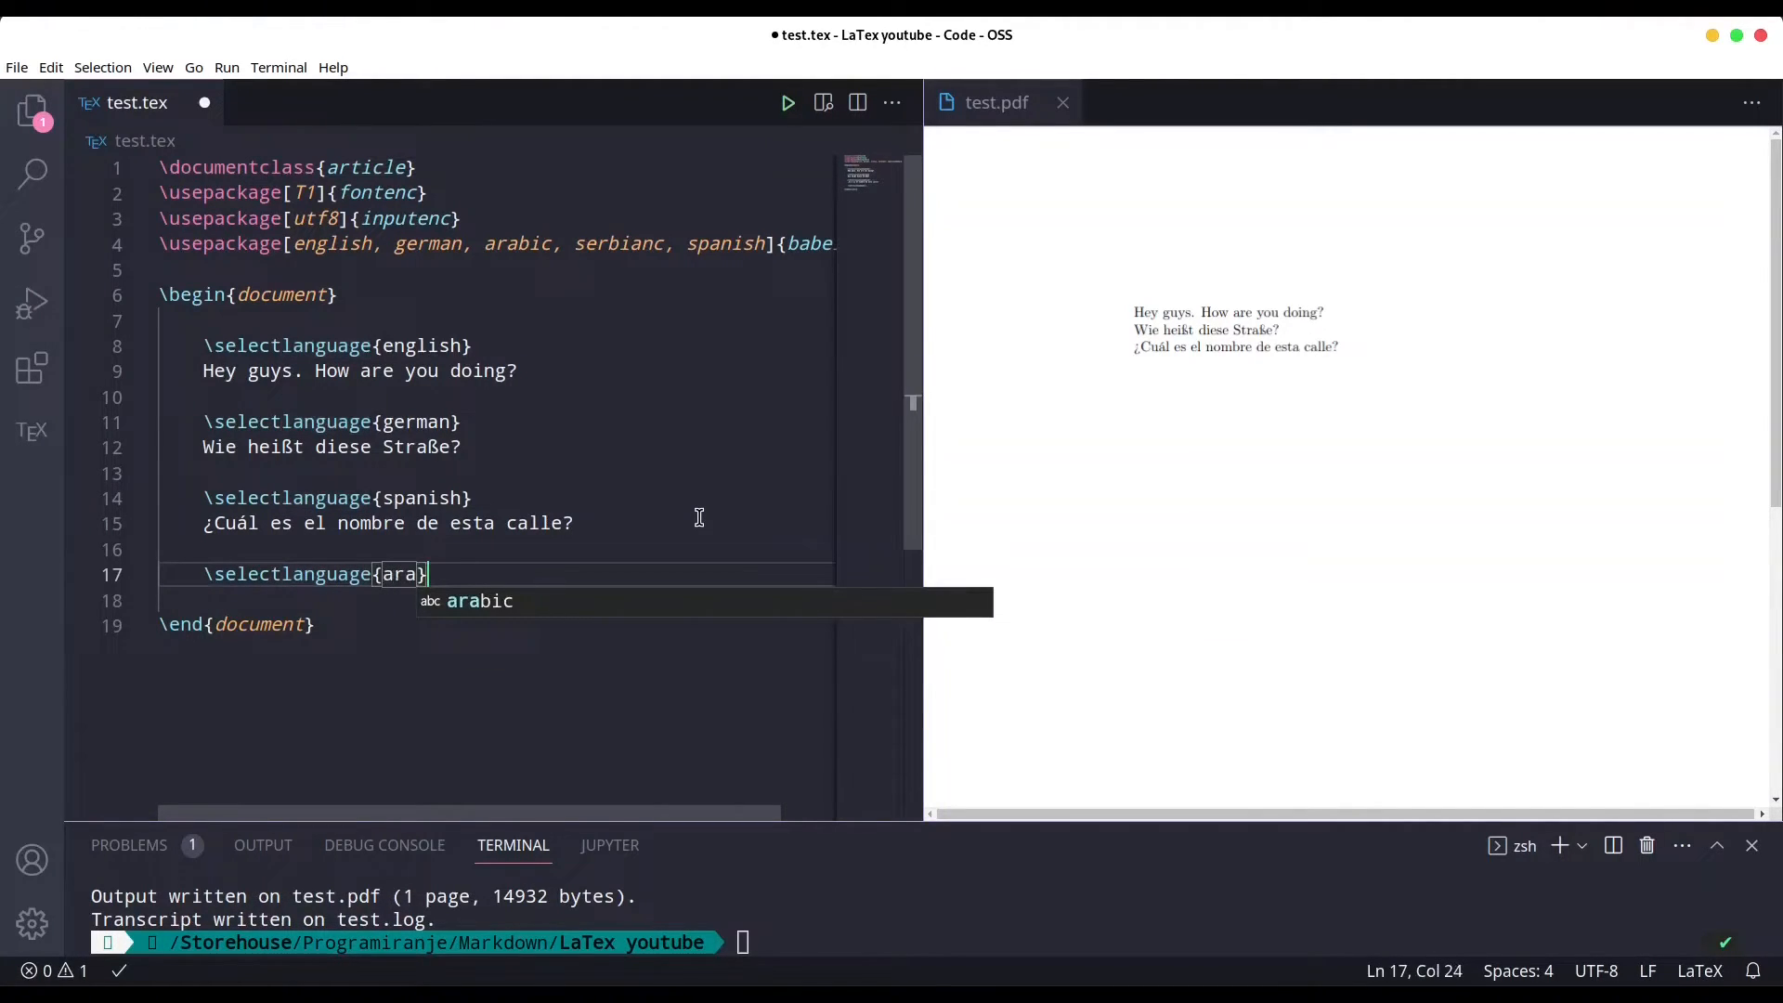
type("bo")
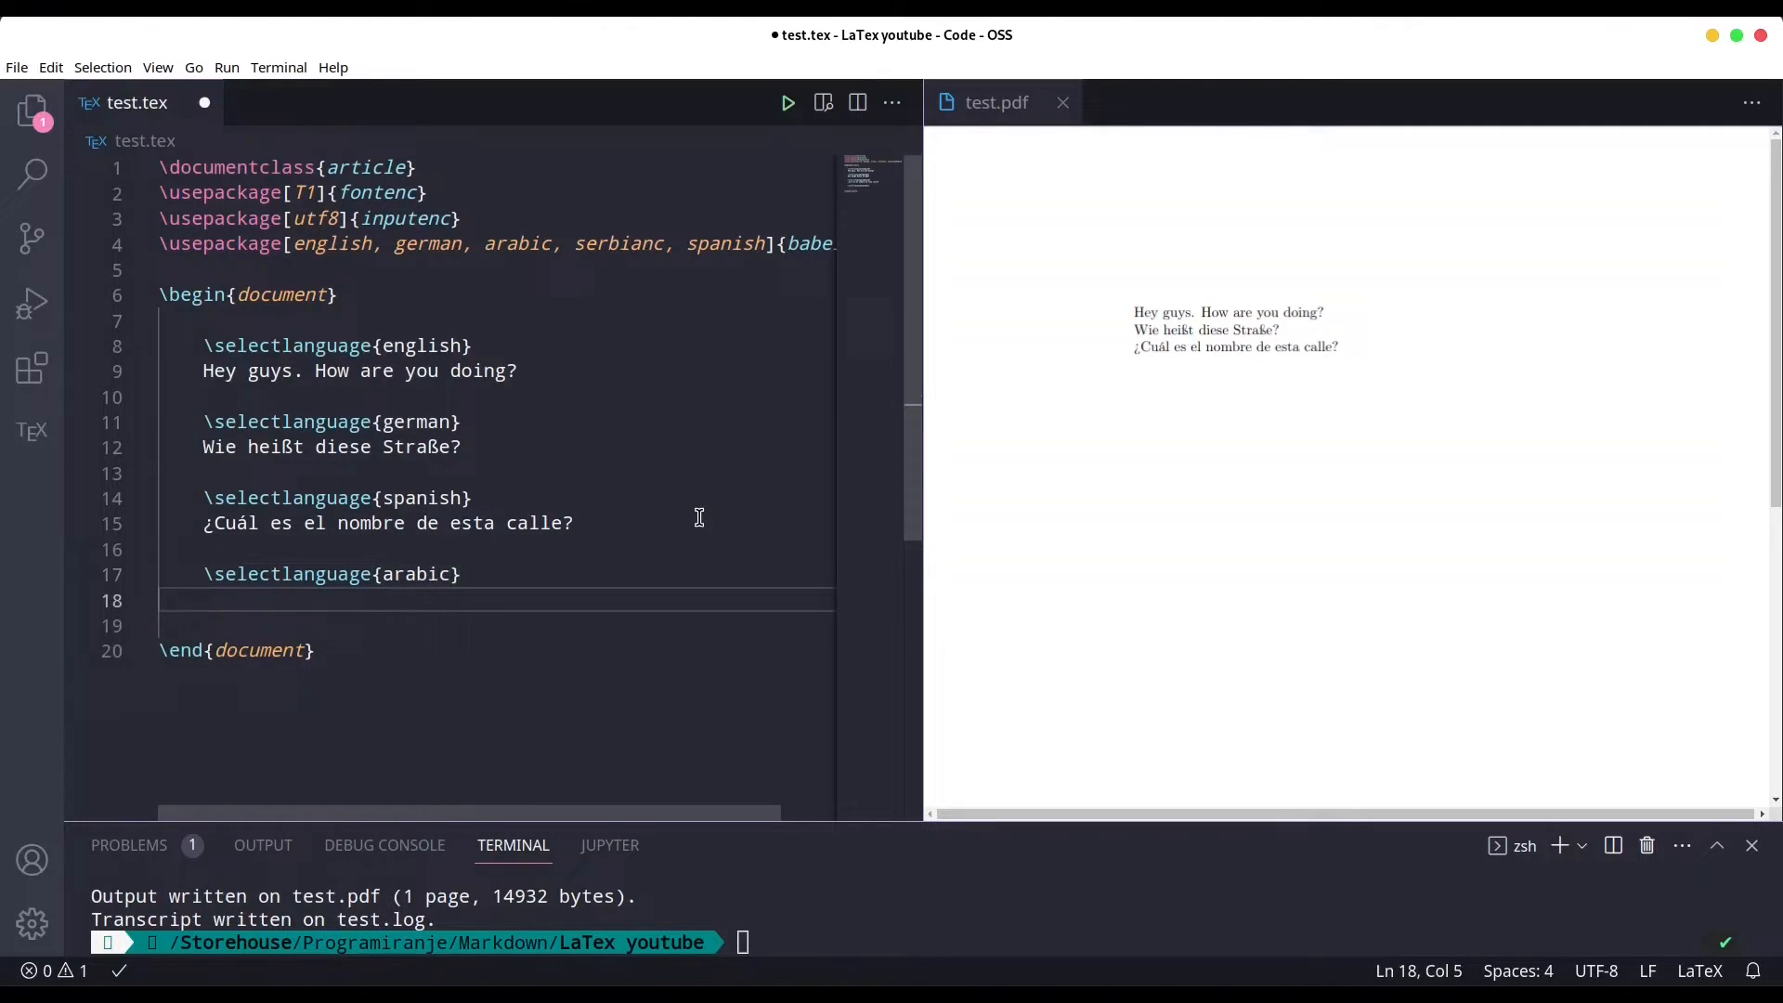
type("ما اسم هذا الشارع؟")
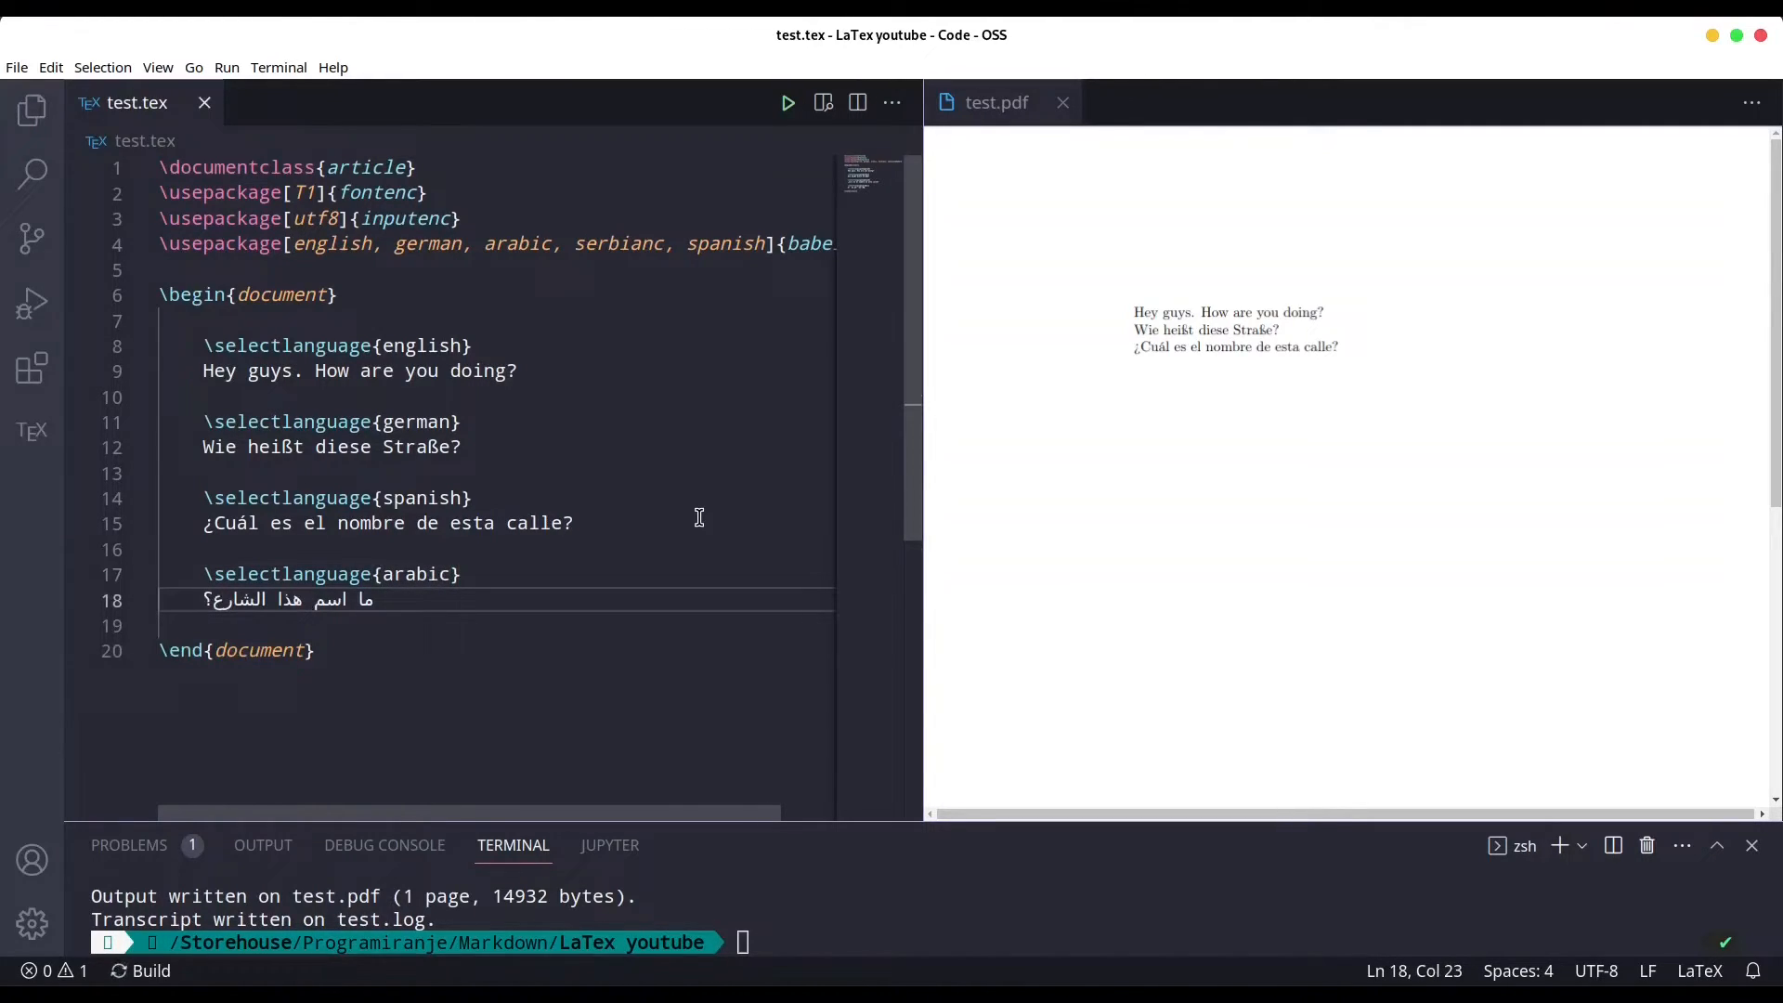
left_click(786, 102)
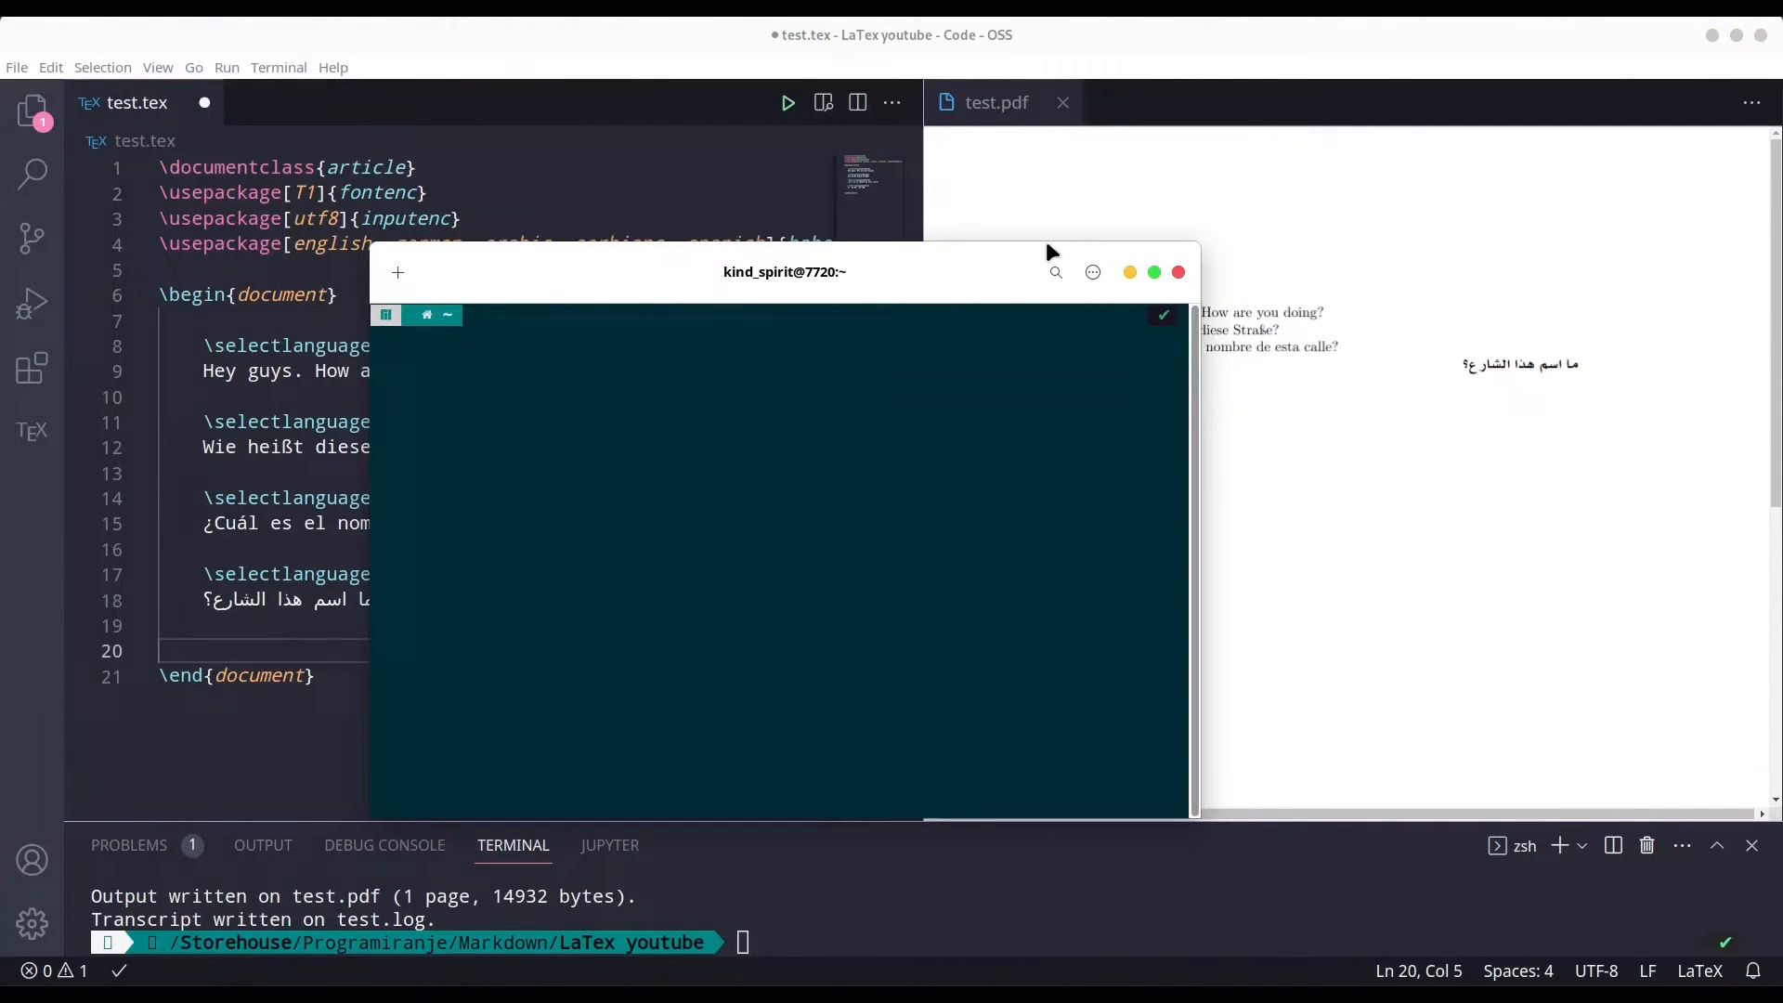
Search pacman for texlive-lang packages to check which language packs are installed.
type("sudp")
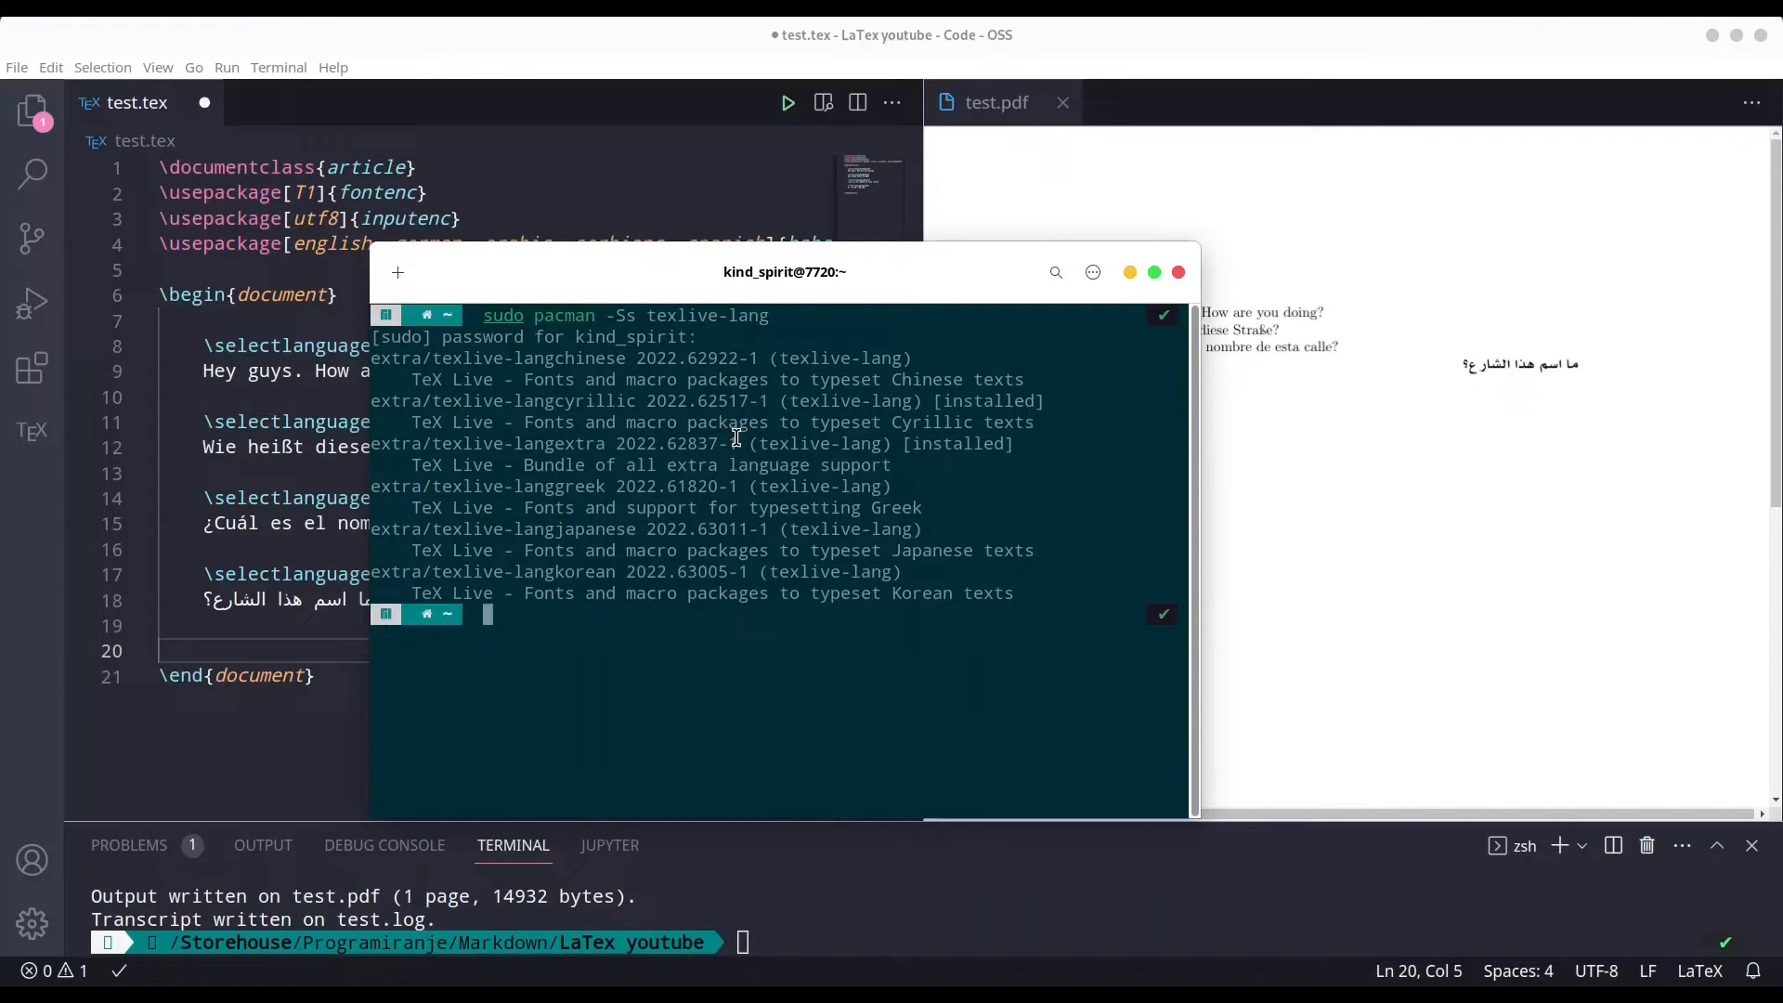
mouse_move(589, 490)
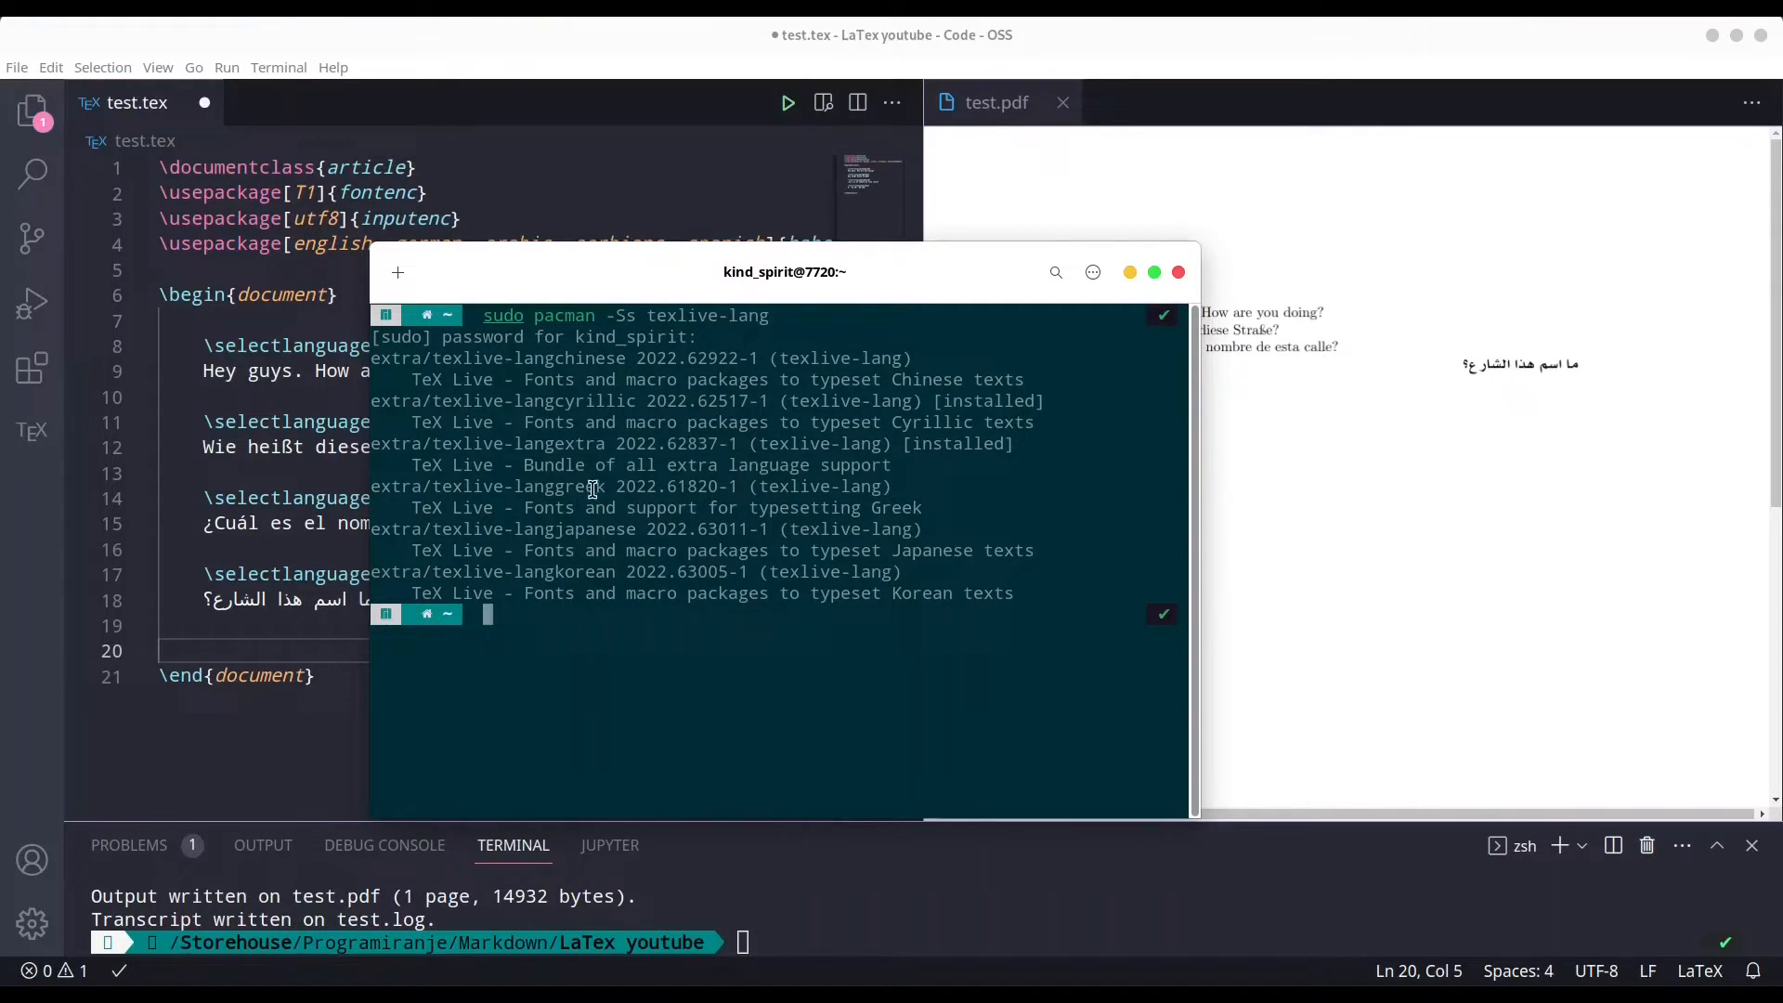
mouse_move(603, 586)
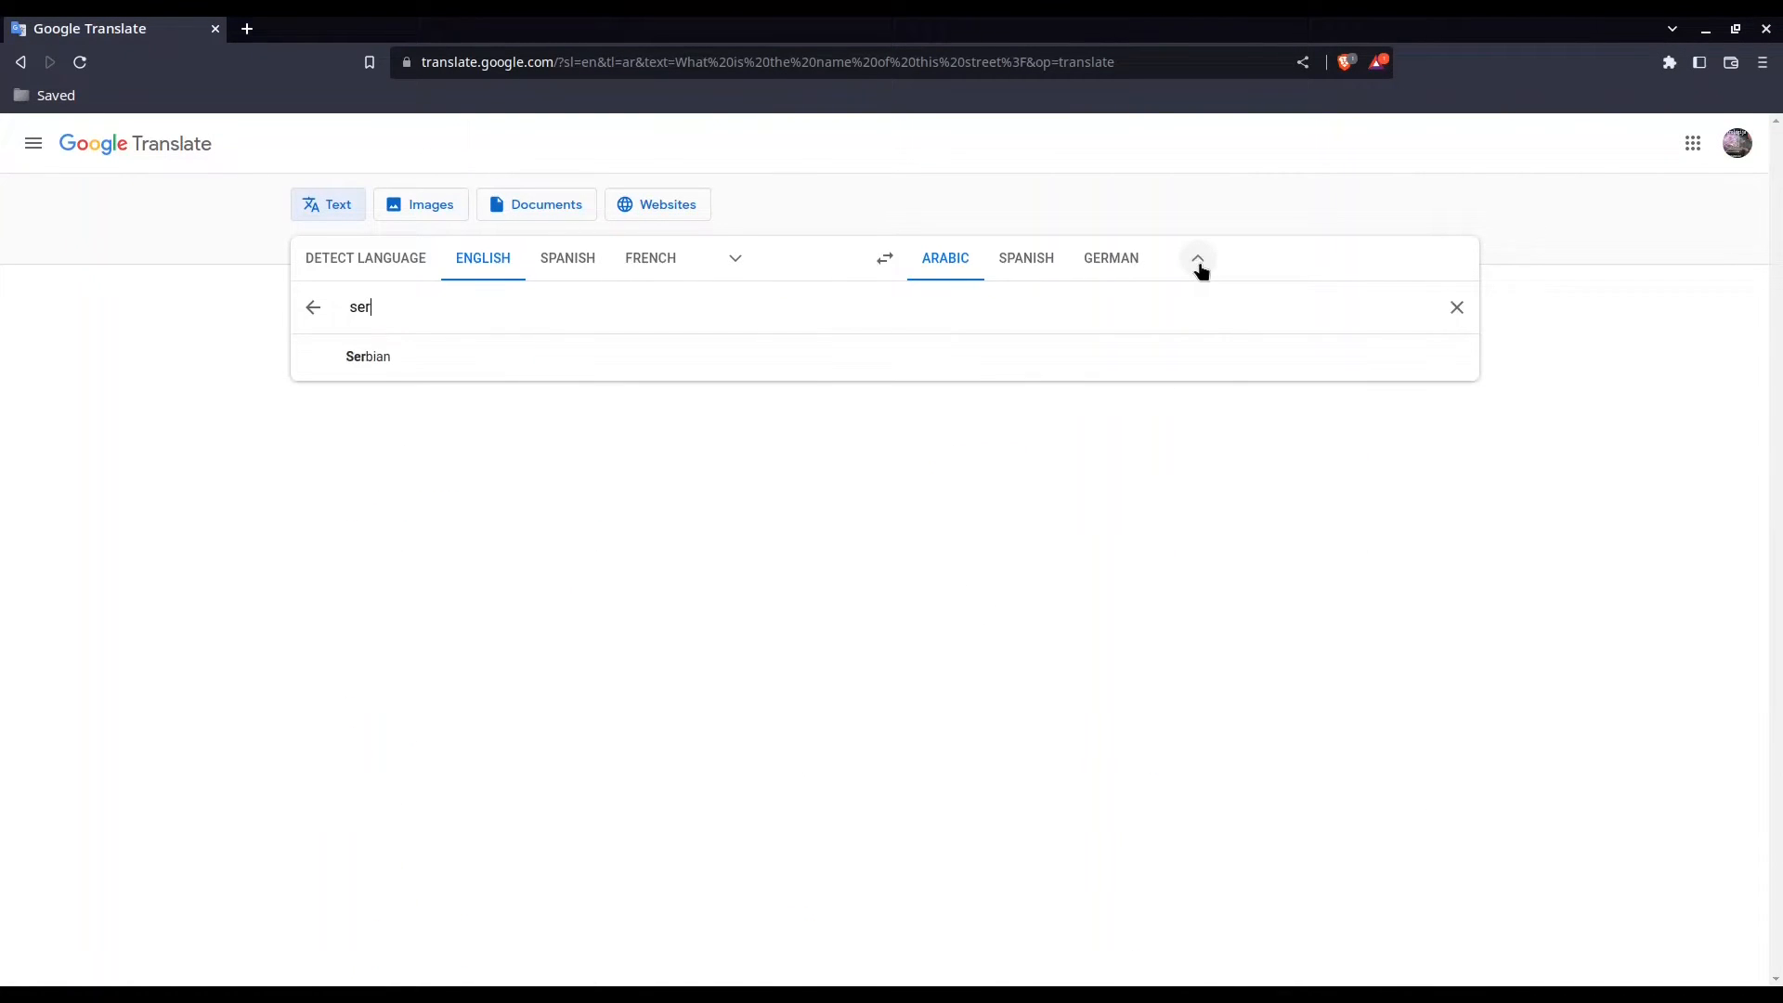
Translate the street question into Serbian and copy 'Како се зове ова улица?'.
left_click(368, 356)
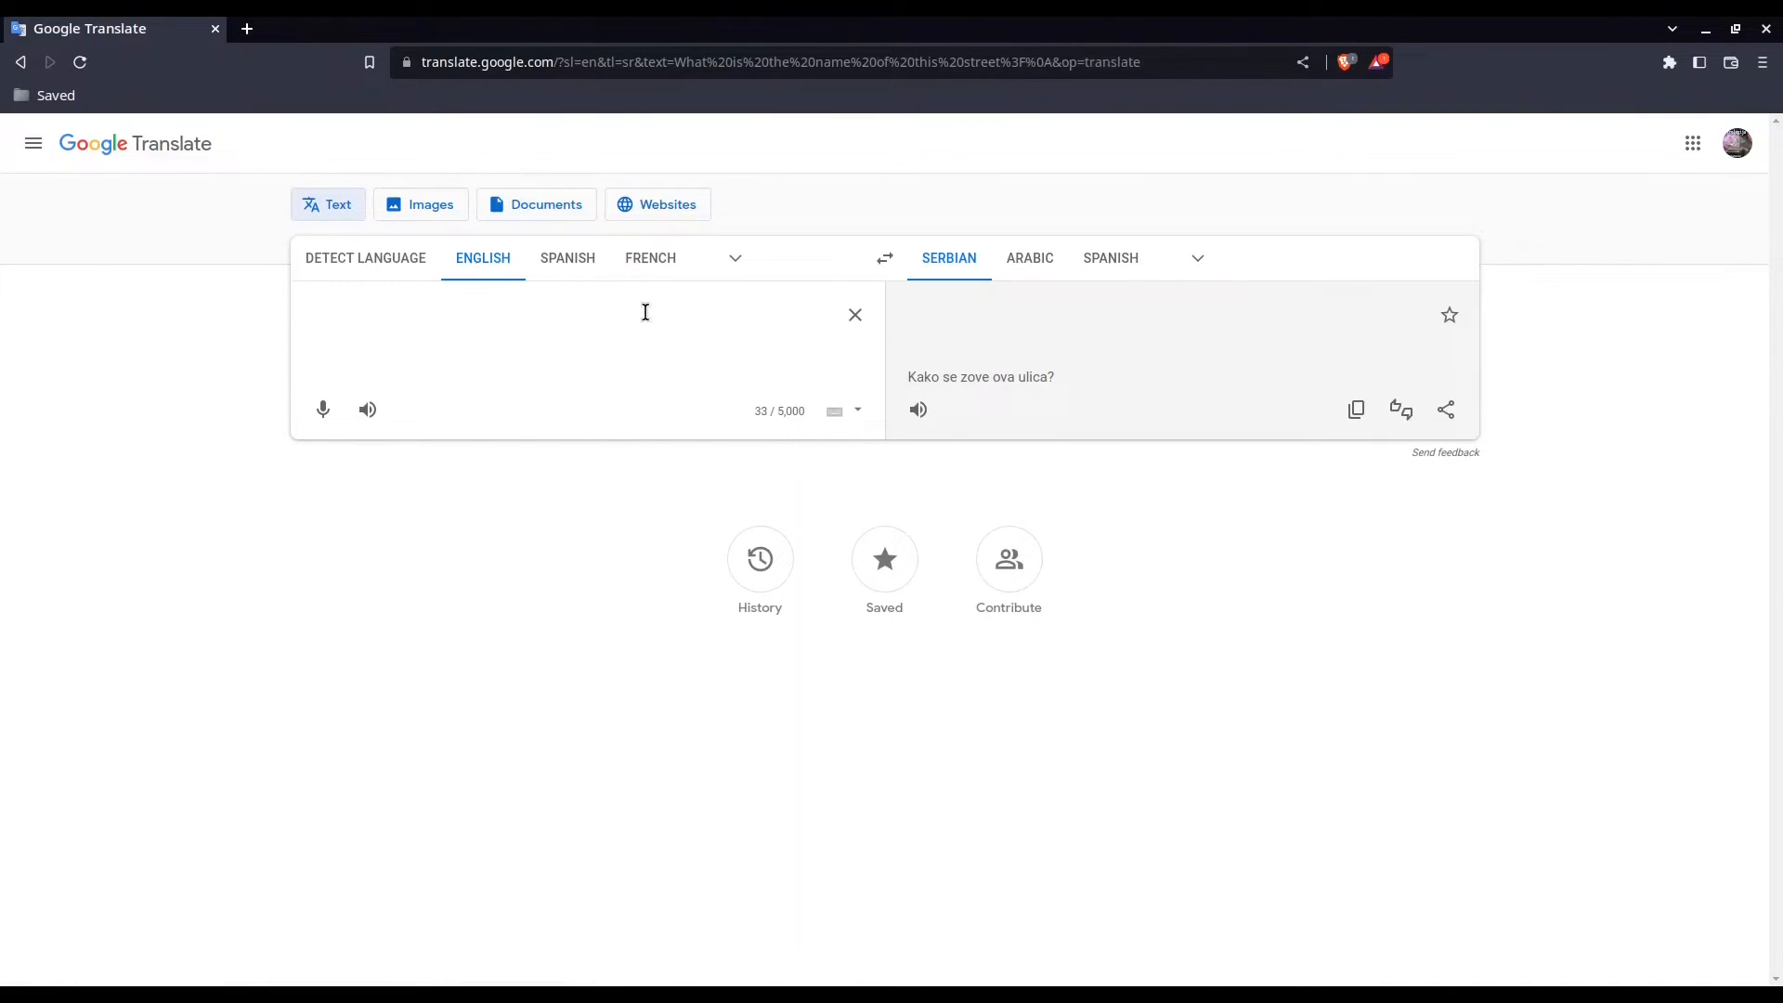
right_click(1034, 314)
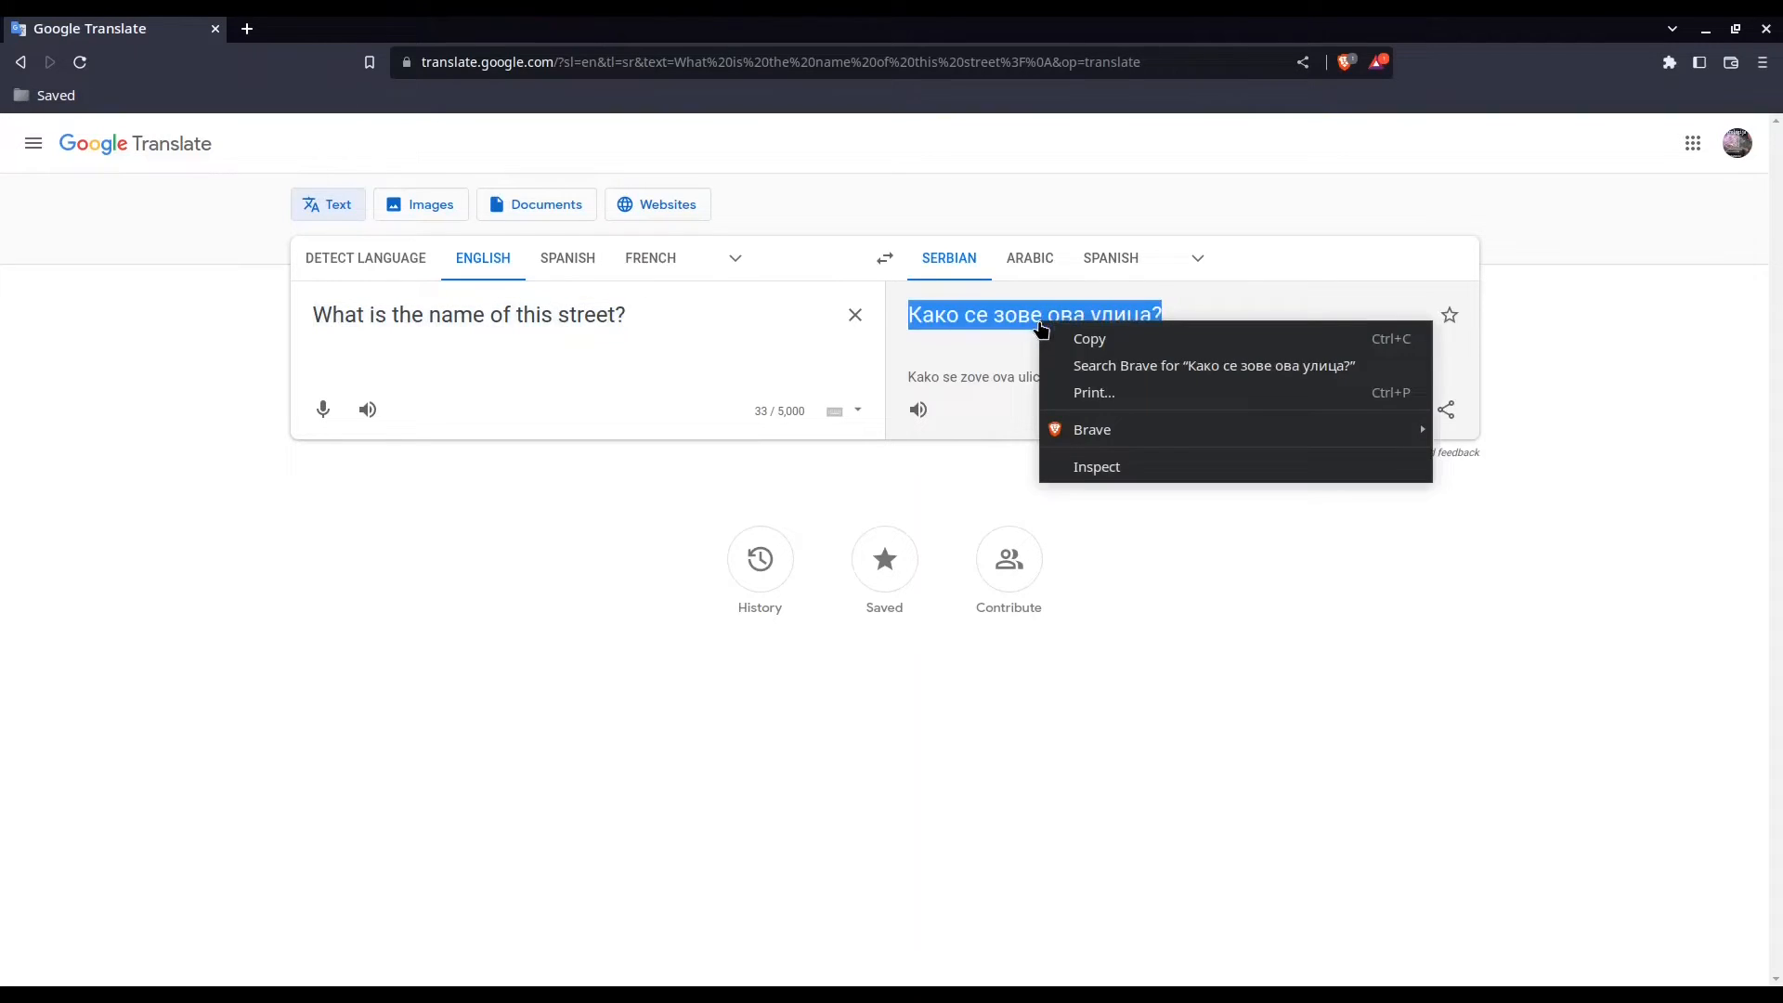
mouse_move(1114, 345)
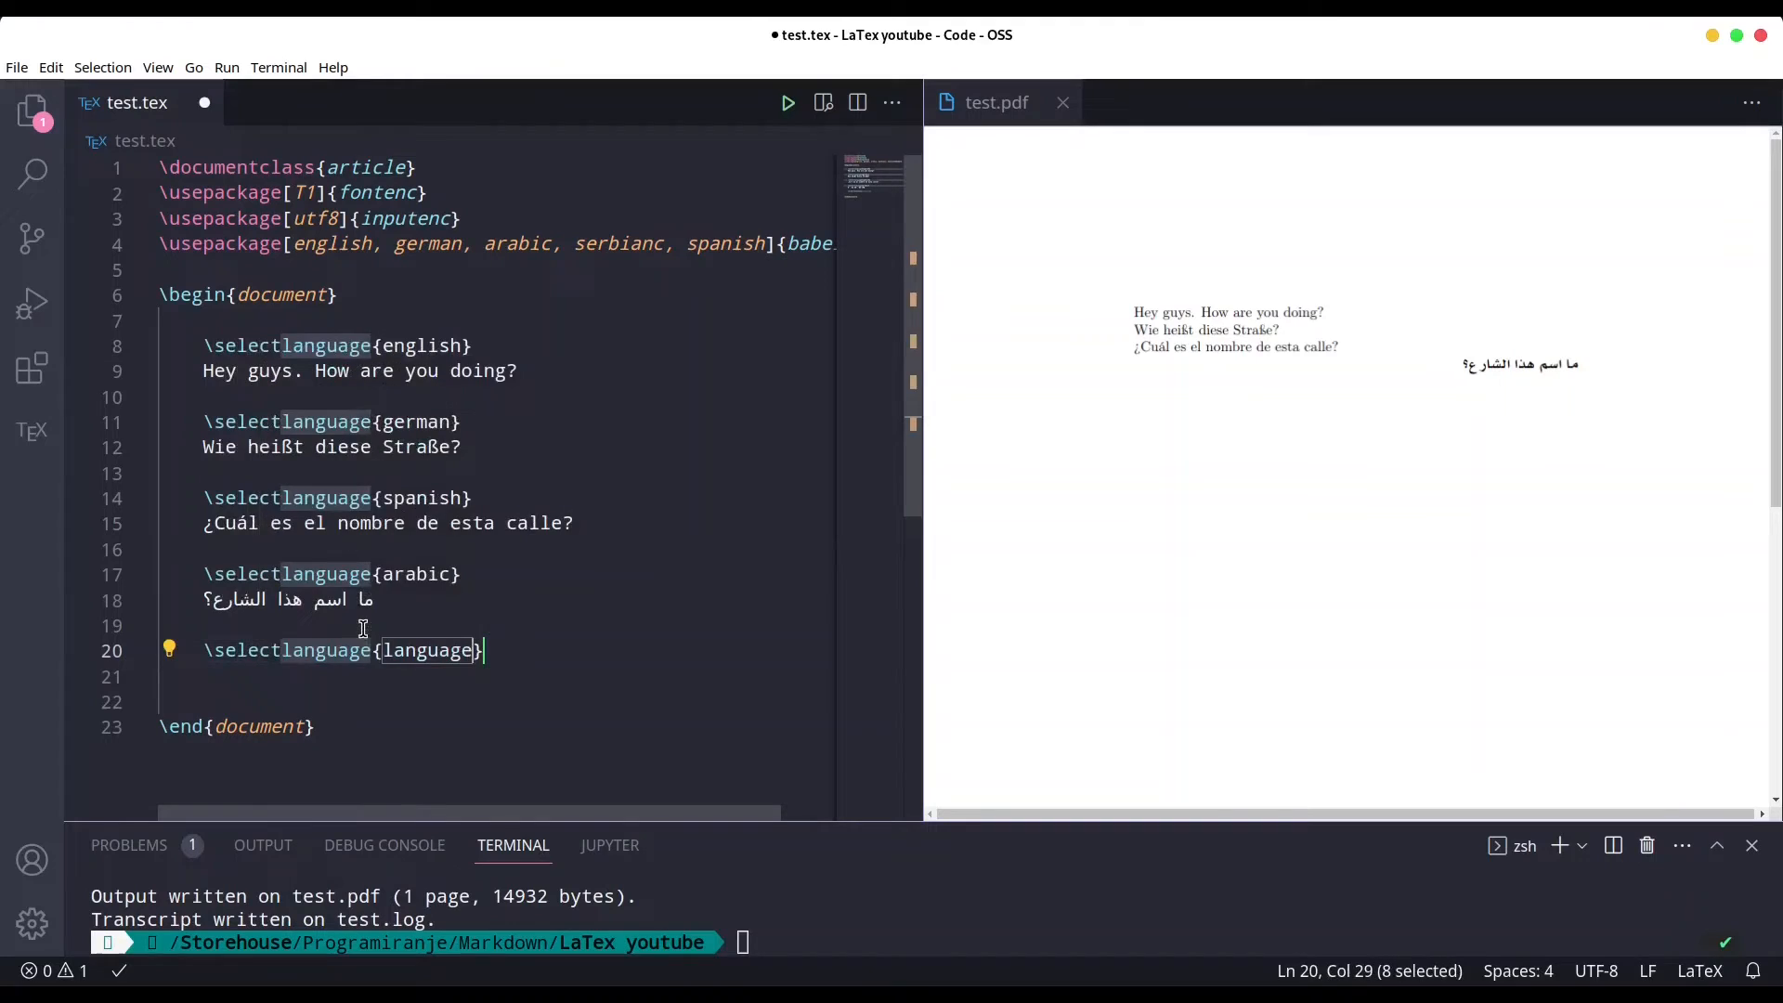
Add \selectlanguage{serbianc} with the sentence 'Како се зове ова улица?' to test.tex.
type("serbia")
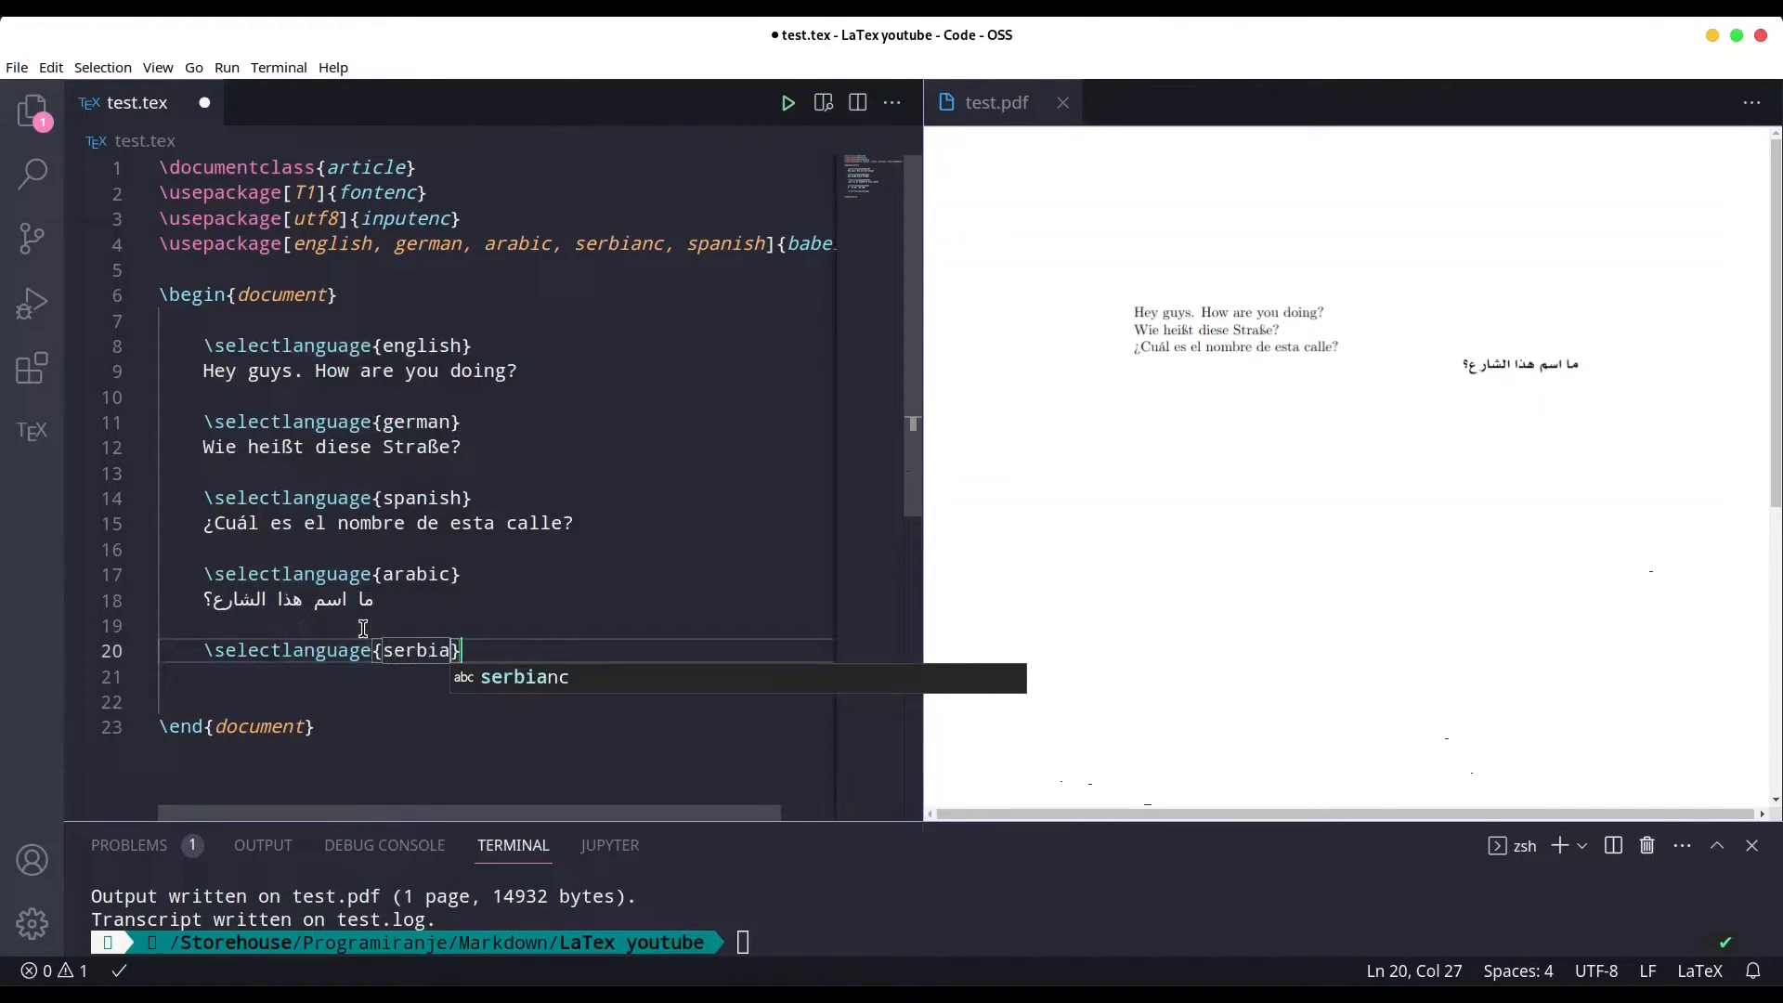
key("Tab")
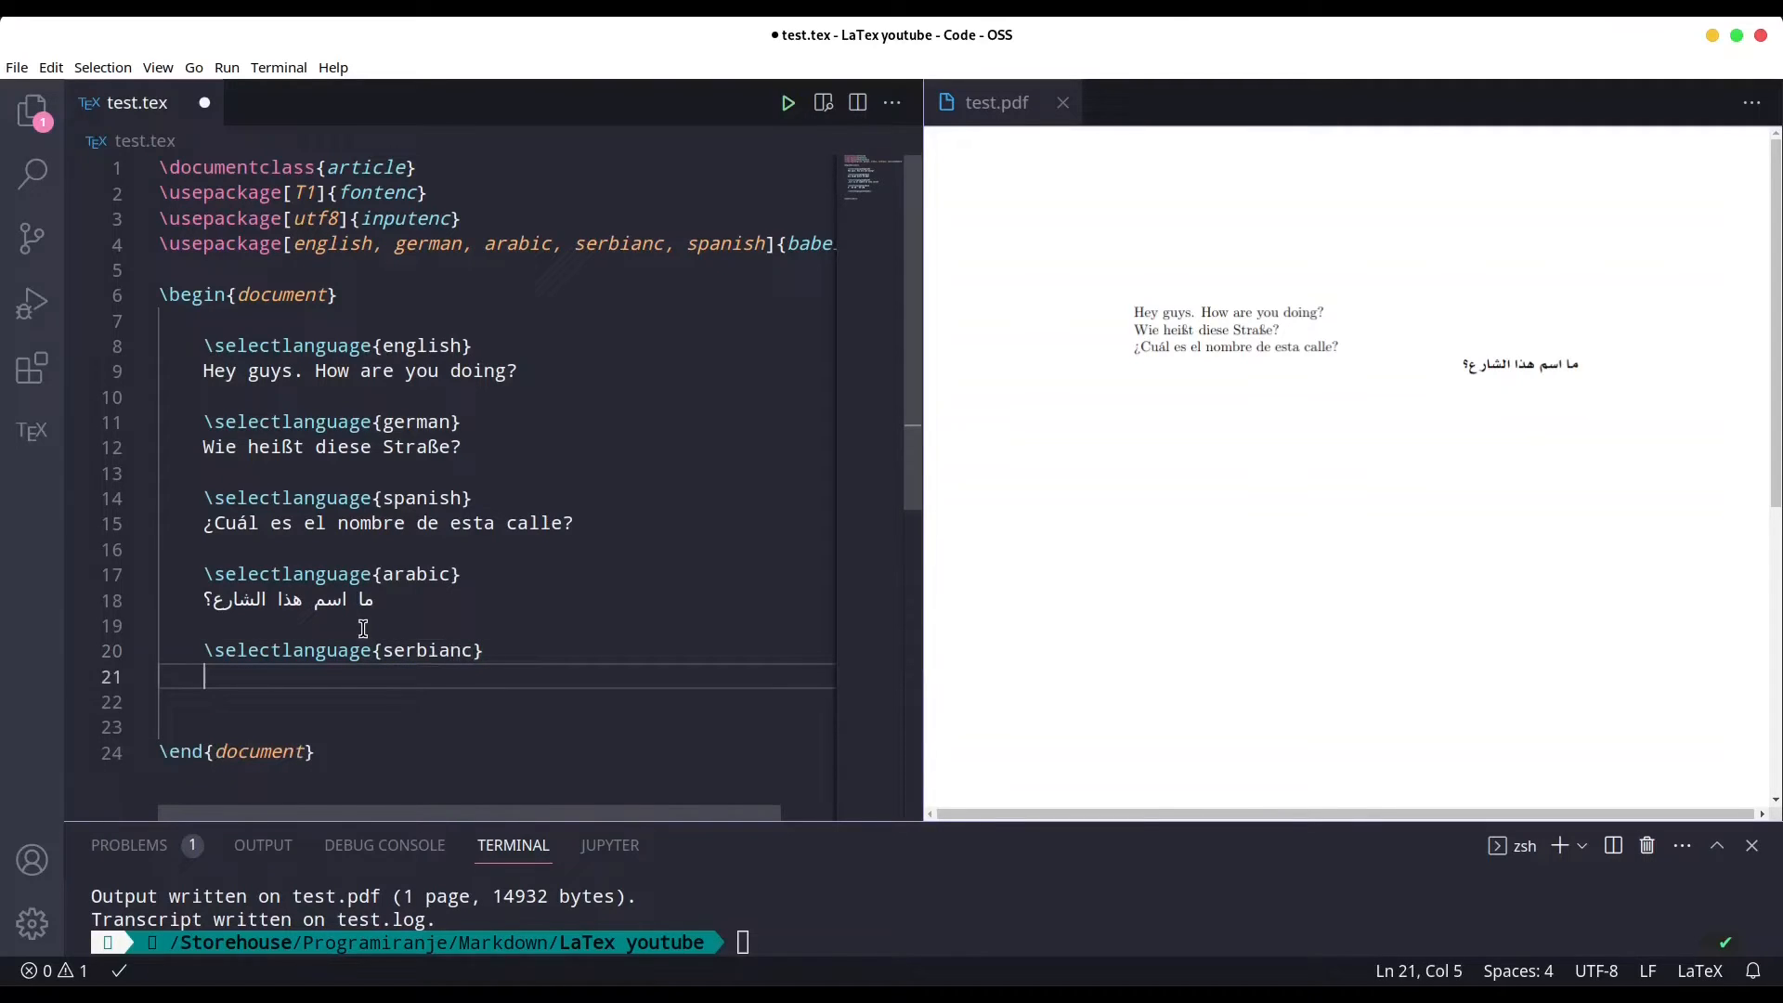
type("Како се зове ова улица?")
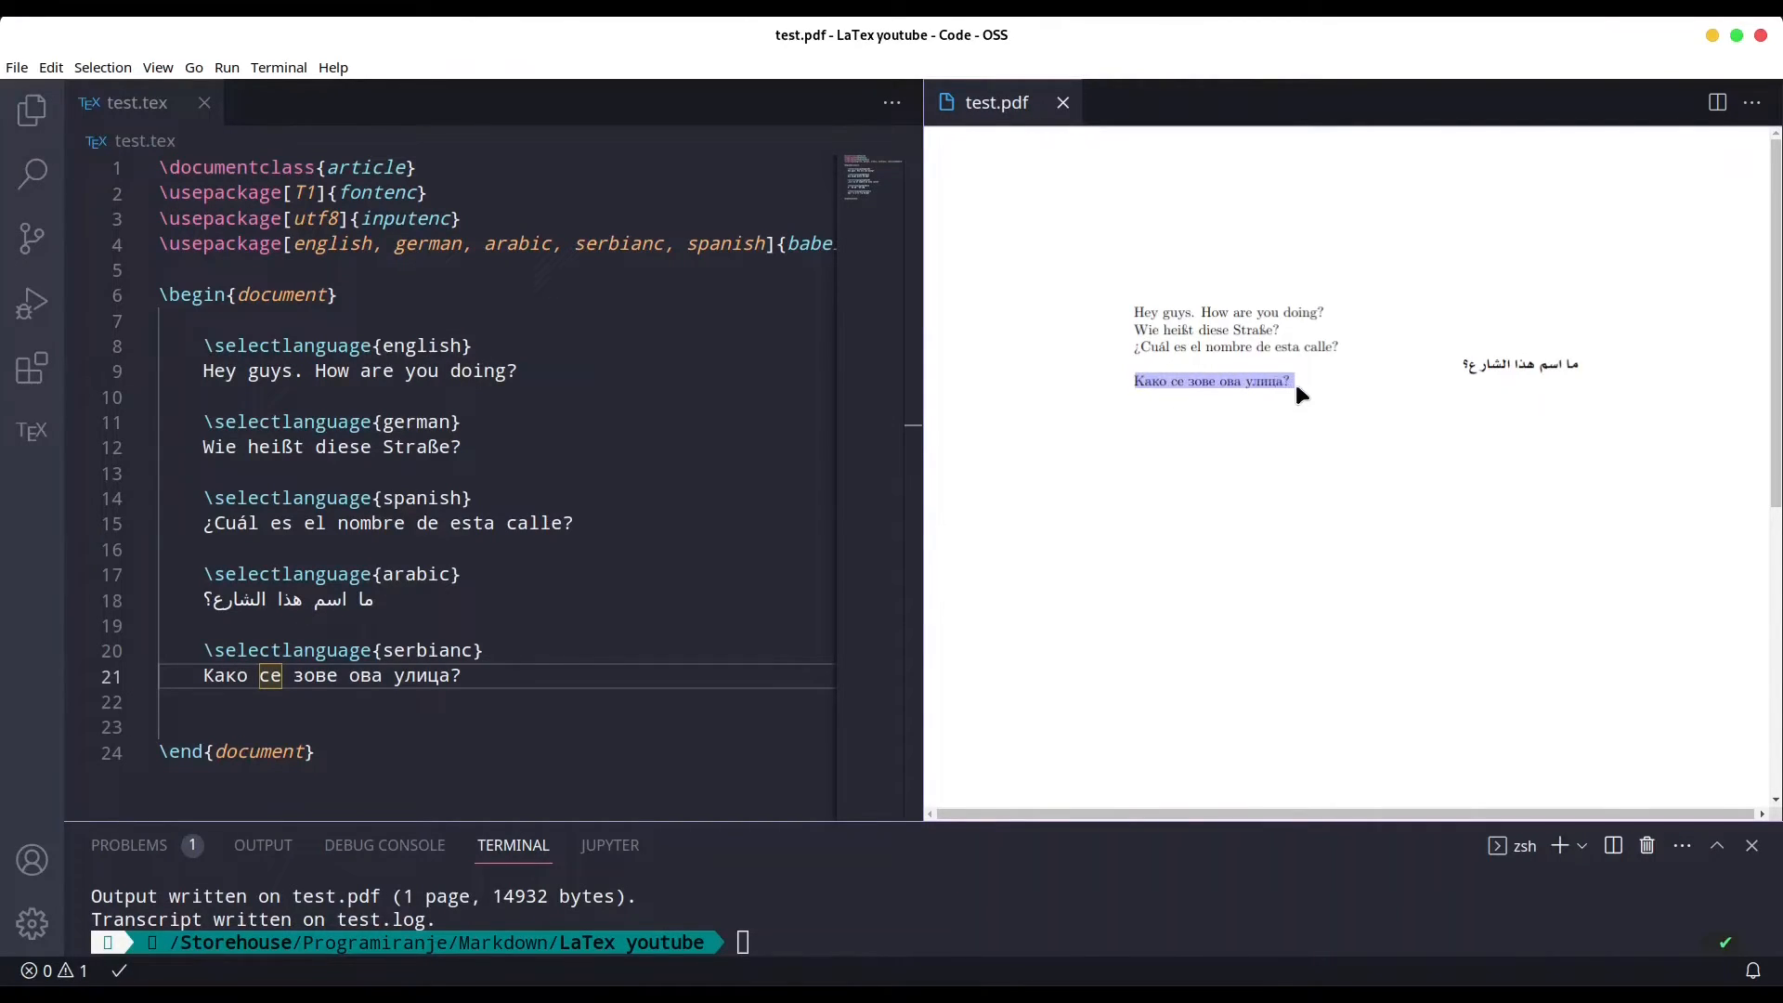
mouse_move(1292, 520)
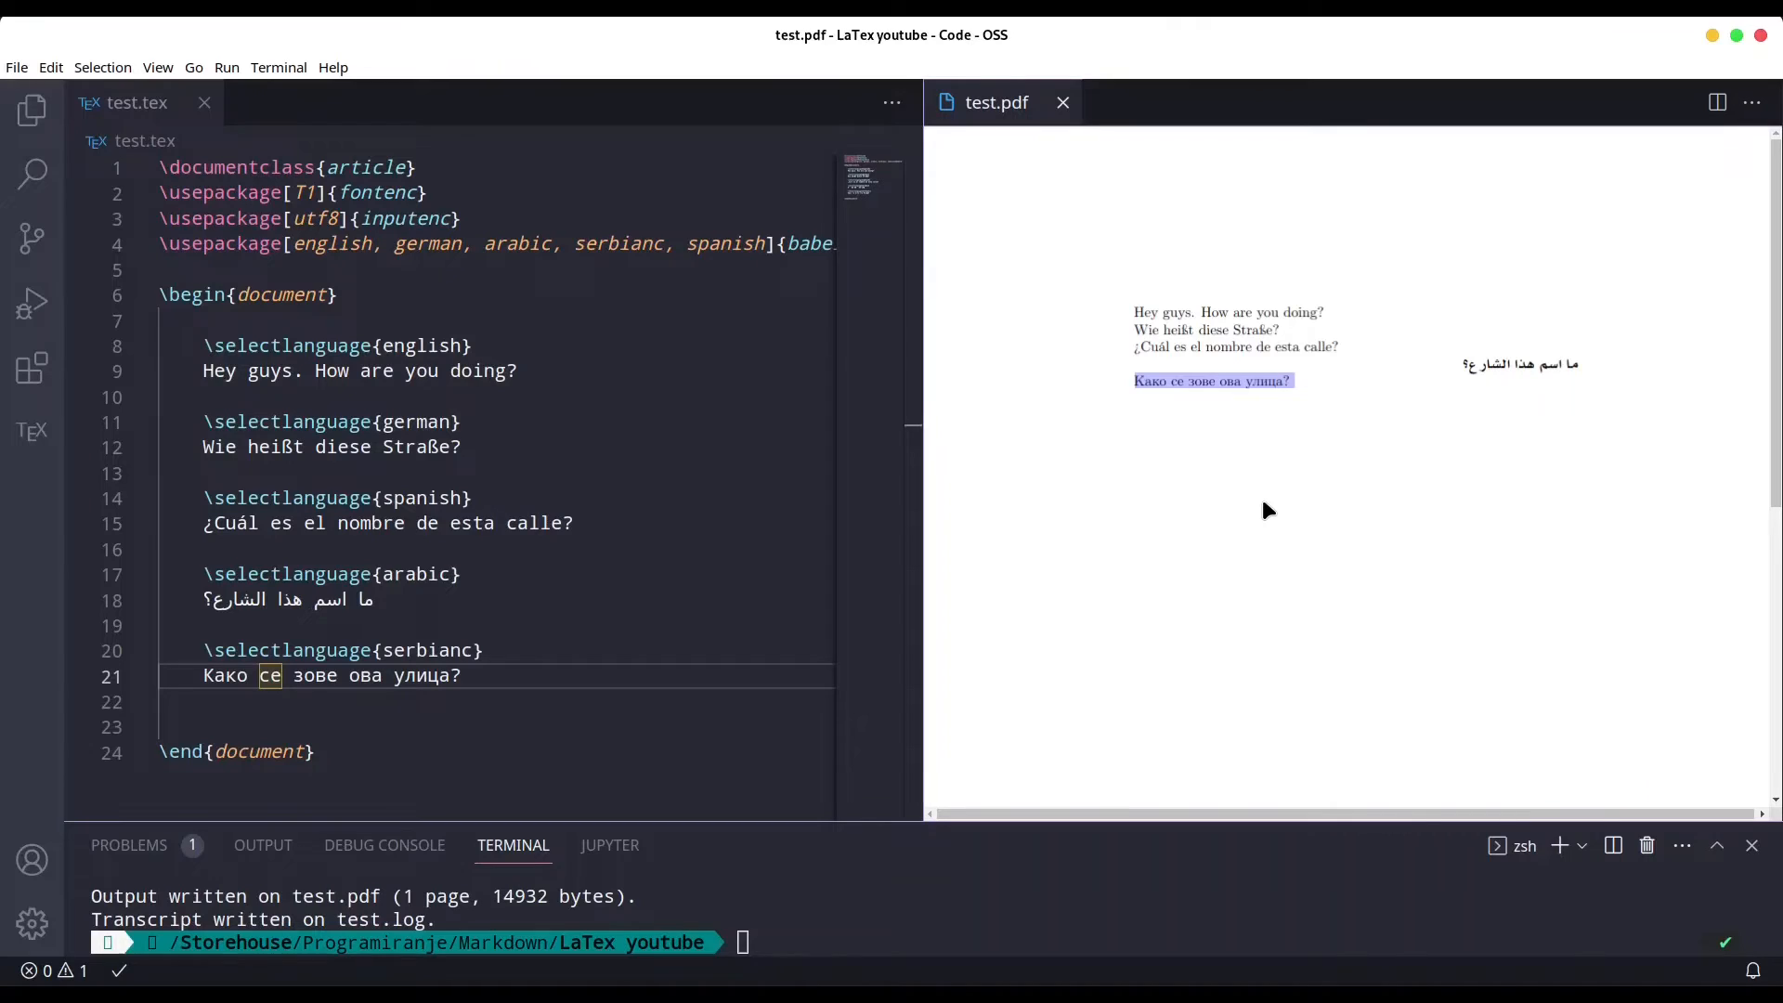
mouse_move(1216, 497)
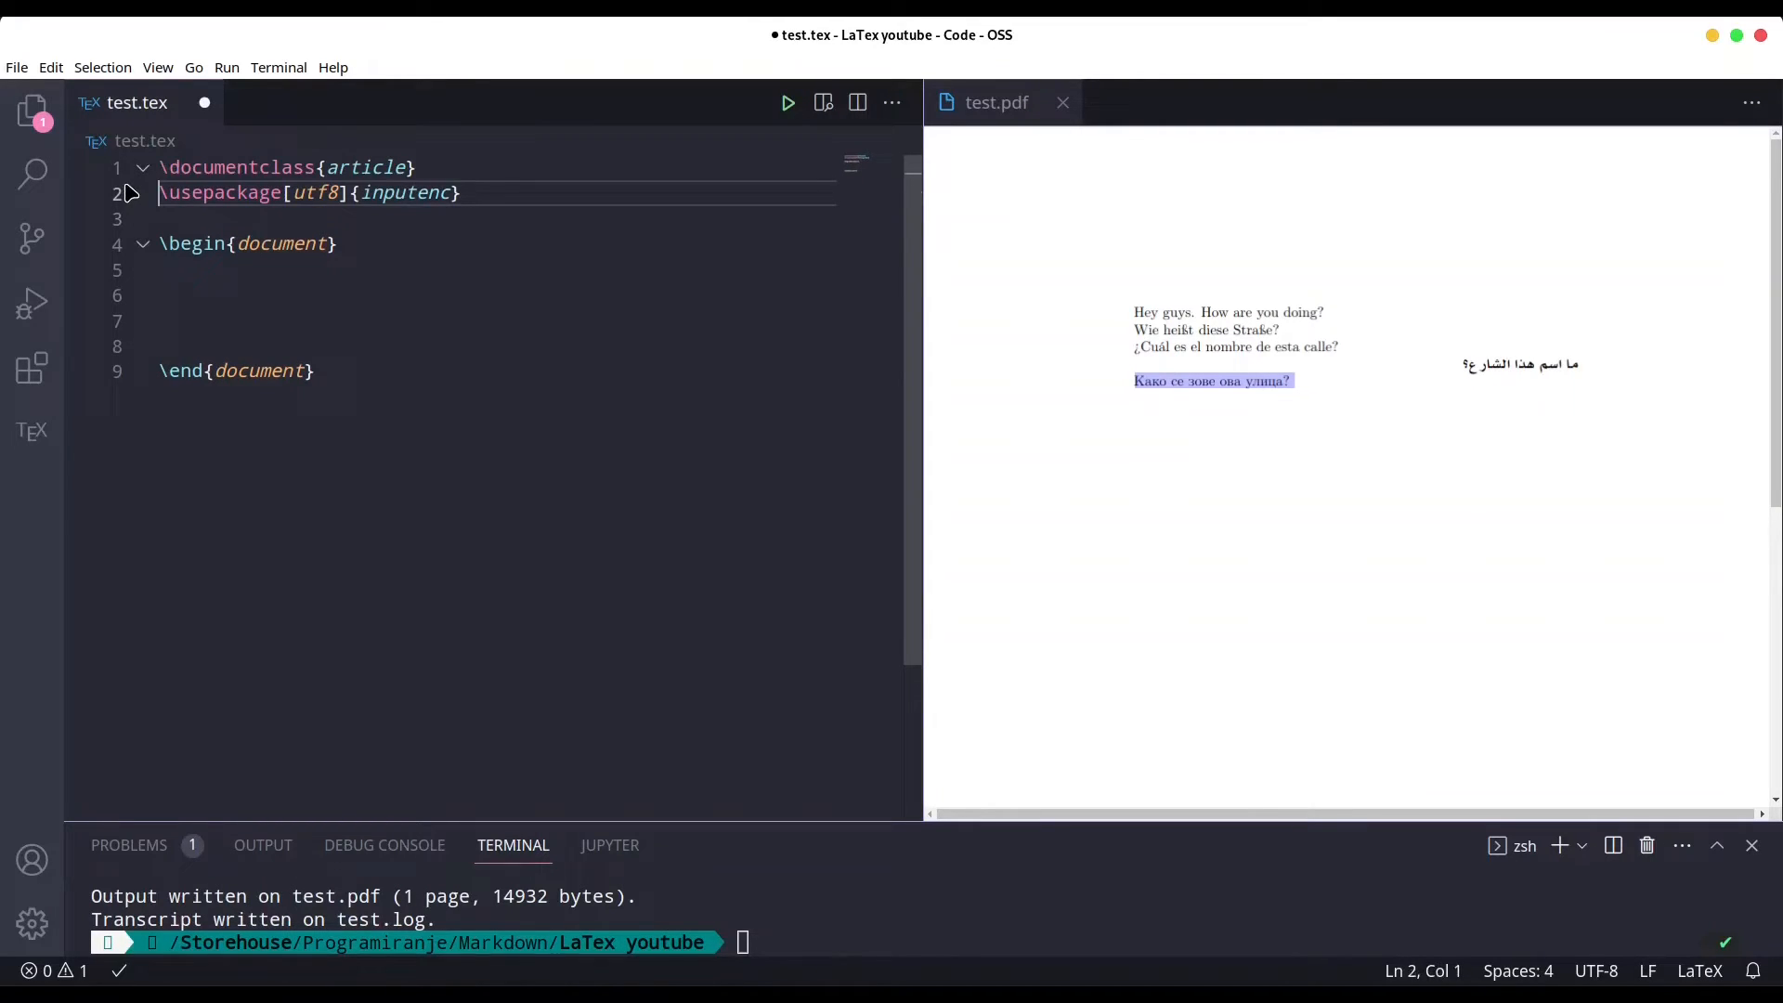
Add \usepackage{fontspec} after the inputenc line in test.tex.
left_click(467, 192)
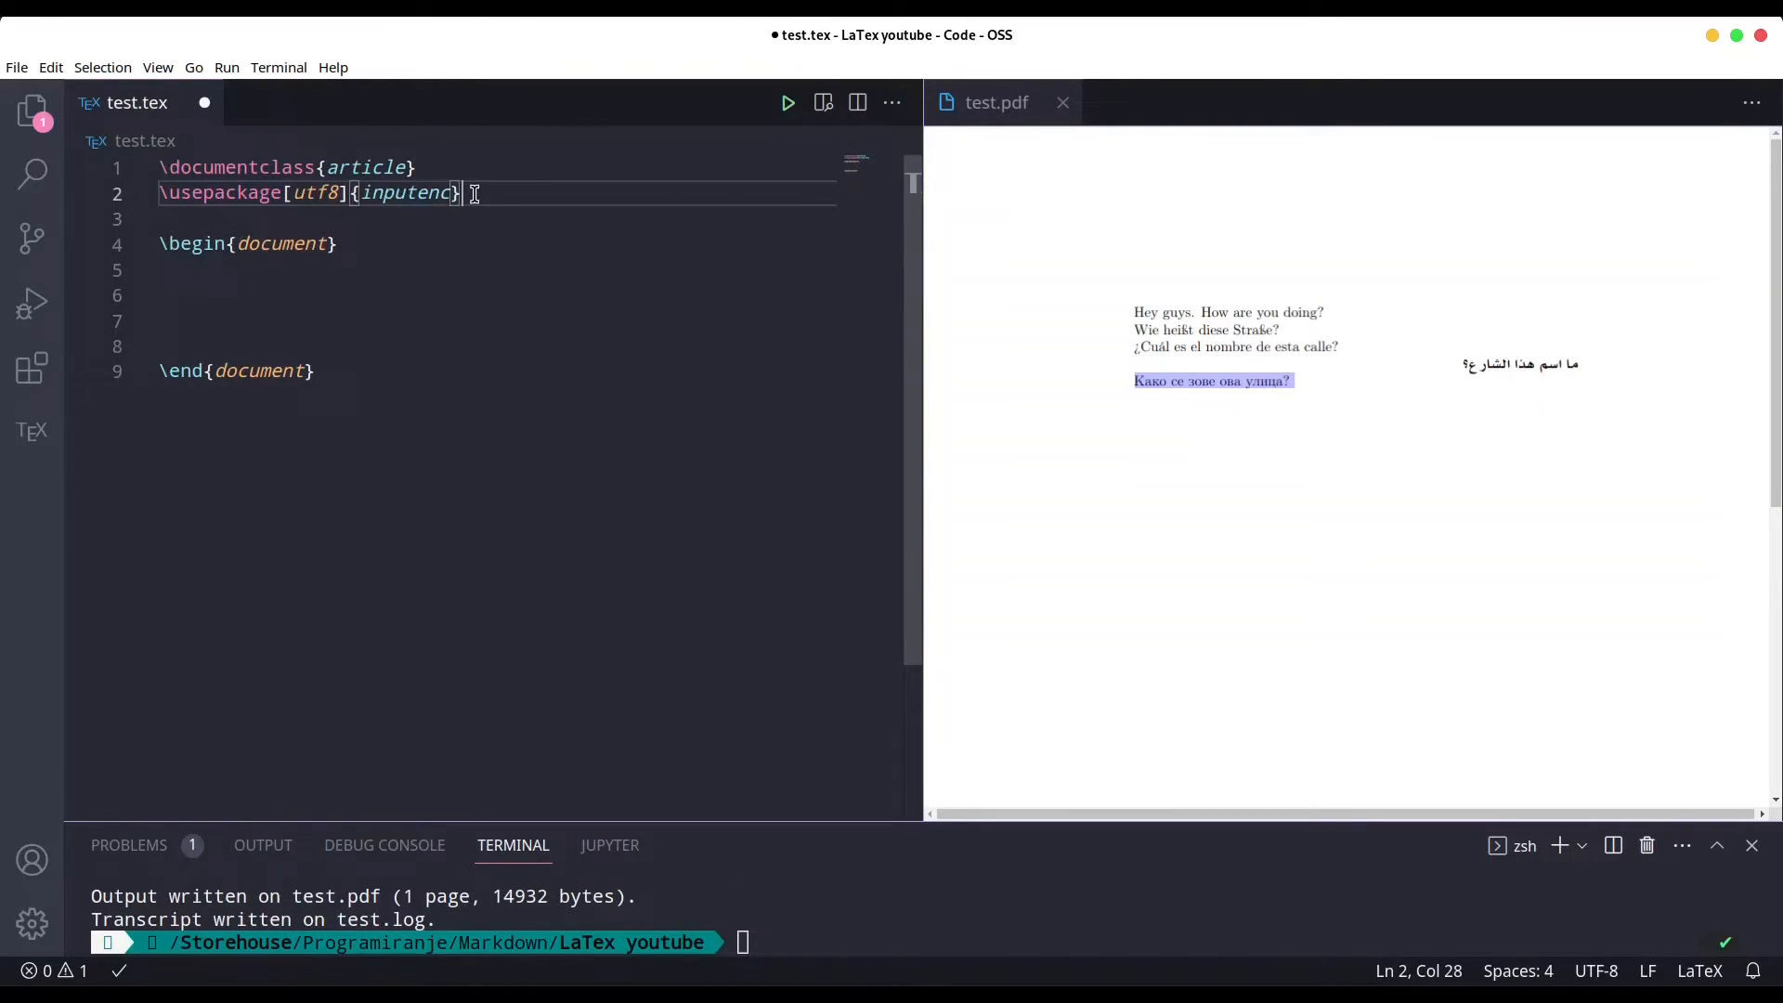
type("\\")
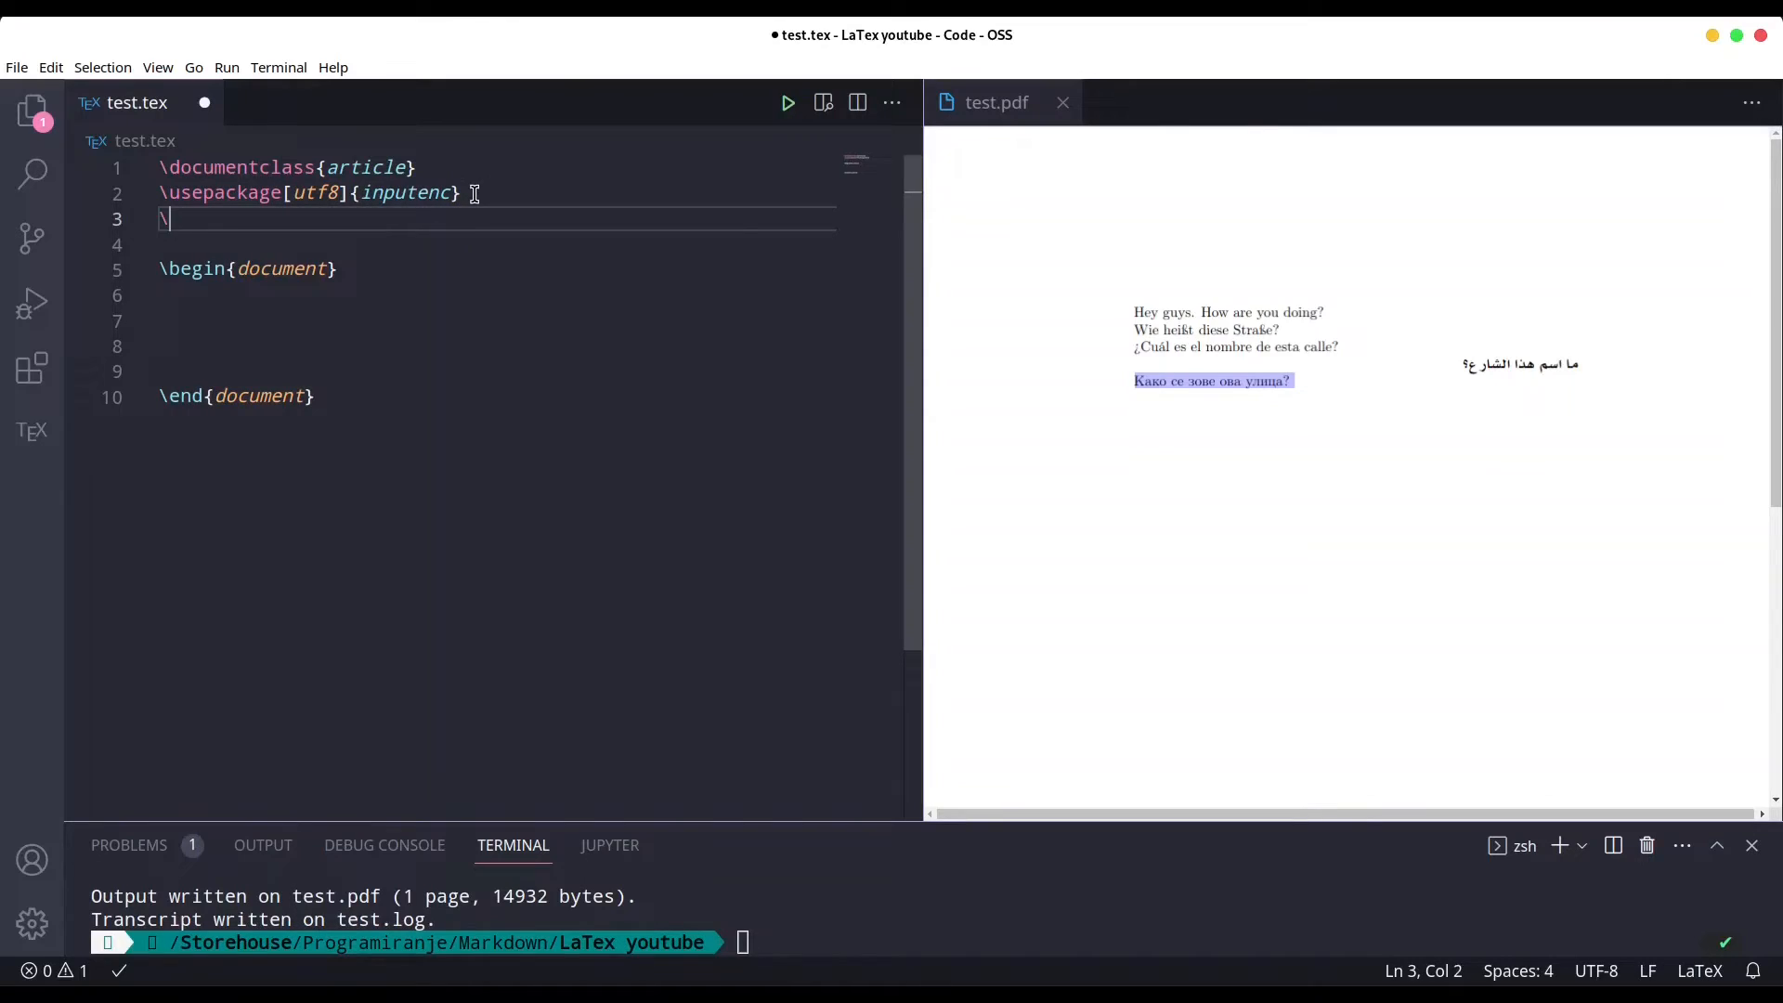
type("usepackage[options]{")
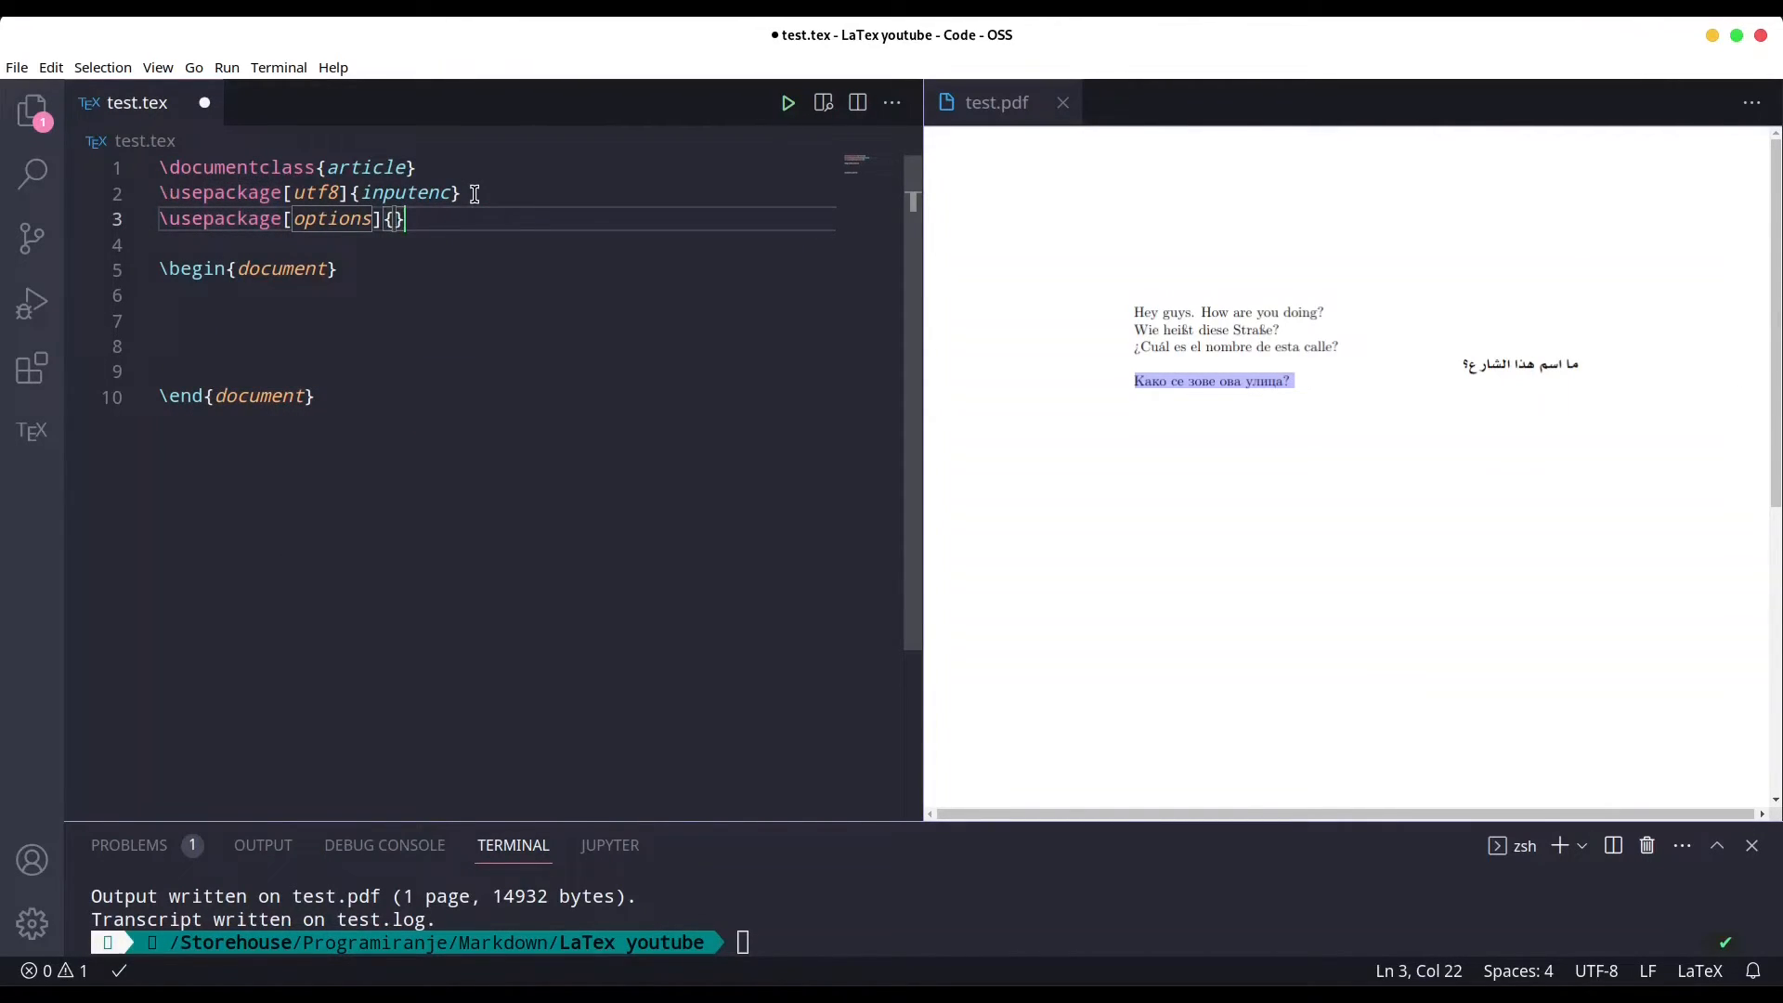
type("fontspec")
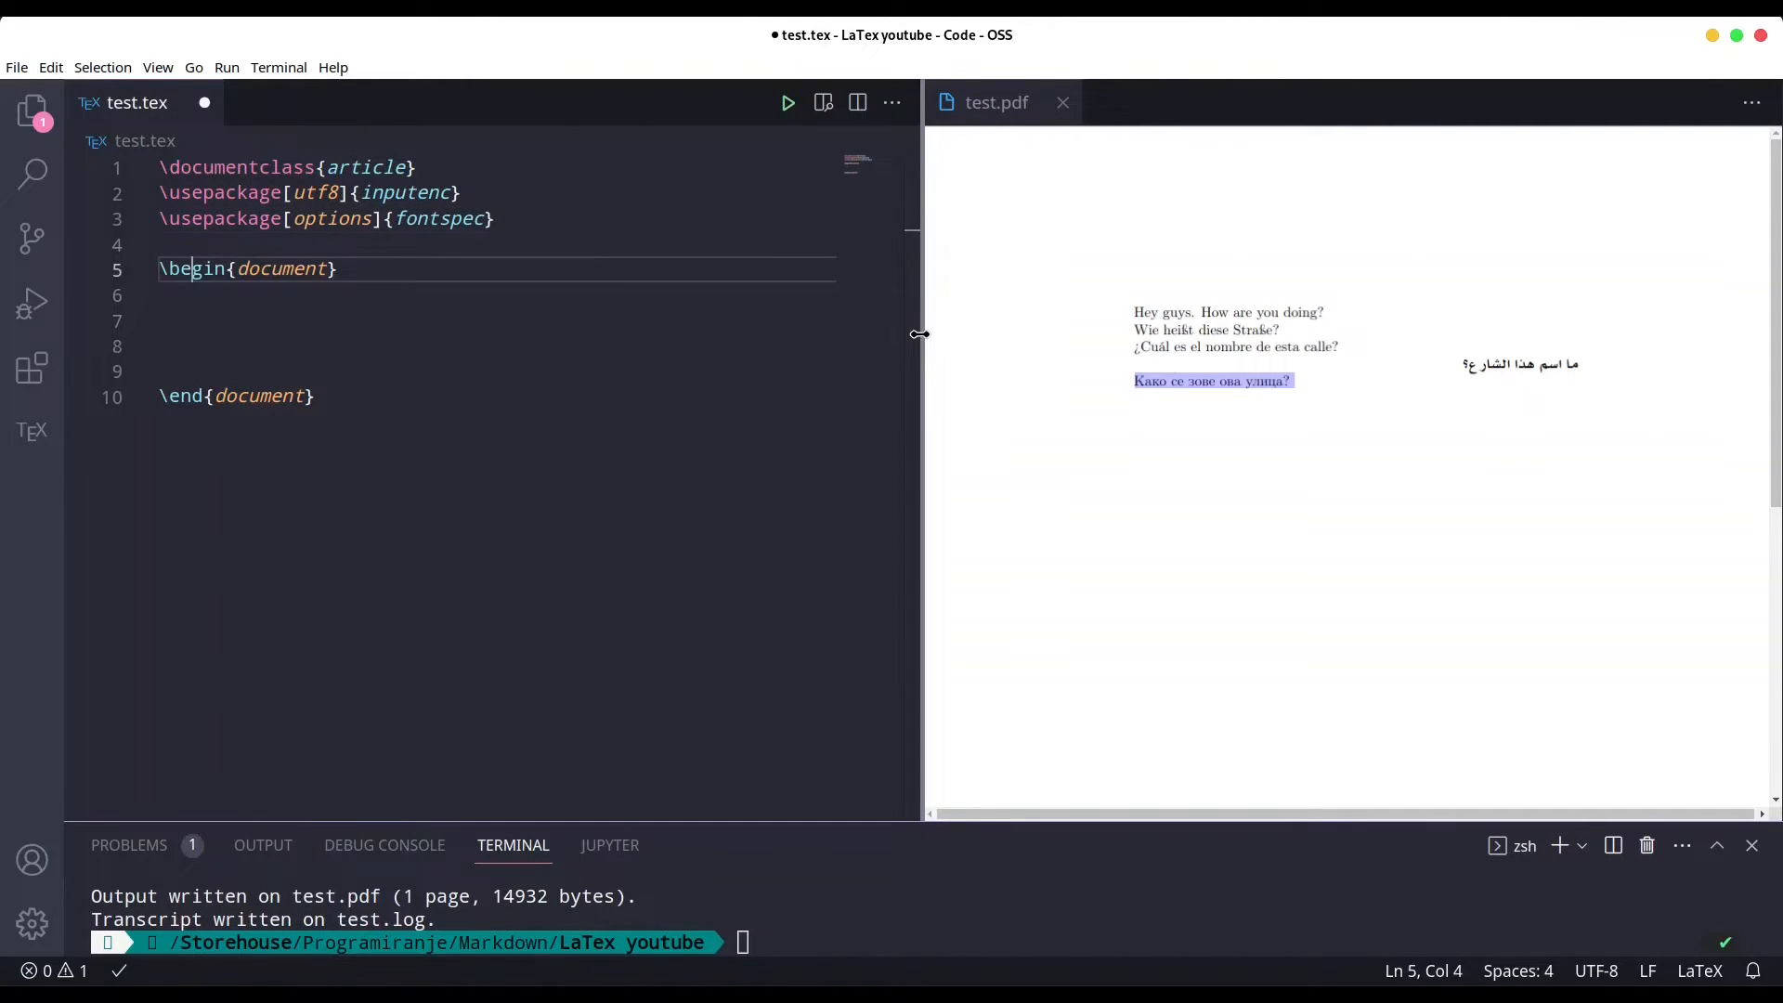
Set the main font with \setmainfont{Noto Serif Hebrew Medium}.
type("\\set")
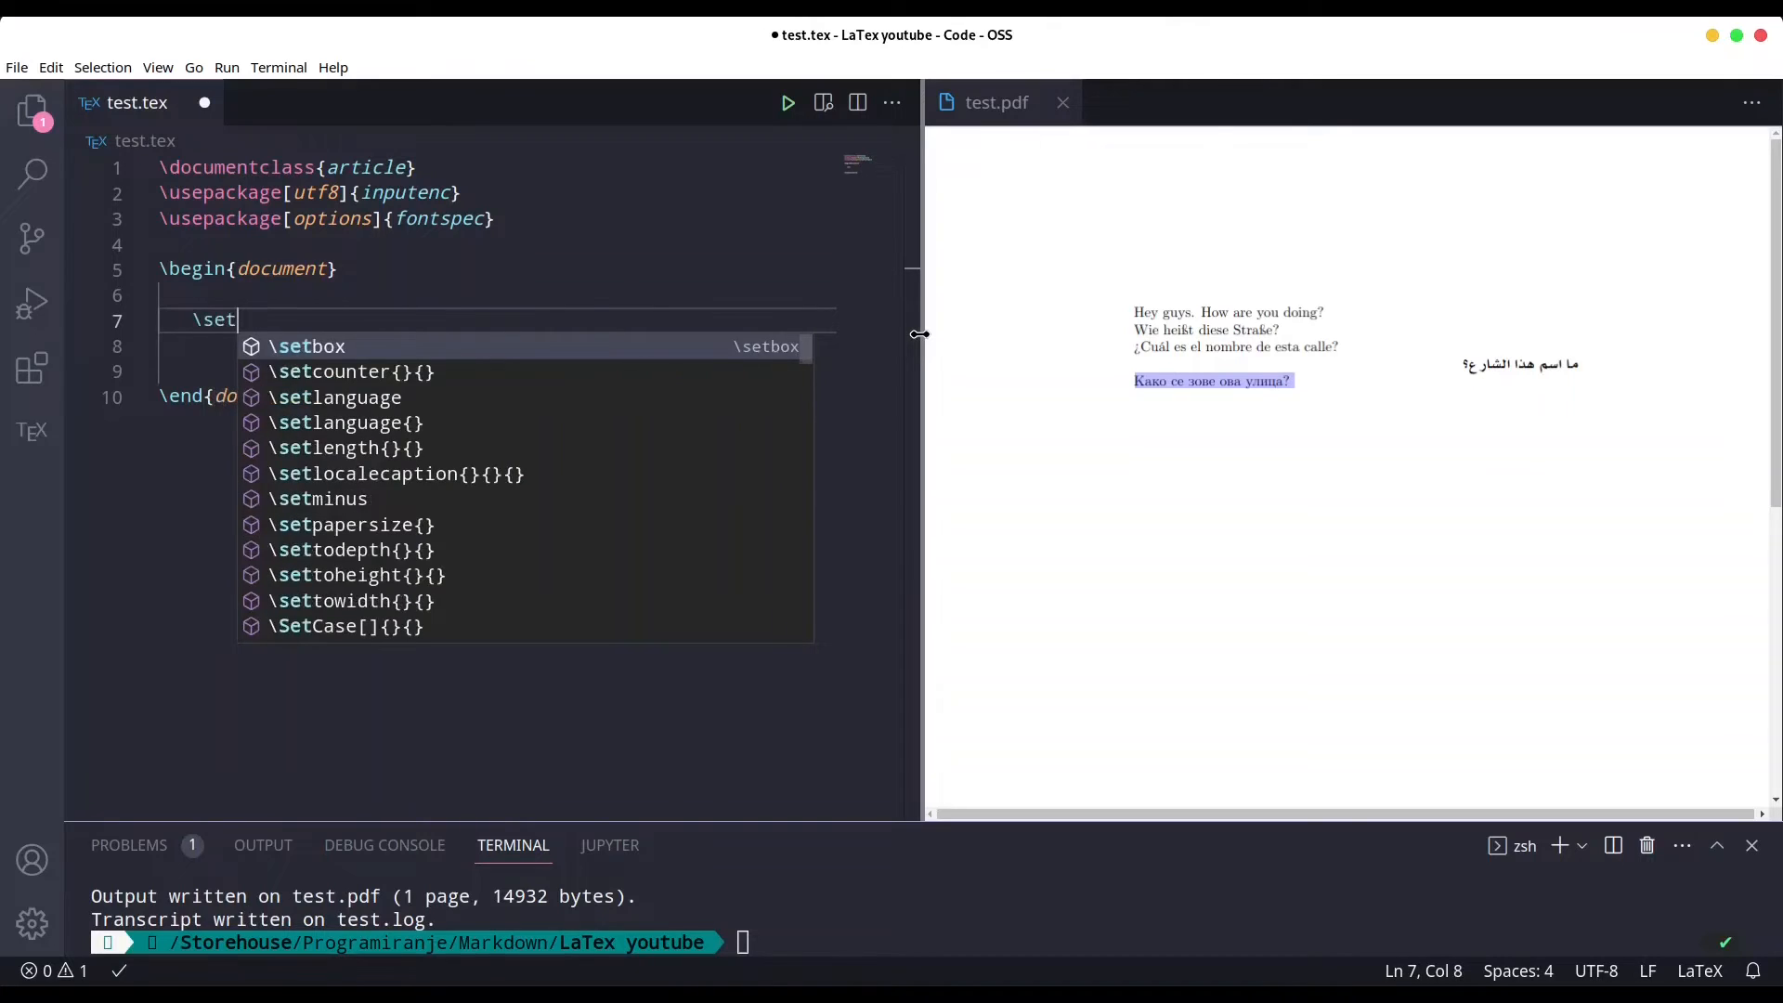
type("mainfont")
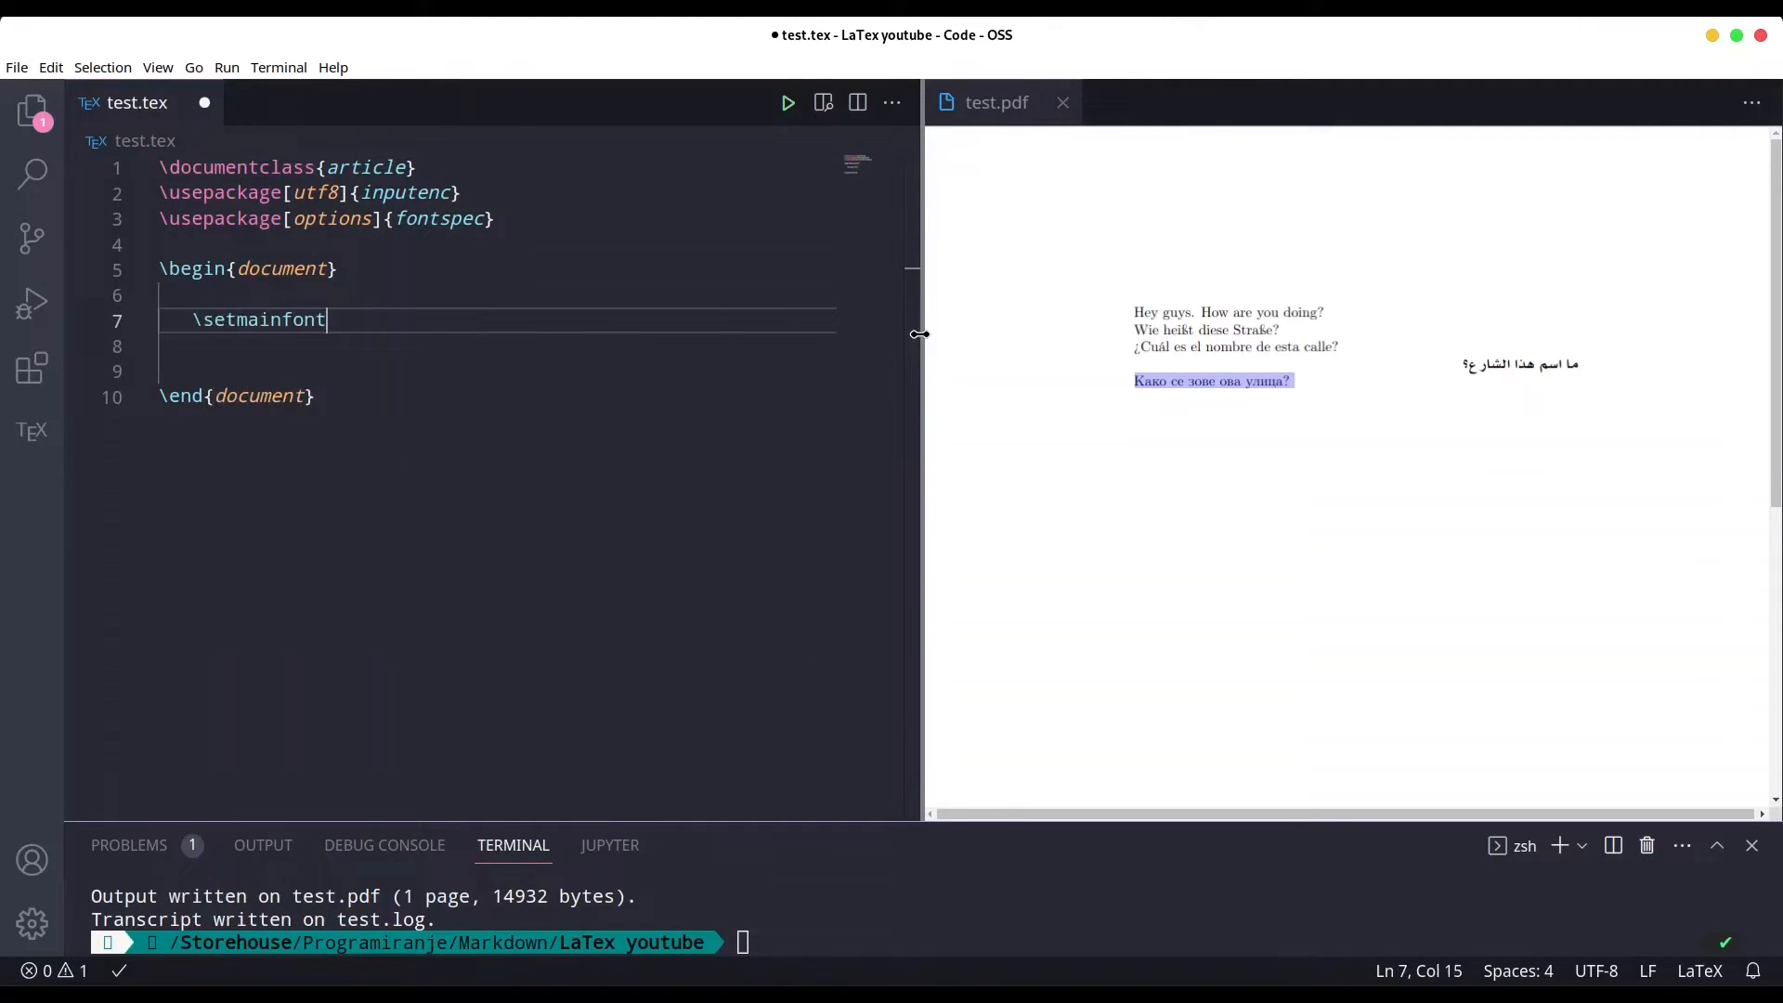
type("{No}")
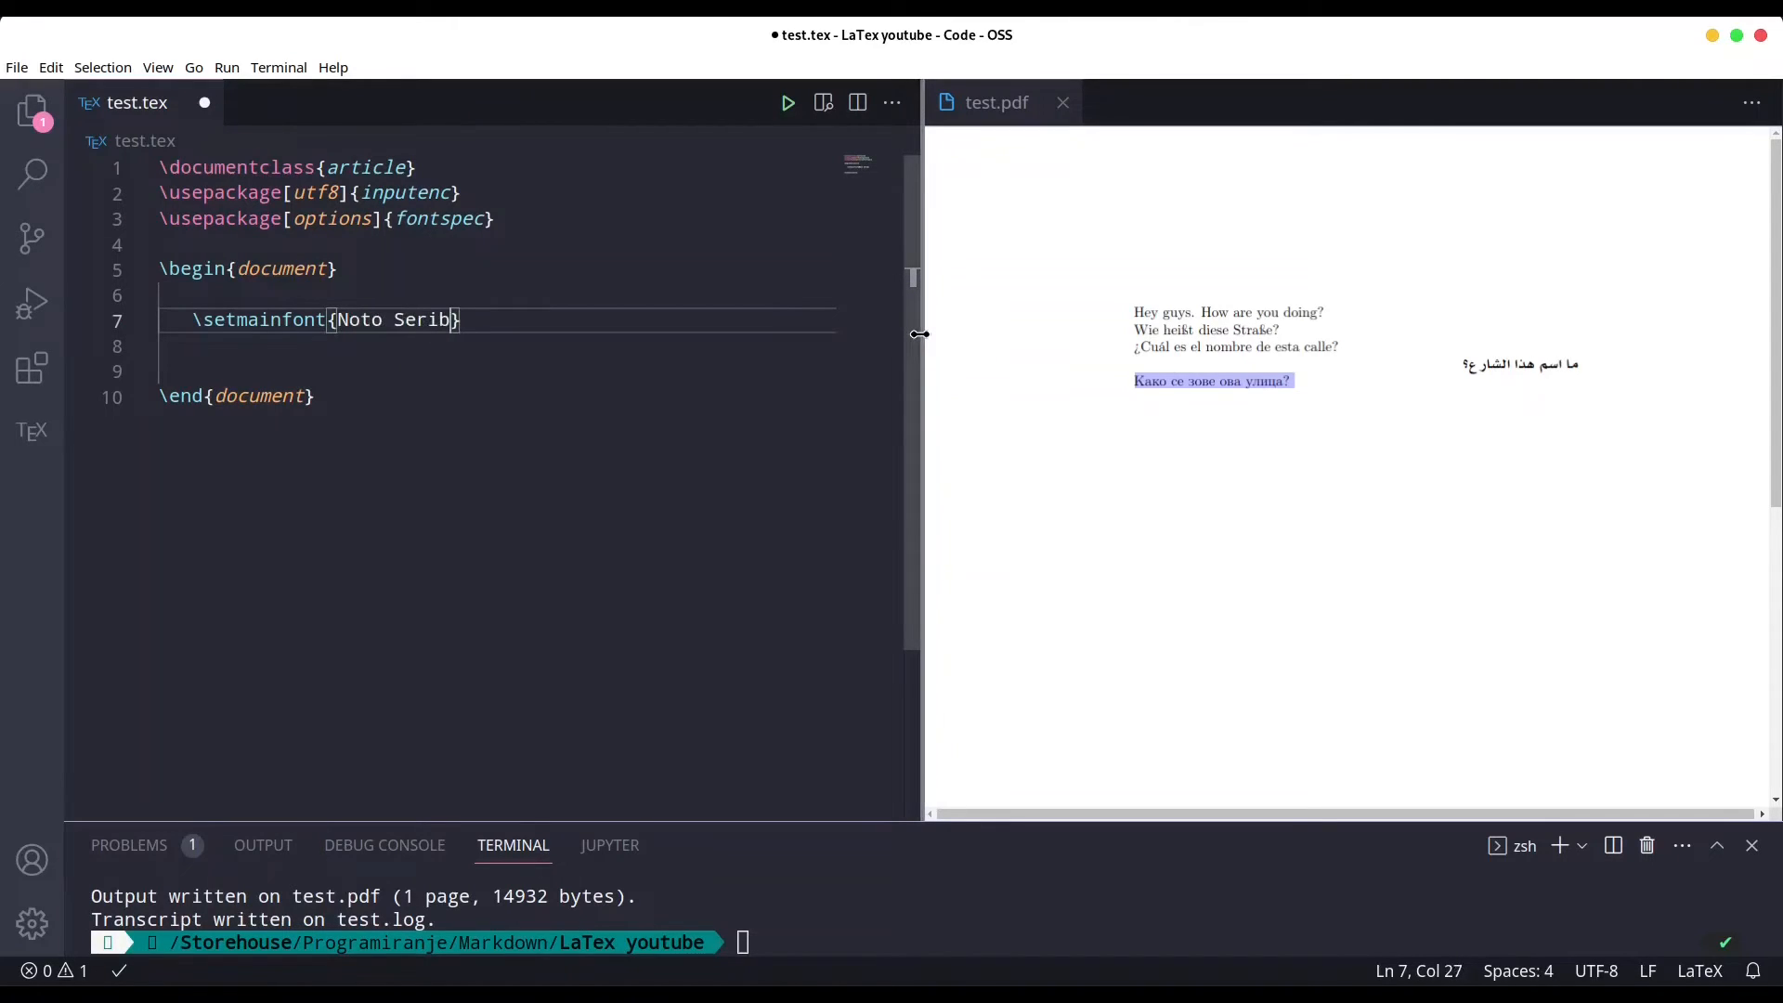
type("Hebrew")
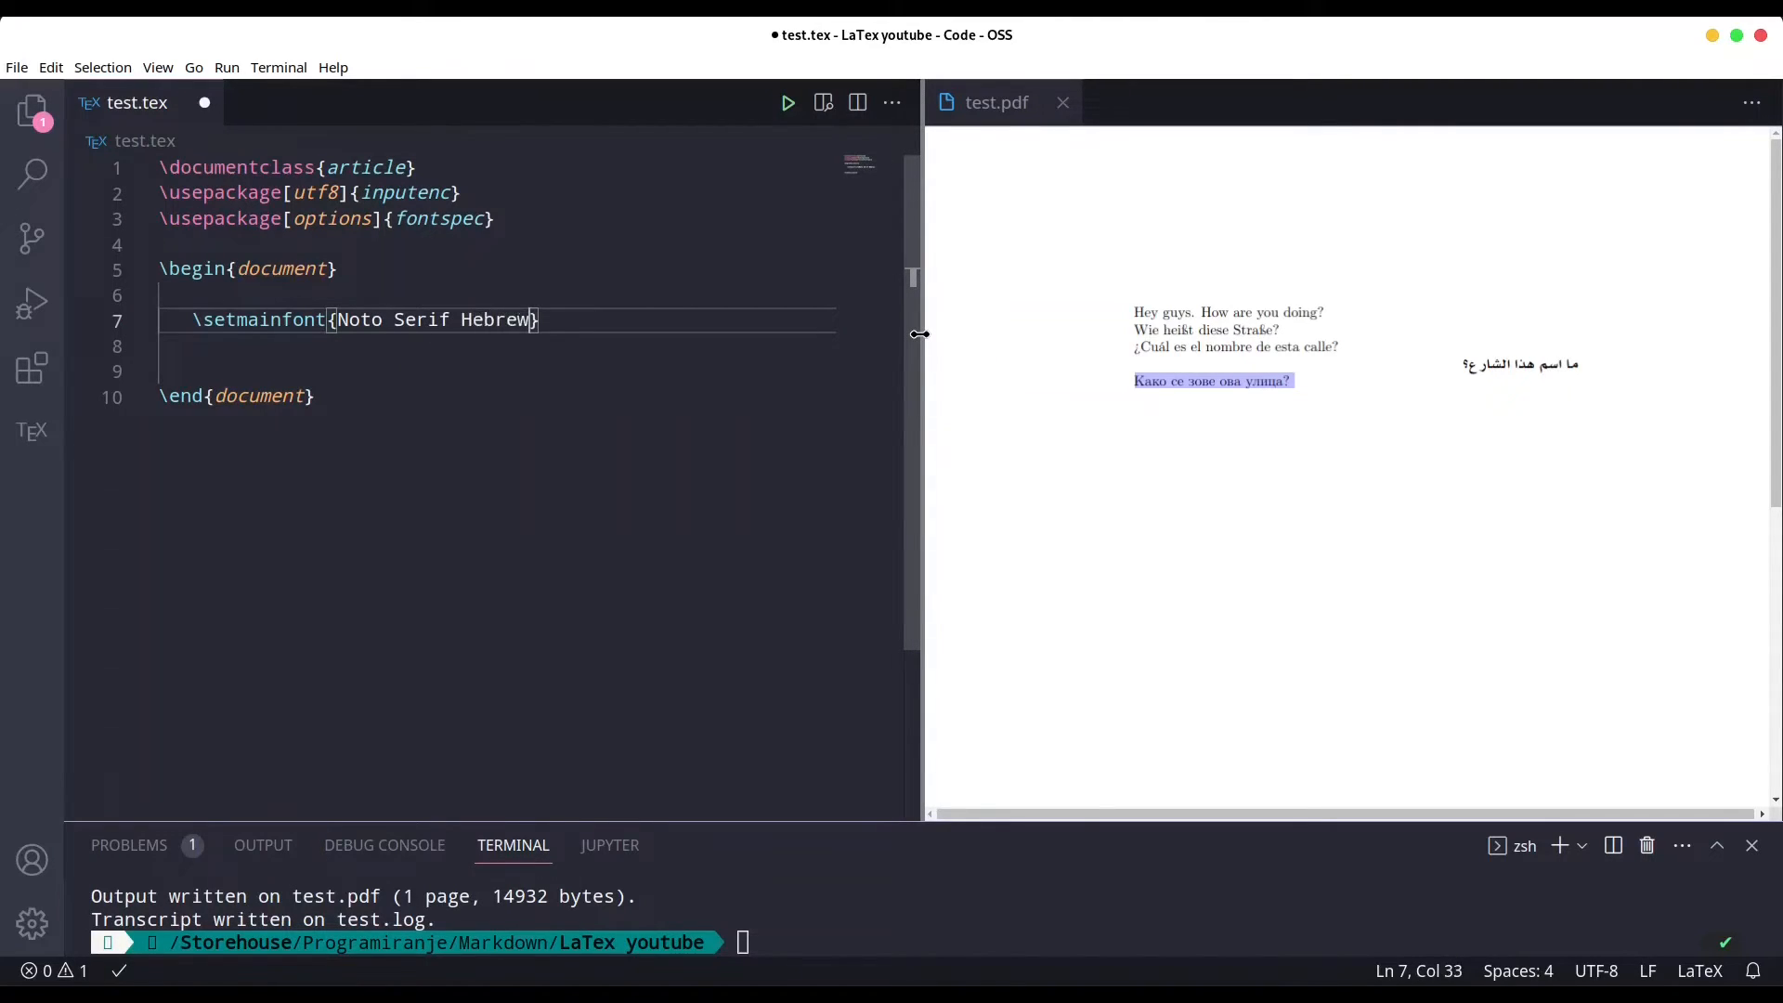
type("Medium")
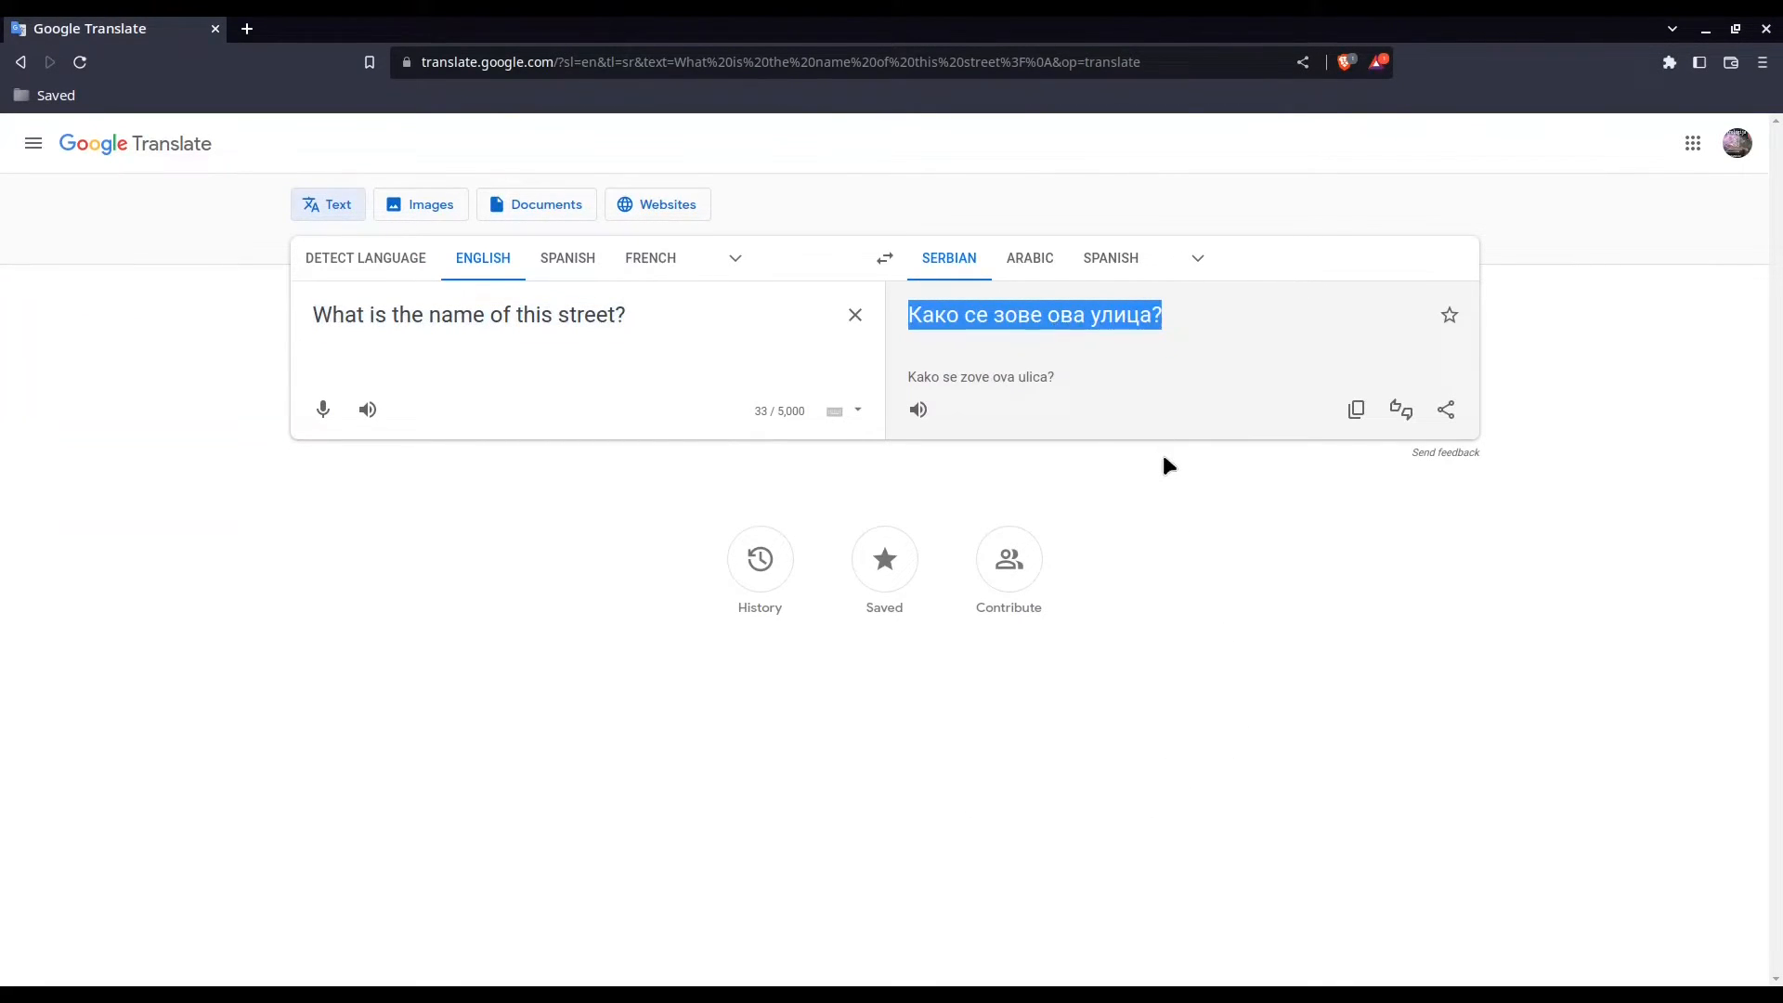
Search the Google Translate target languages for Hebrew.
left_click(1197, 258)
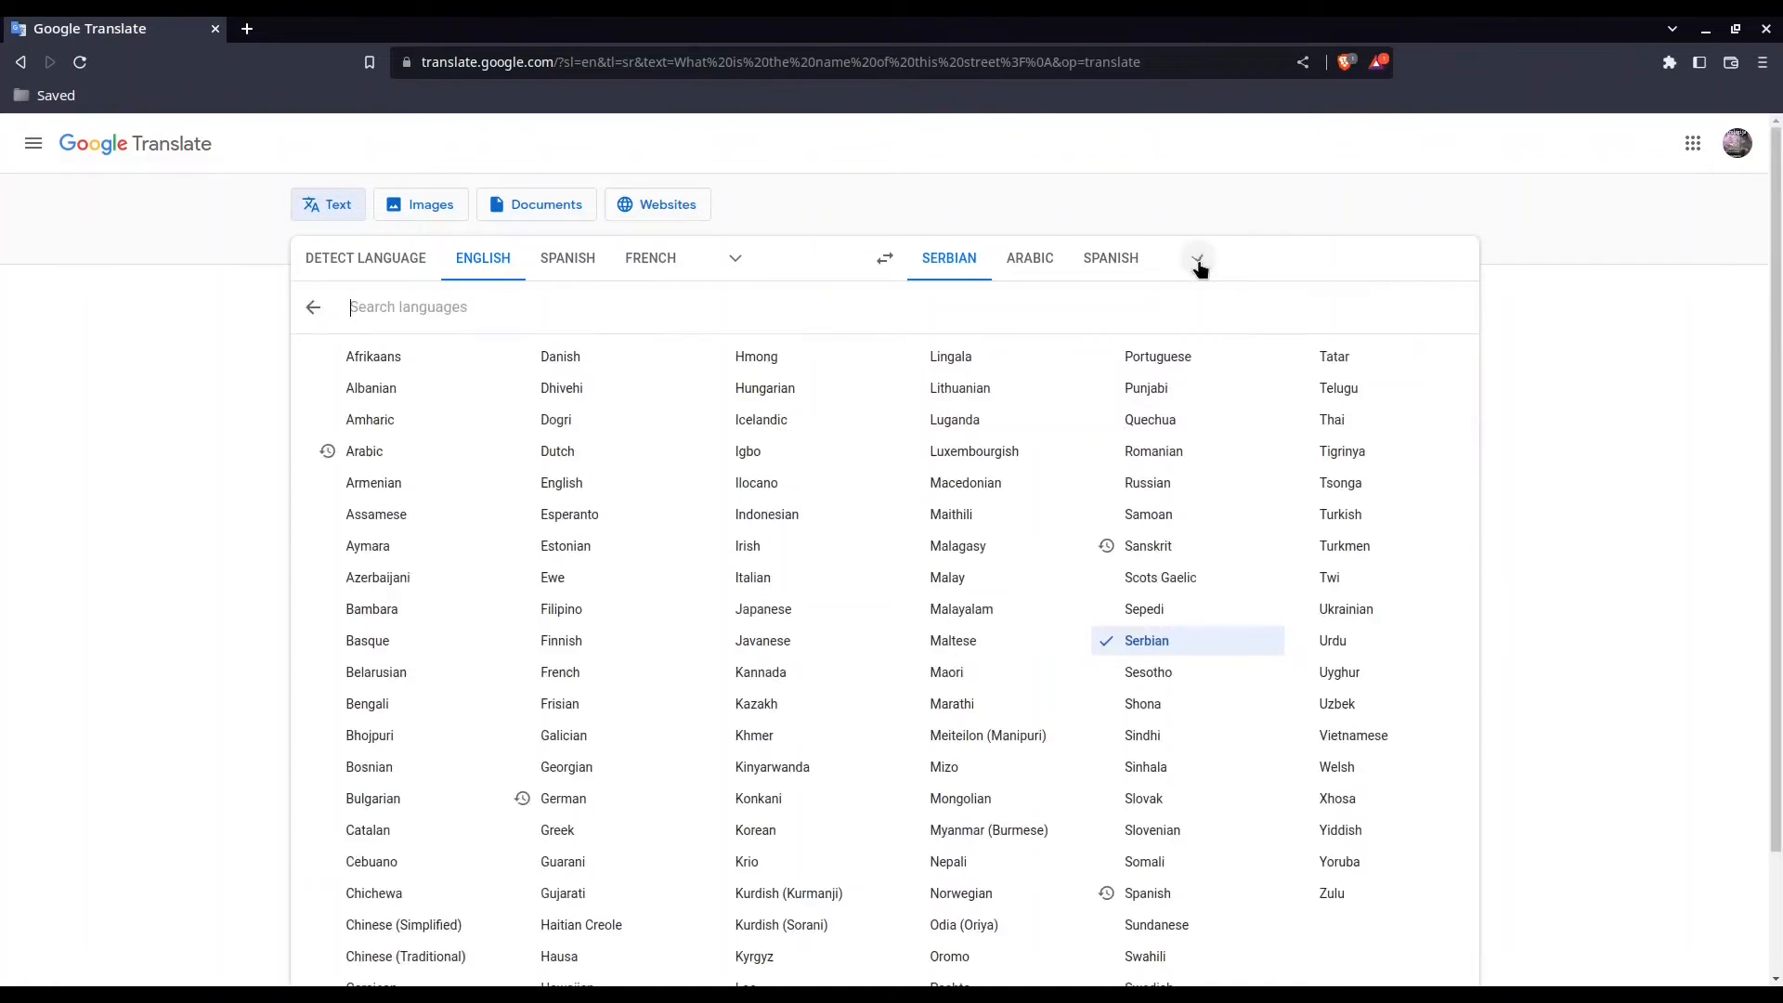
type("hebrew Medium}")
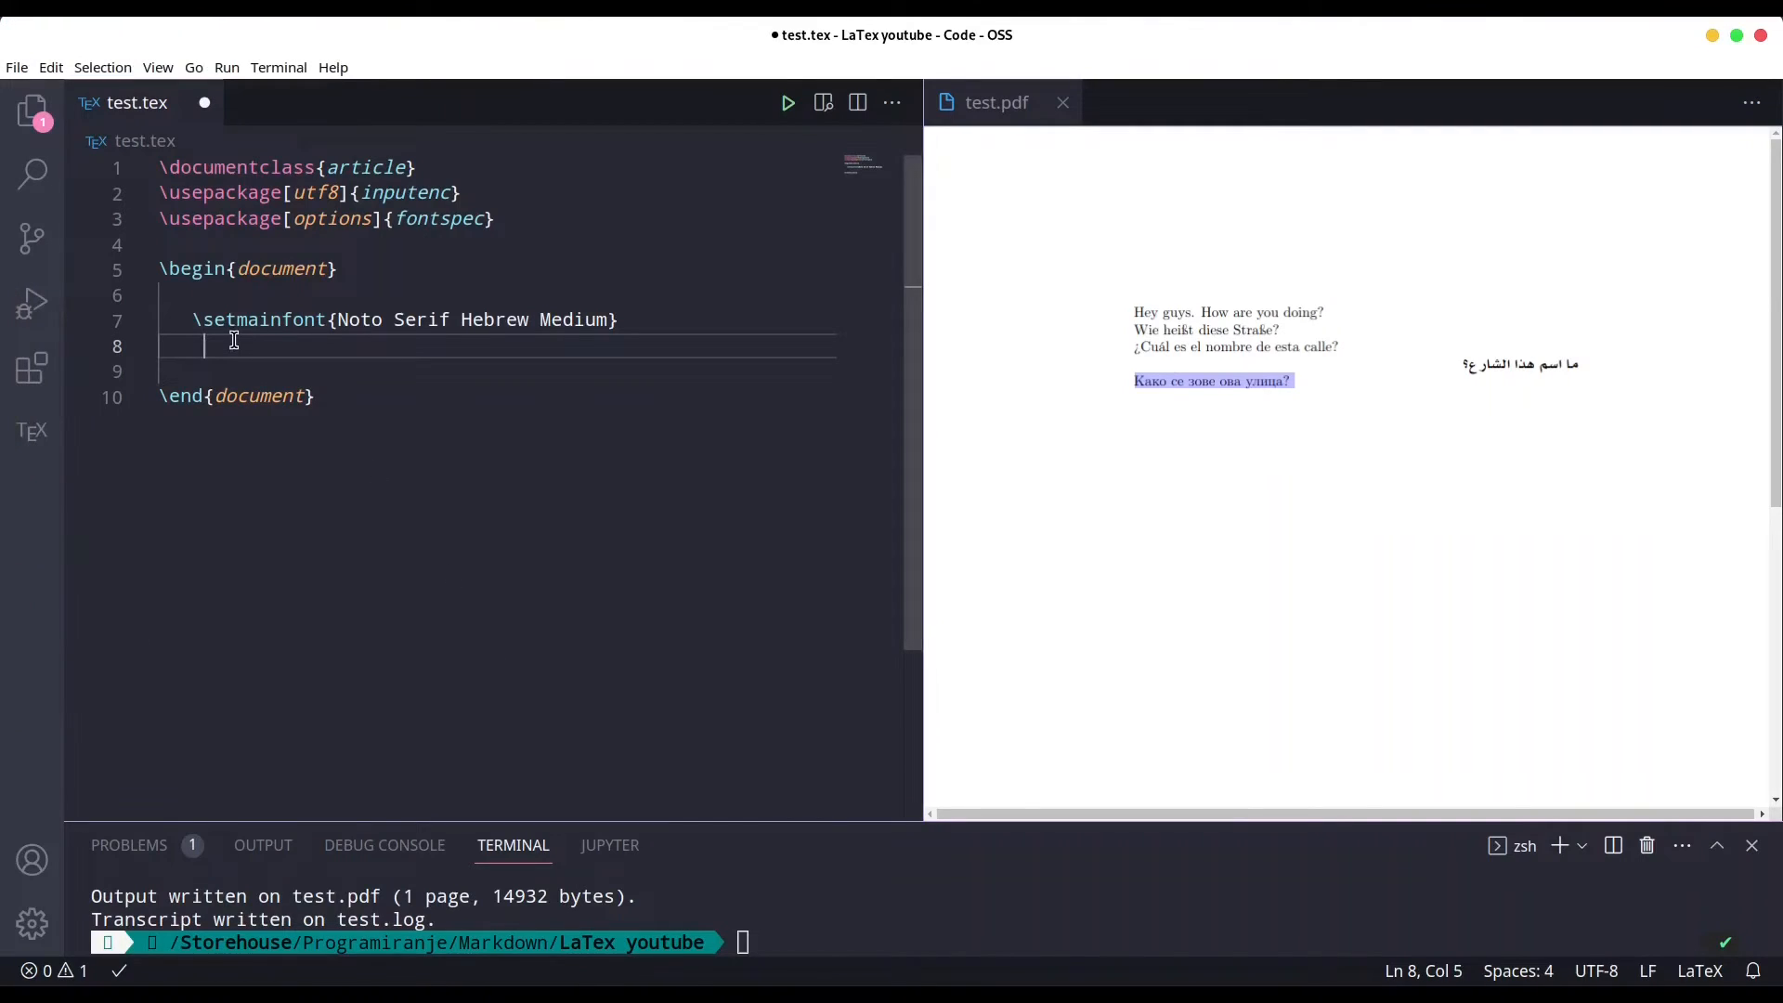
Paste the Hebrew sentence 'איך קוראים לרחוב הזה?' and reopen the refreshed test.pdf preview.
type("איך קוראים לרחוב הזה?")
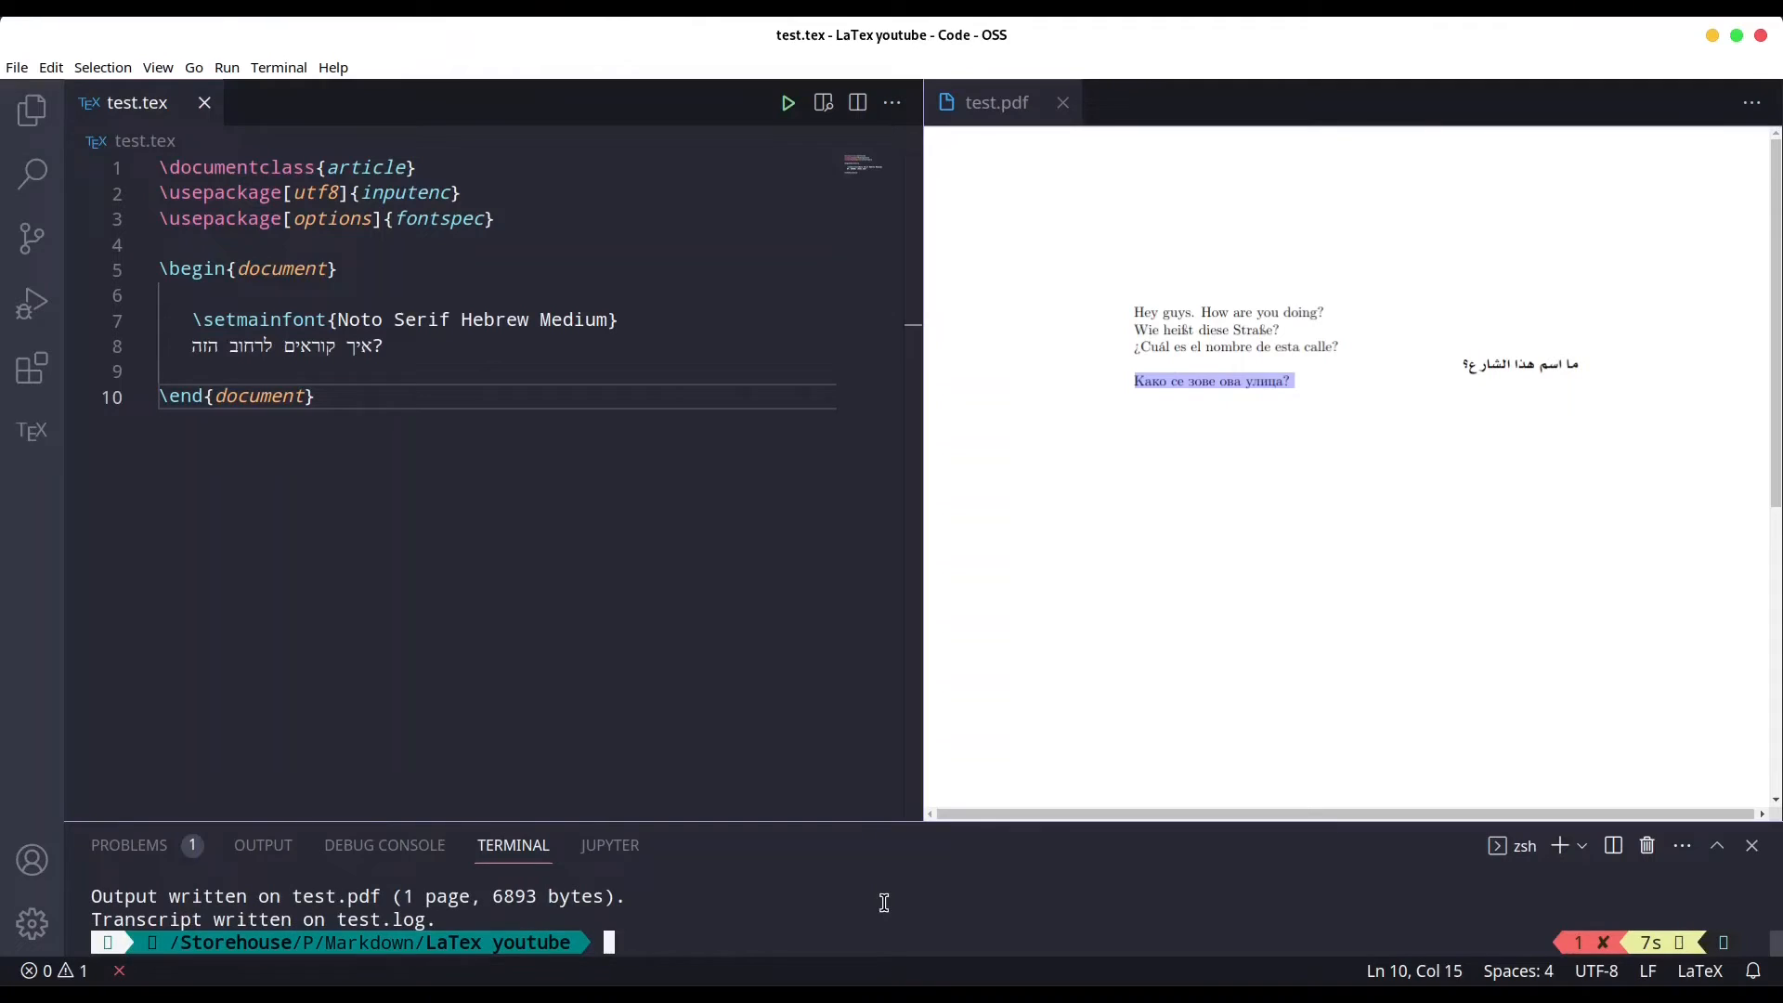
left_click(1061, 103)
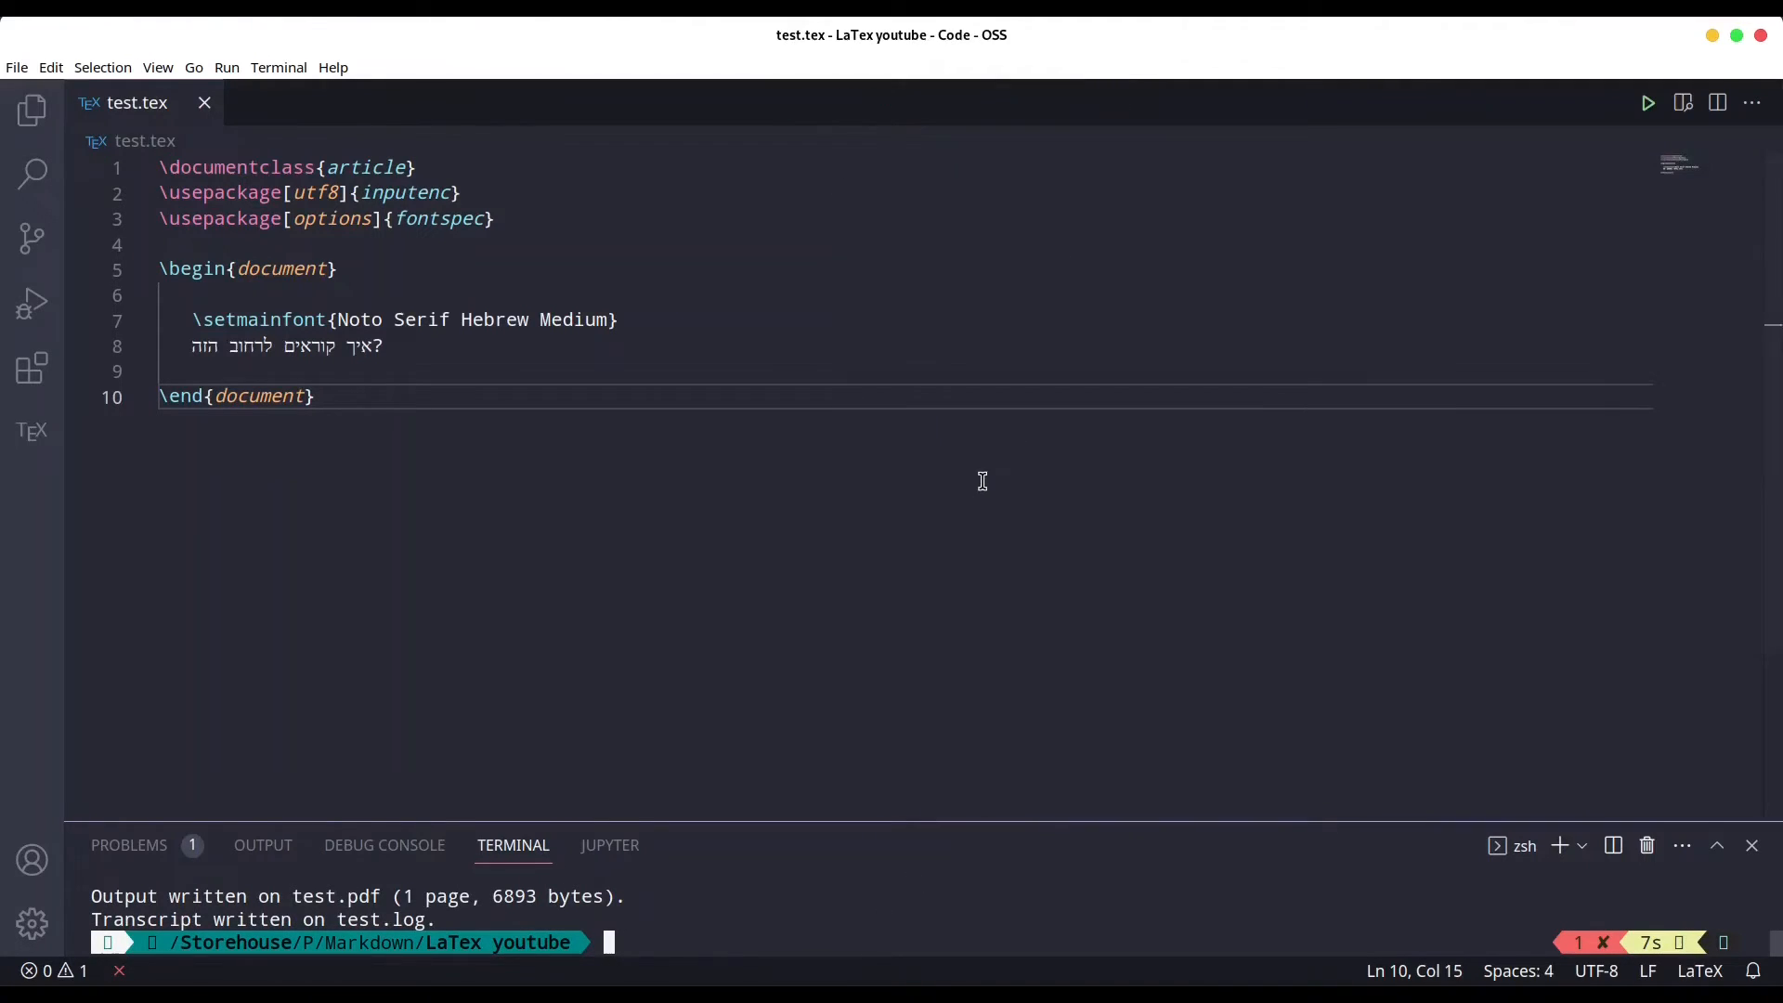
left_click(1682, 102)
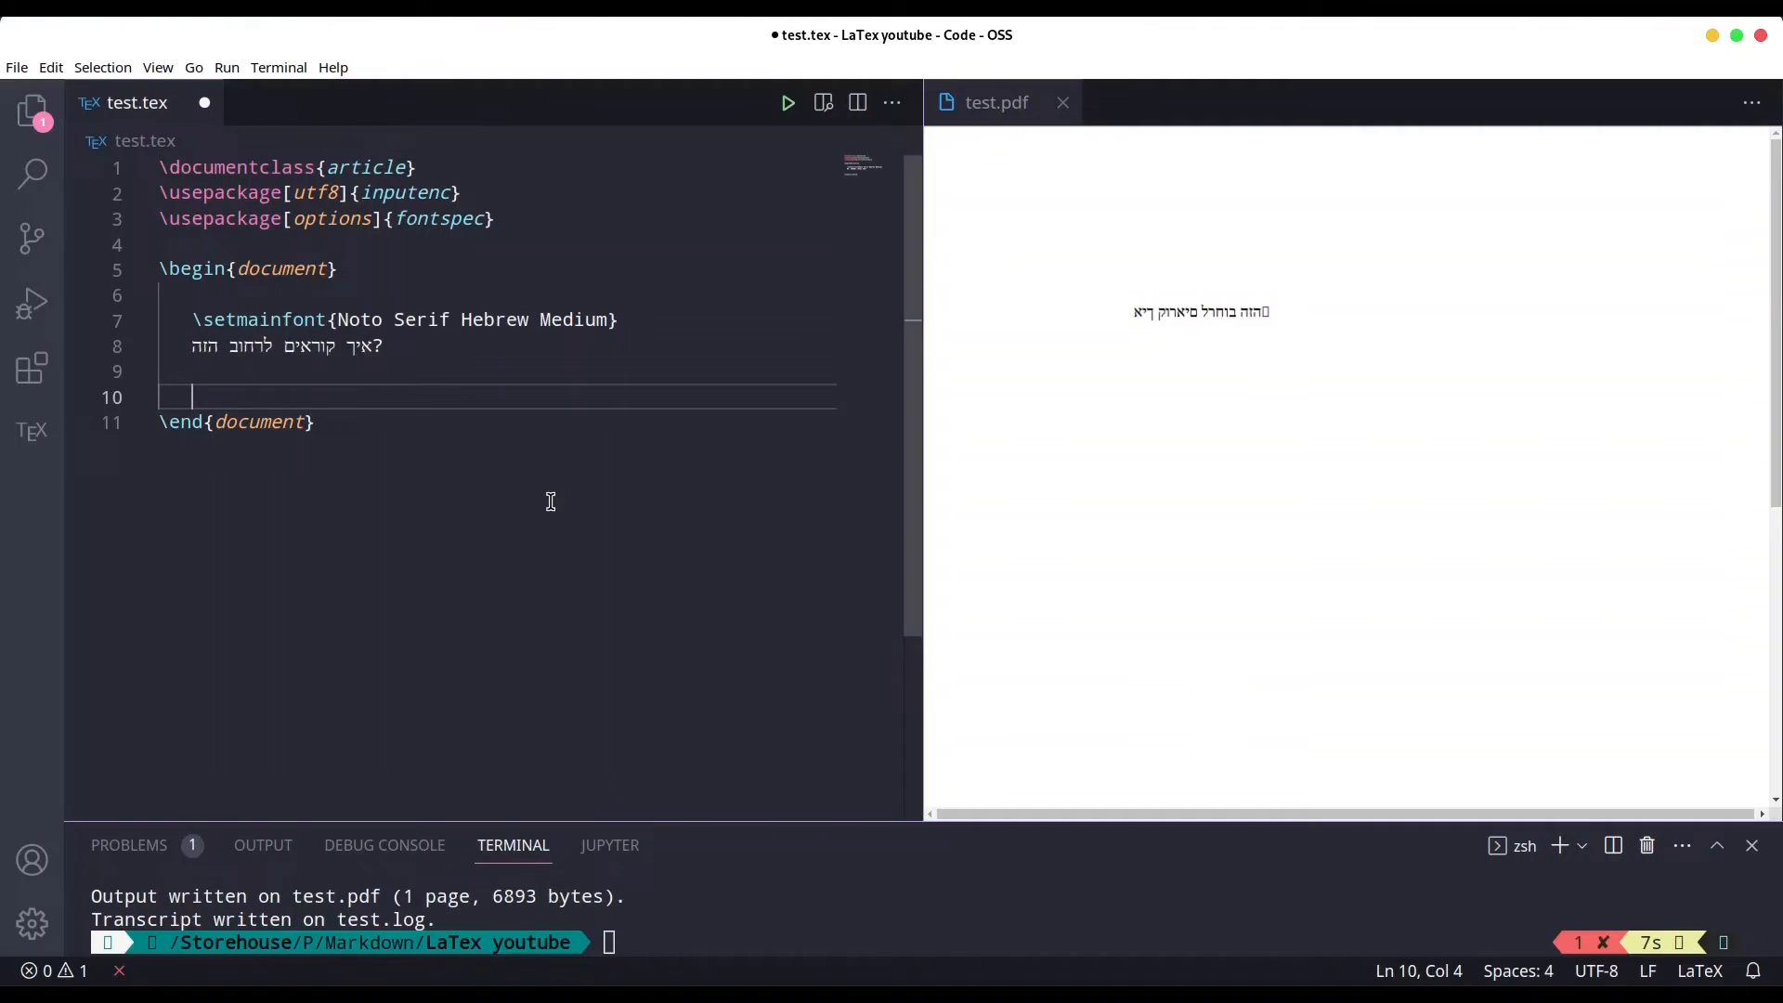
Add a second \setmainfont line for Noto Serif Devanagari below the Hebrew sentence.
type("\\selemai")
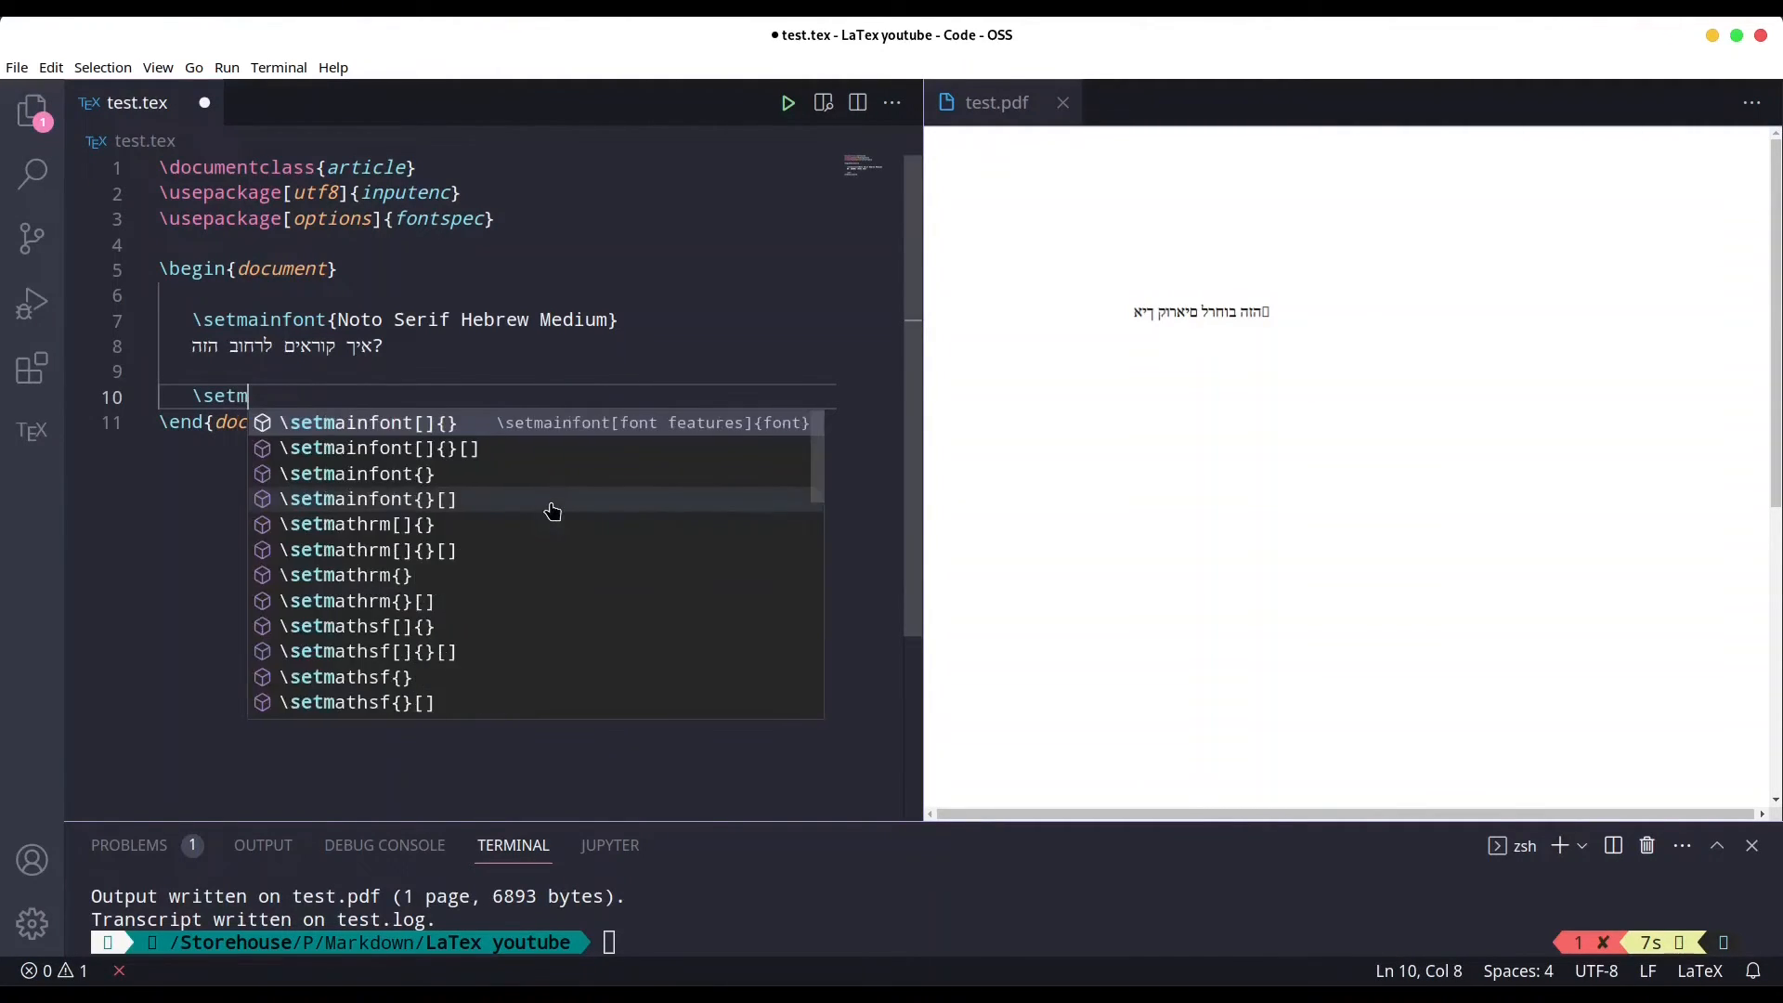
type("ain")
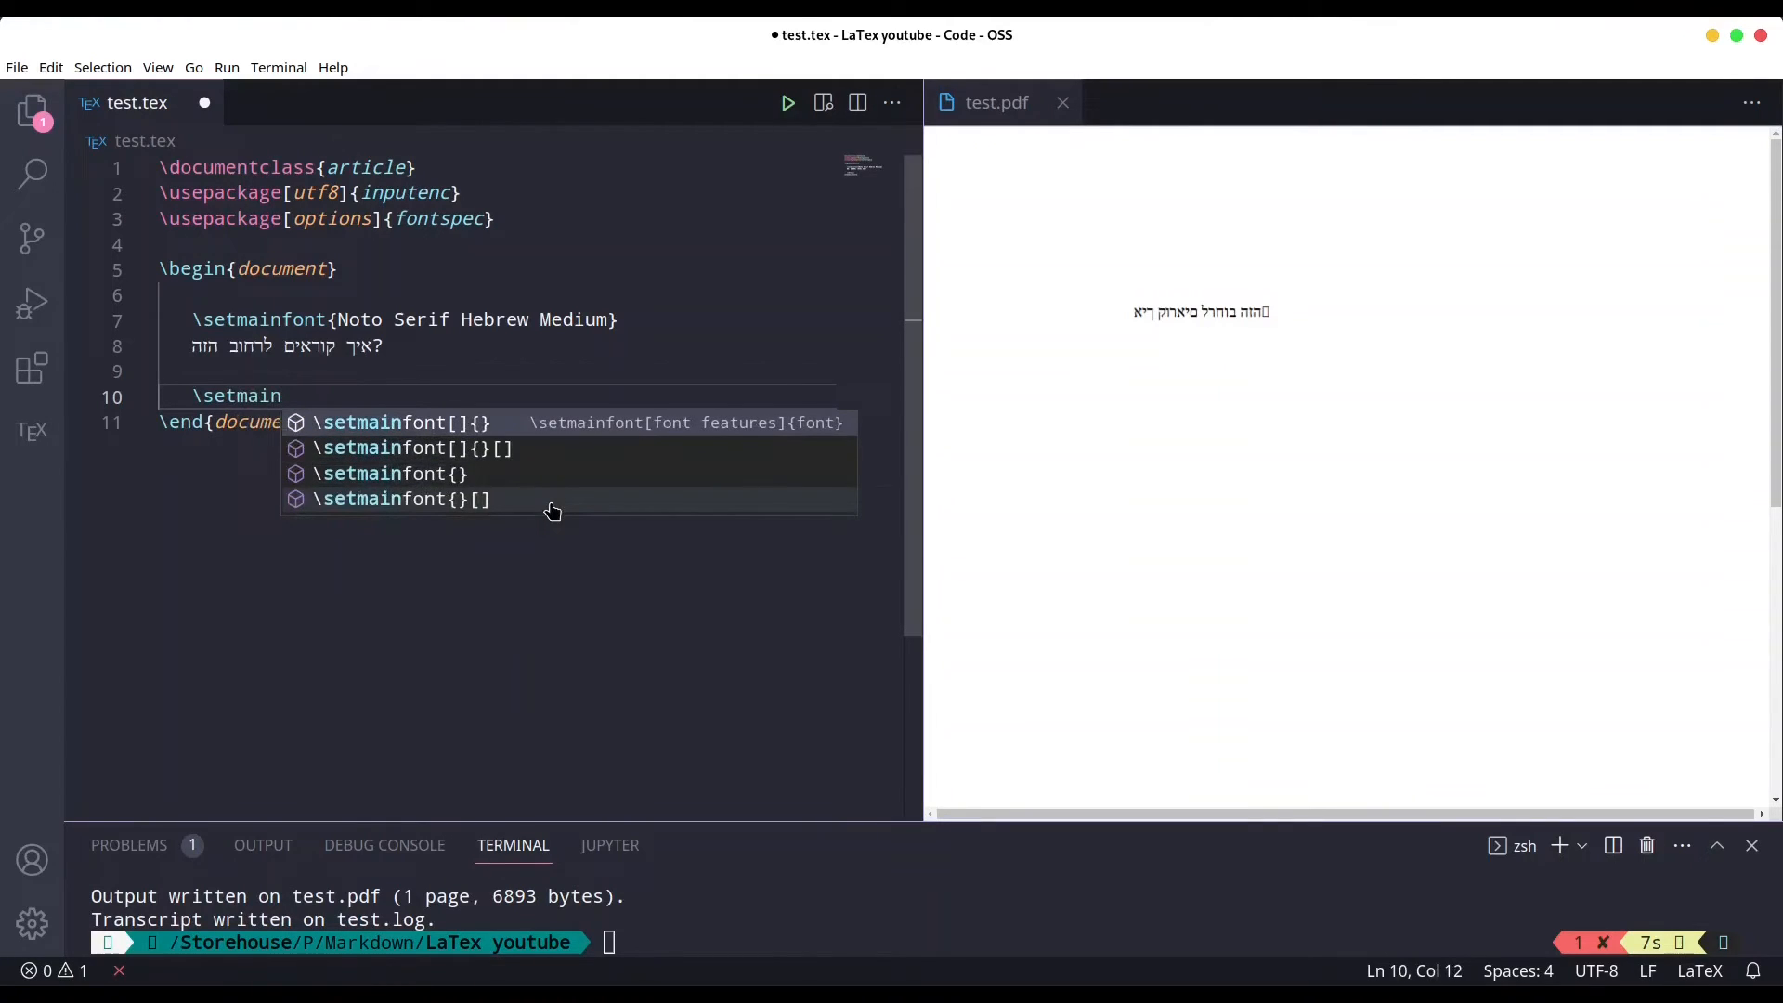
left_click(390, 473)
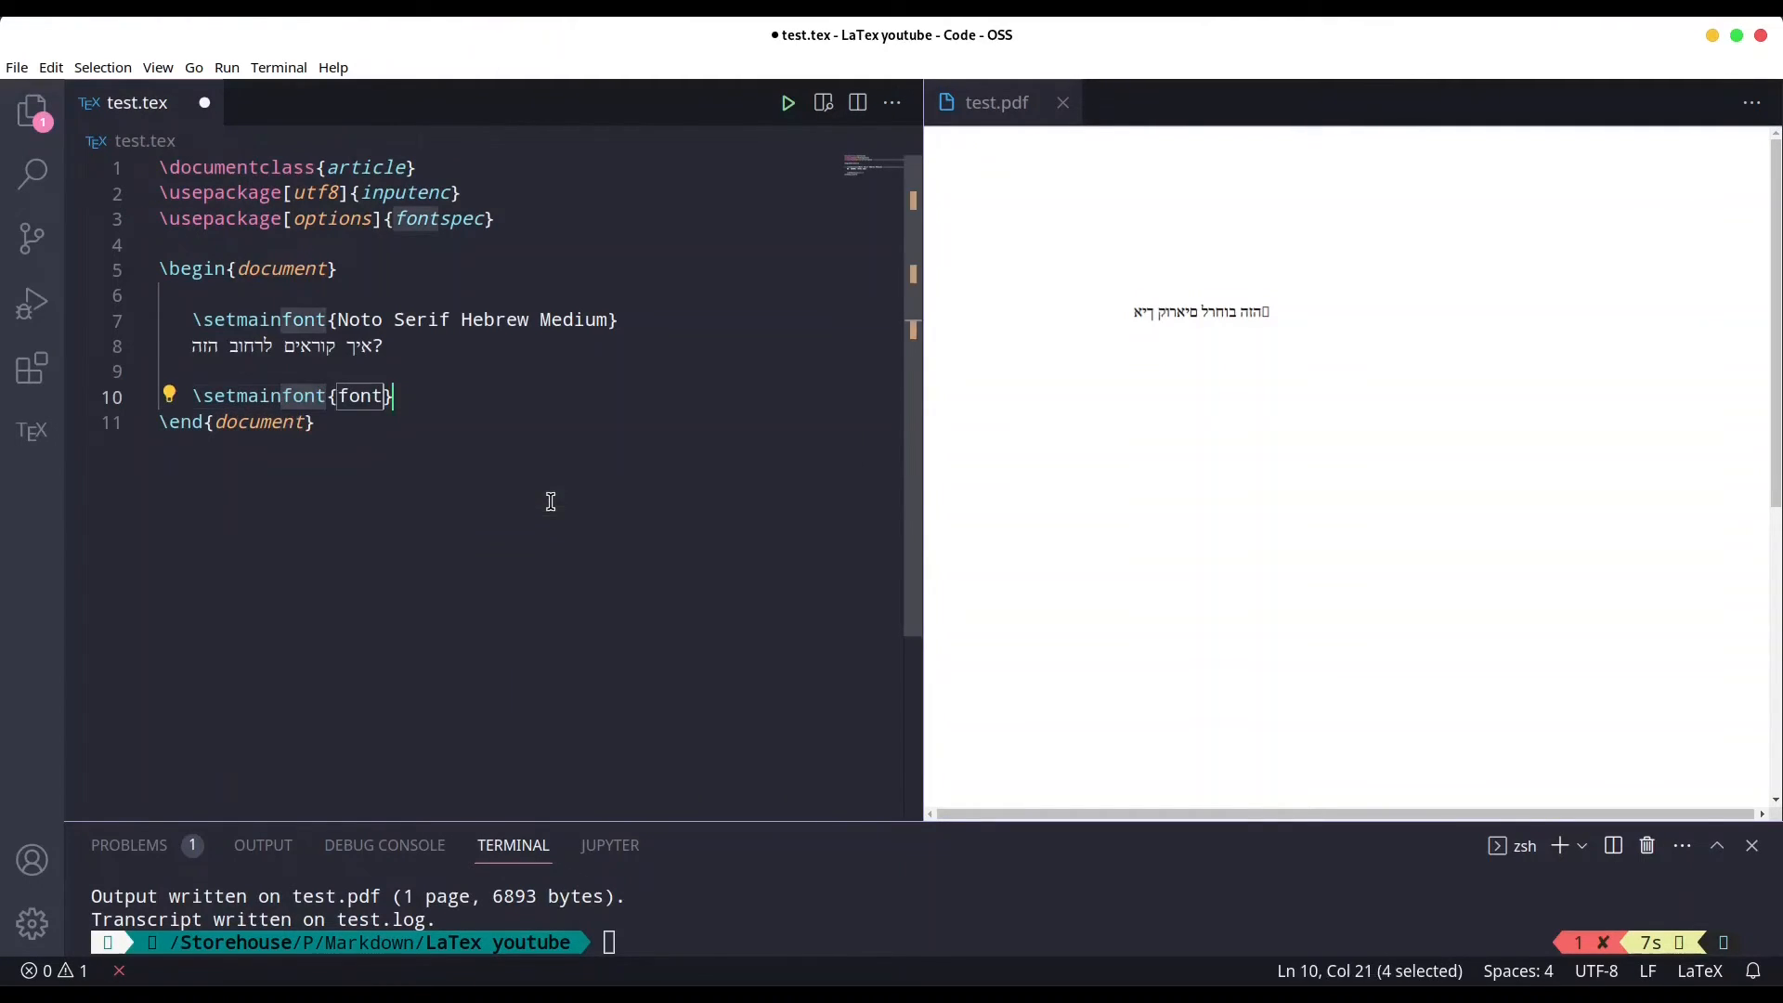
key("Backspace")
type("Noto ")
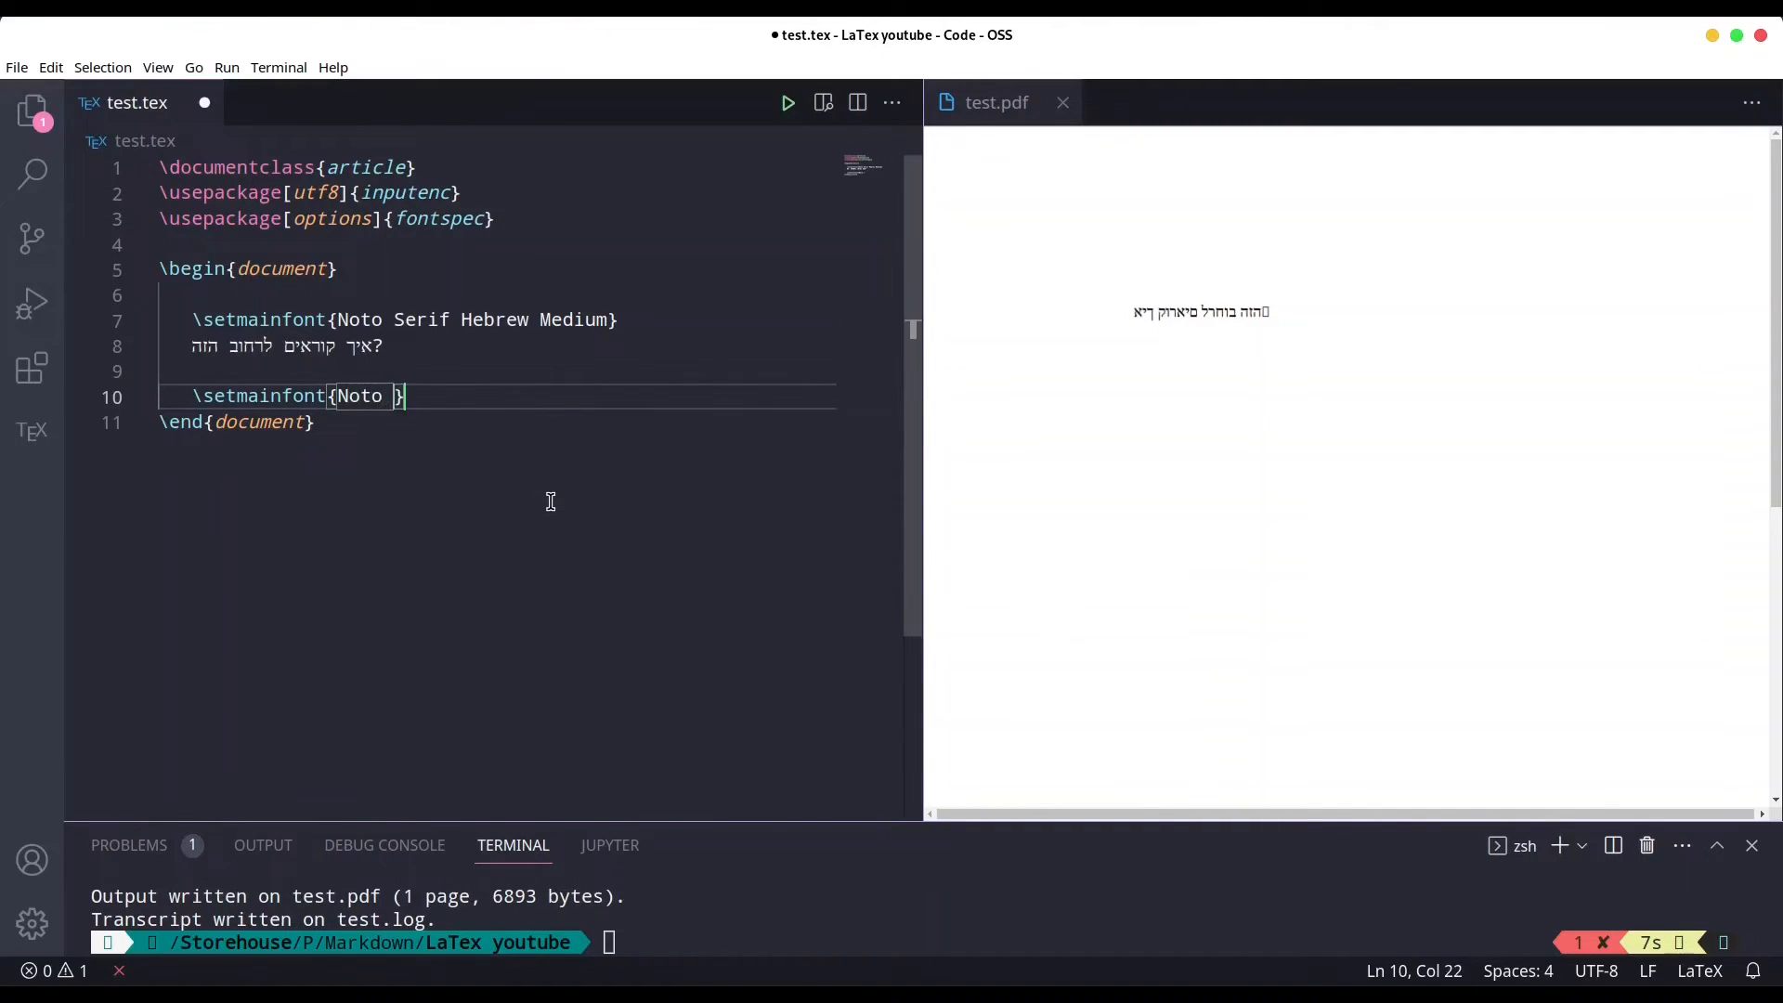
type("Serif De")
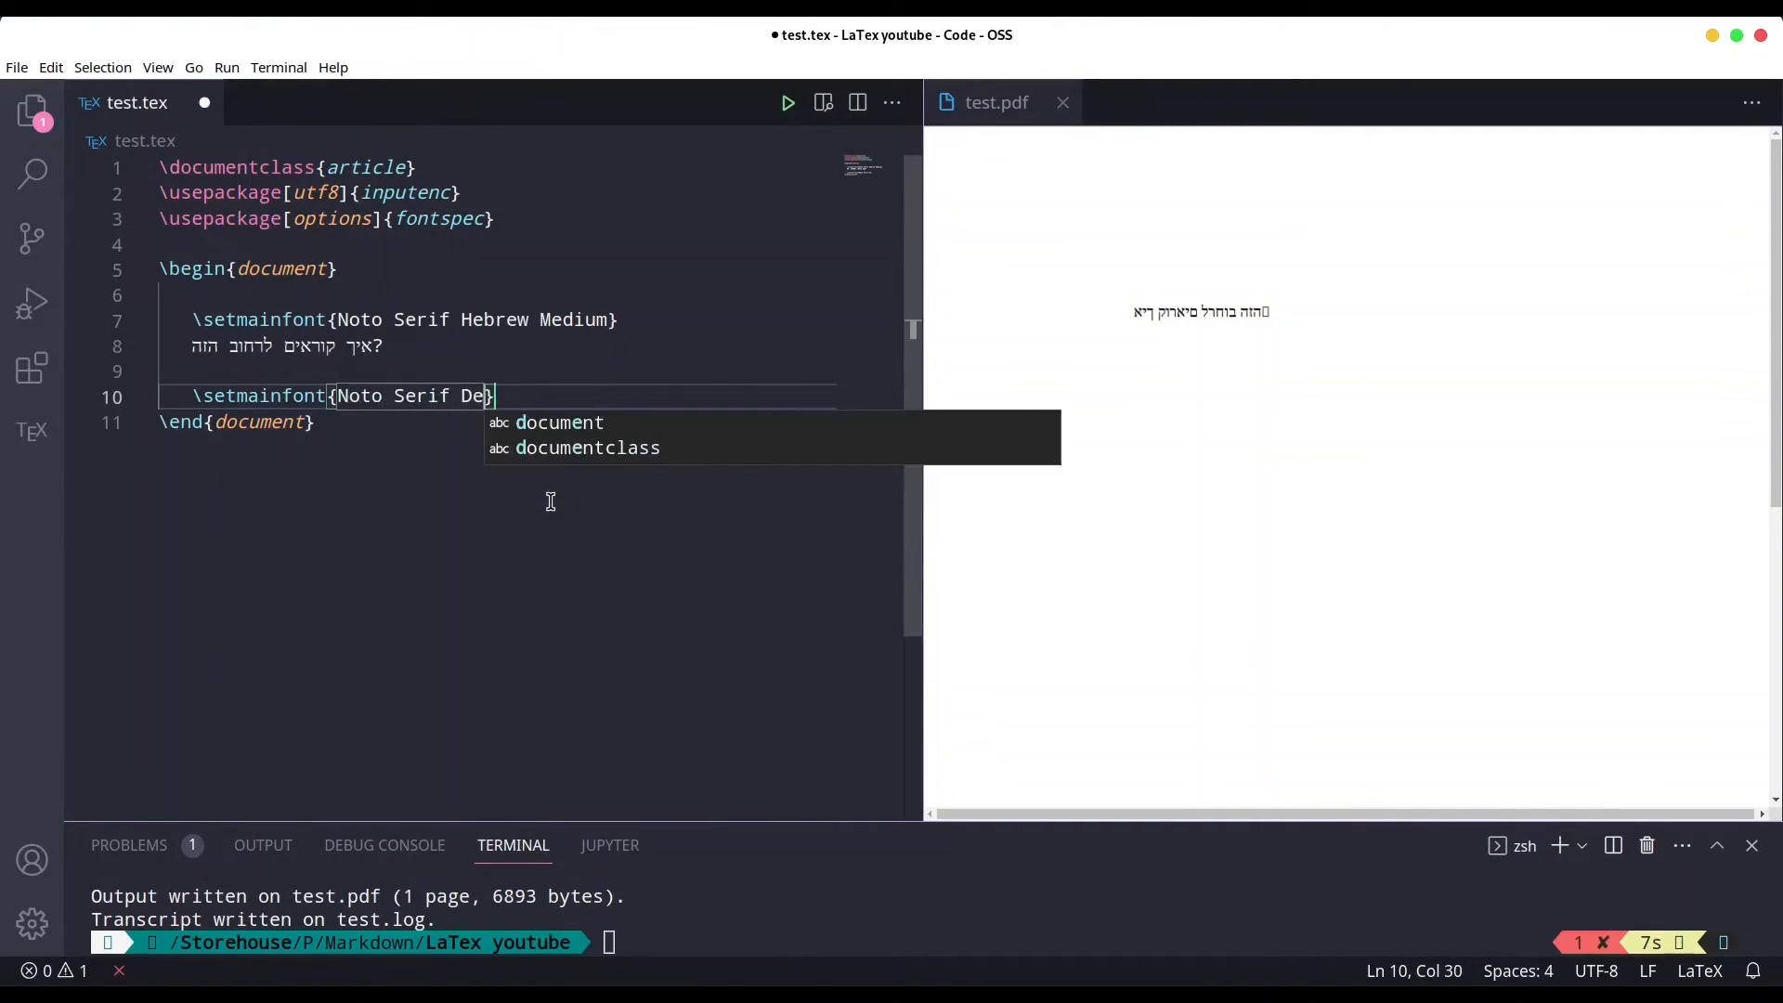
type("vanagar")
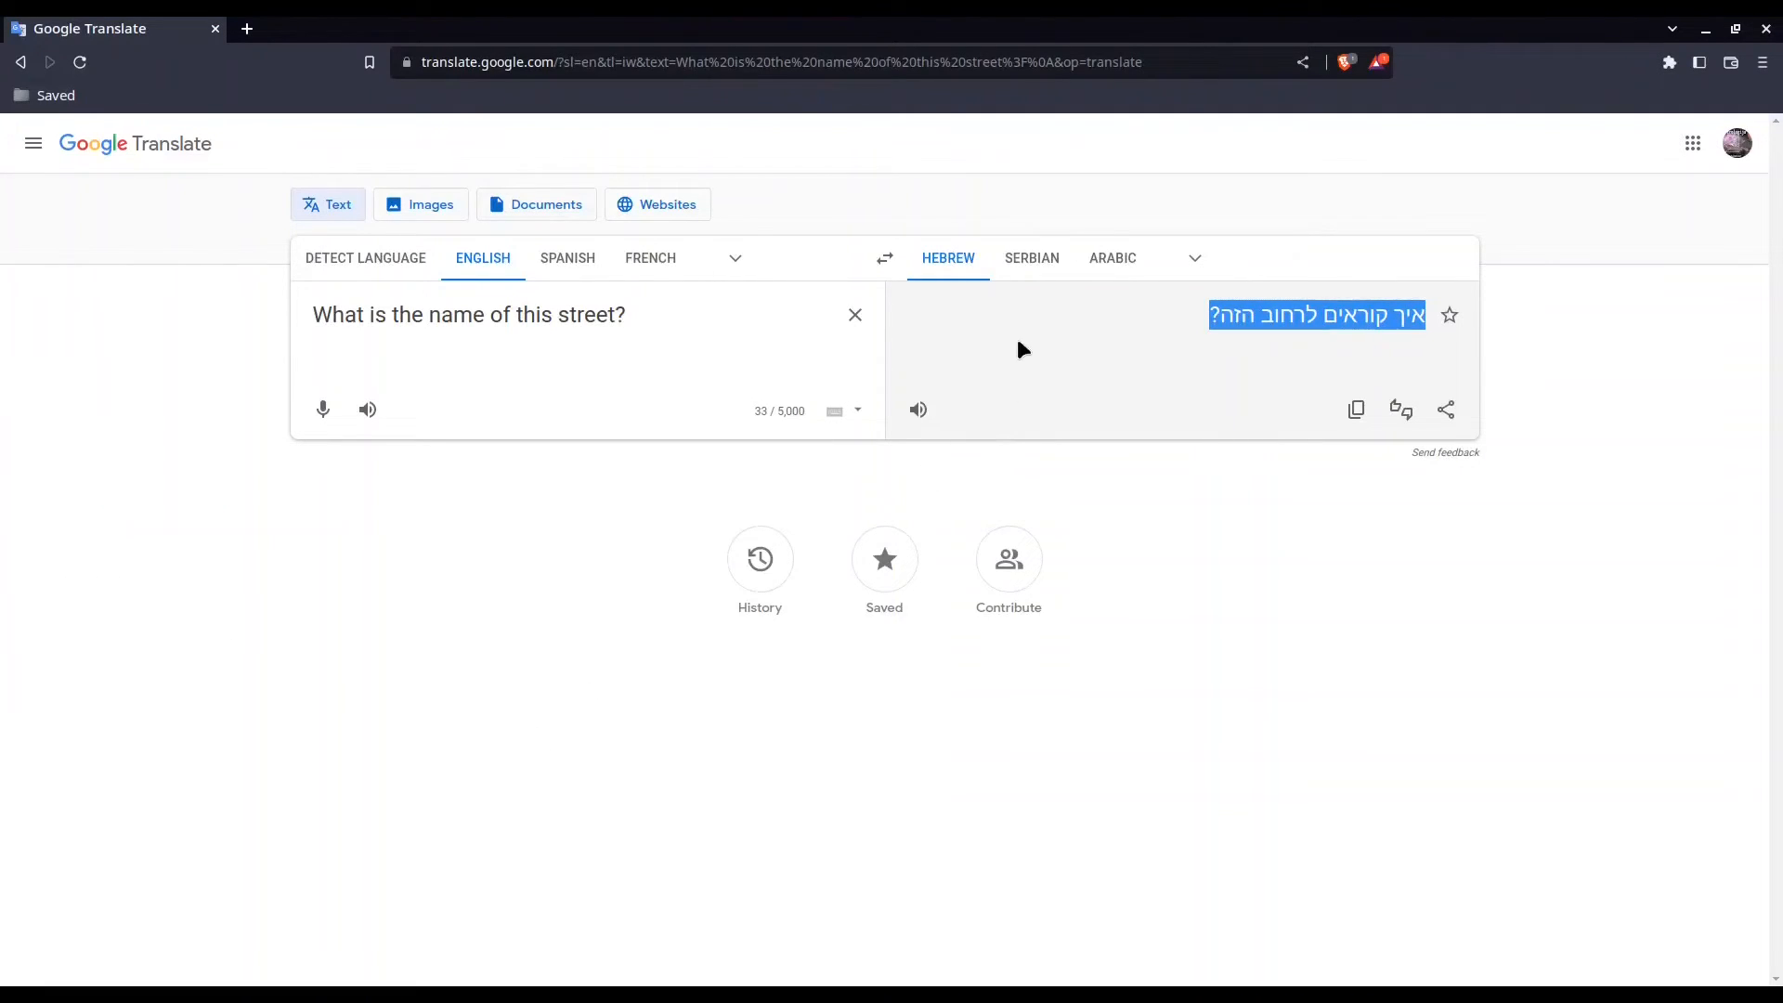
Translate the street question into Sanskrit in Google Translate, then return to Code - OSS.
left_click(1195, 258)
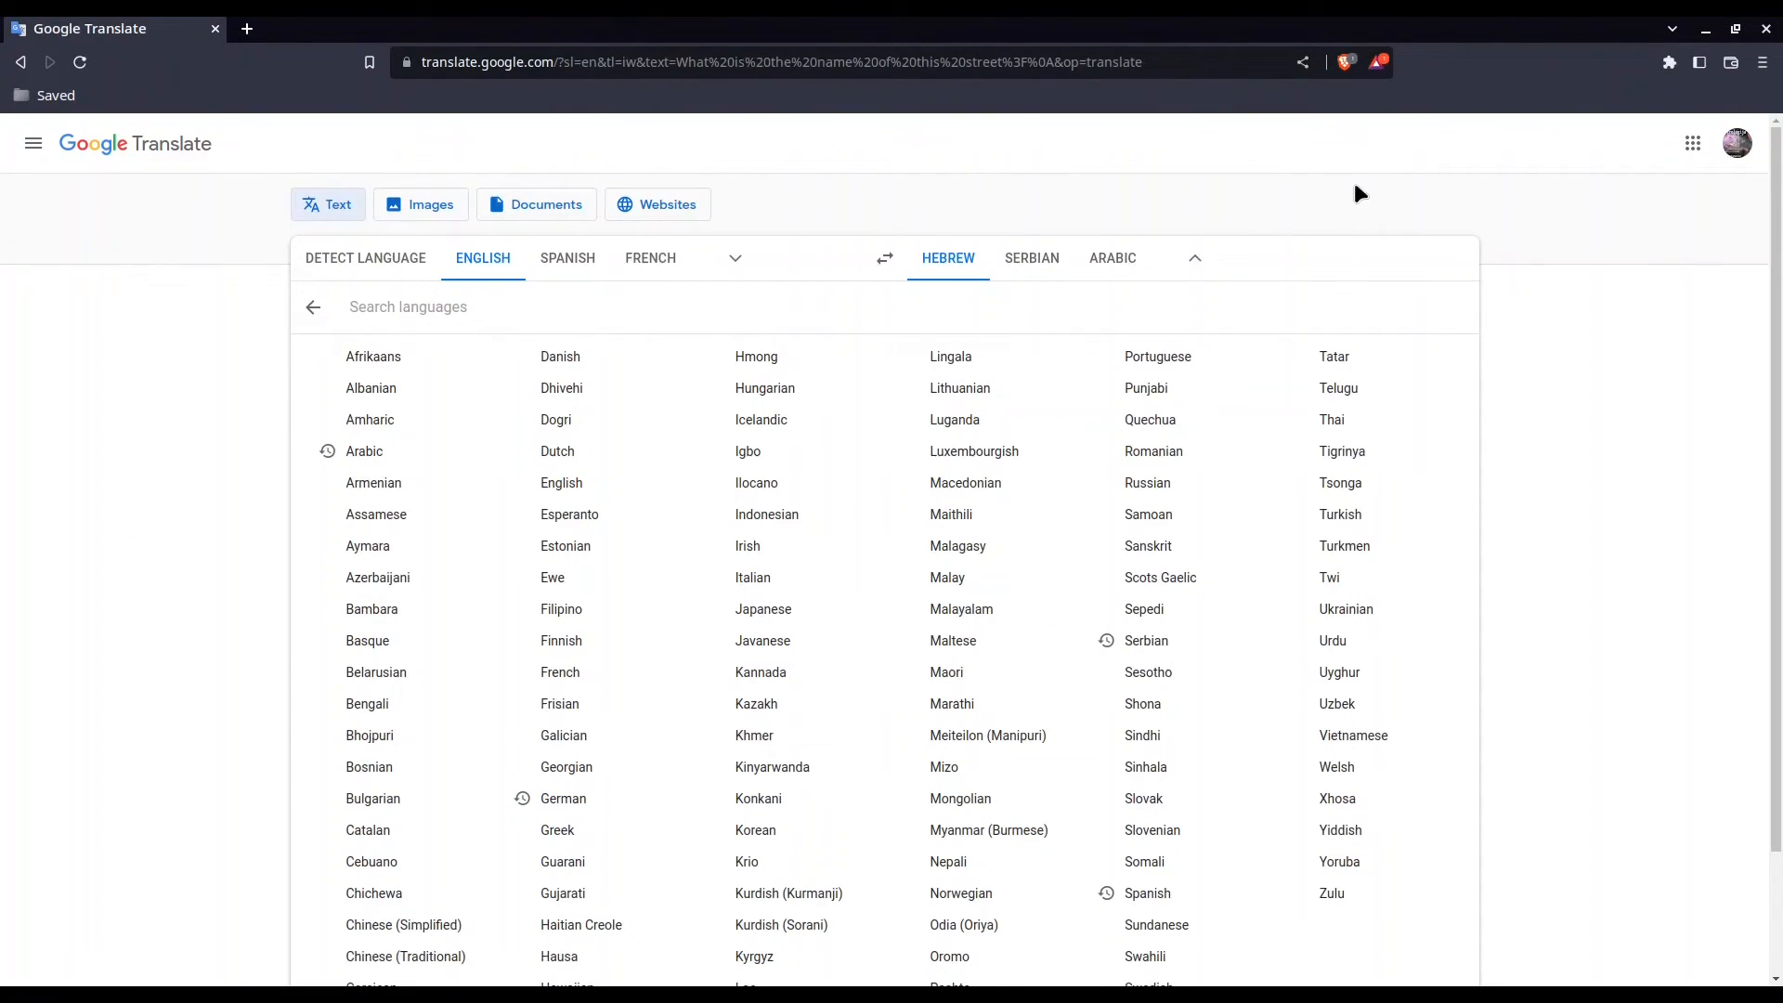
type("sans")
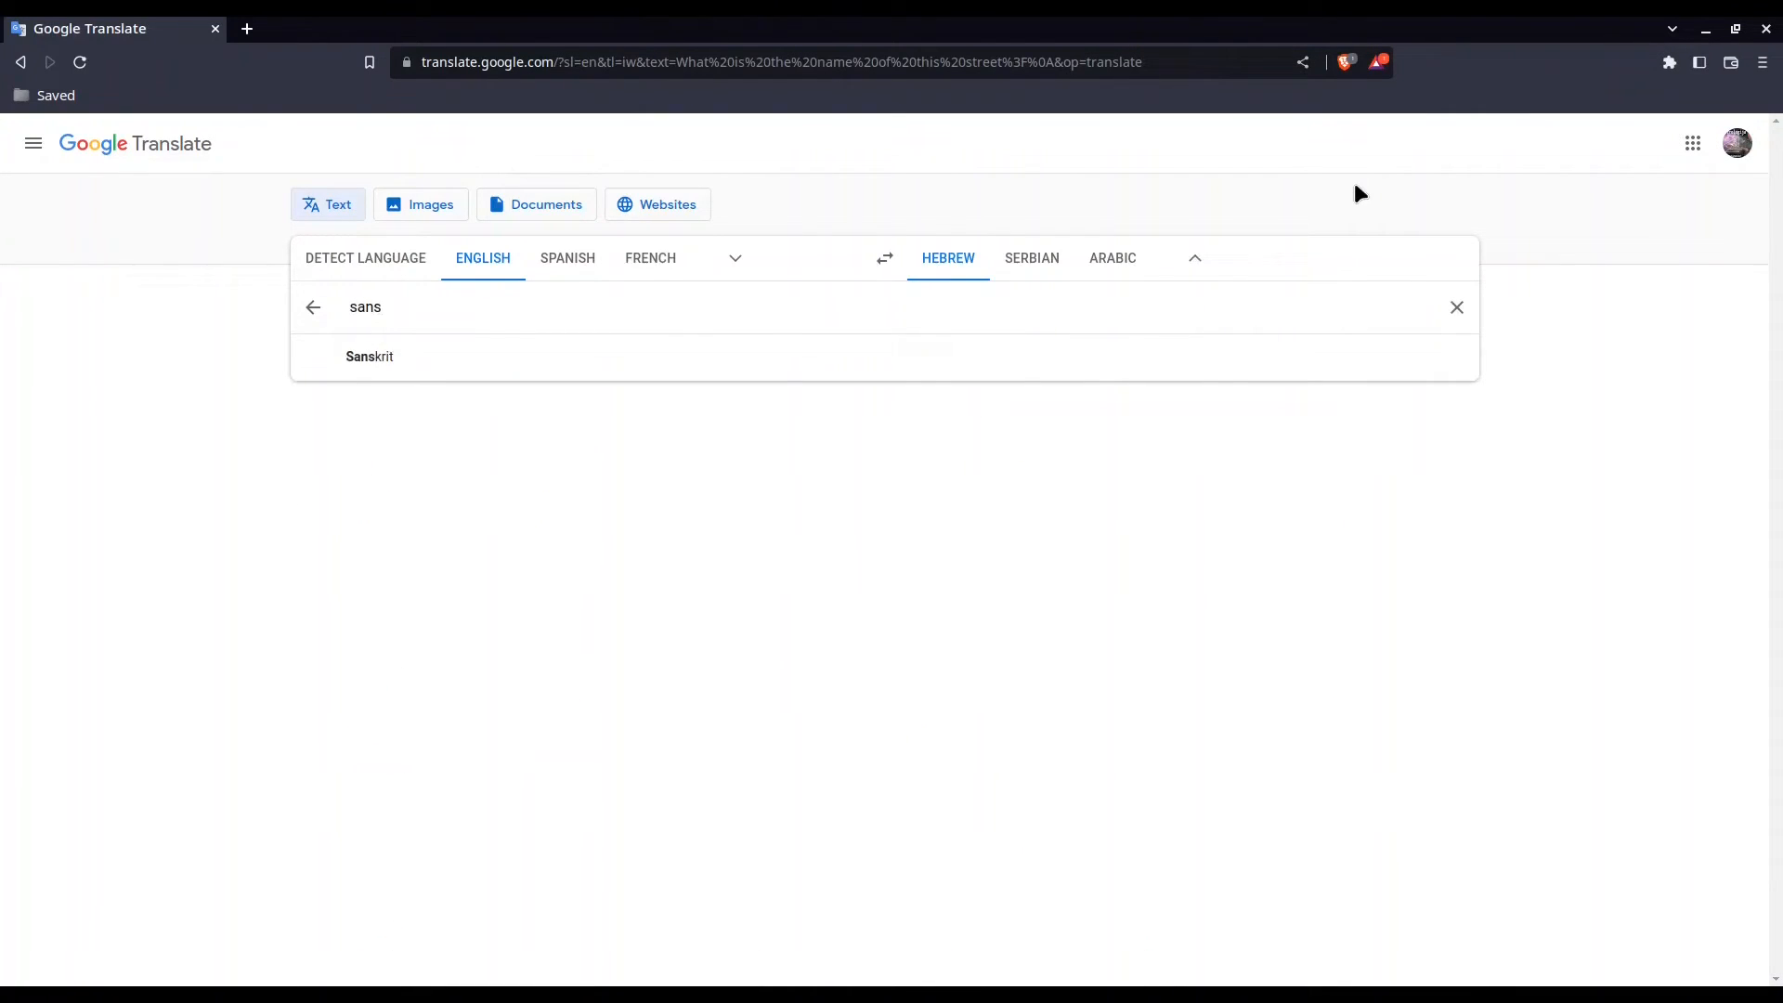
left_click(369, 355)
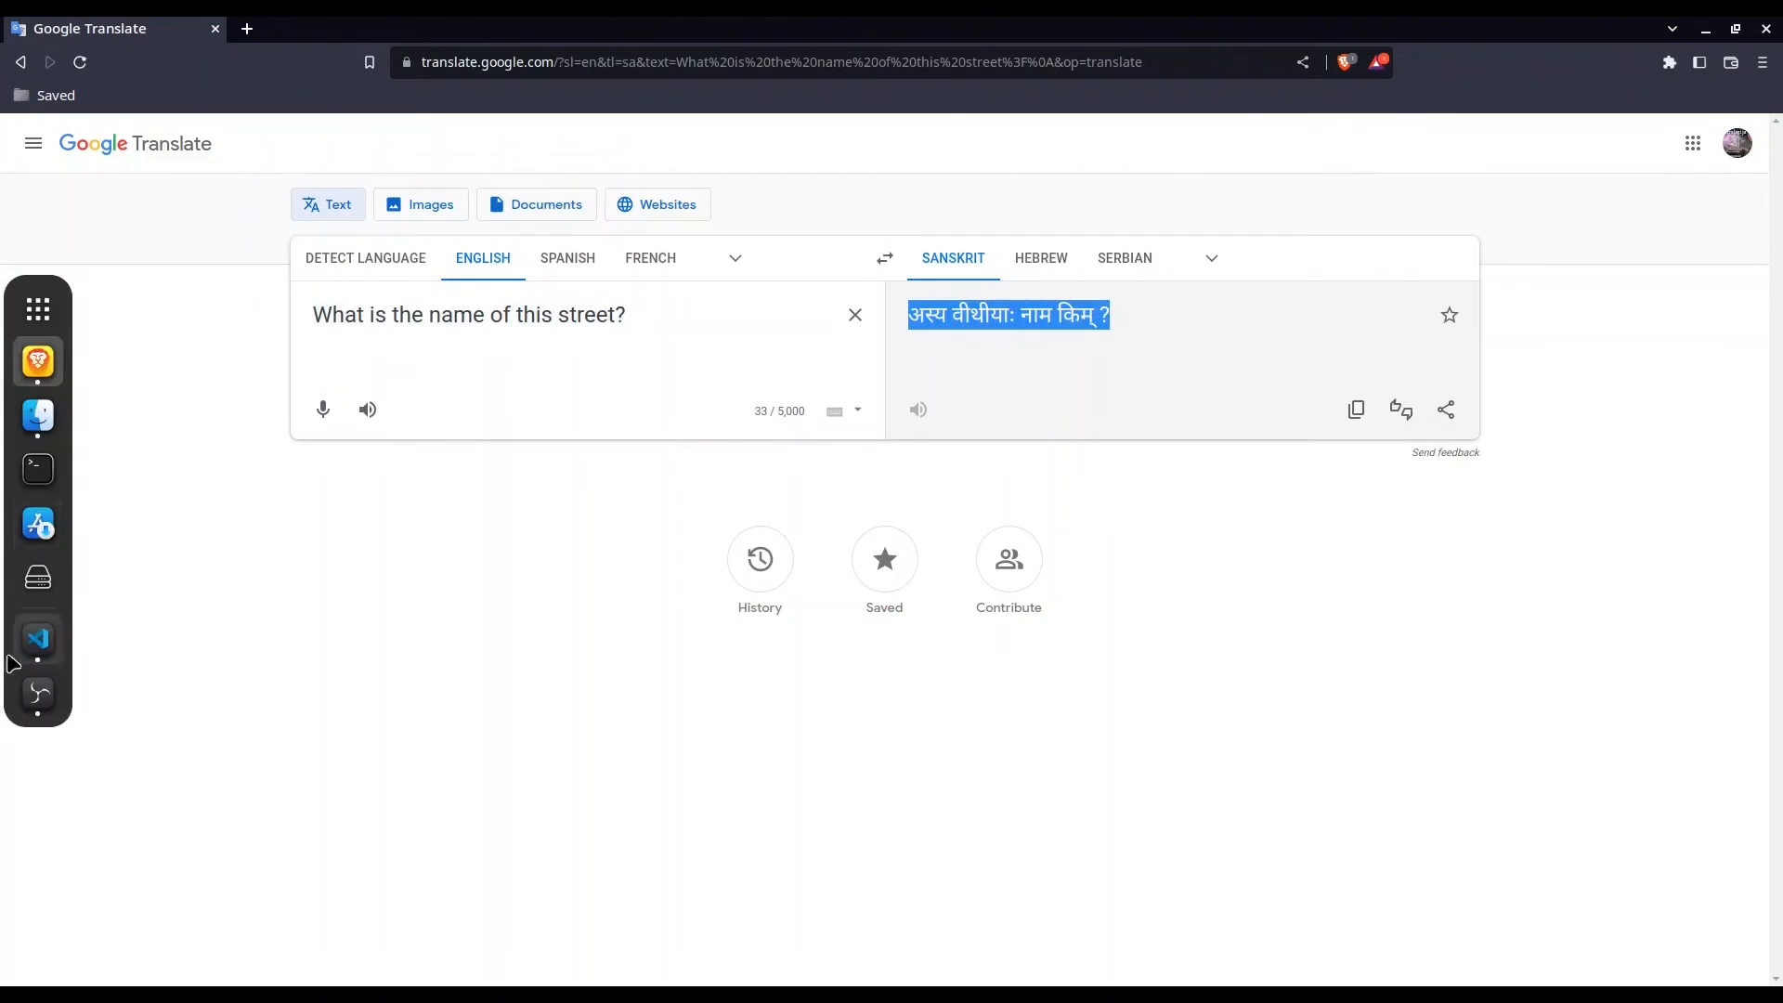
left_click(38, 639)
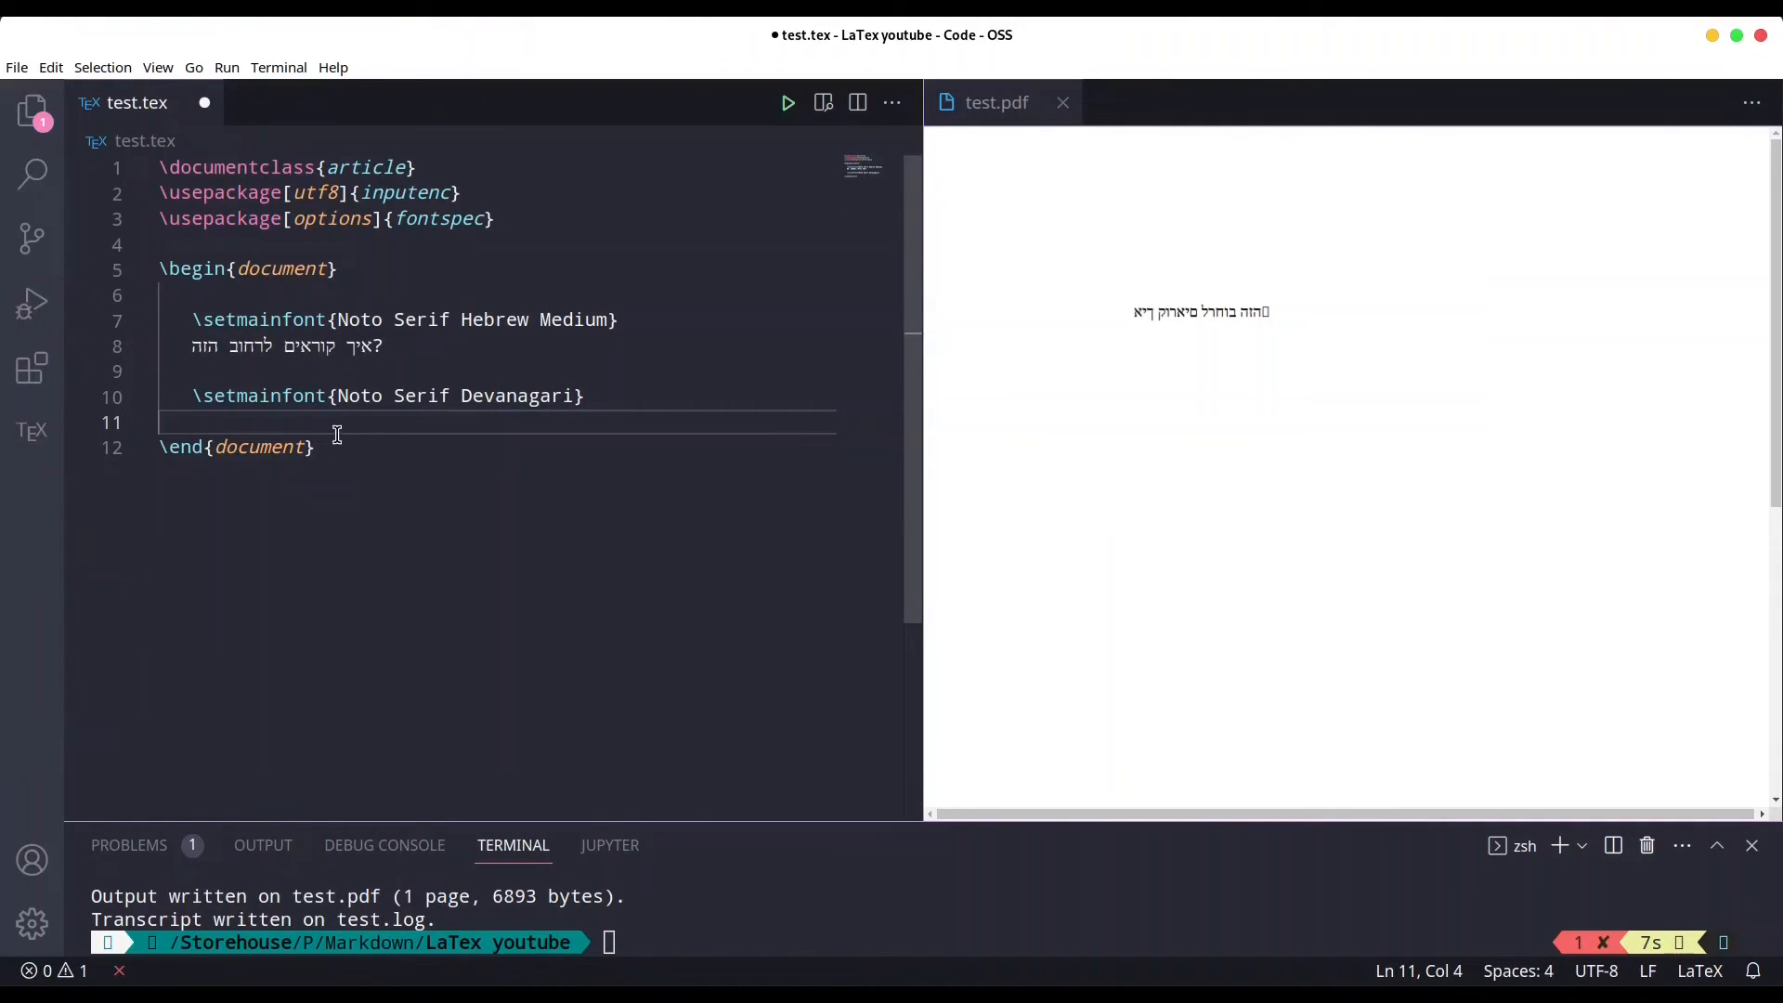
Paste the Sanskrit sentence 'अस्य वीथीया: नाम किम् ?', dismiss the build error, and view the PDF.
type("अस्य वीथीया: नाम किम् ?")
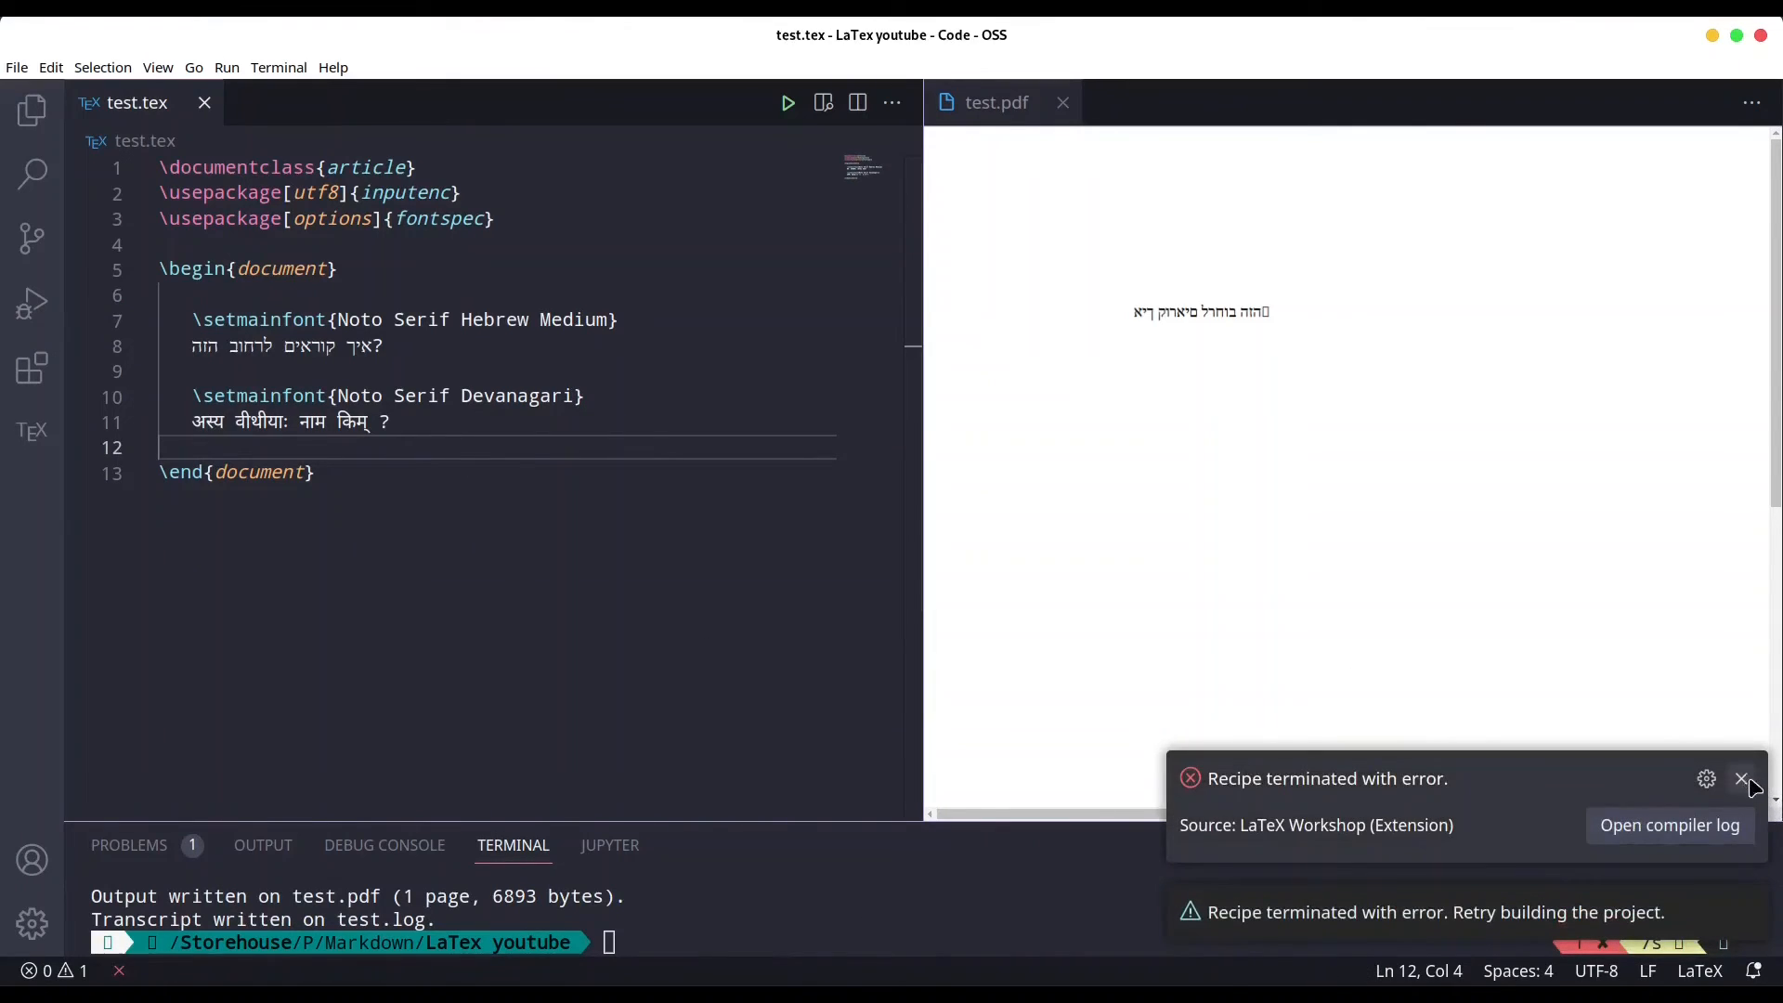
left_click(1741, 778)
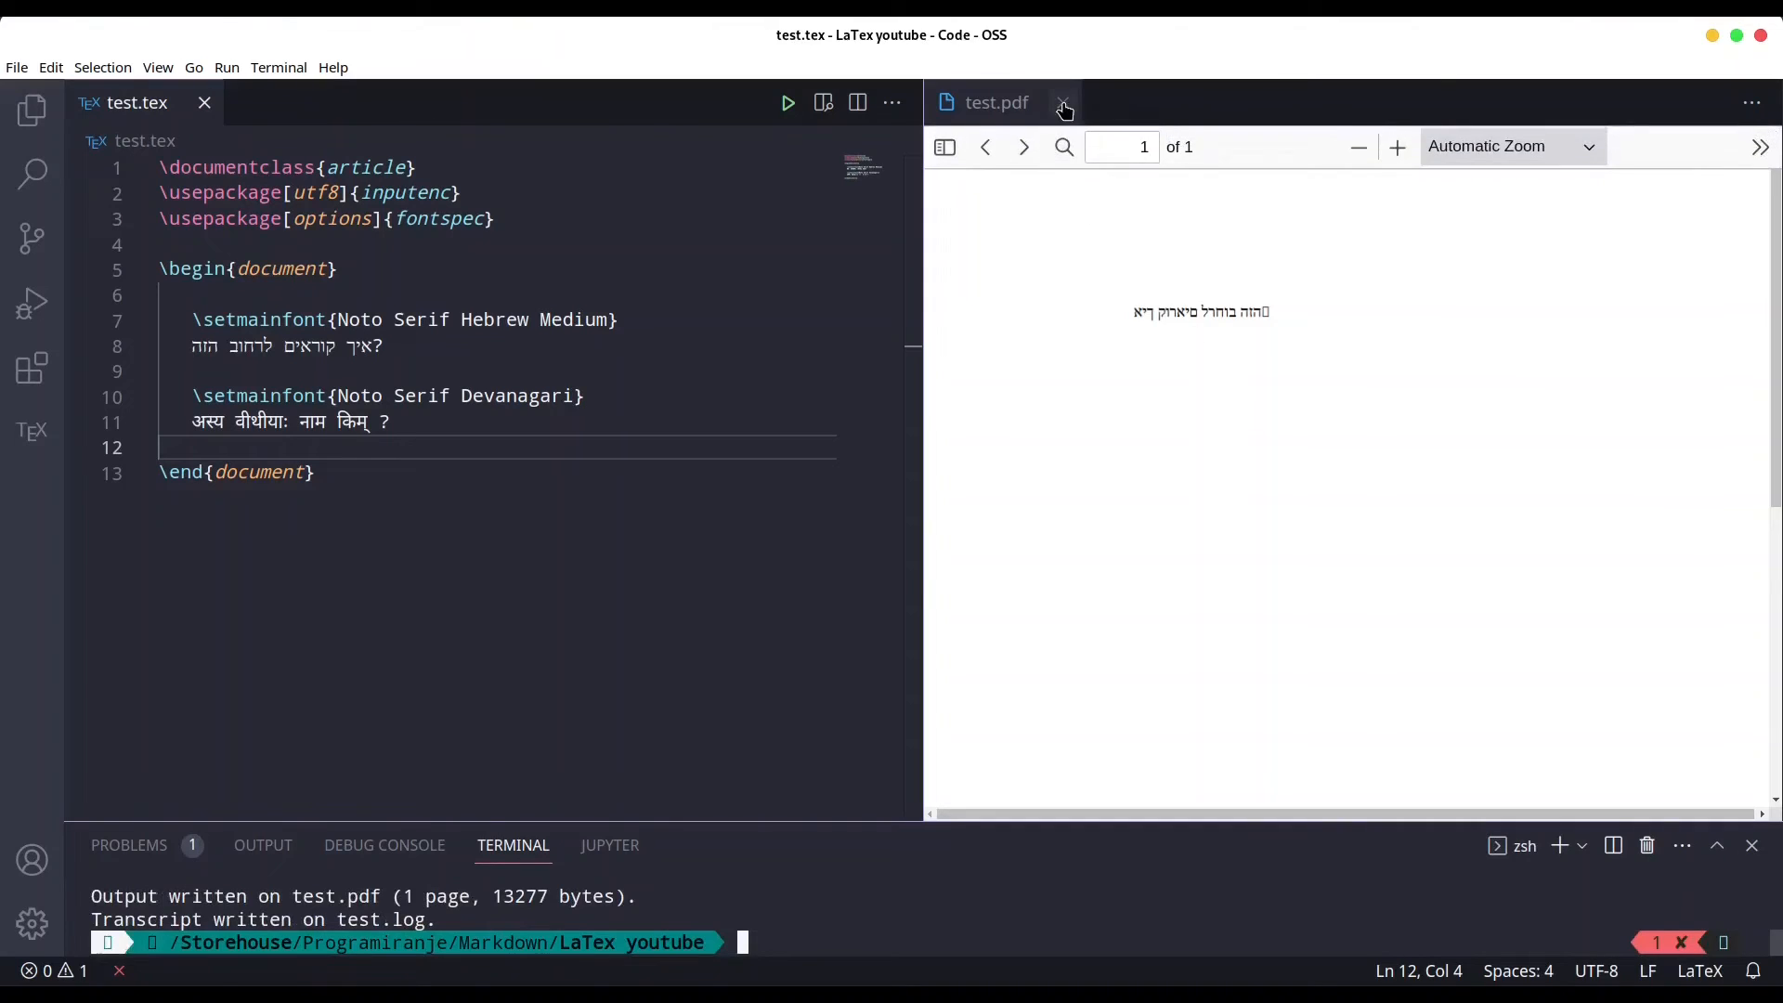
left_click(1063, 102)
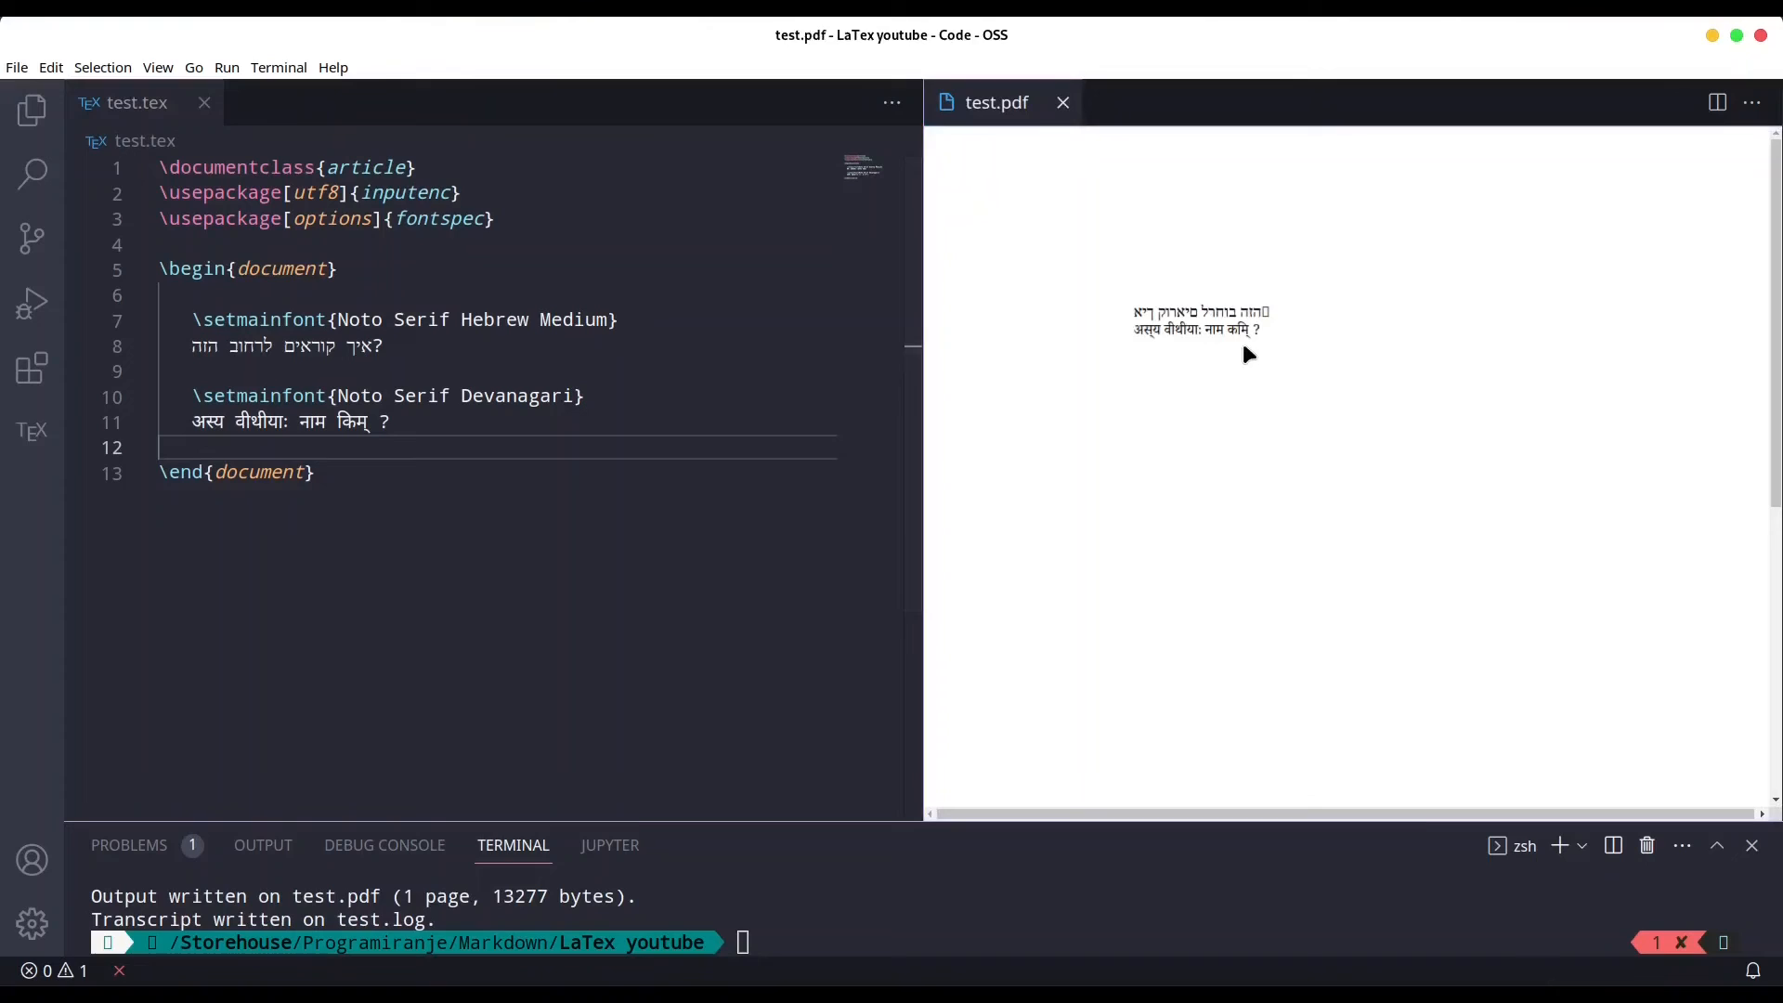
mouse_move(1230, 435)
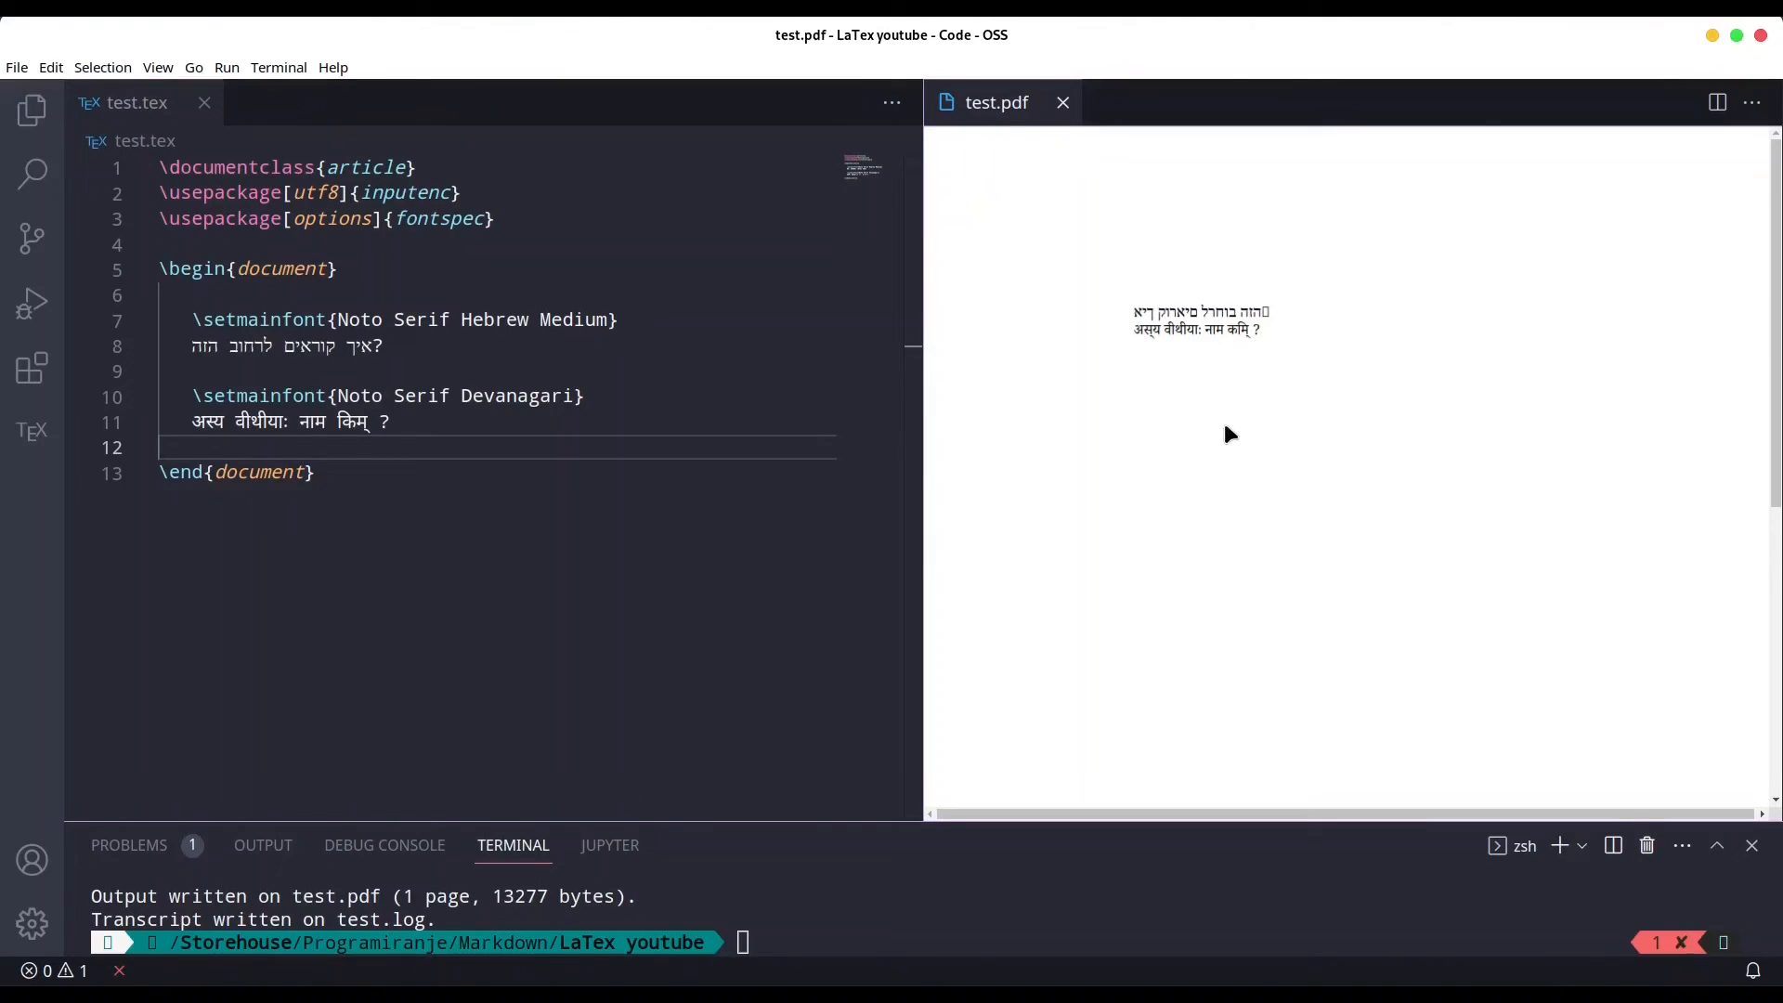
mouse_move(1241, 349)
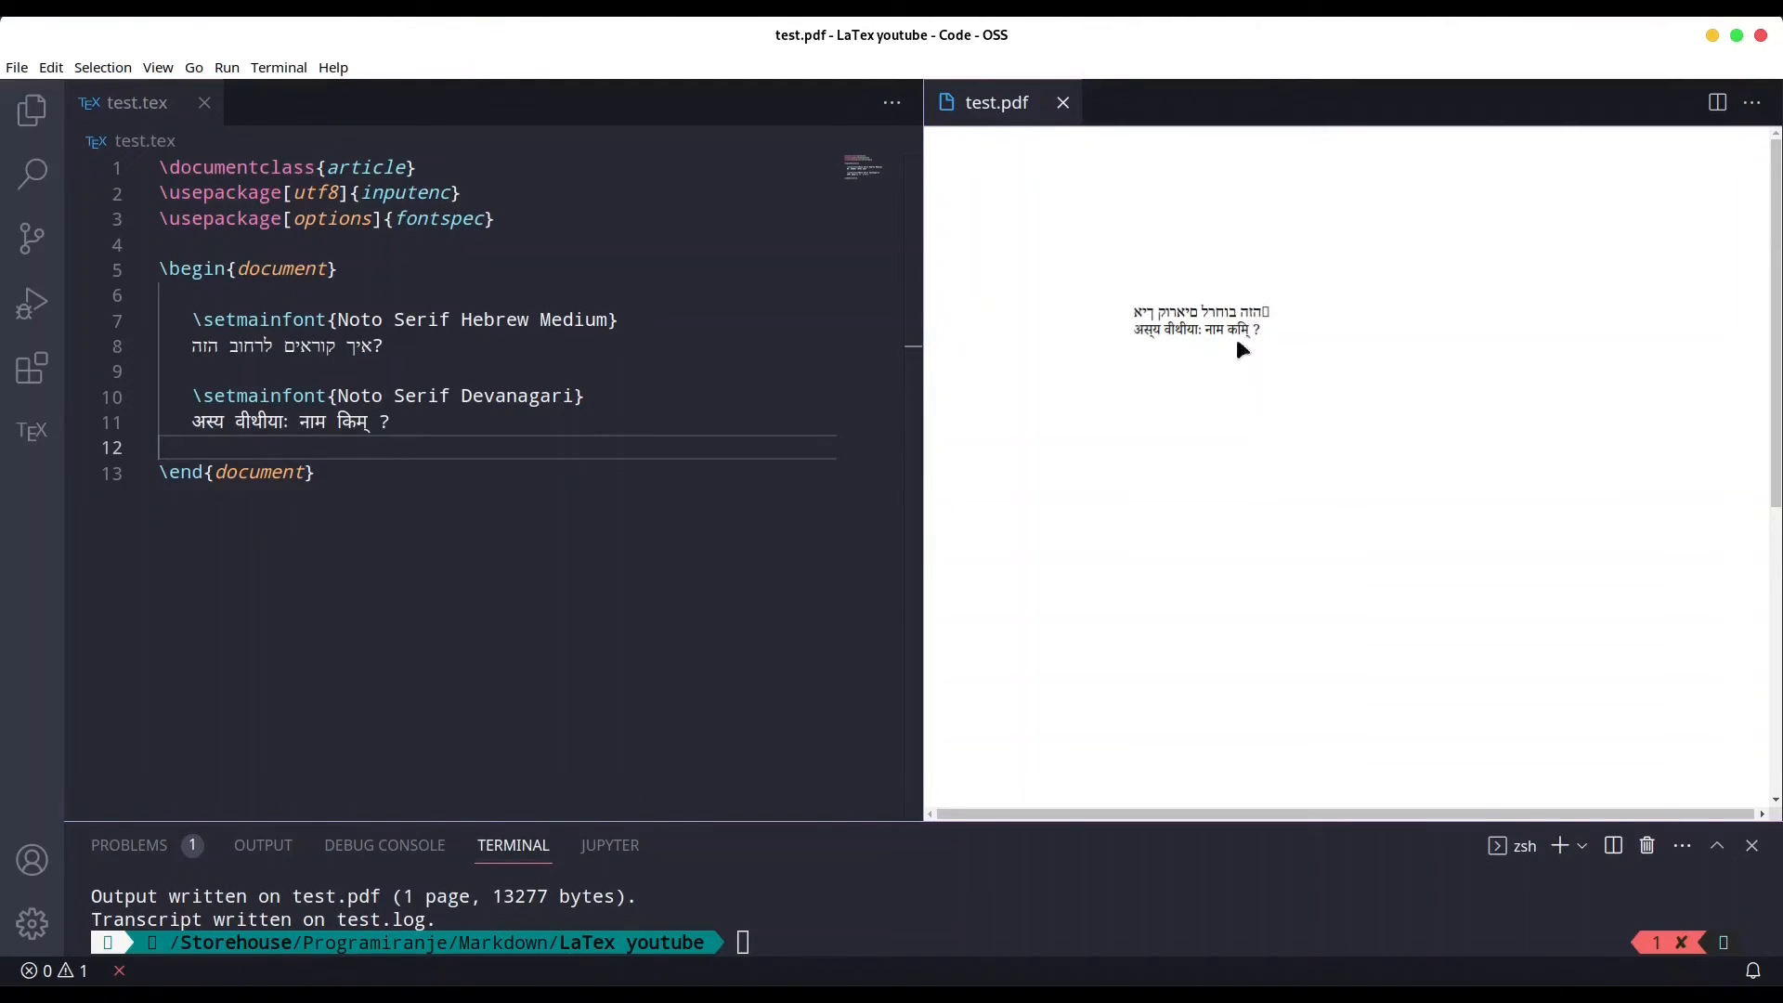